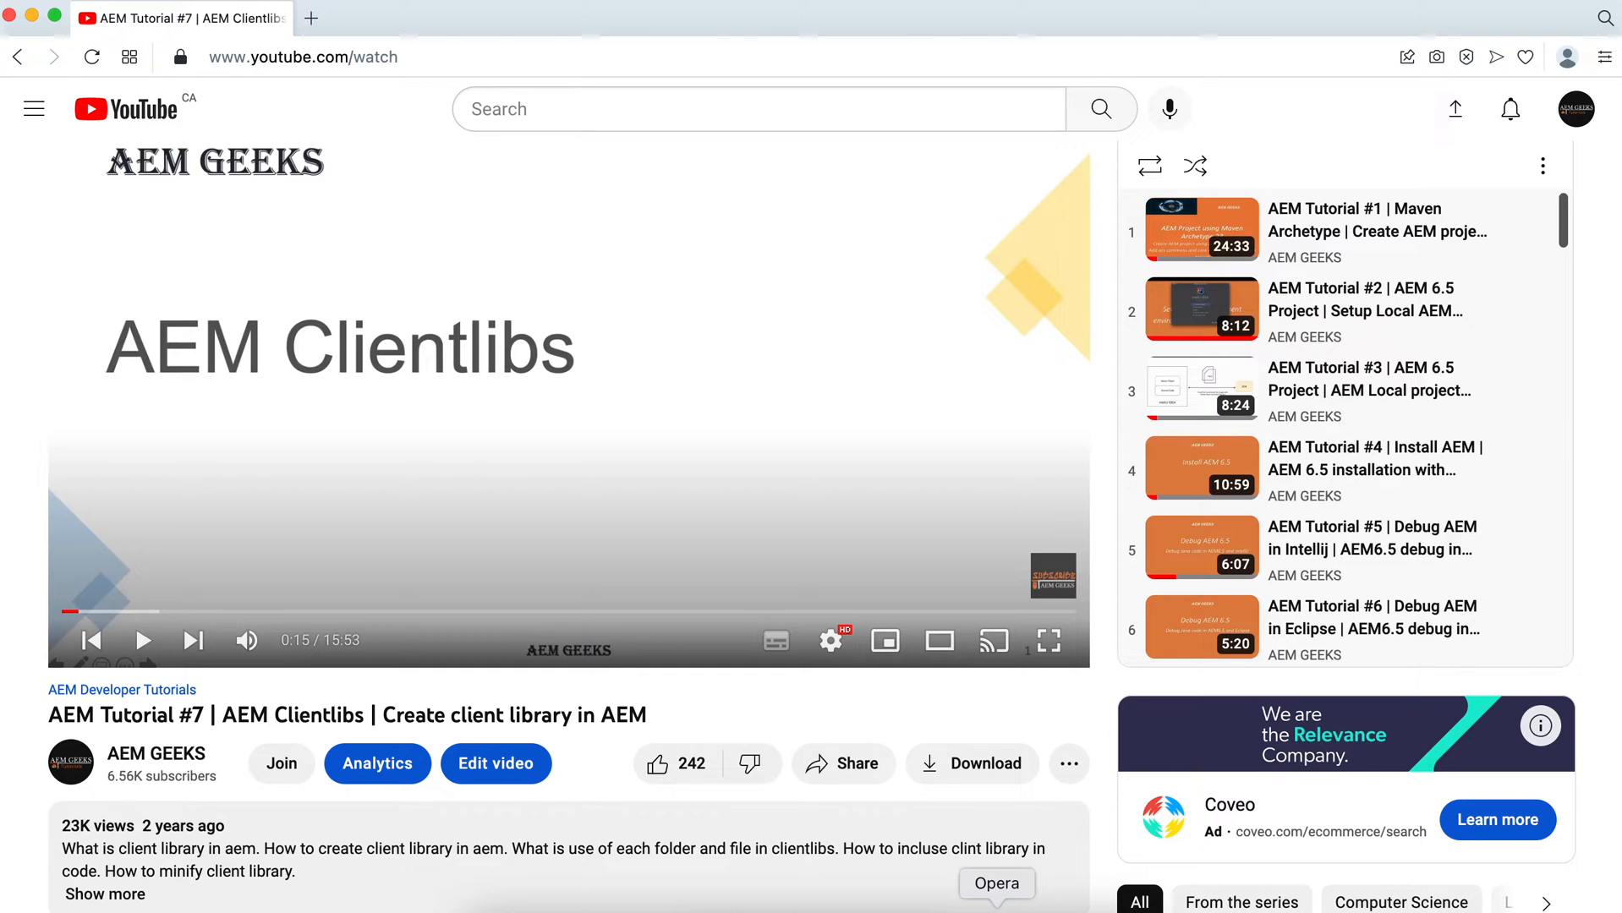
pyautogui.moveTo(216, 714)
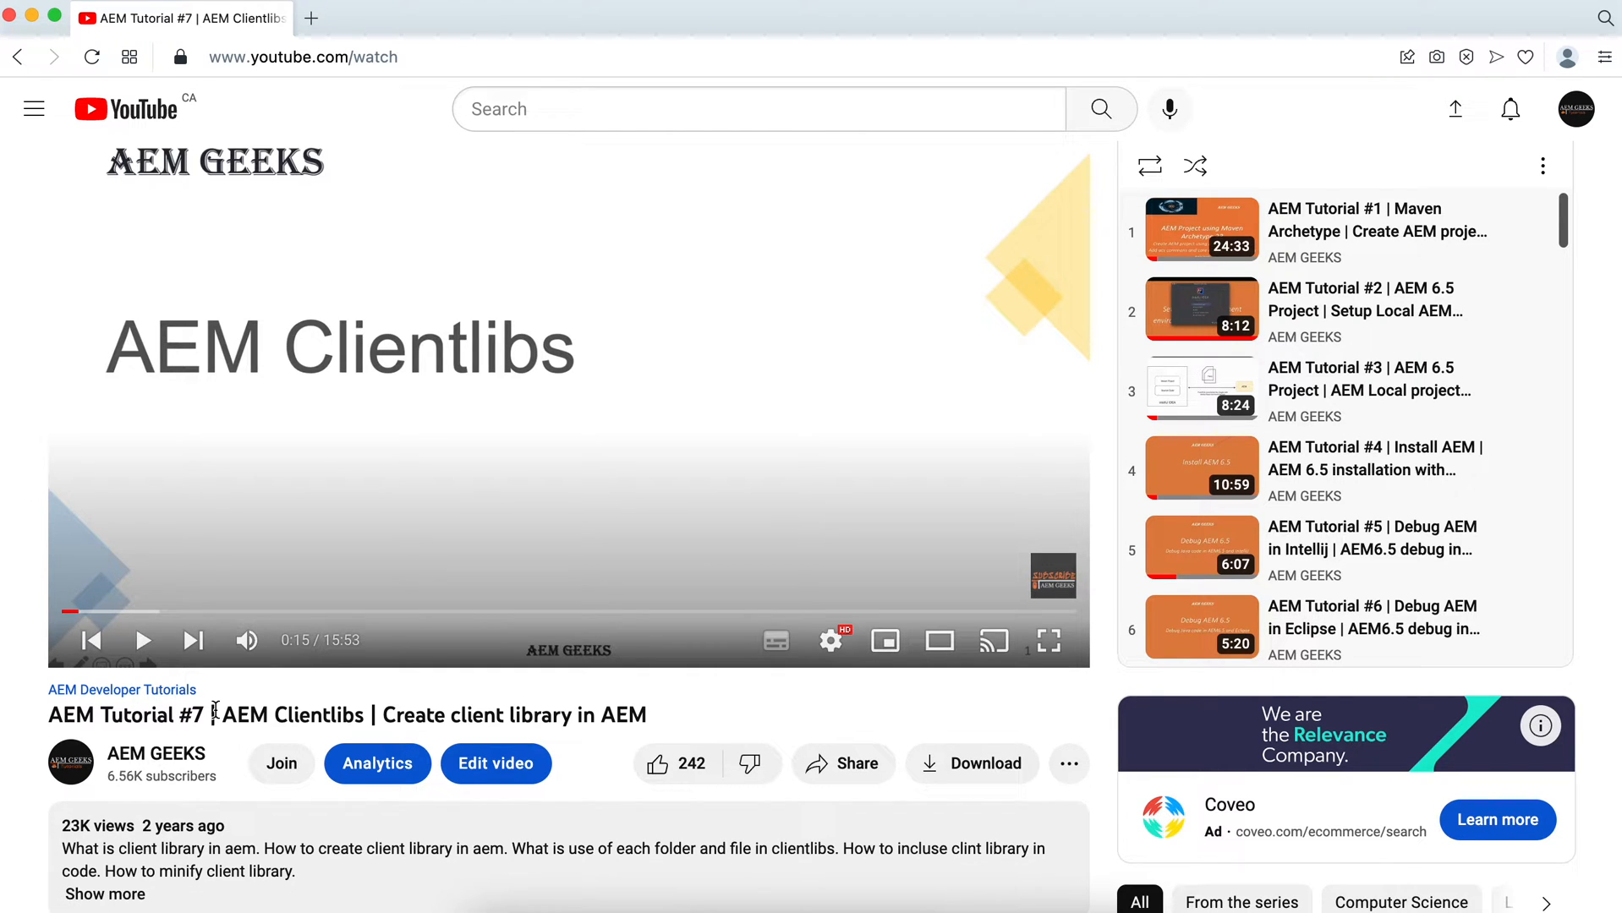
# Create a cq:ClientLibraryFolder node named aem-demo under the weretail clientlibs folder
pyautogui.click(768, 19)
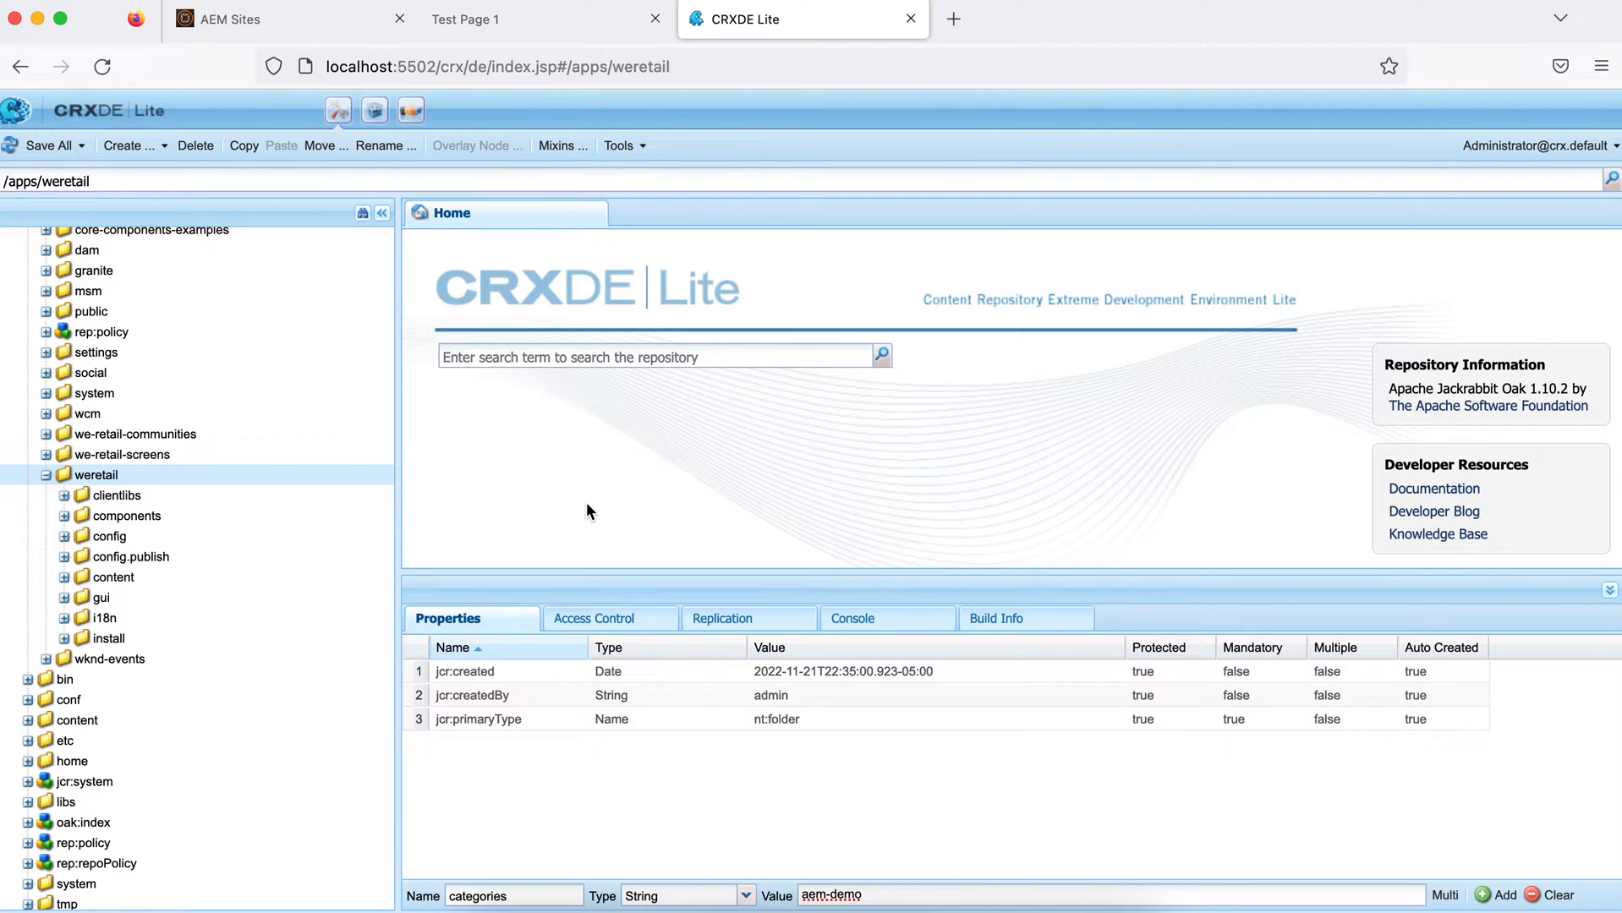
pyautogui.moveTo(179, 533)
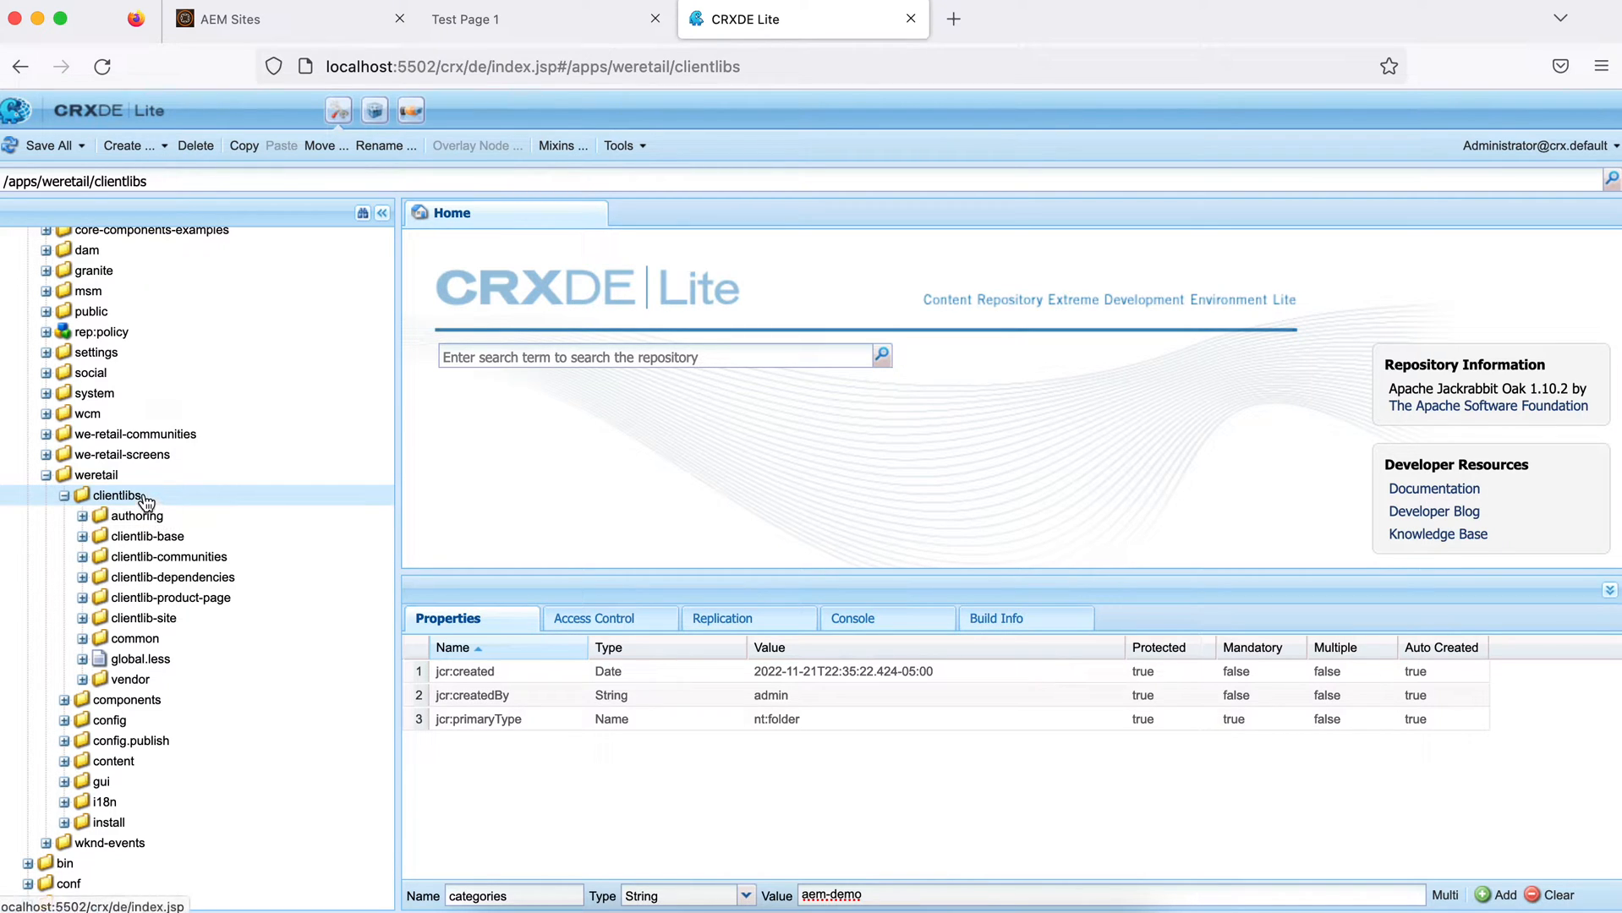
pyautogui.rightClick(117, 495)
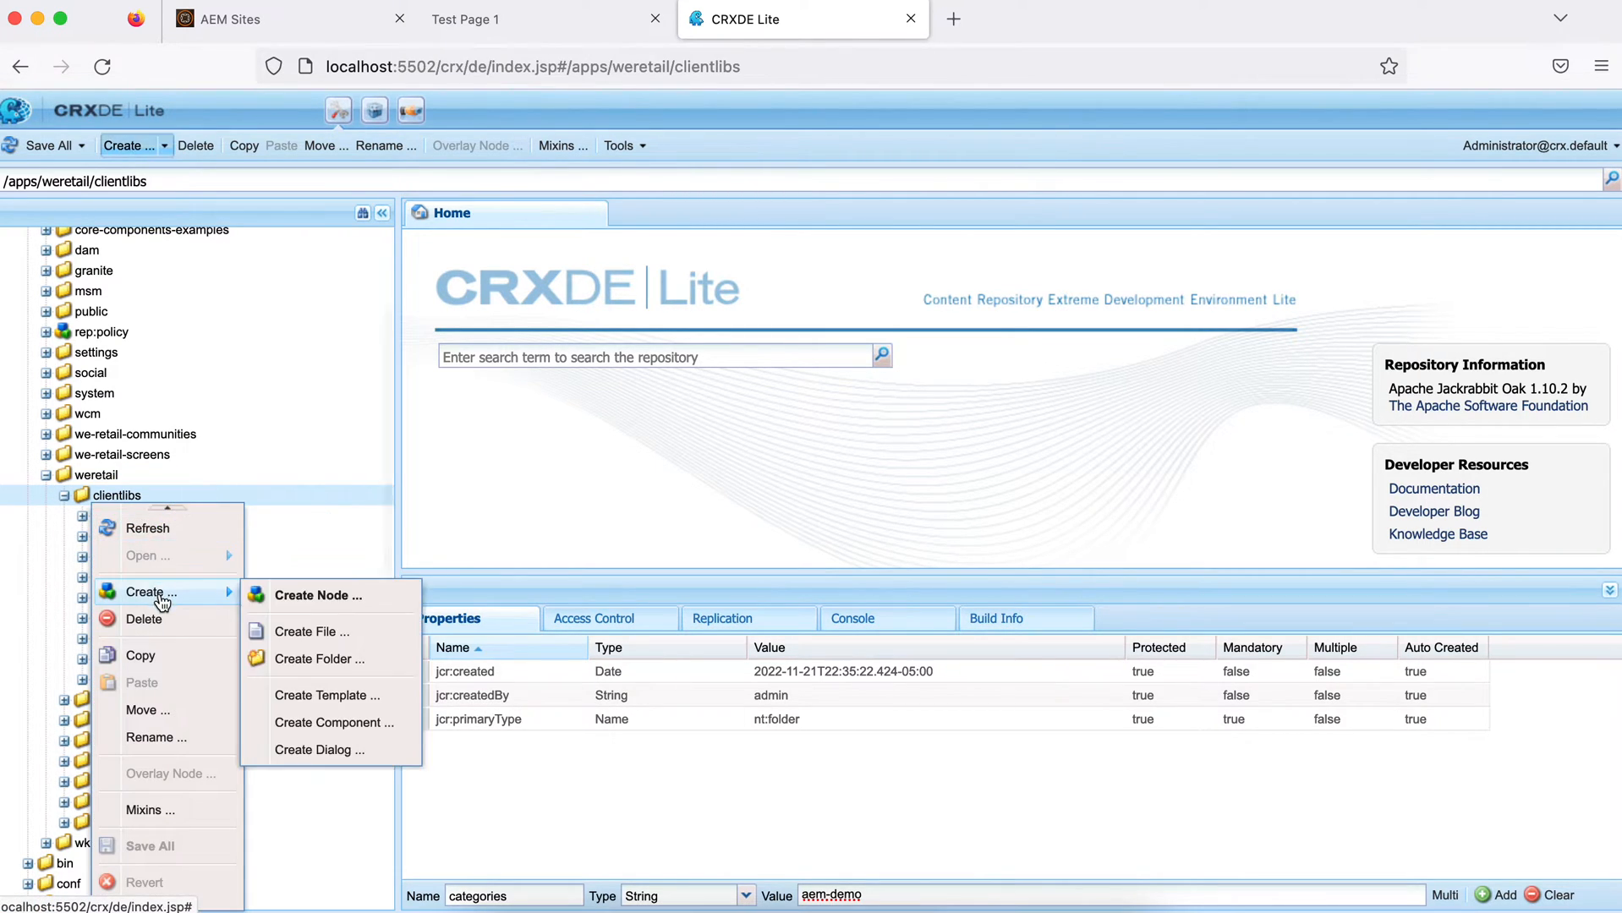
pyautogui.click(318, 596)
pyautogui.write('cq:C')
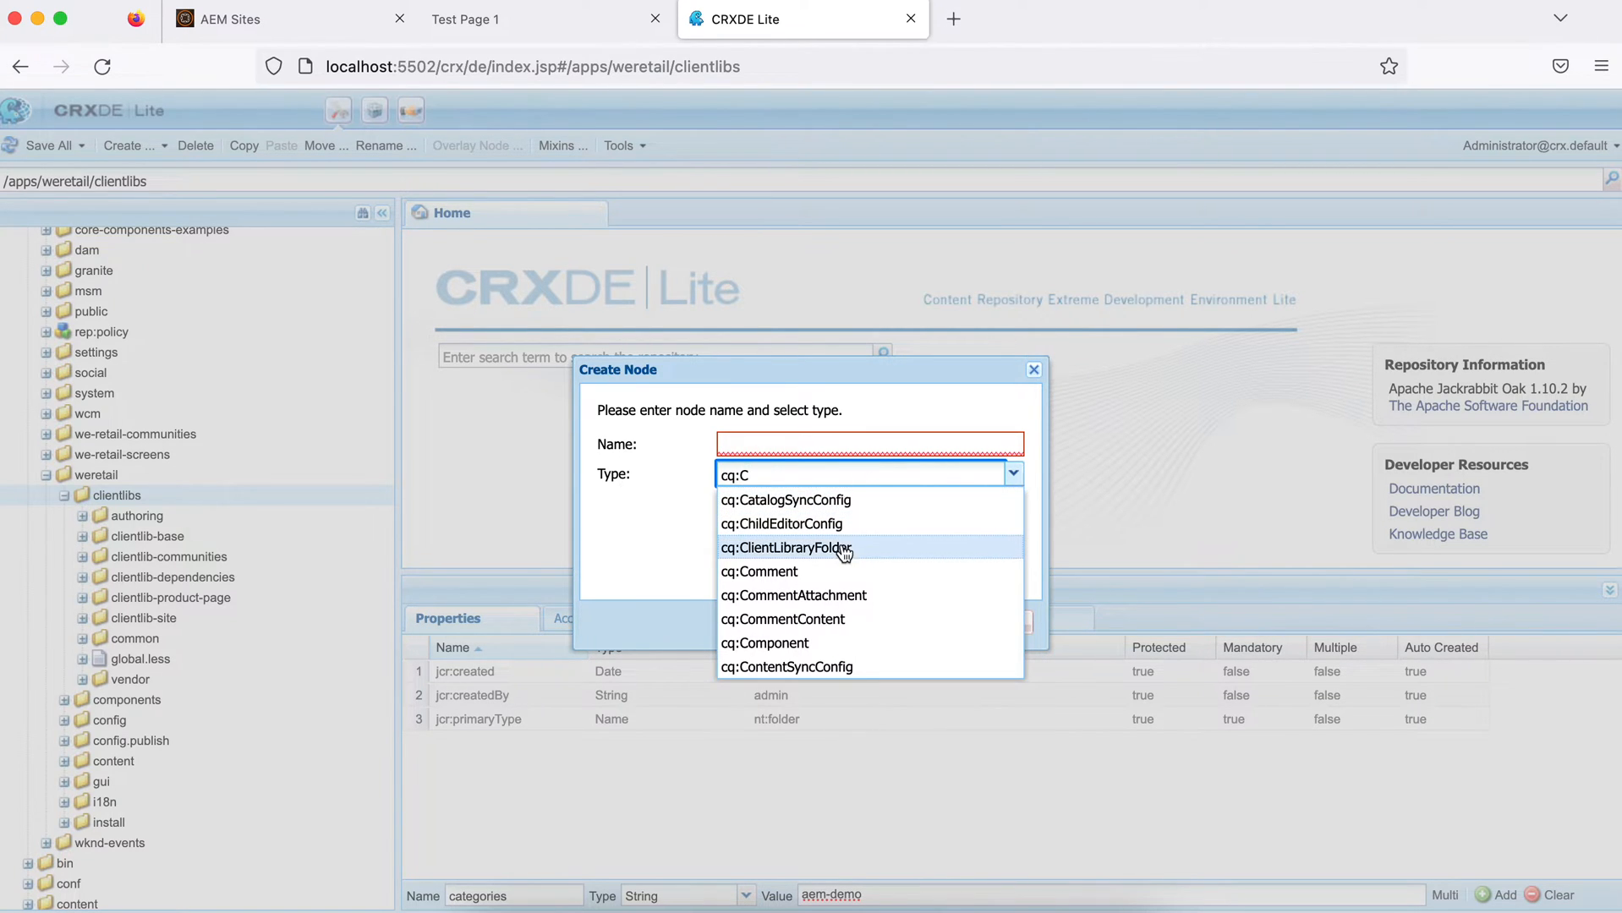
pyautogui.click(787, 548)
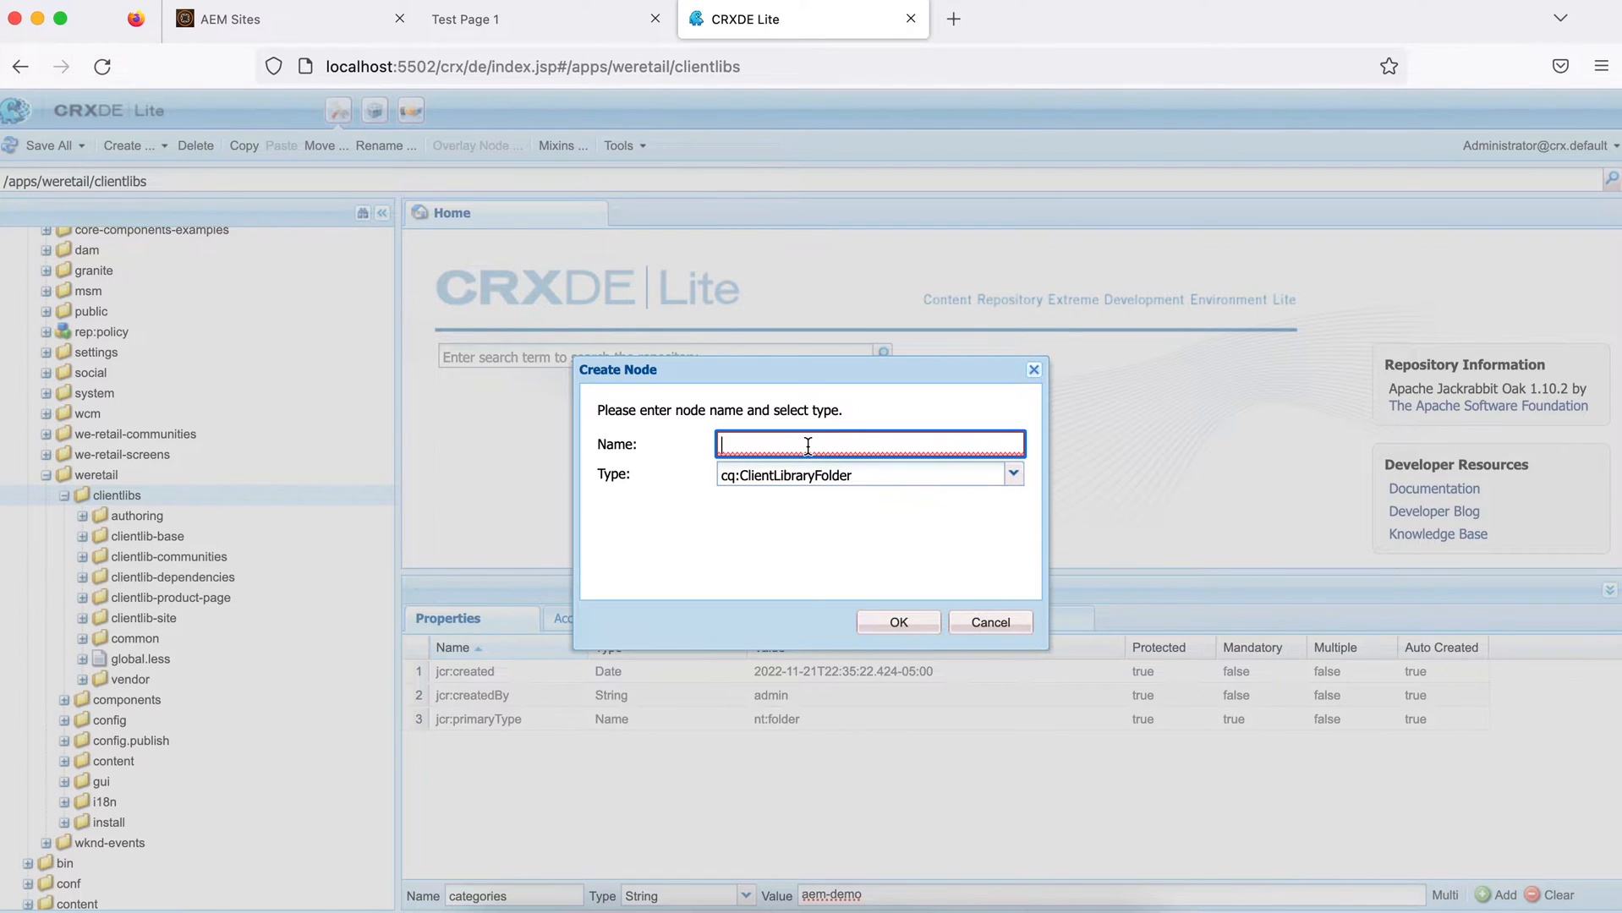
pyautogui.write('aem')
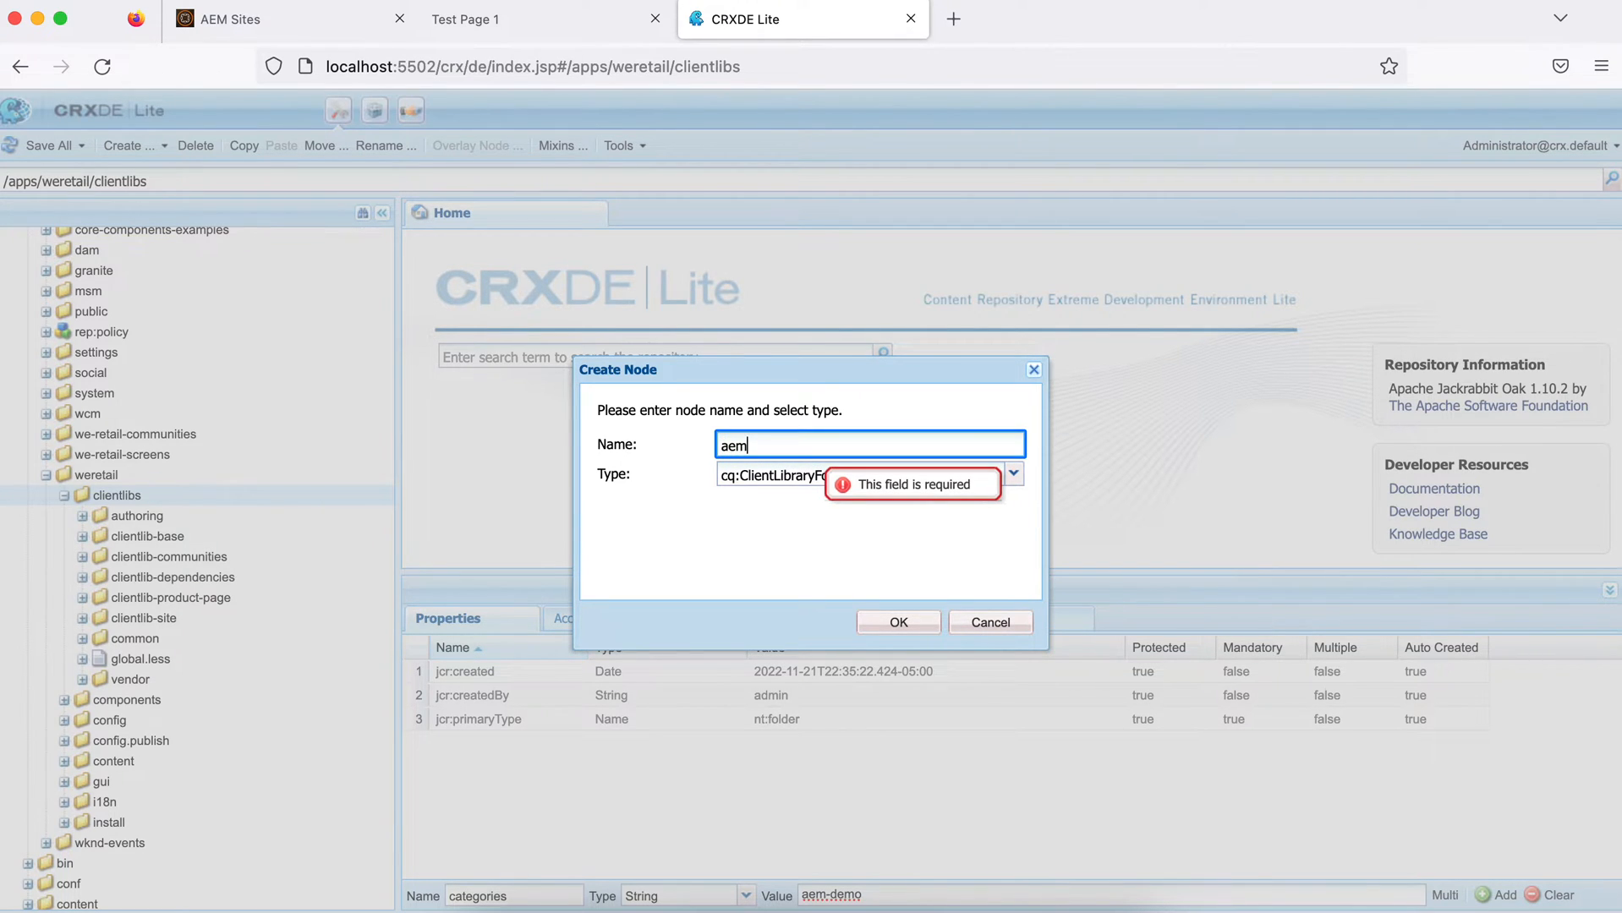
pyautogui.write('-demo')
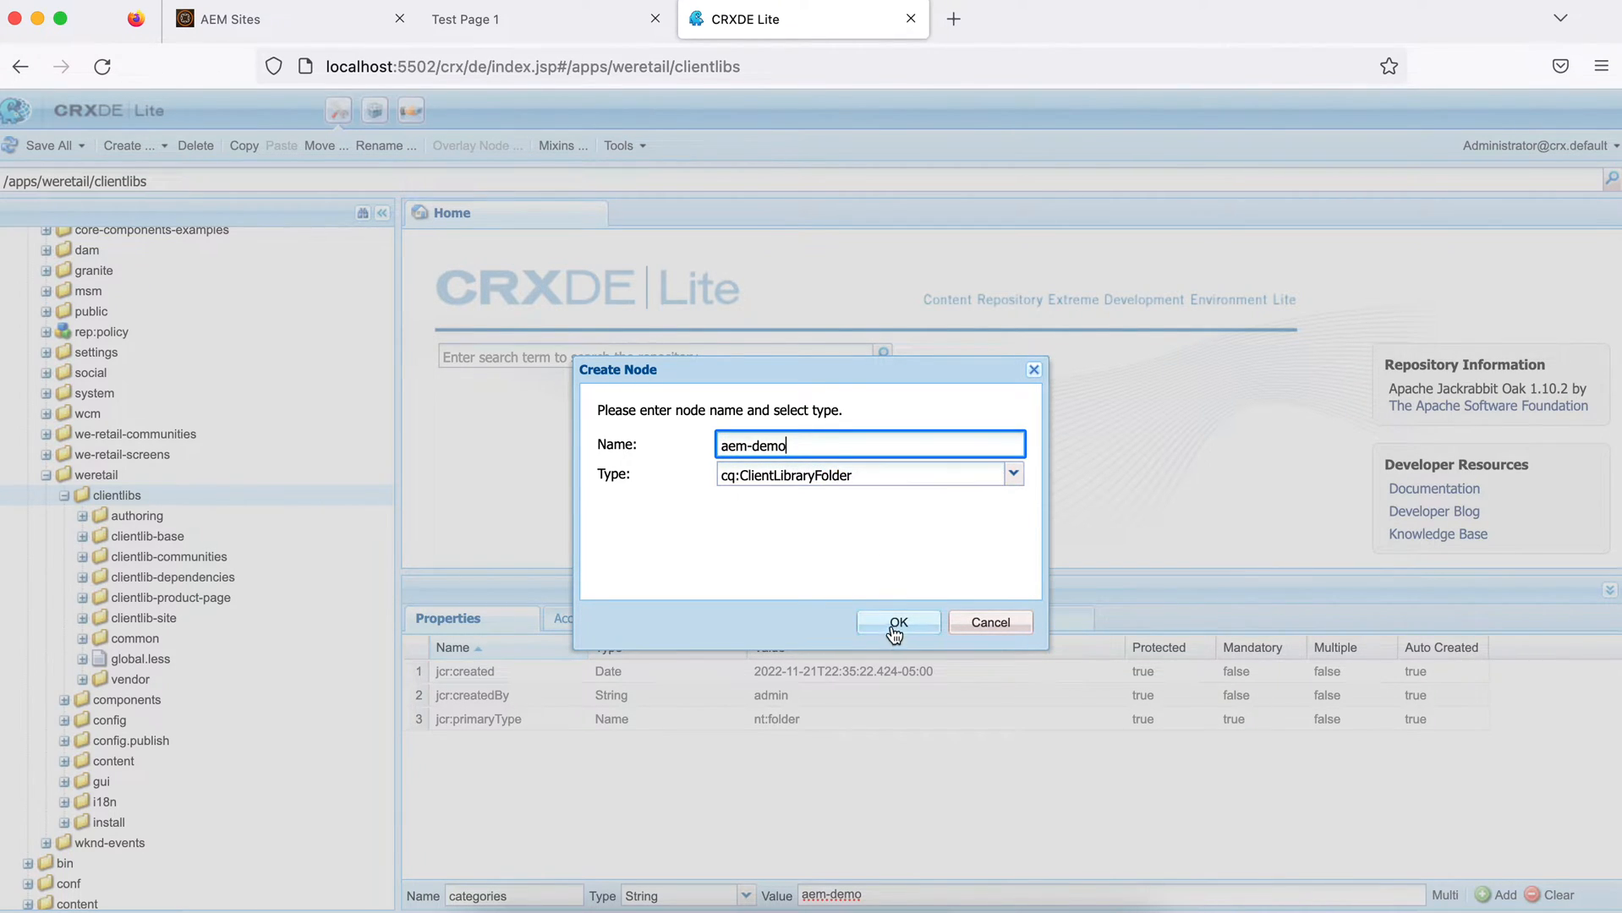
pyautogui.click(898, 622)
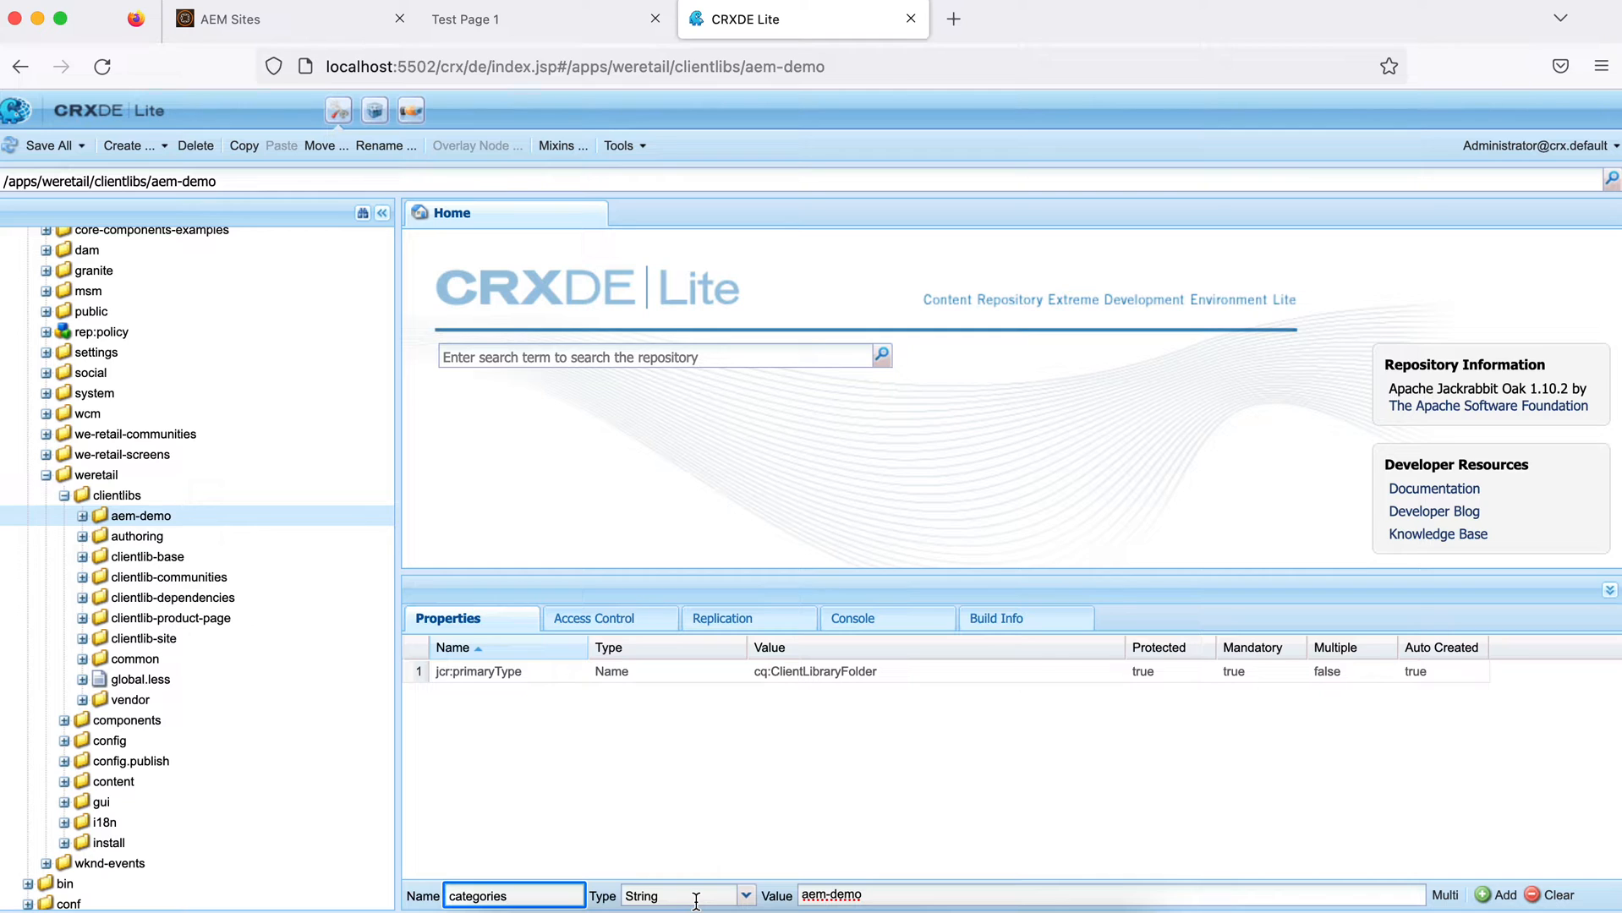
pyautogui.moveTo(1139, 871)
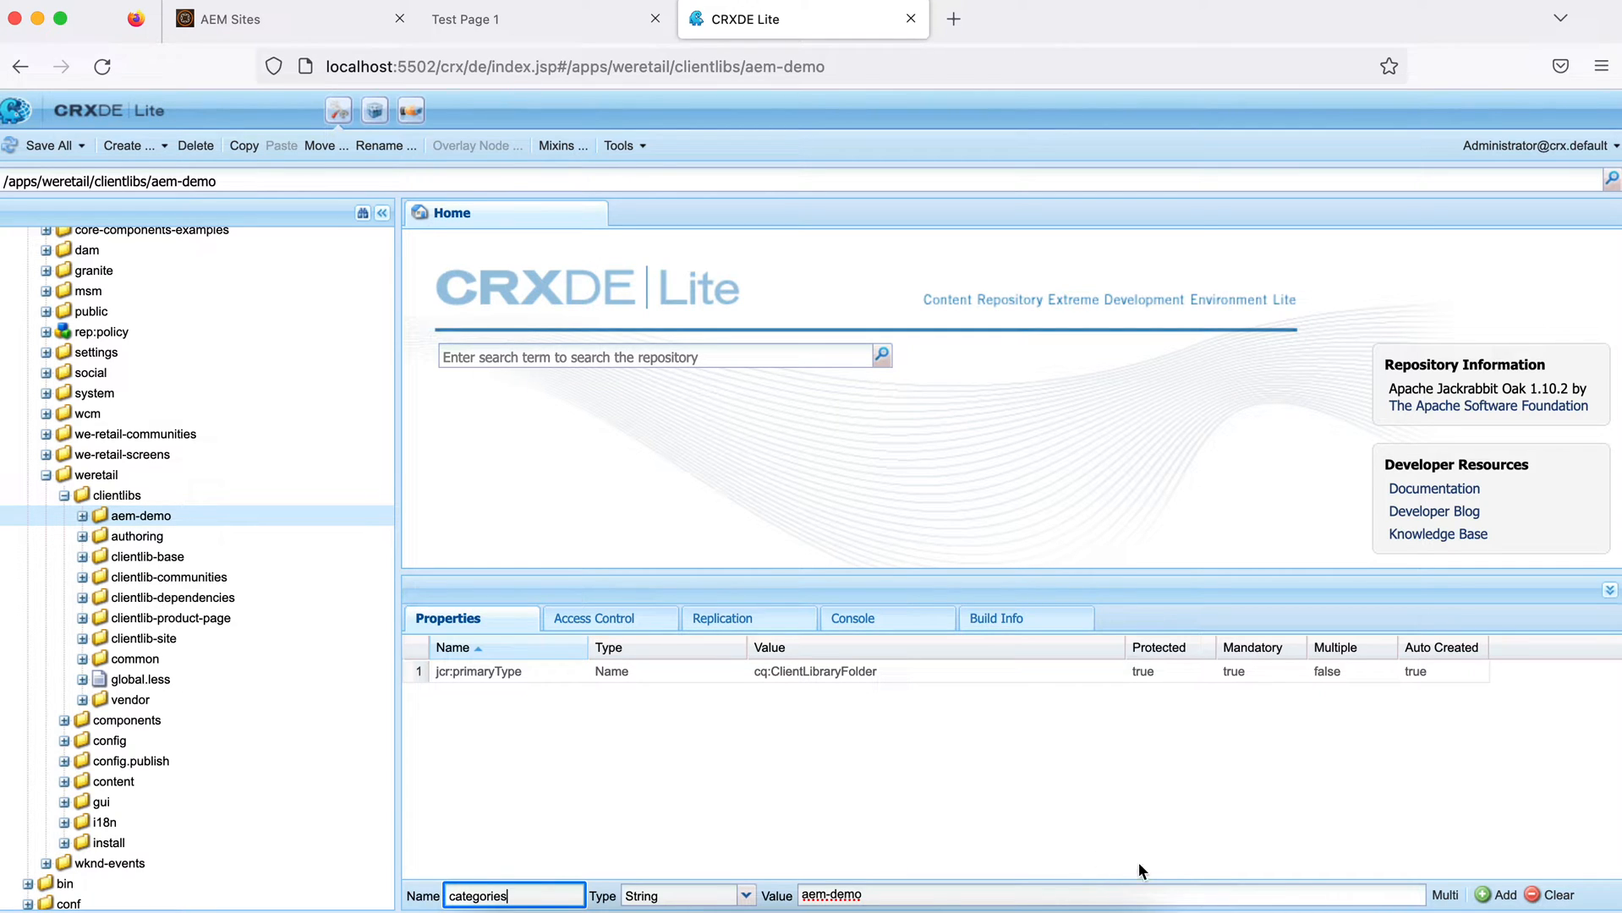
# Add a String property categories with value aem-demo to the aem-demo folder
pyautogui.click(1486, 895)
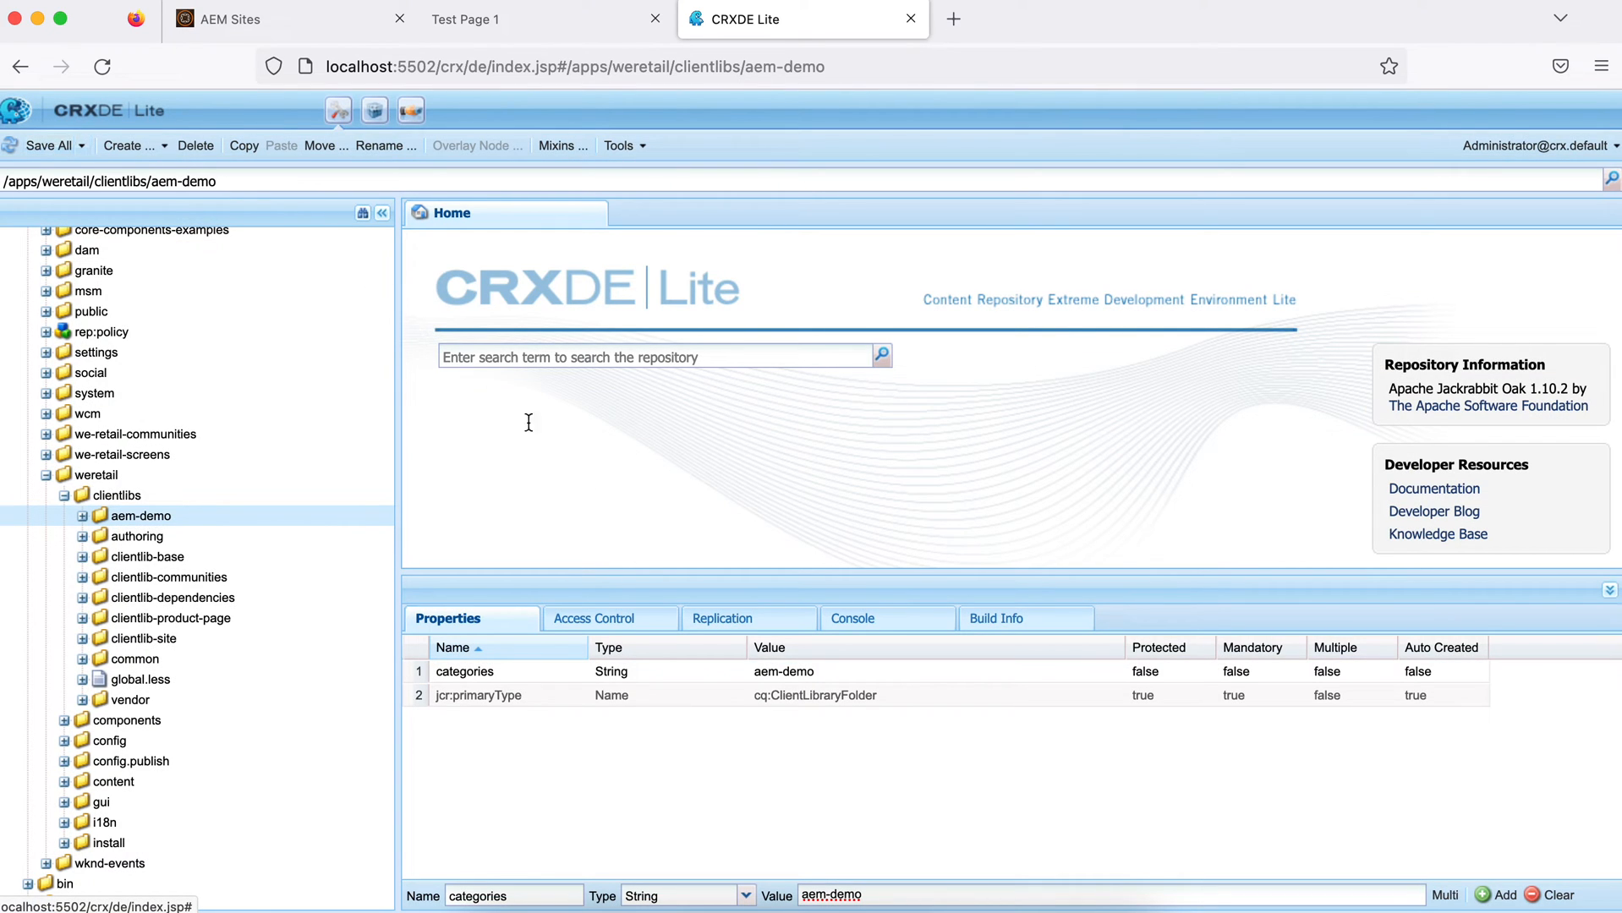
pyautogui.moveTo(703, 766)
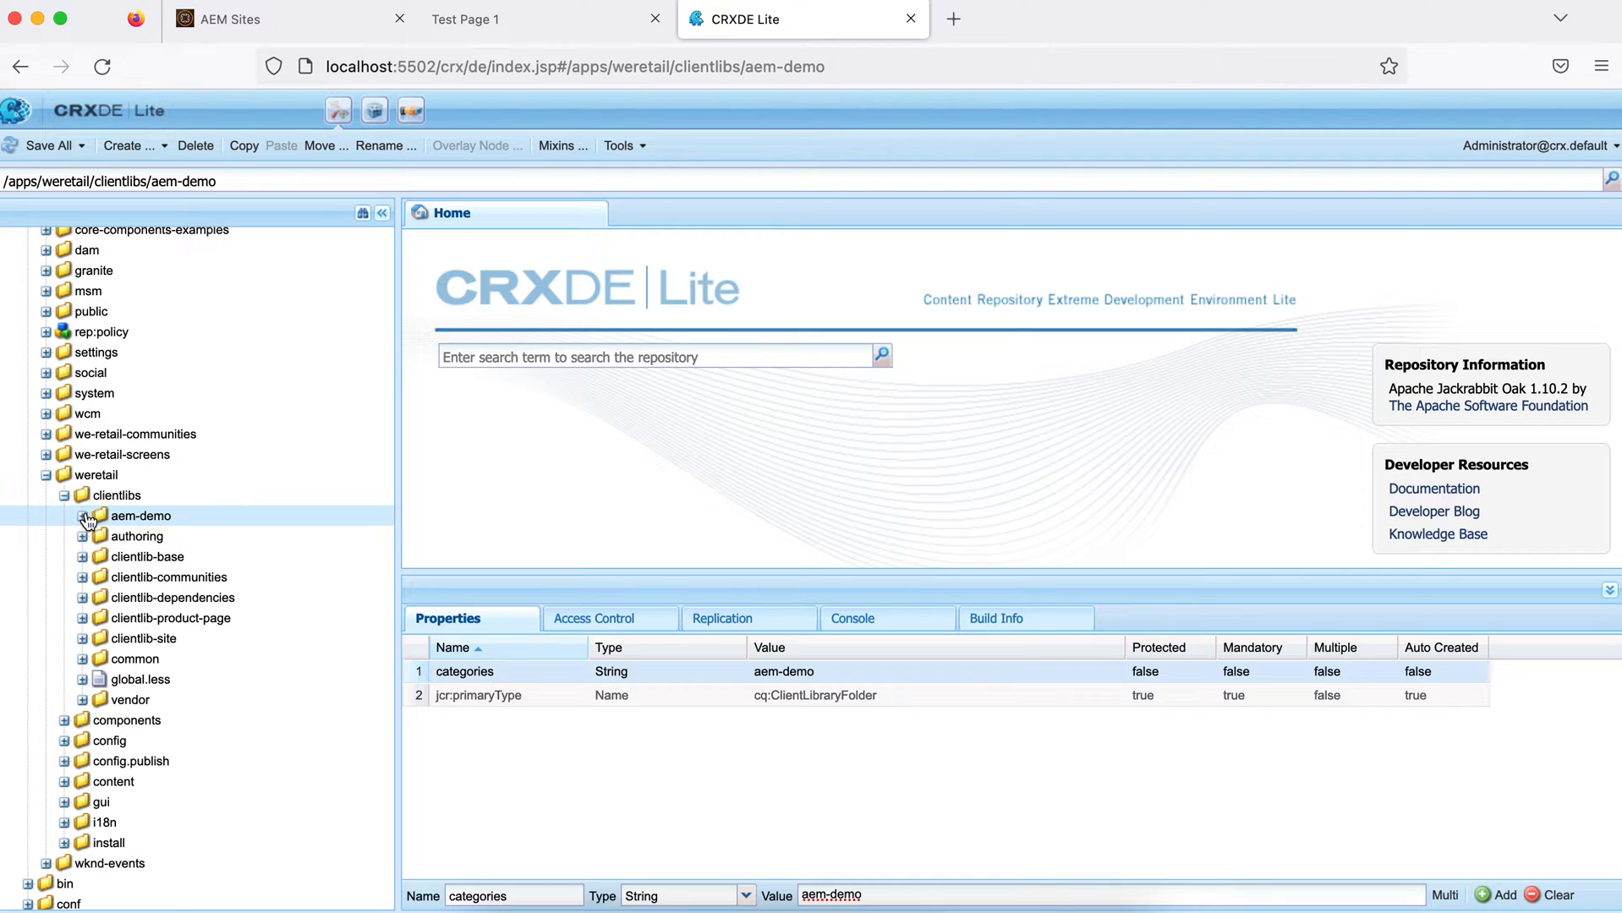
pyautogui.moveTo(141, 516)
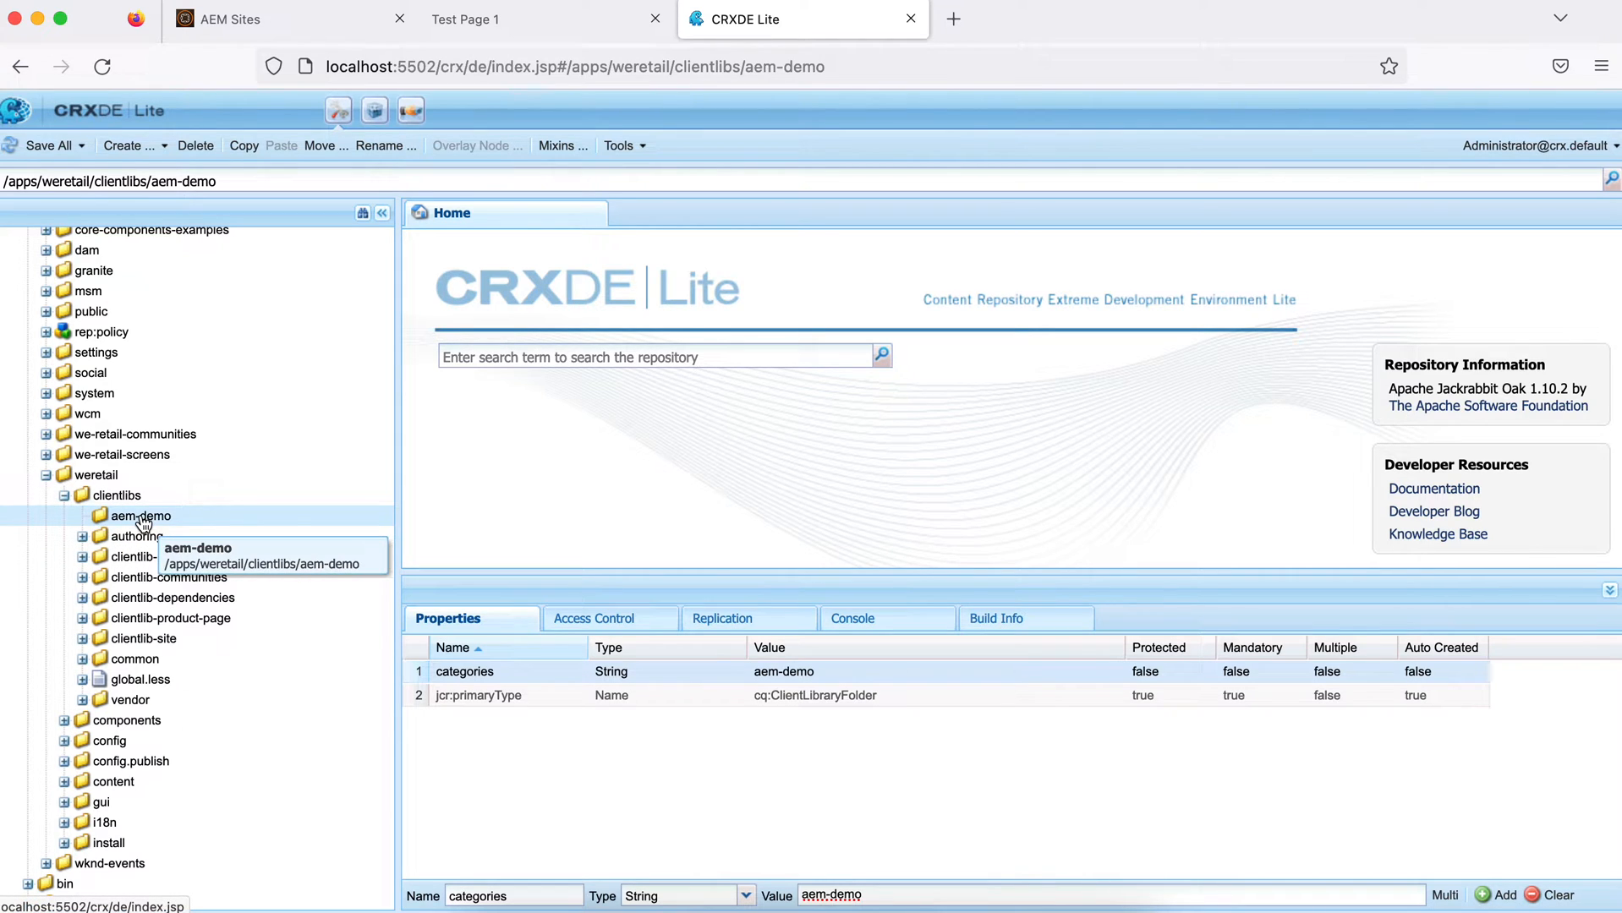
# Create empty js.txt and css.txt files inside aem-demo and save all changes
pyautogui.rightClick(141, 516)
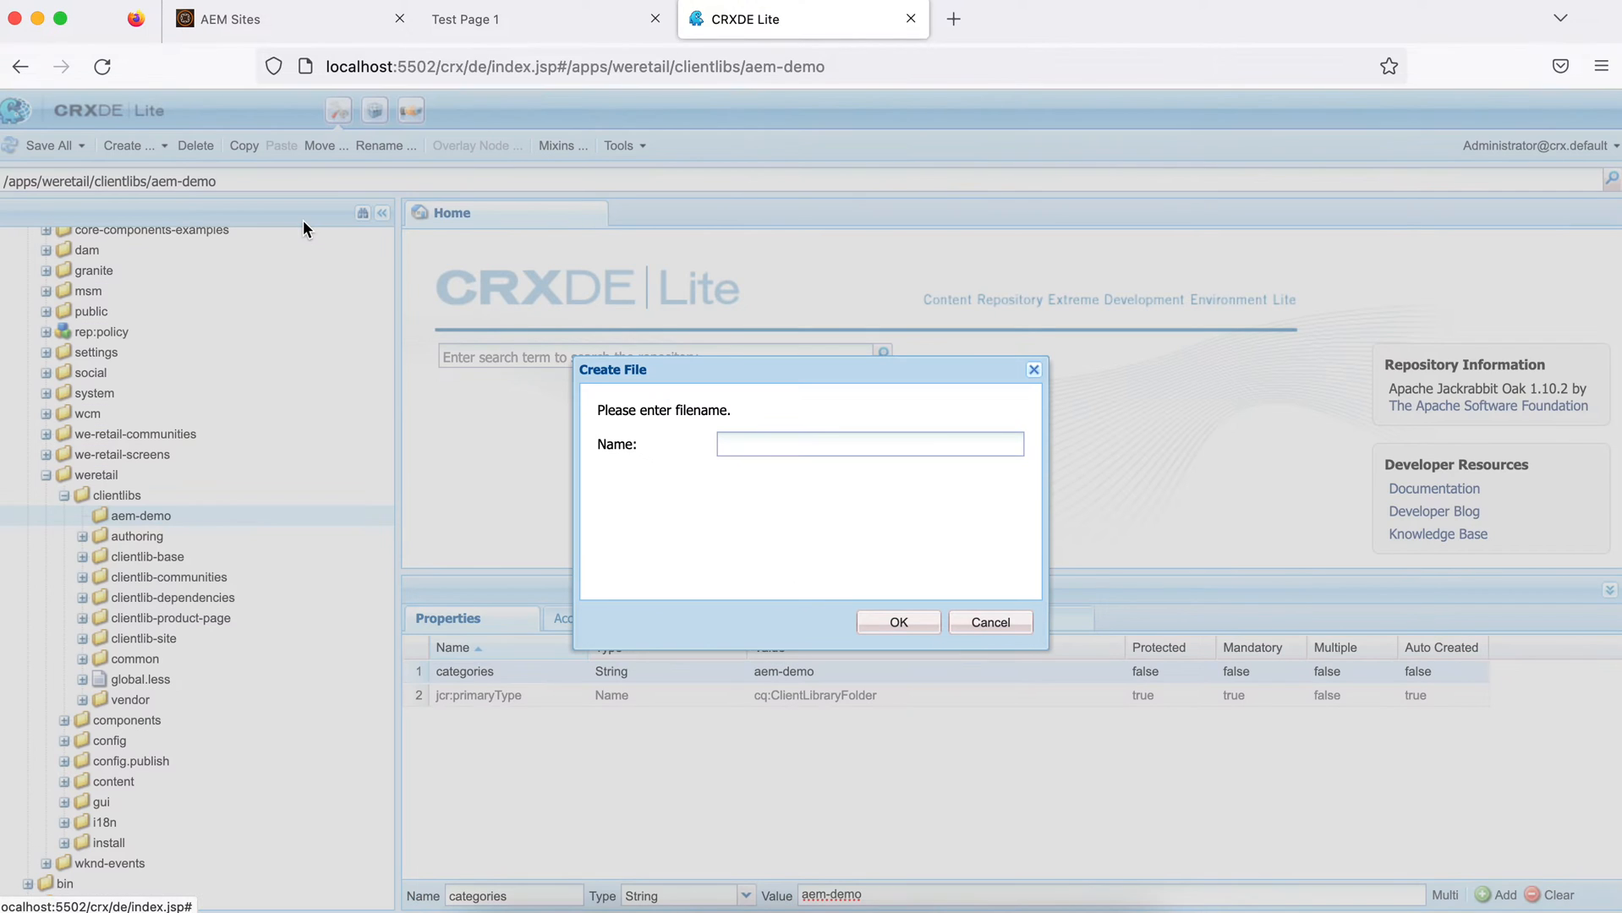
pyautogui.write('js.')
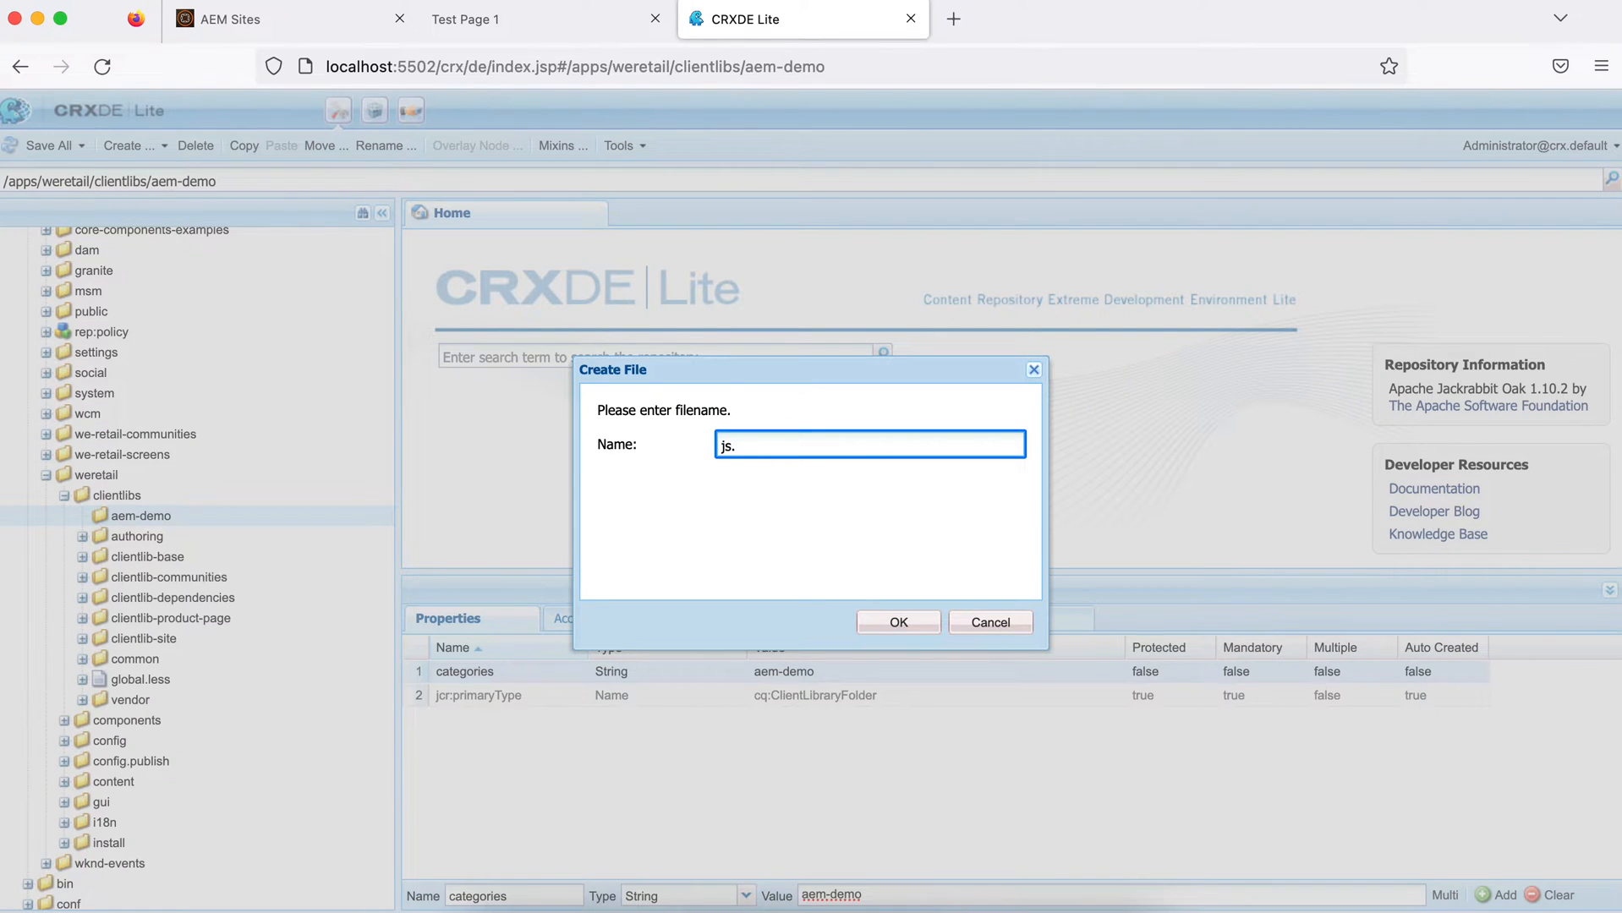
pyautogui.click(898, 623)
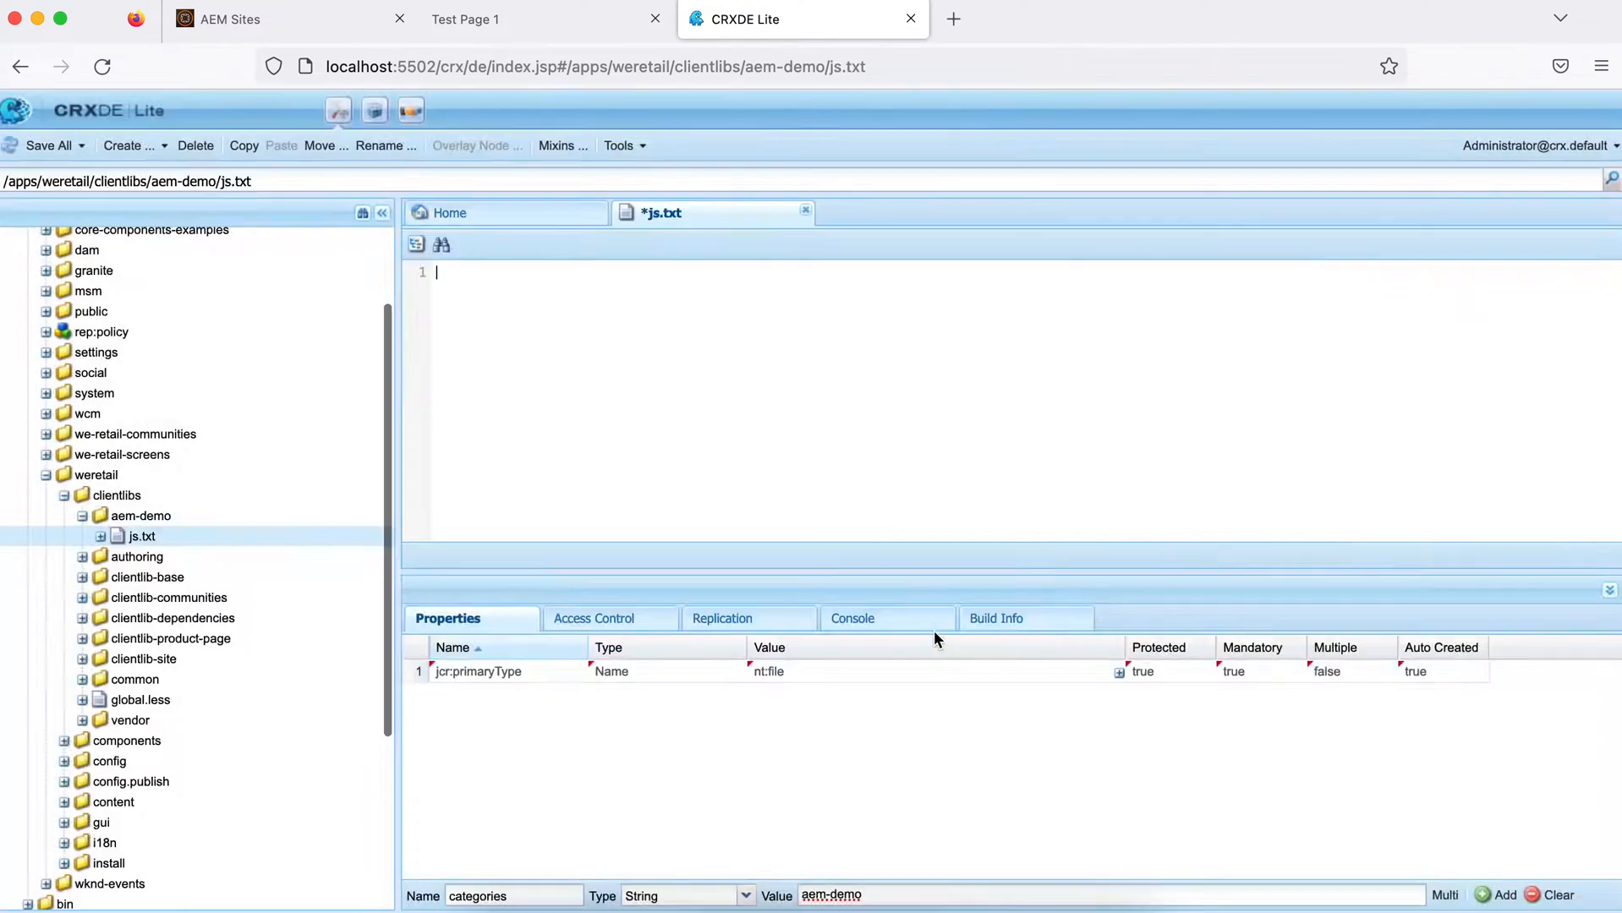
pyautogui.click(140, 515)
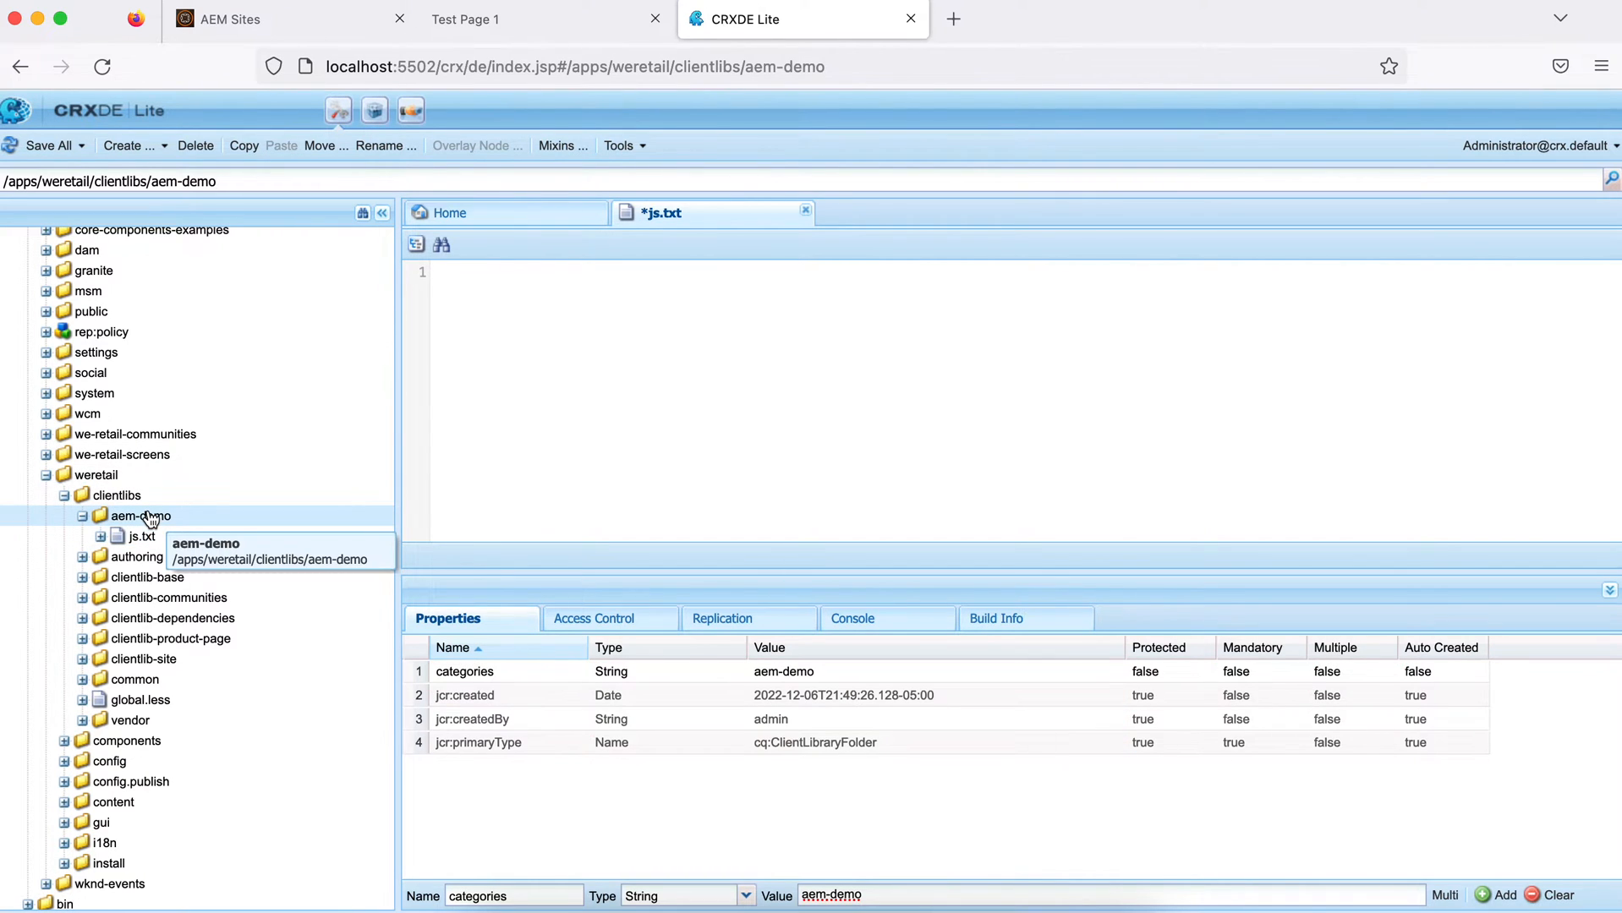
pyautogui.rightClick(141, 516)
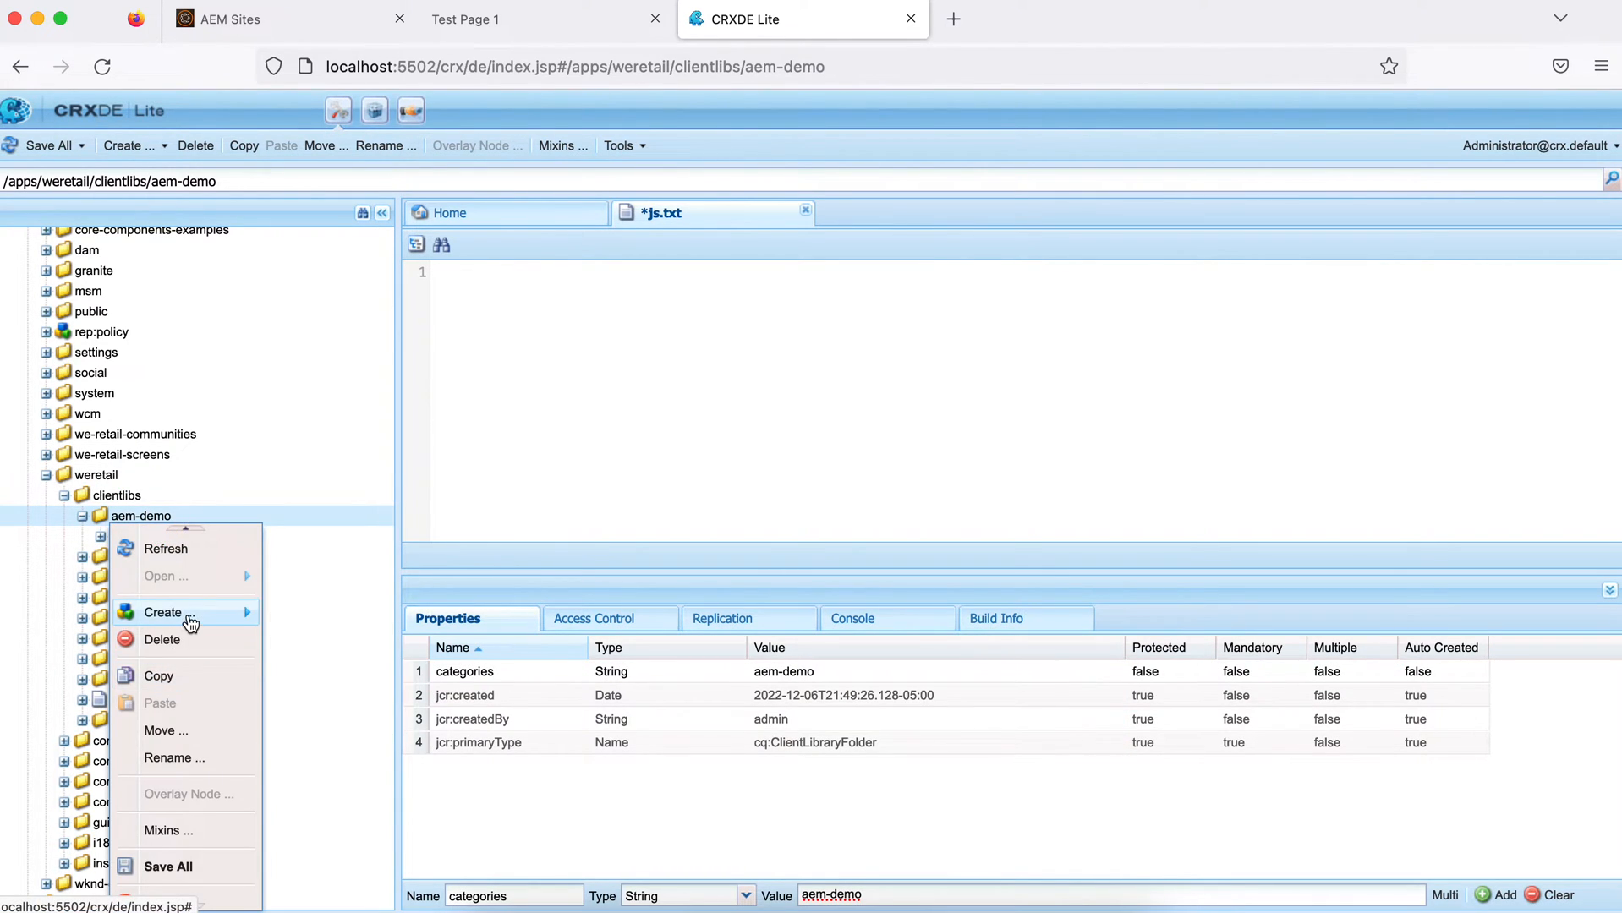
pyautogui.write('c')
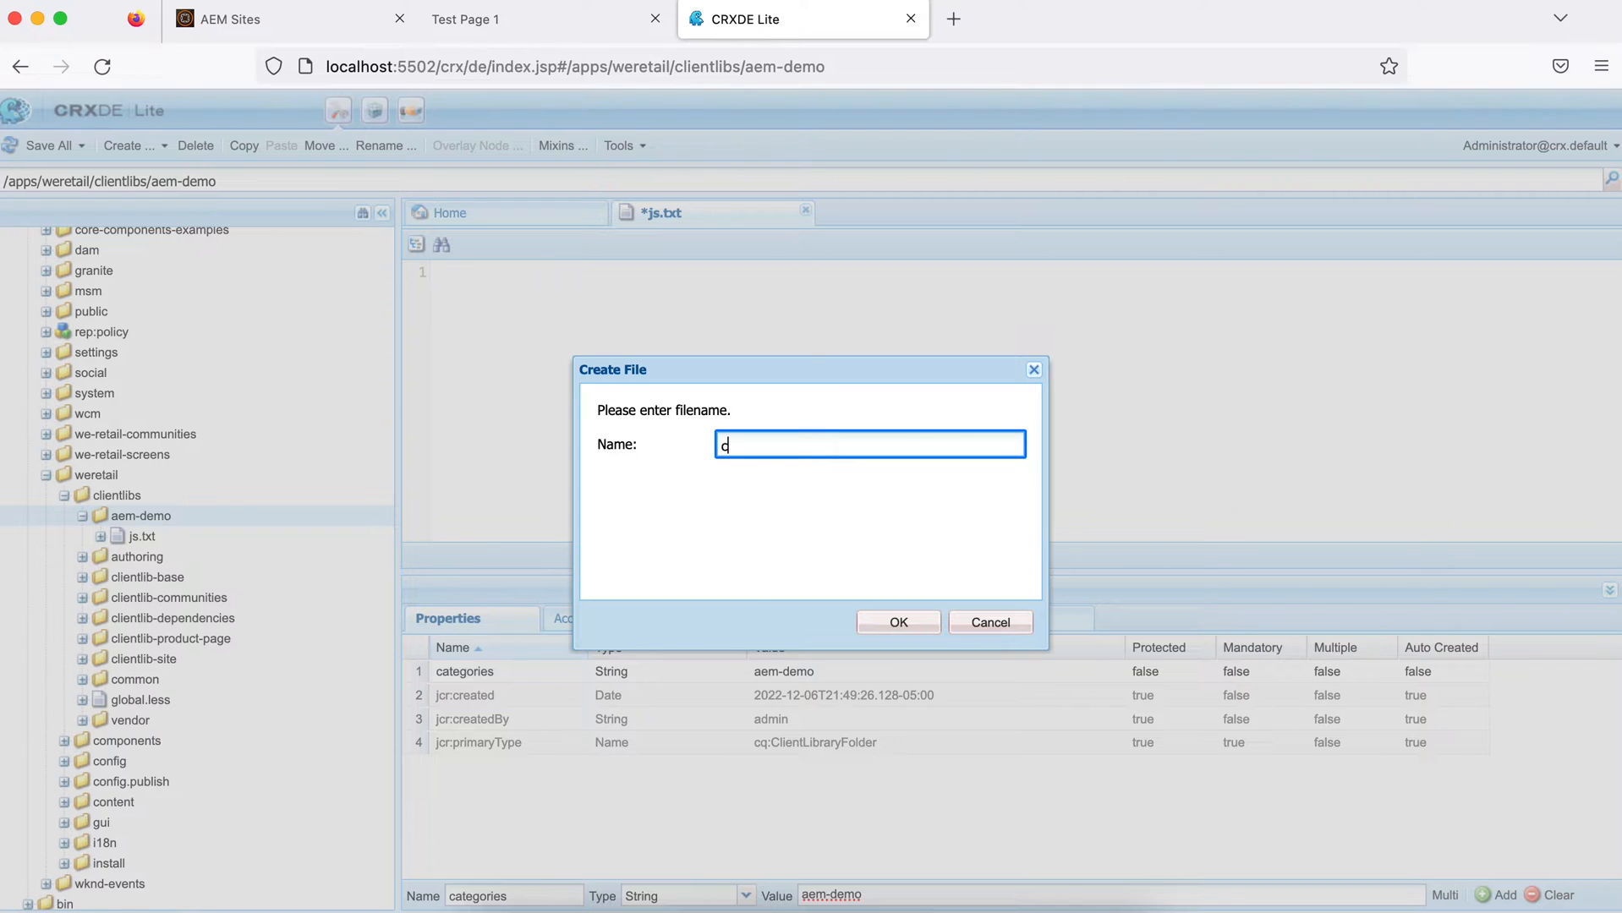
pyautogui.write('ss')
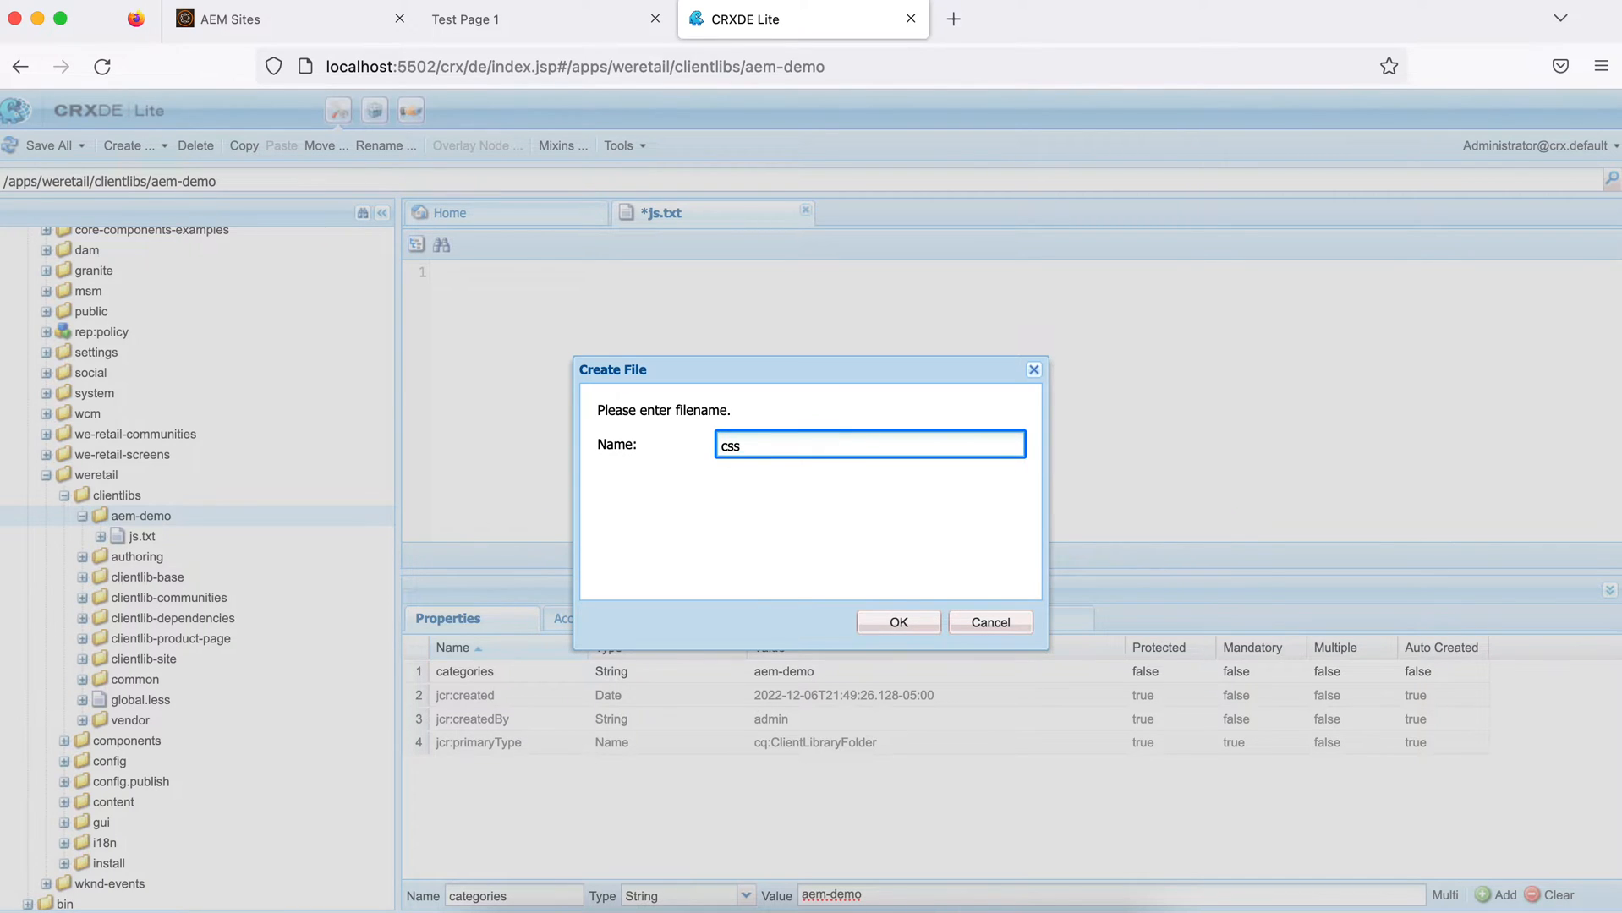
pyautogui.write('.txt')
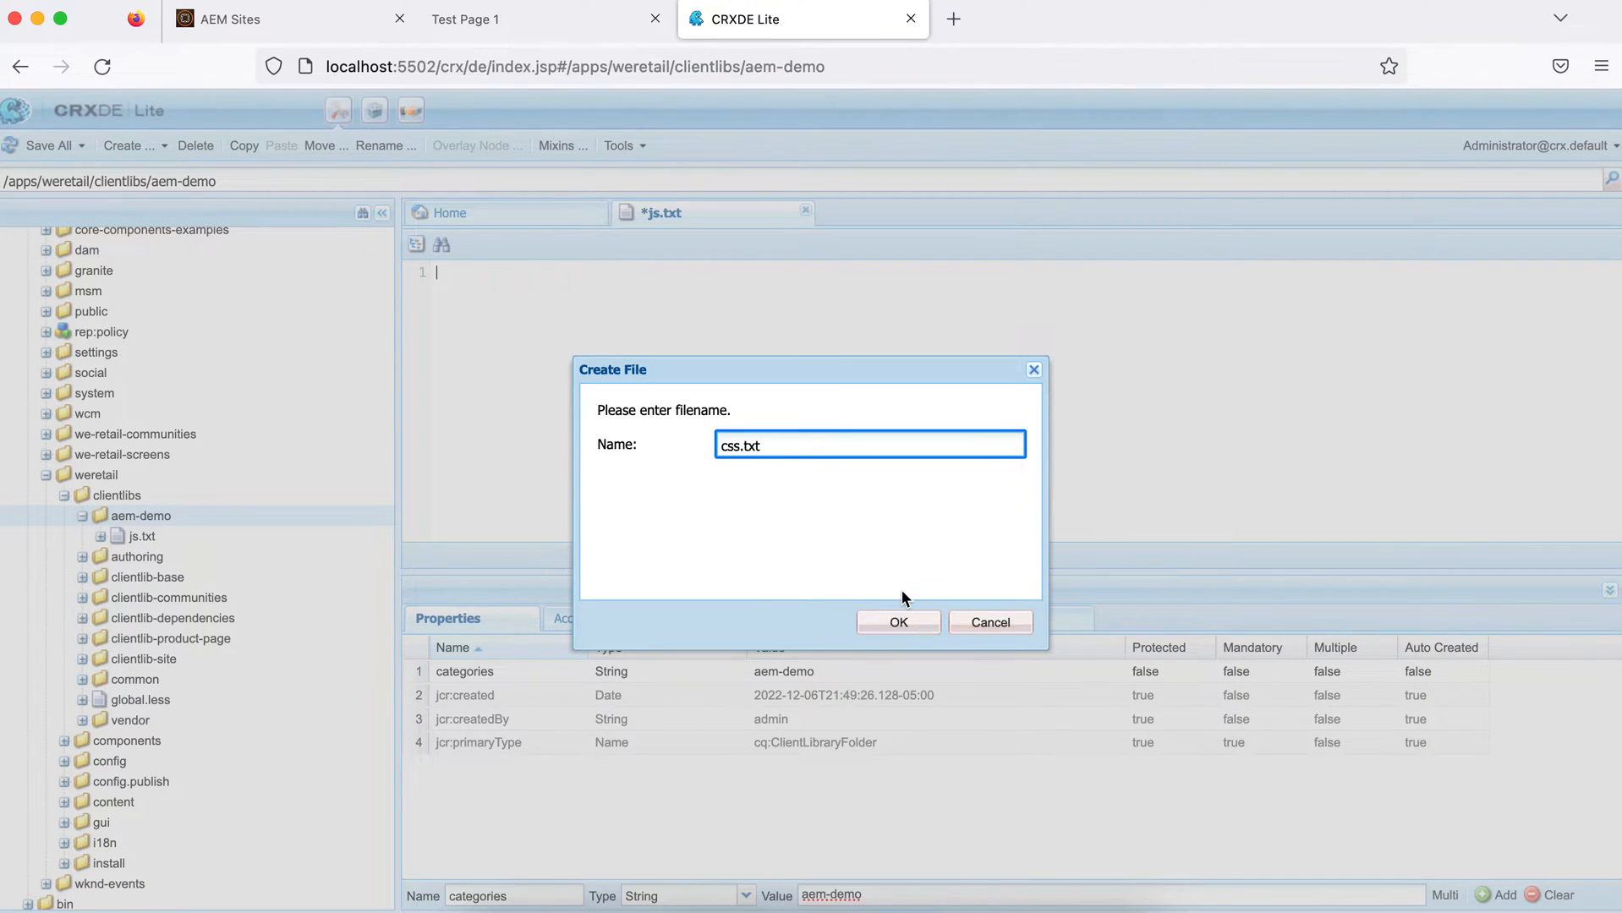
pyautogui.click(898, 623)
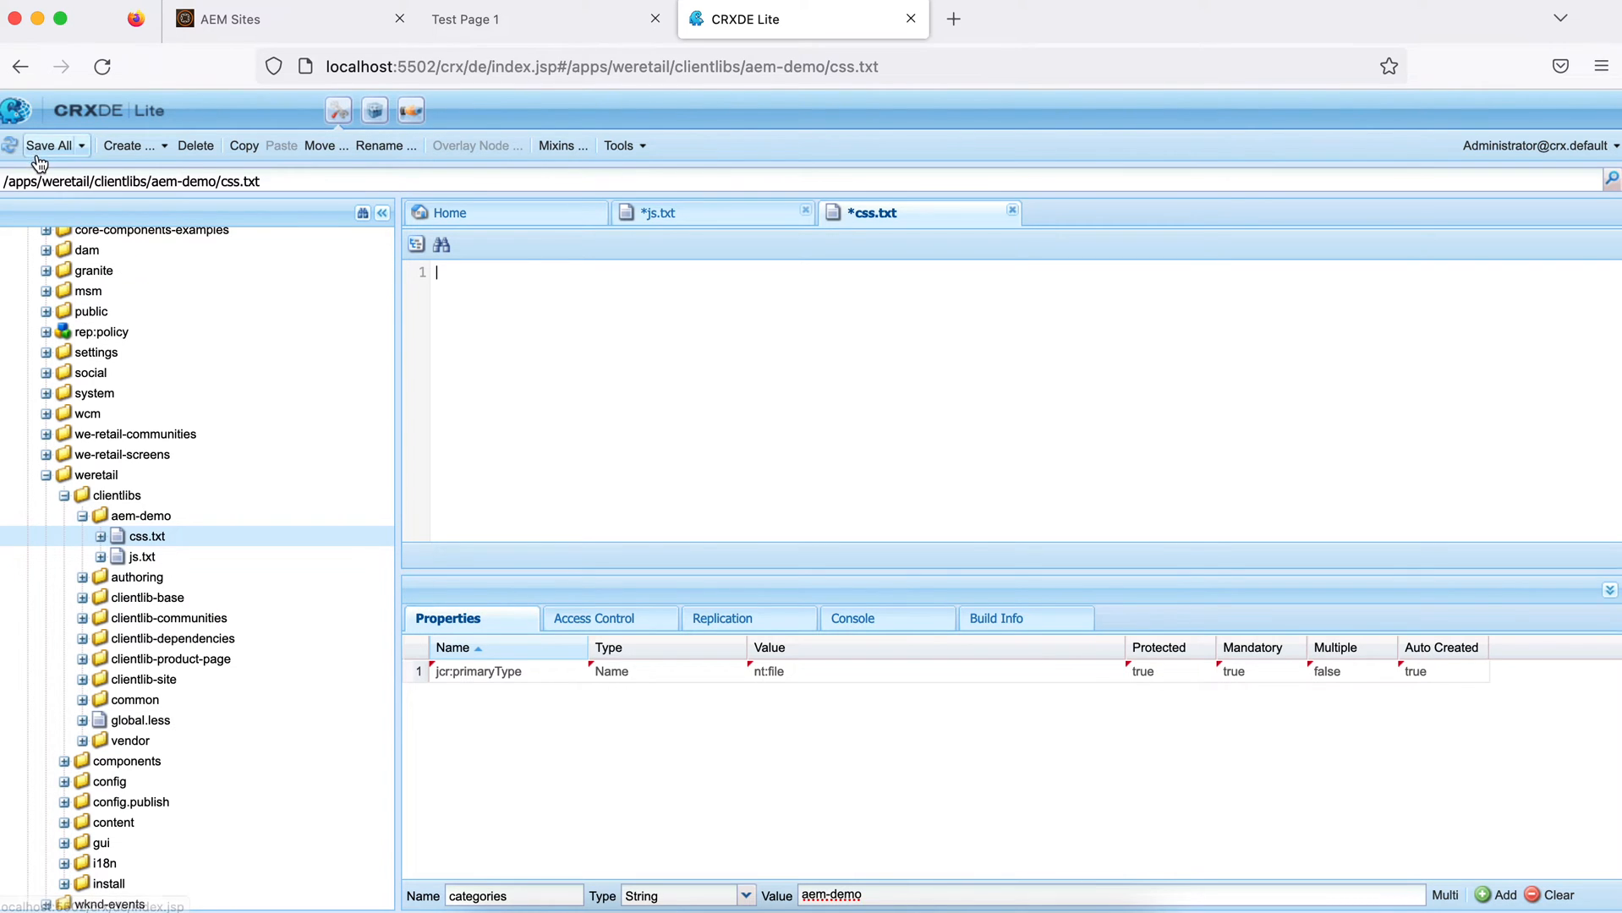
pyautogui.click(47, 146)
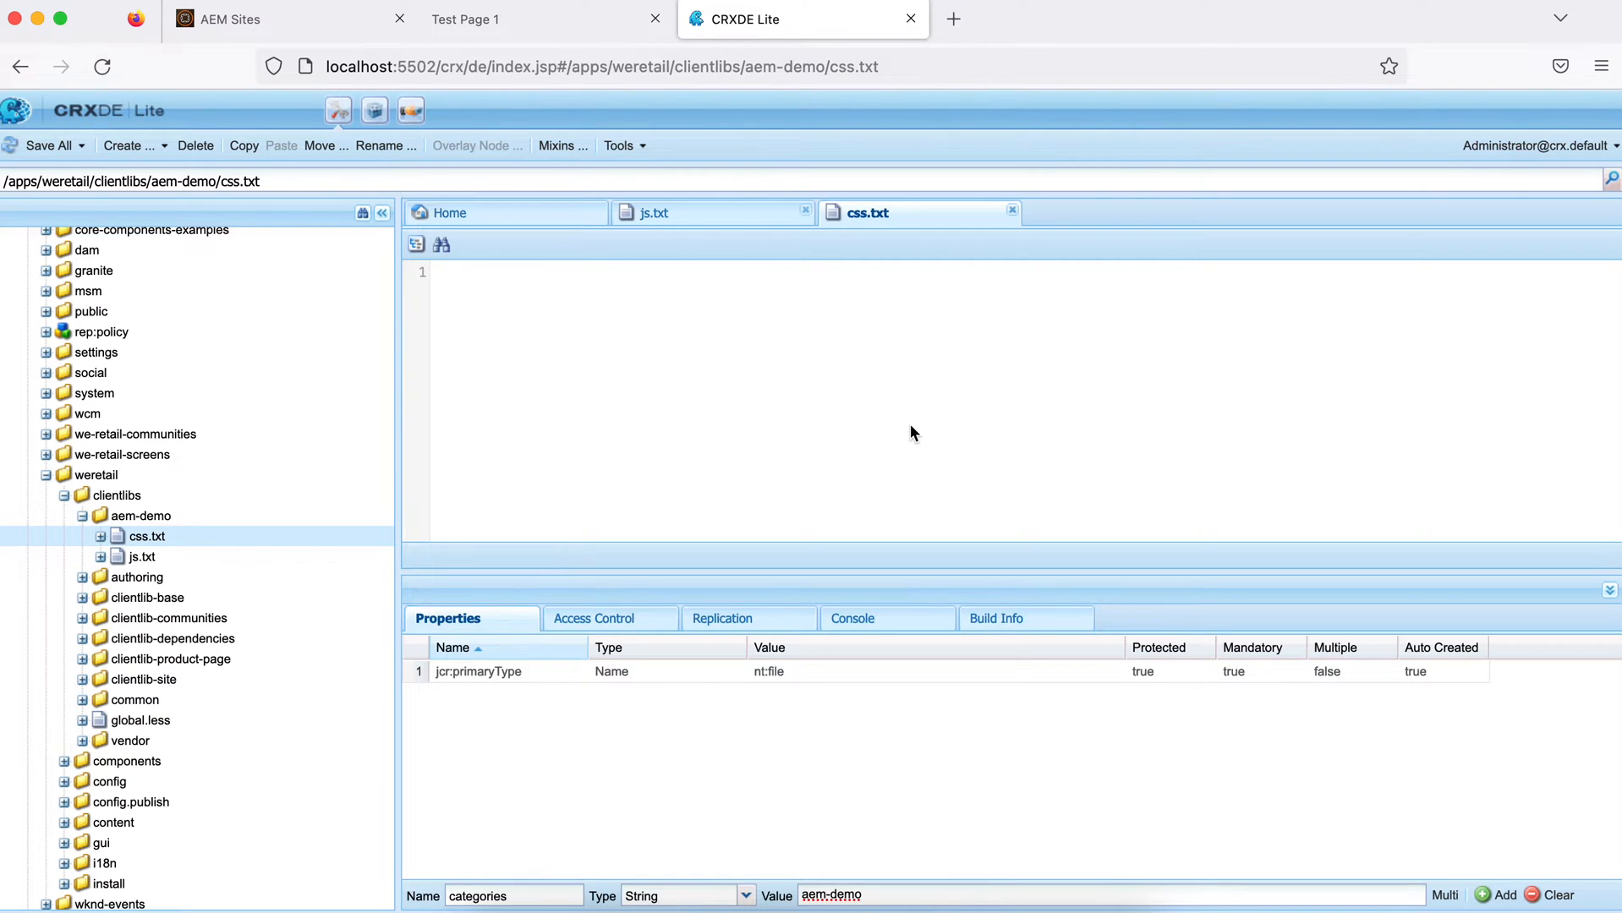
pyautogui.click(141, 516)
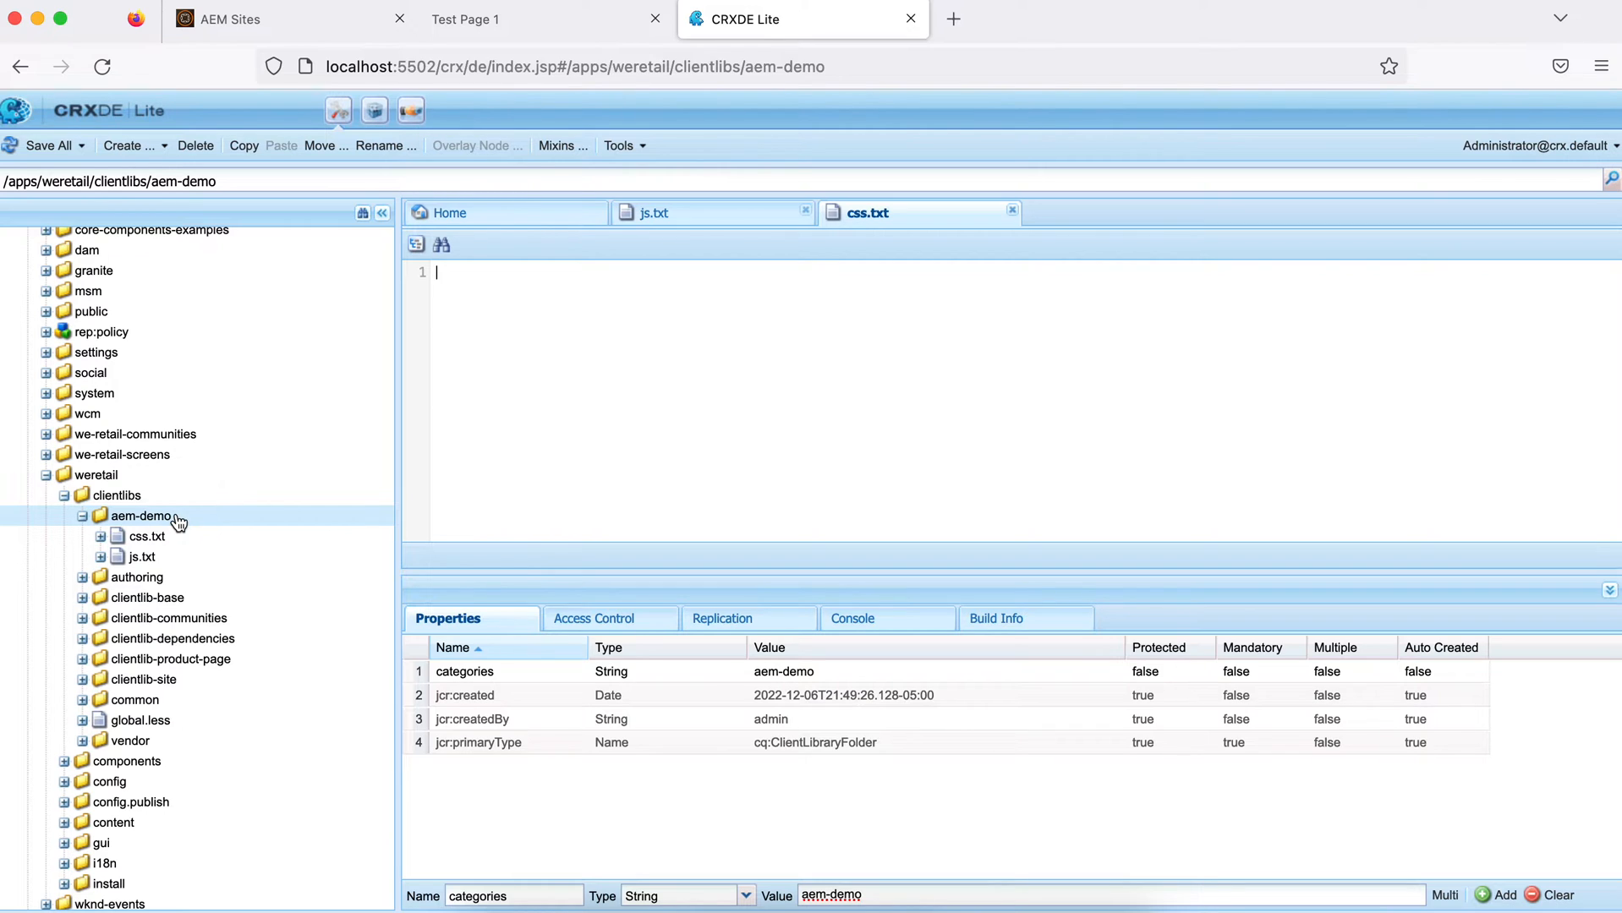
pyautogui.moveTo(129, 521)
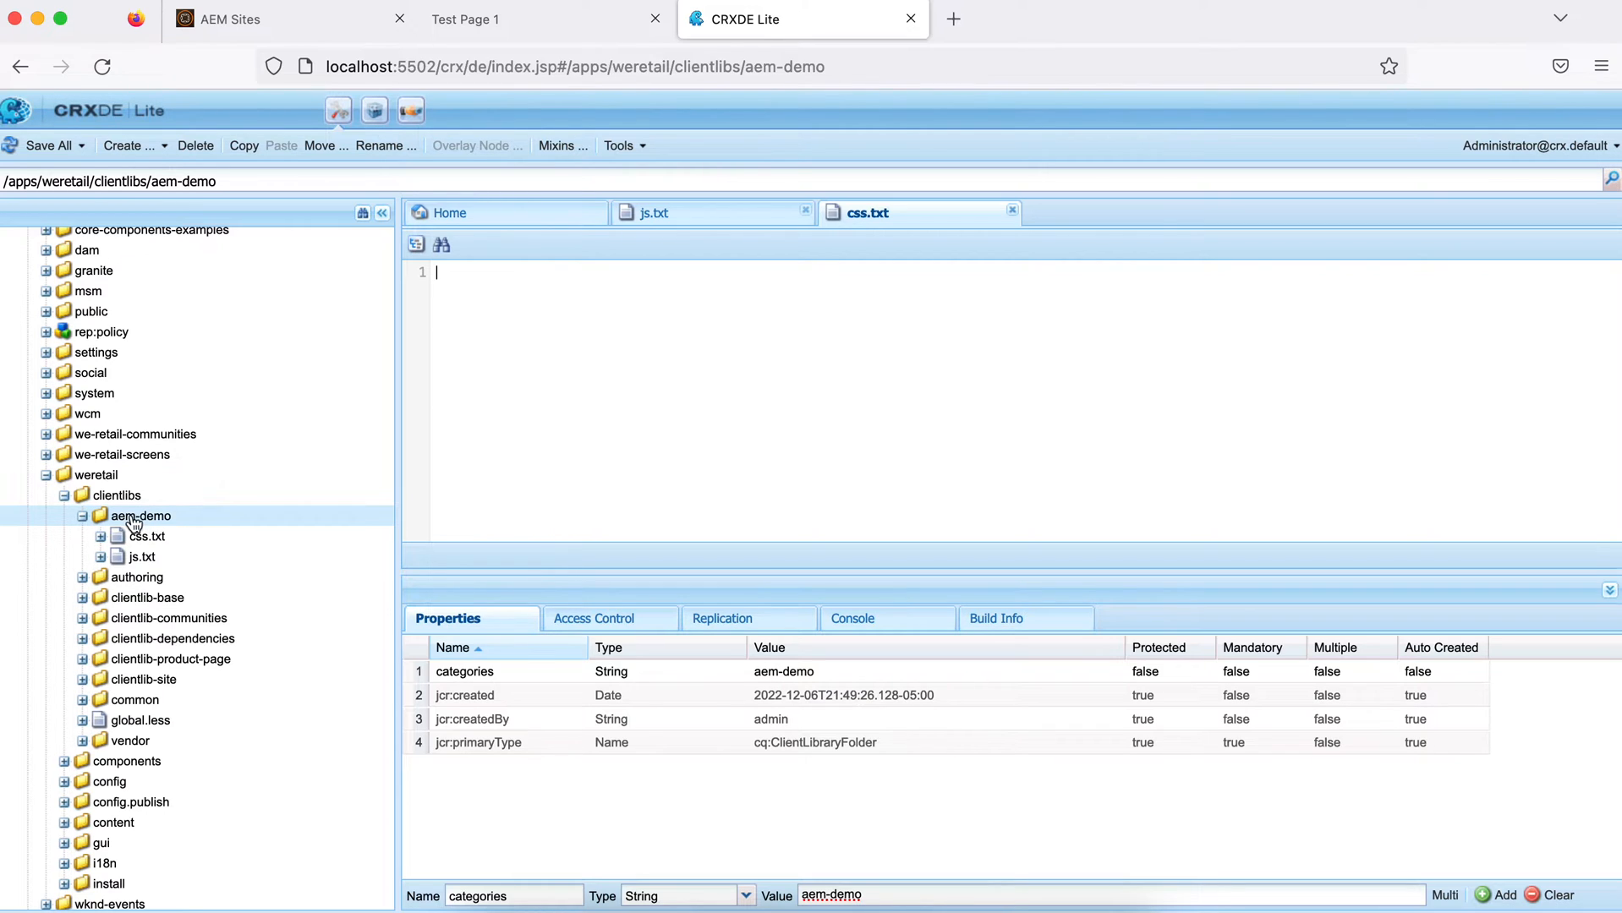
# Create js and css folders inside aem-demo and review the aem-demo folder's properties
pyautogui.rightClick(141, 515)
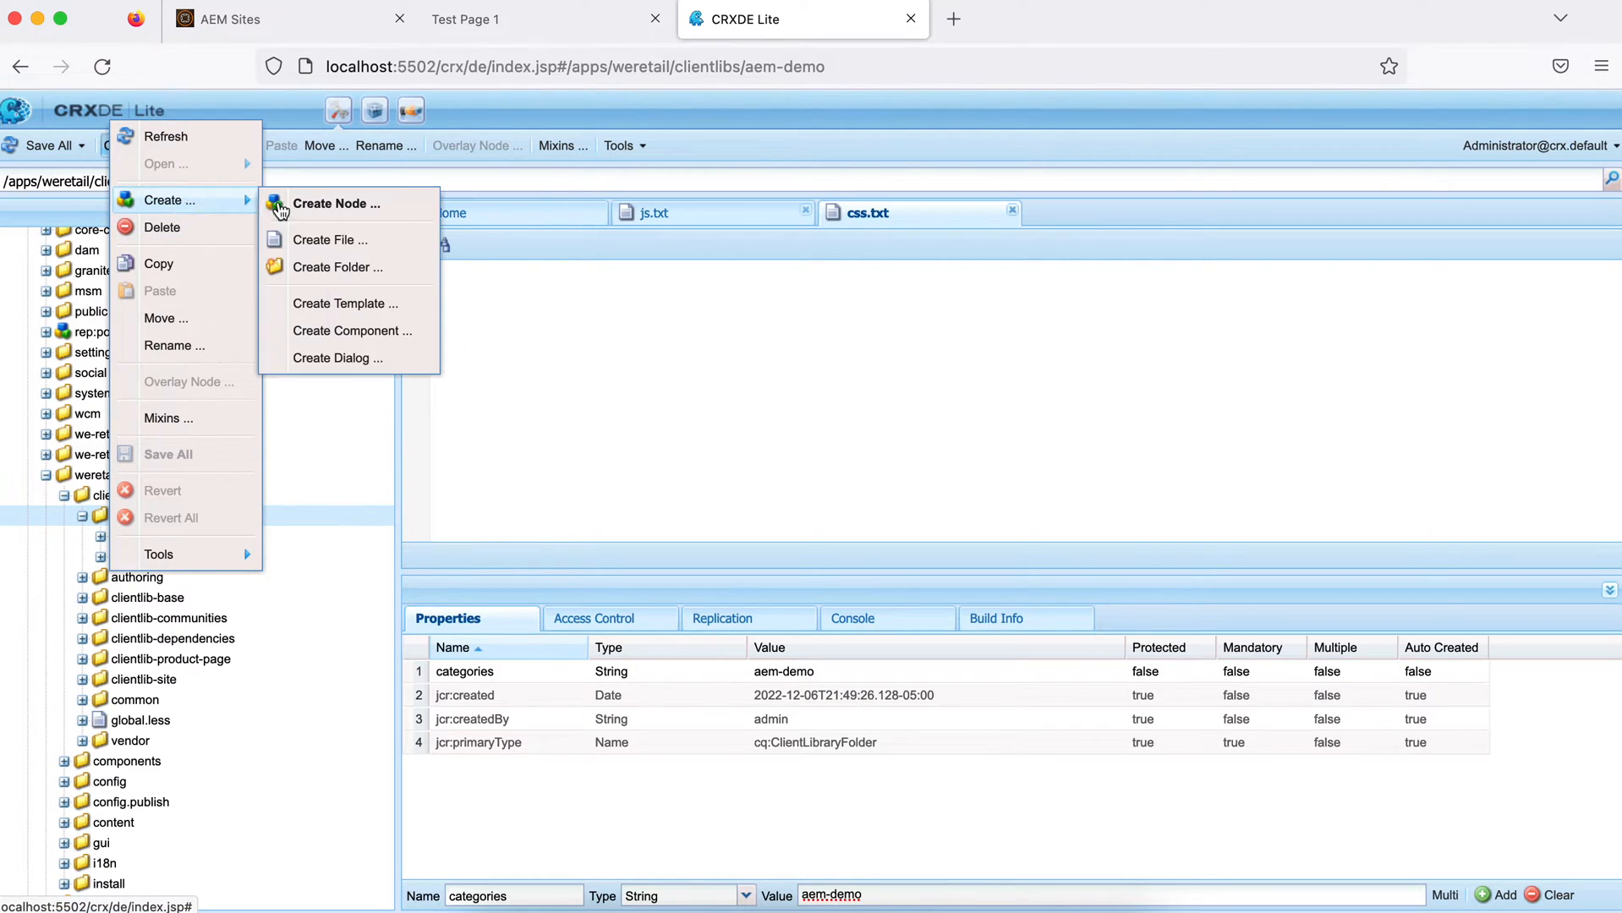
pyautogui.click(337, 267)
pyautogui.write('js')
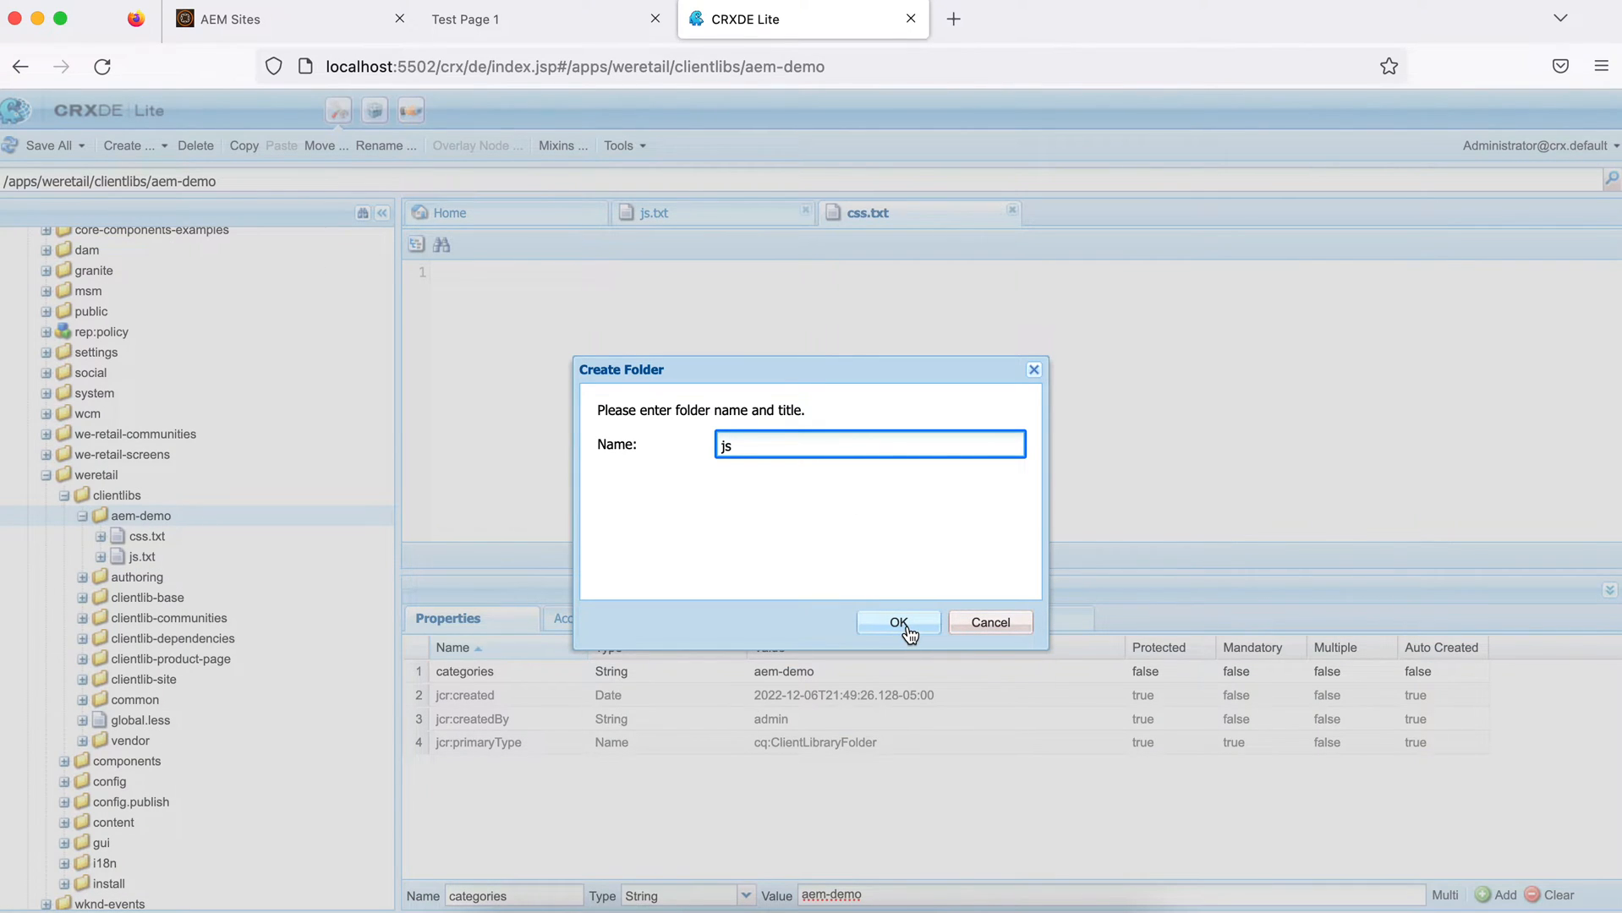
pyautogui.click(898, 623)
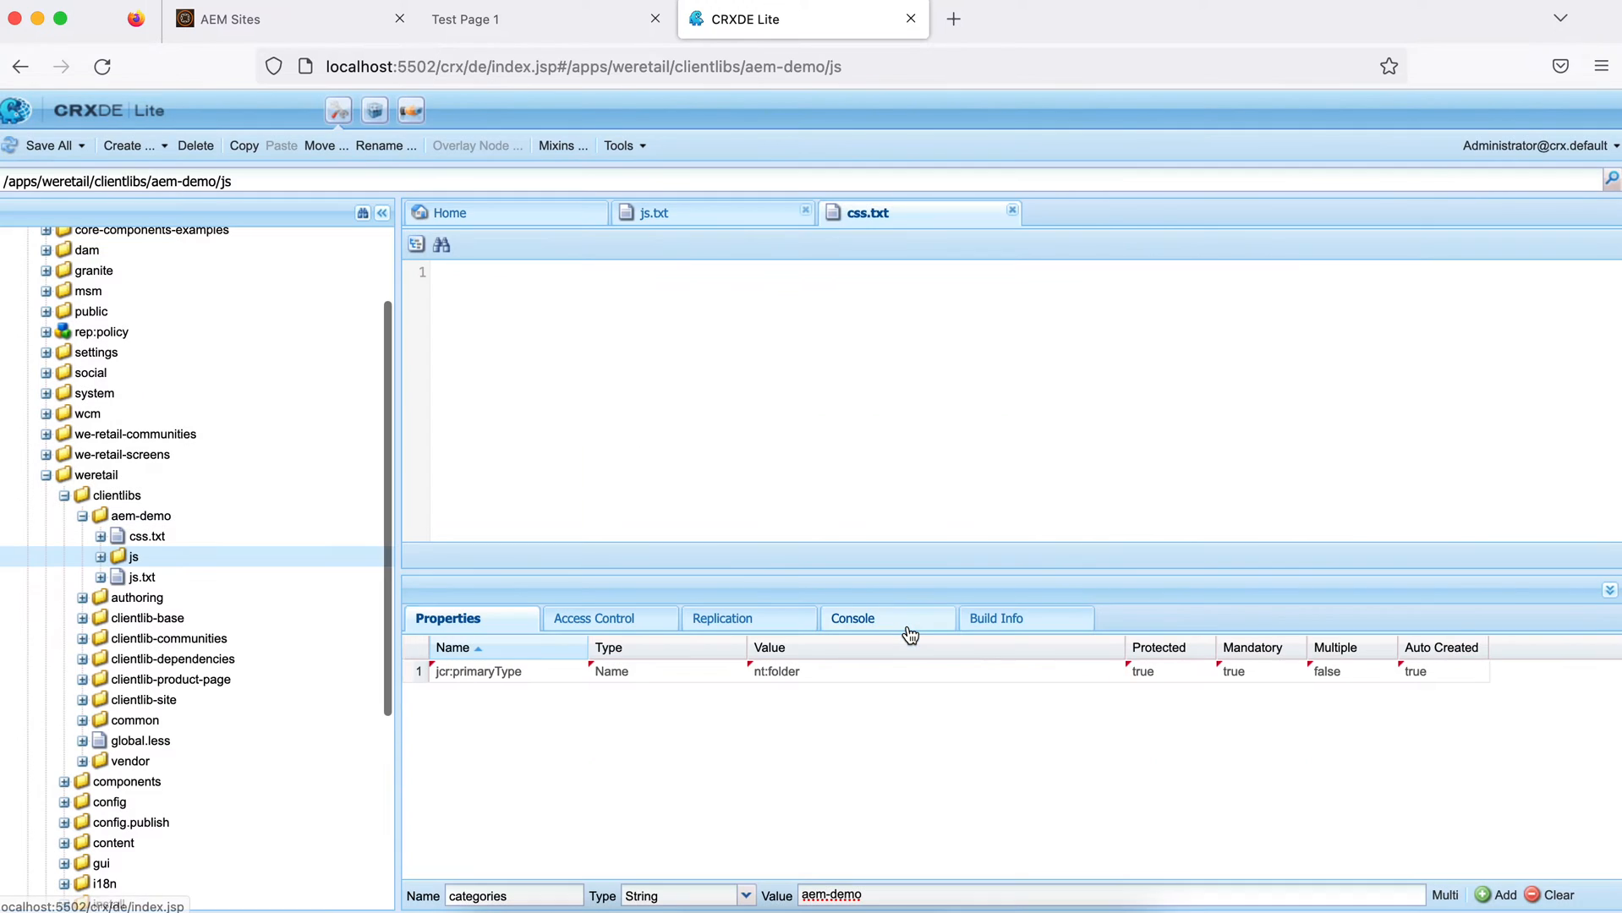
pyautogui.rightClick(141, 516)
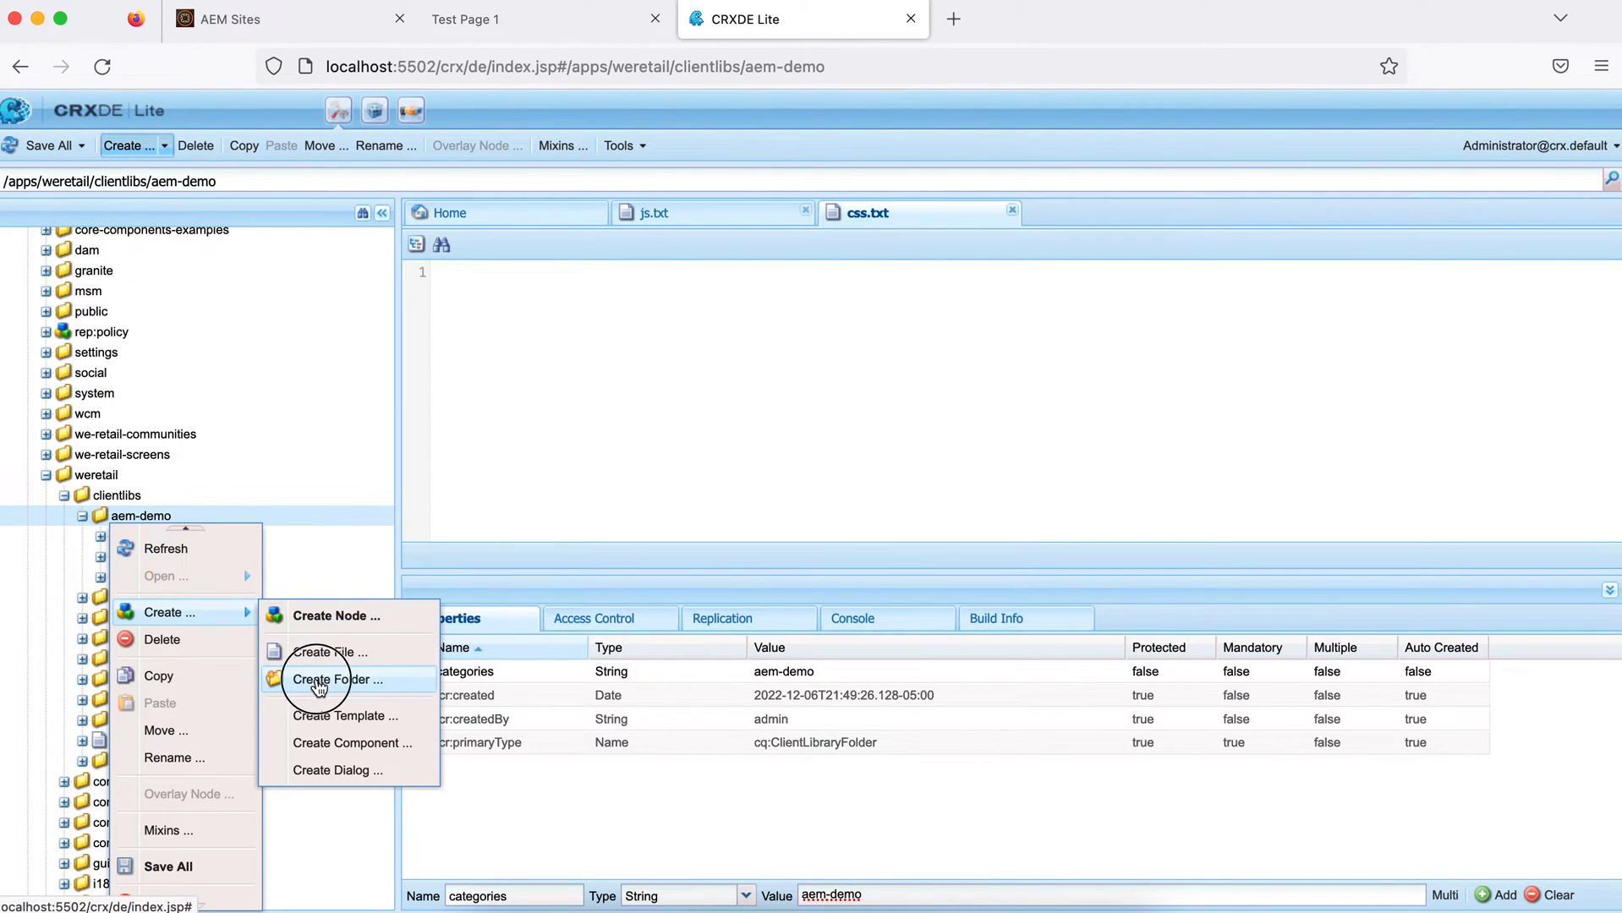
pyautogui.click(334, 680)
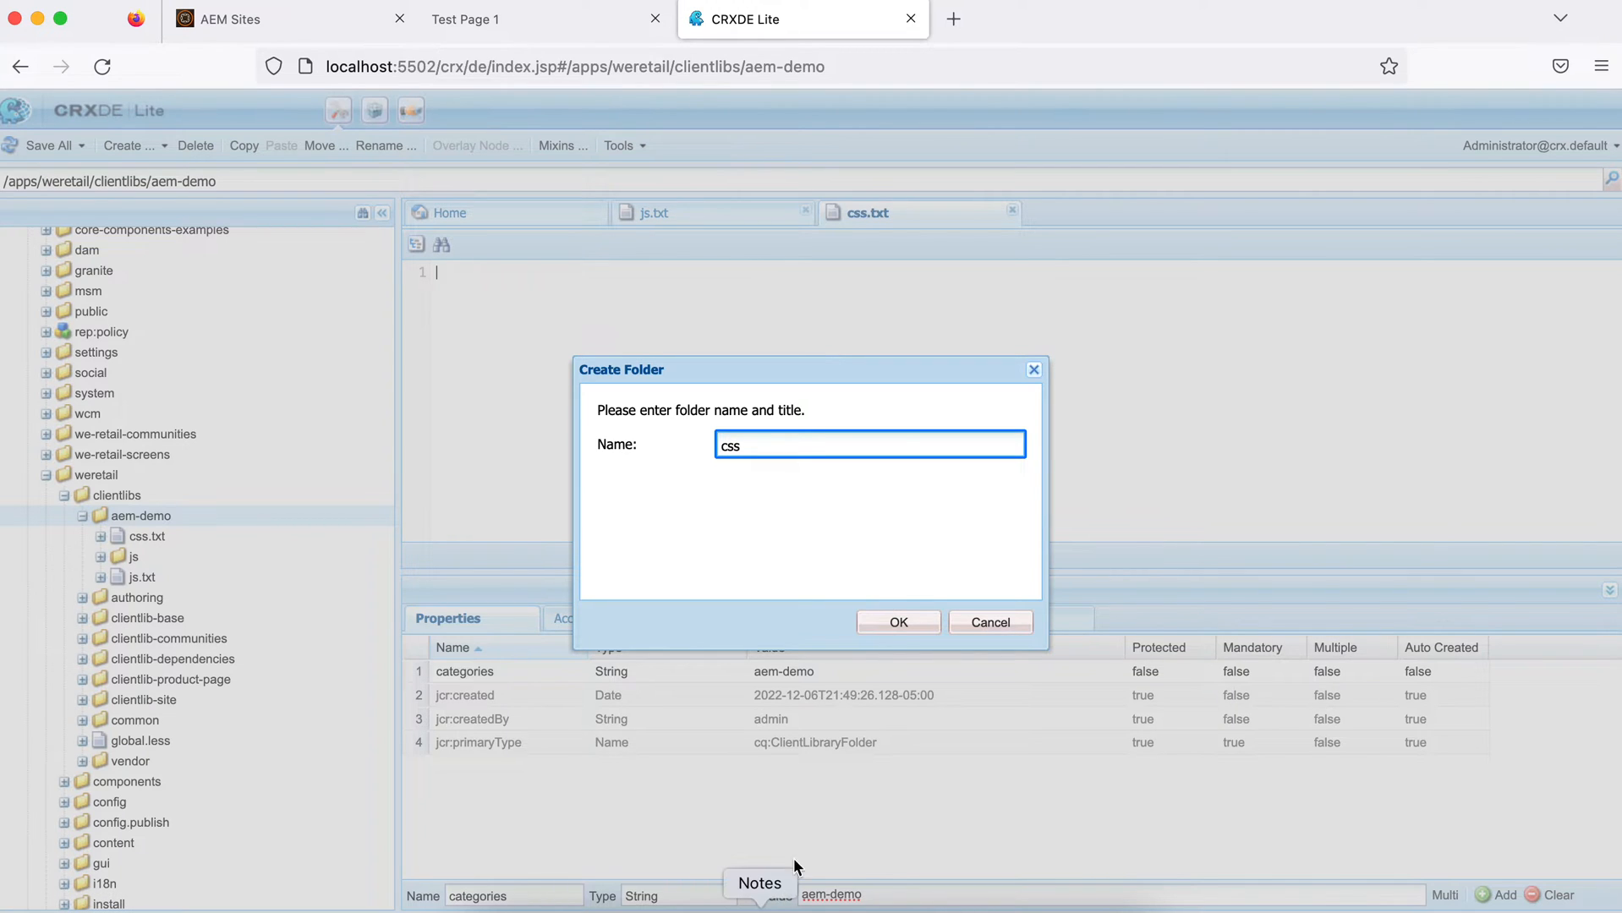
pyautogui.click(898, 622)
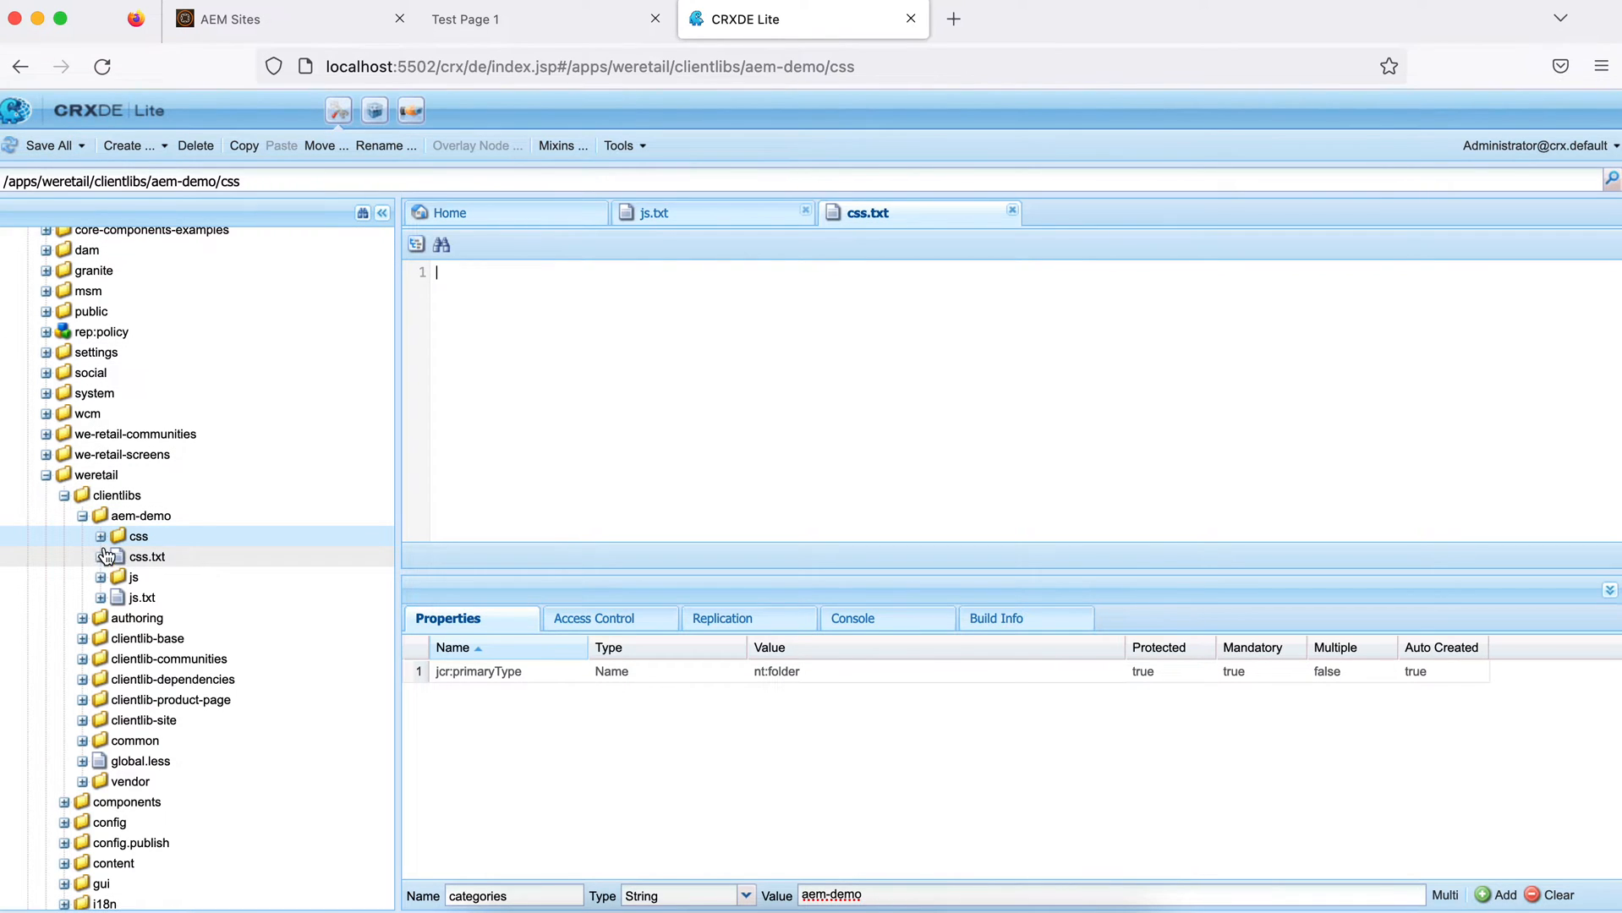
pyautogui.click(141, 516)
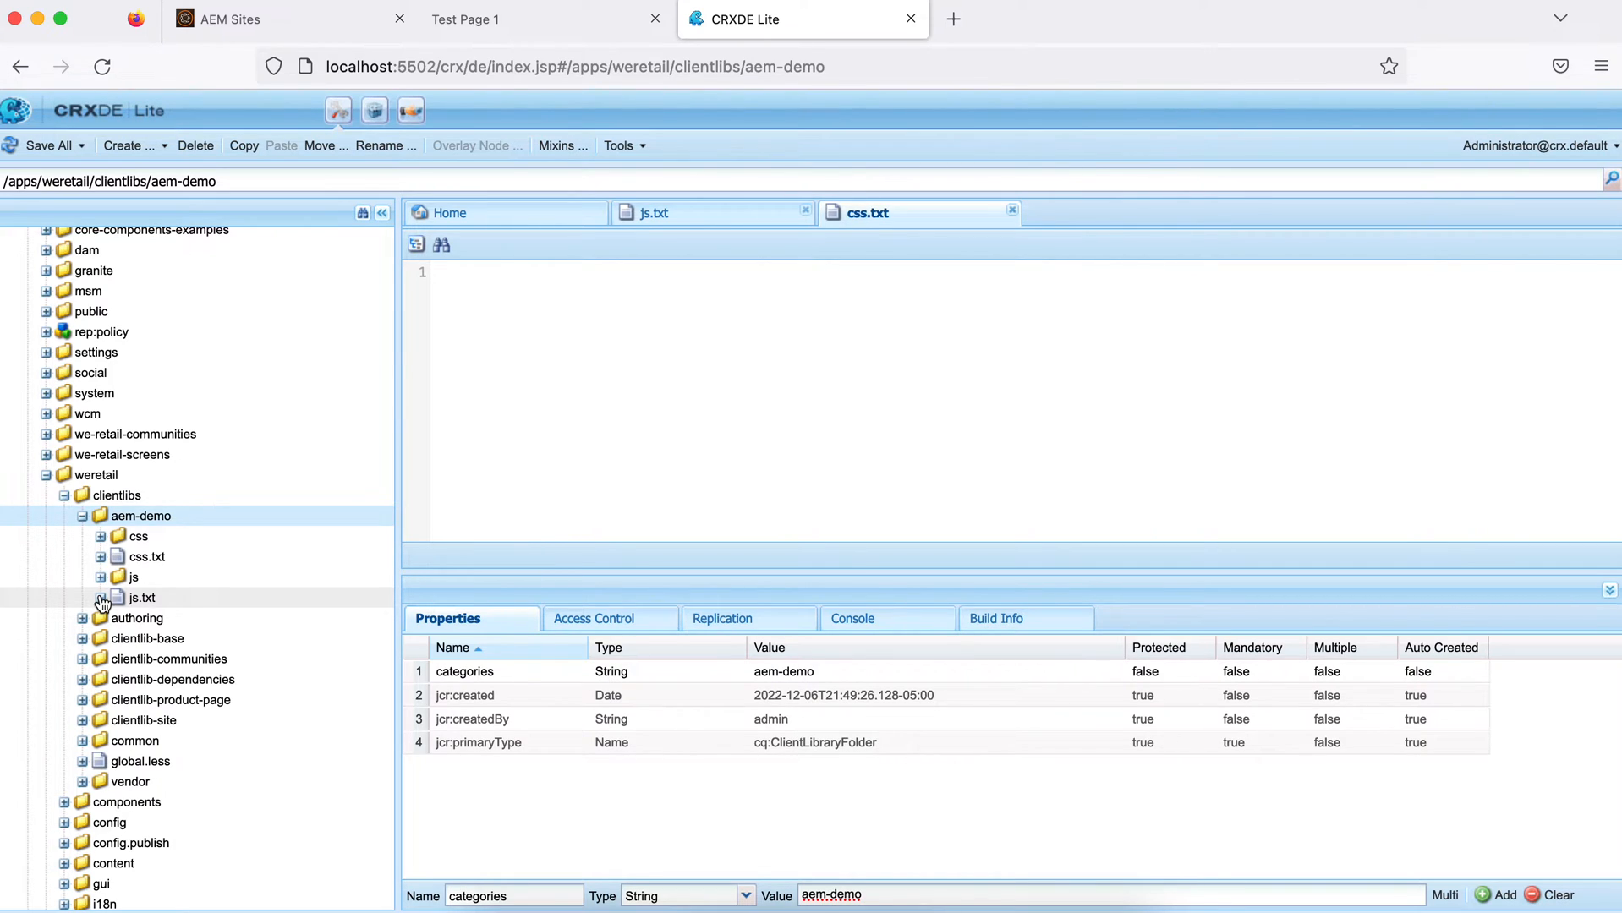
pyautogui.click(499, 272)
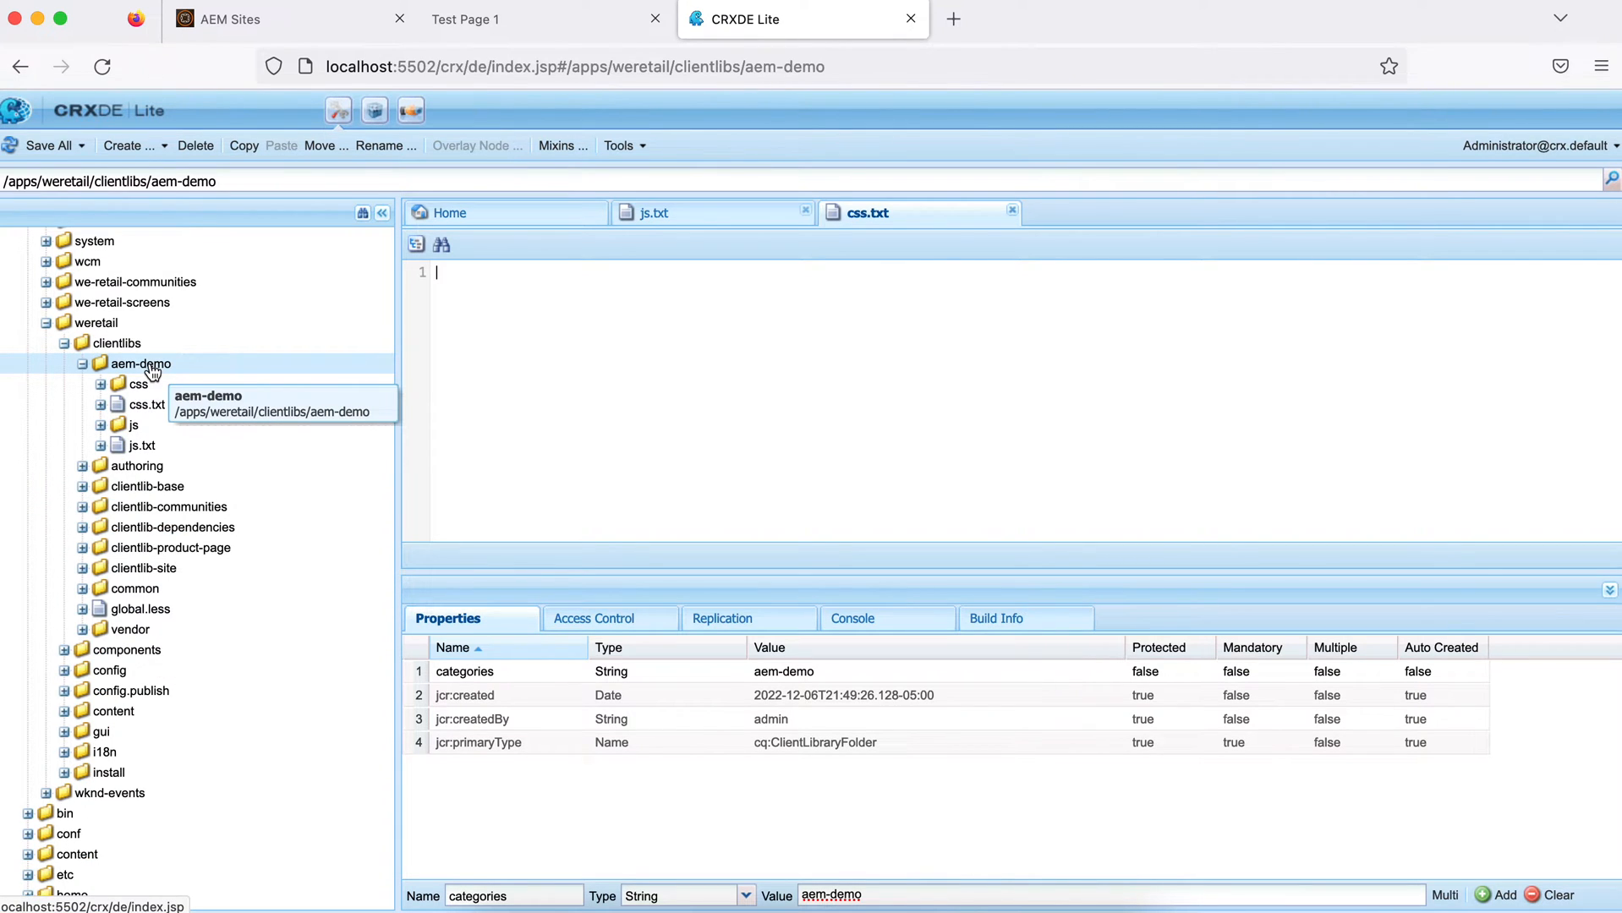
# Create a resources folder inside the aem-demo client library
pyautogui.rightClick(141, 364)
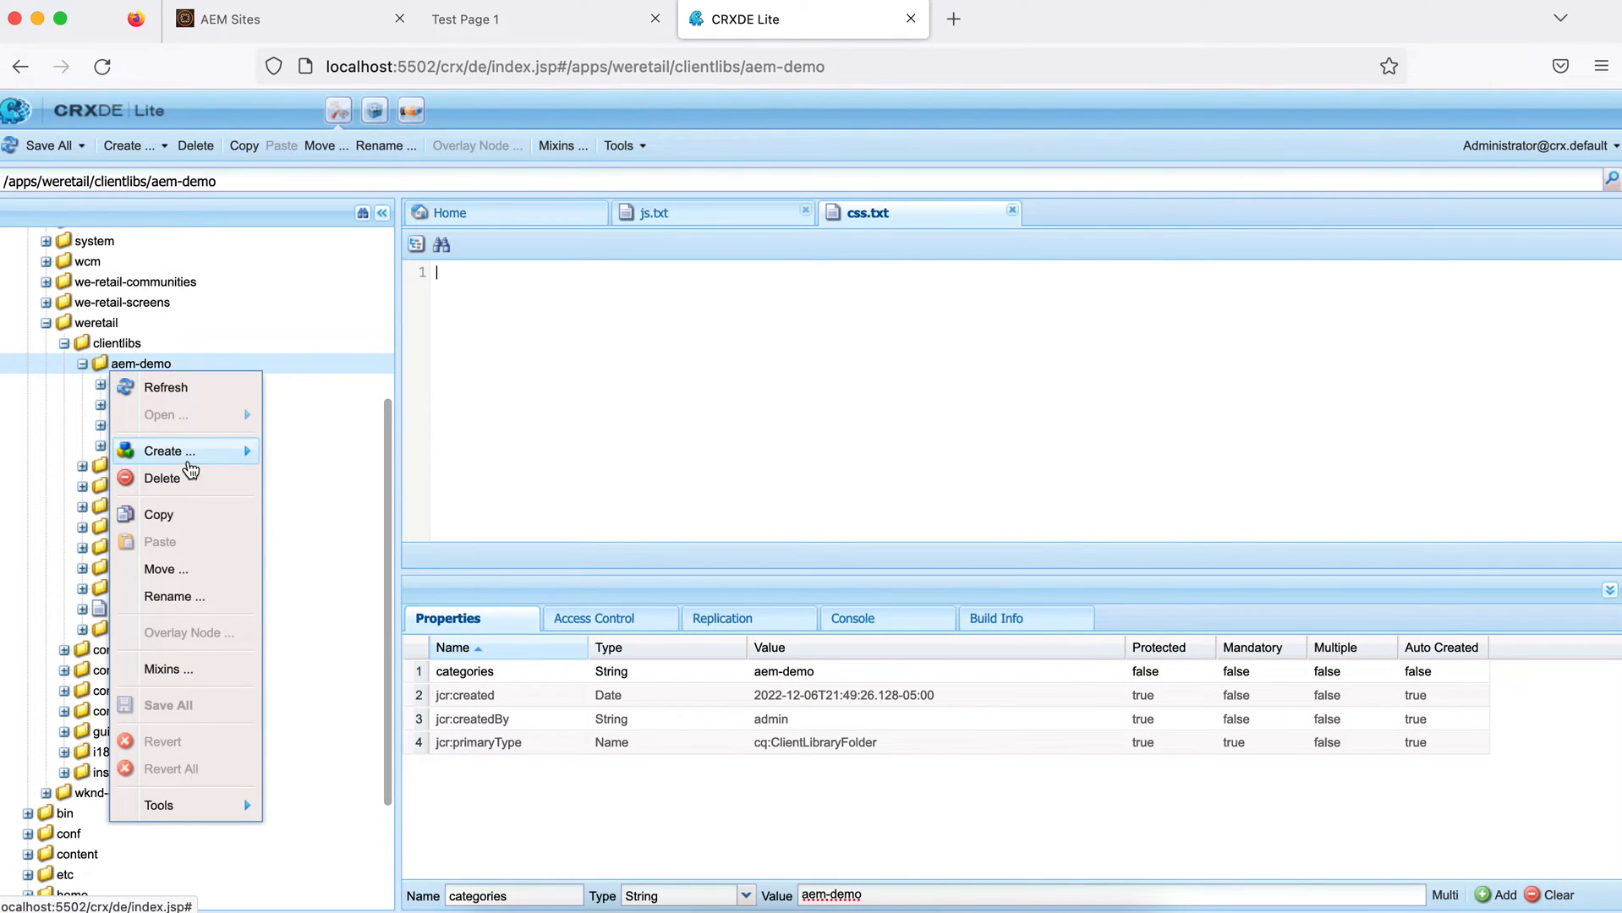
pyautogui.click(169, 451)
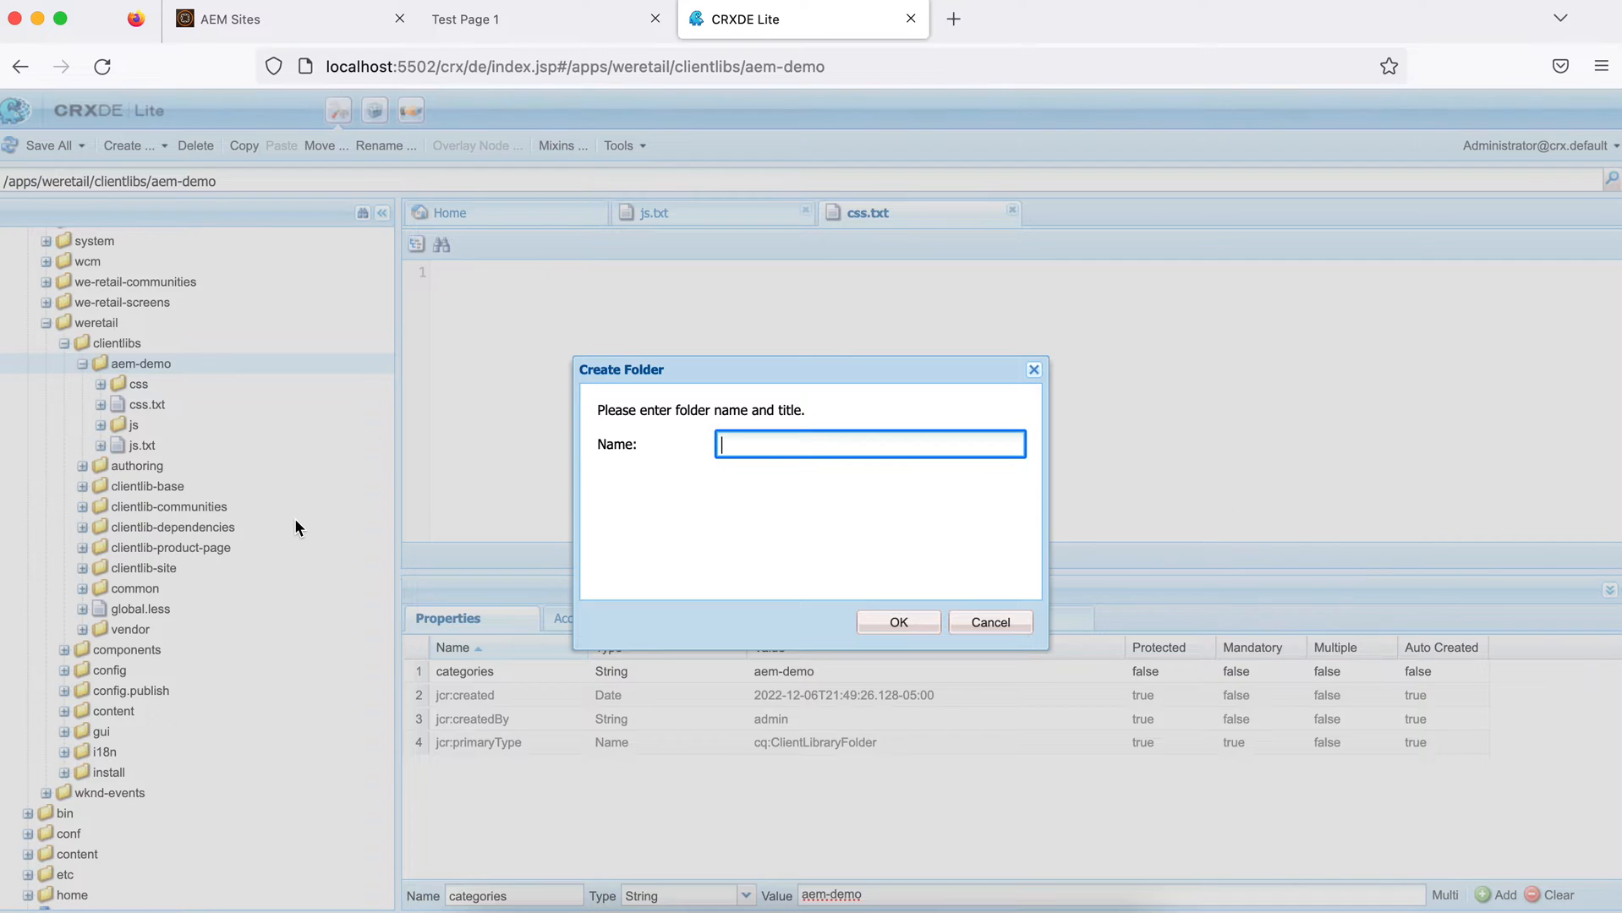
pyautogui.write('resour')
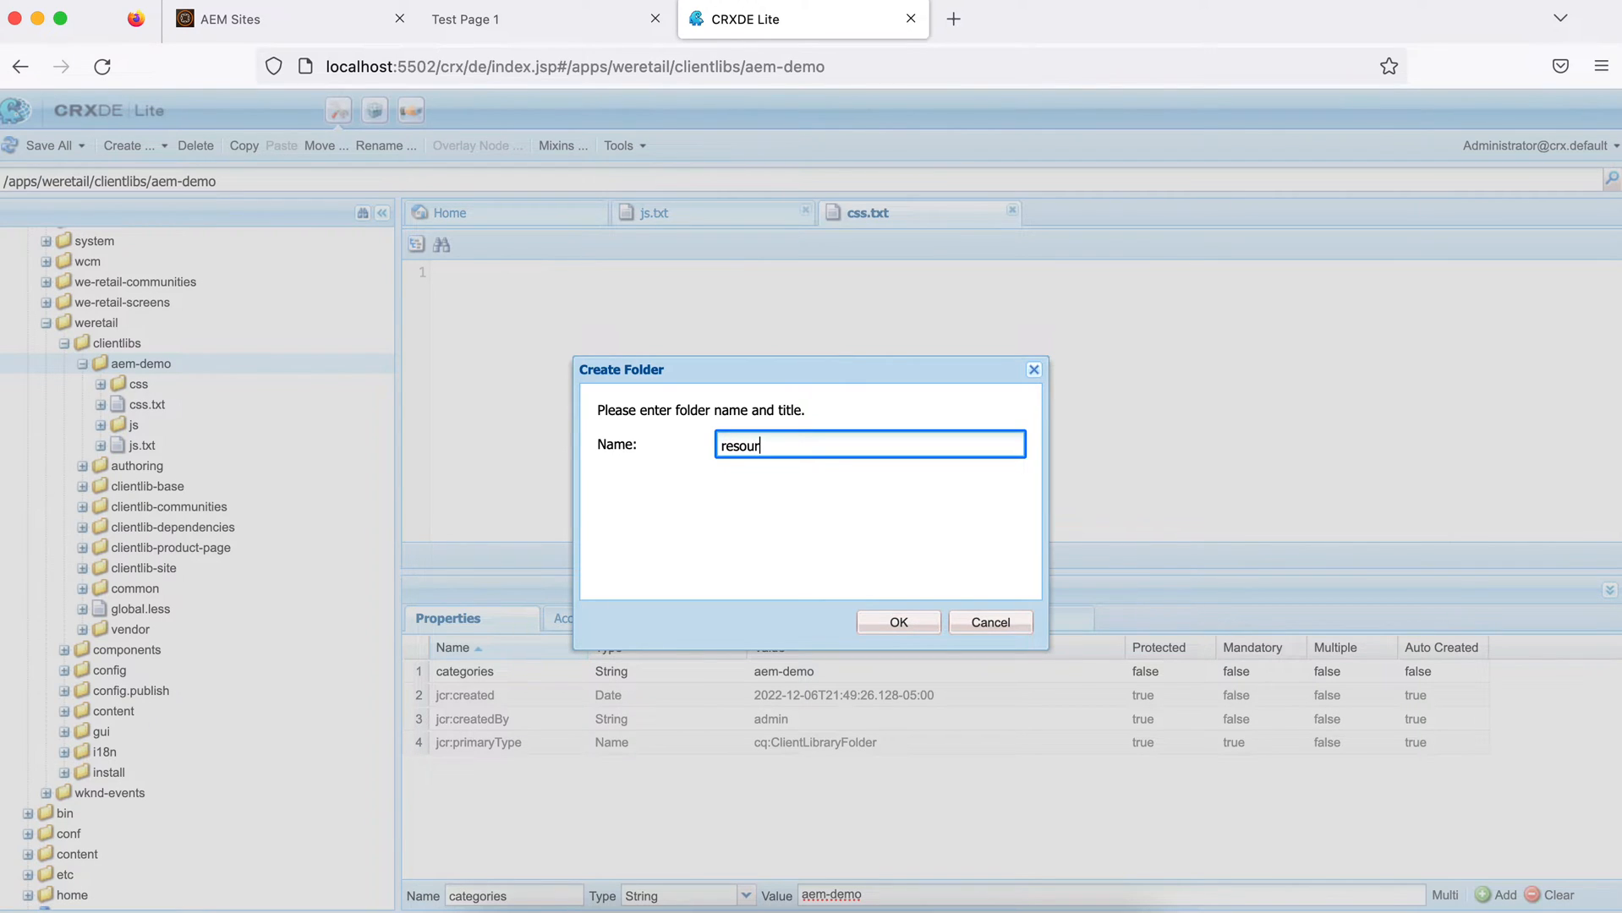
pyautogui.write('ces')
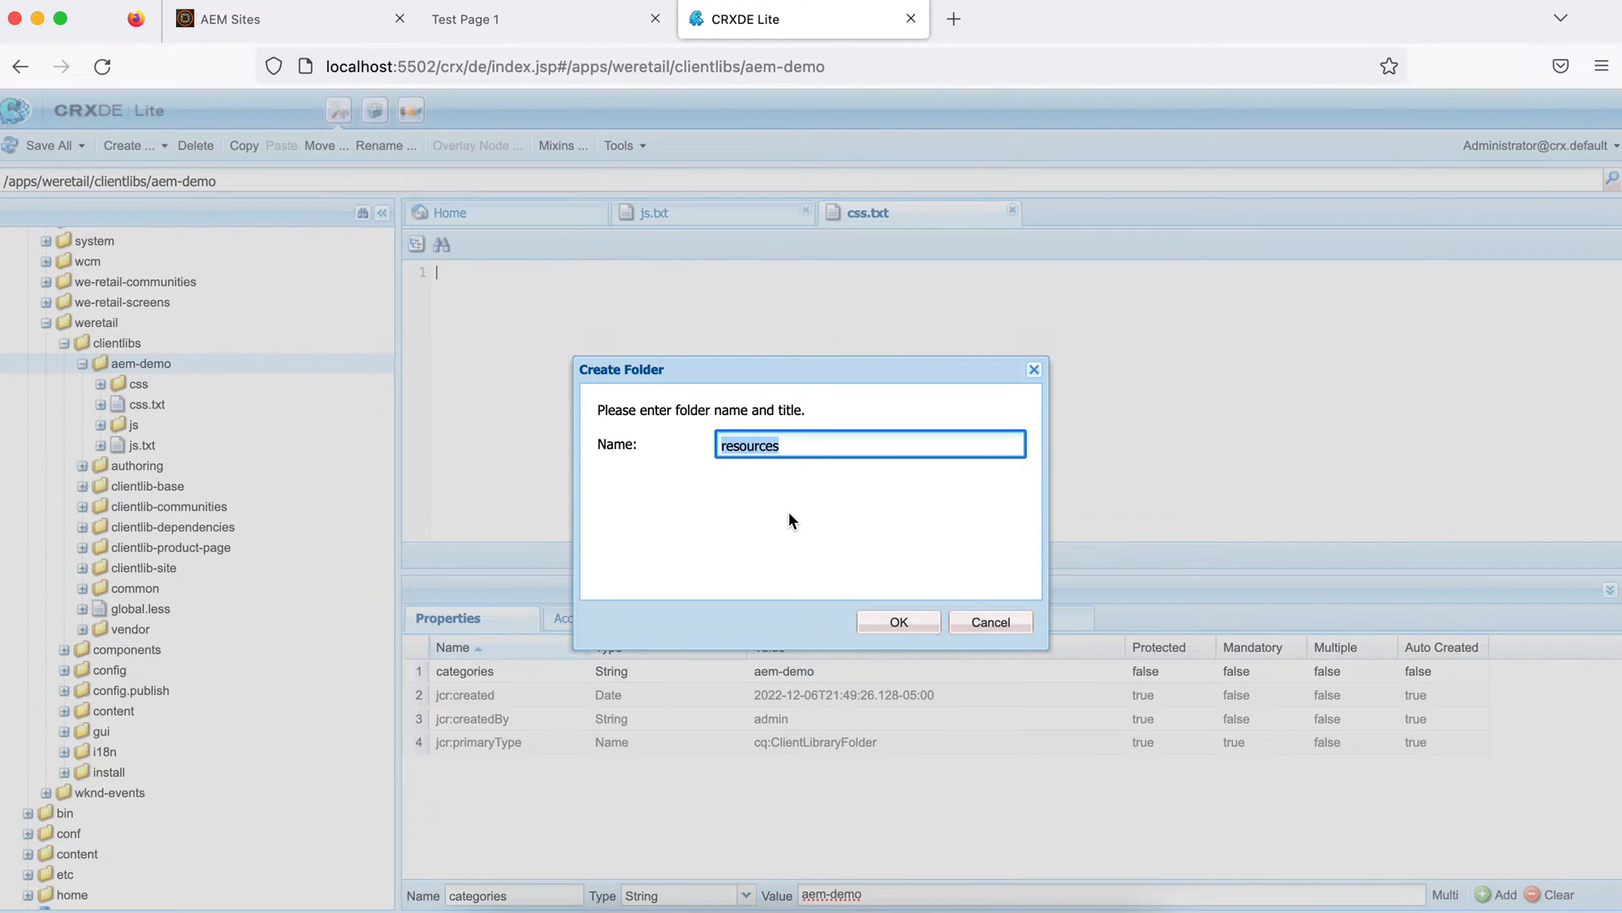
pyautogui.click(898, 622)
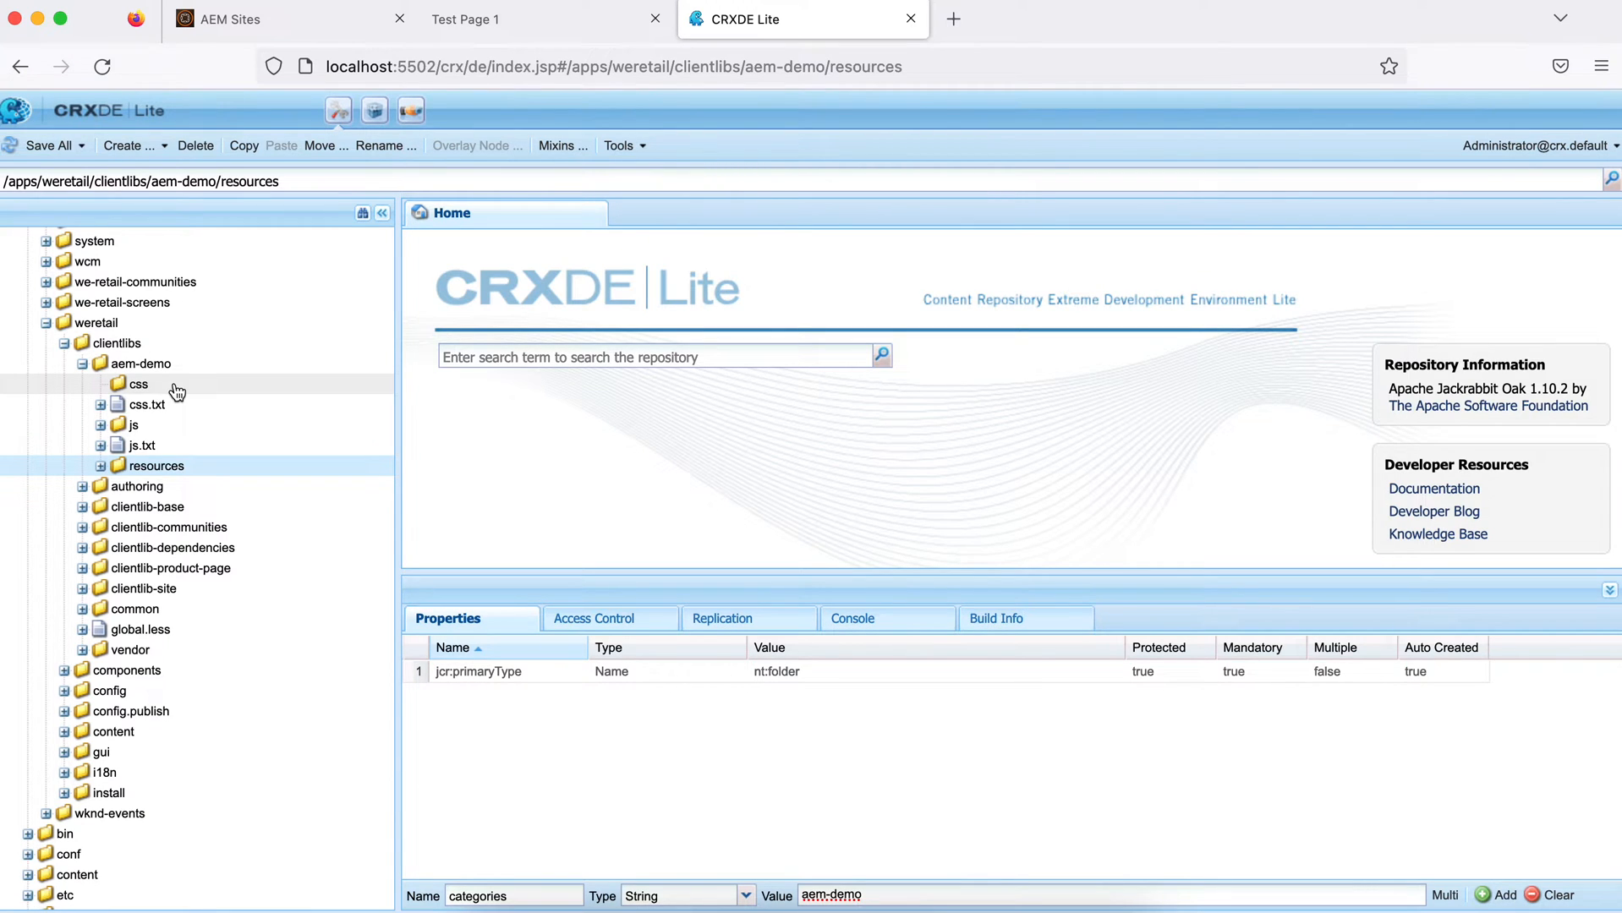
# Create a color.css file in the css folder for the .geeks-orange orange background rule
pyautogui.rightClick(137, 384)
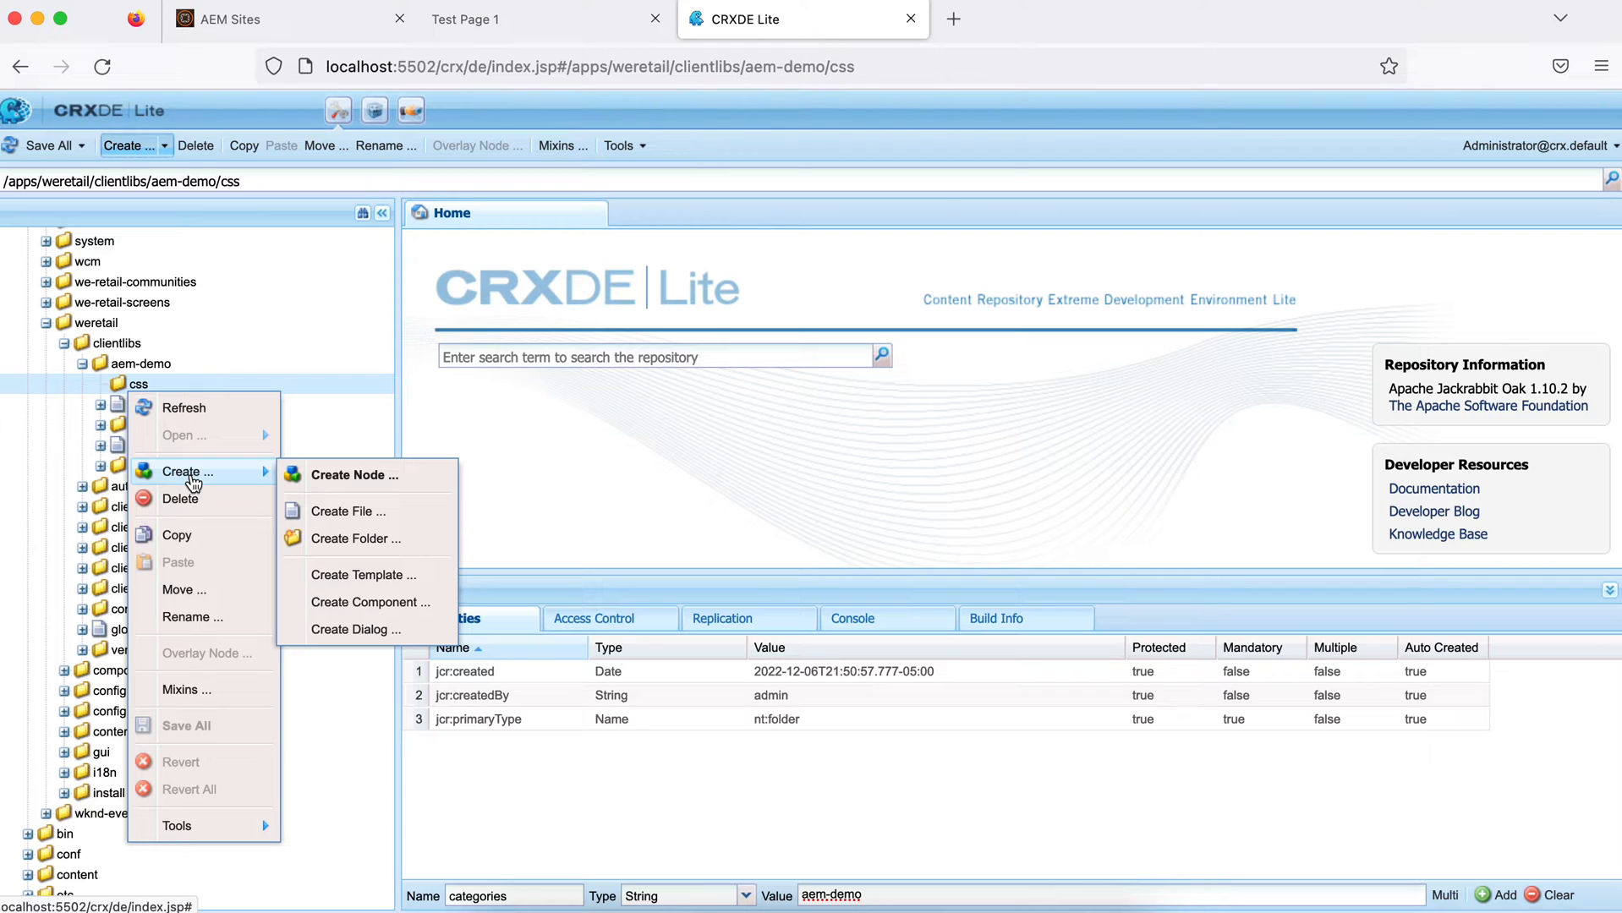
pyautogui.moveTo(317, 511)
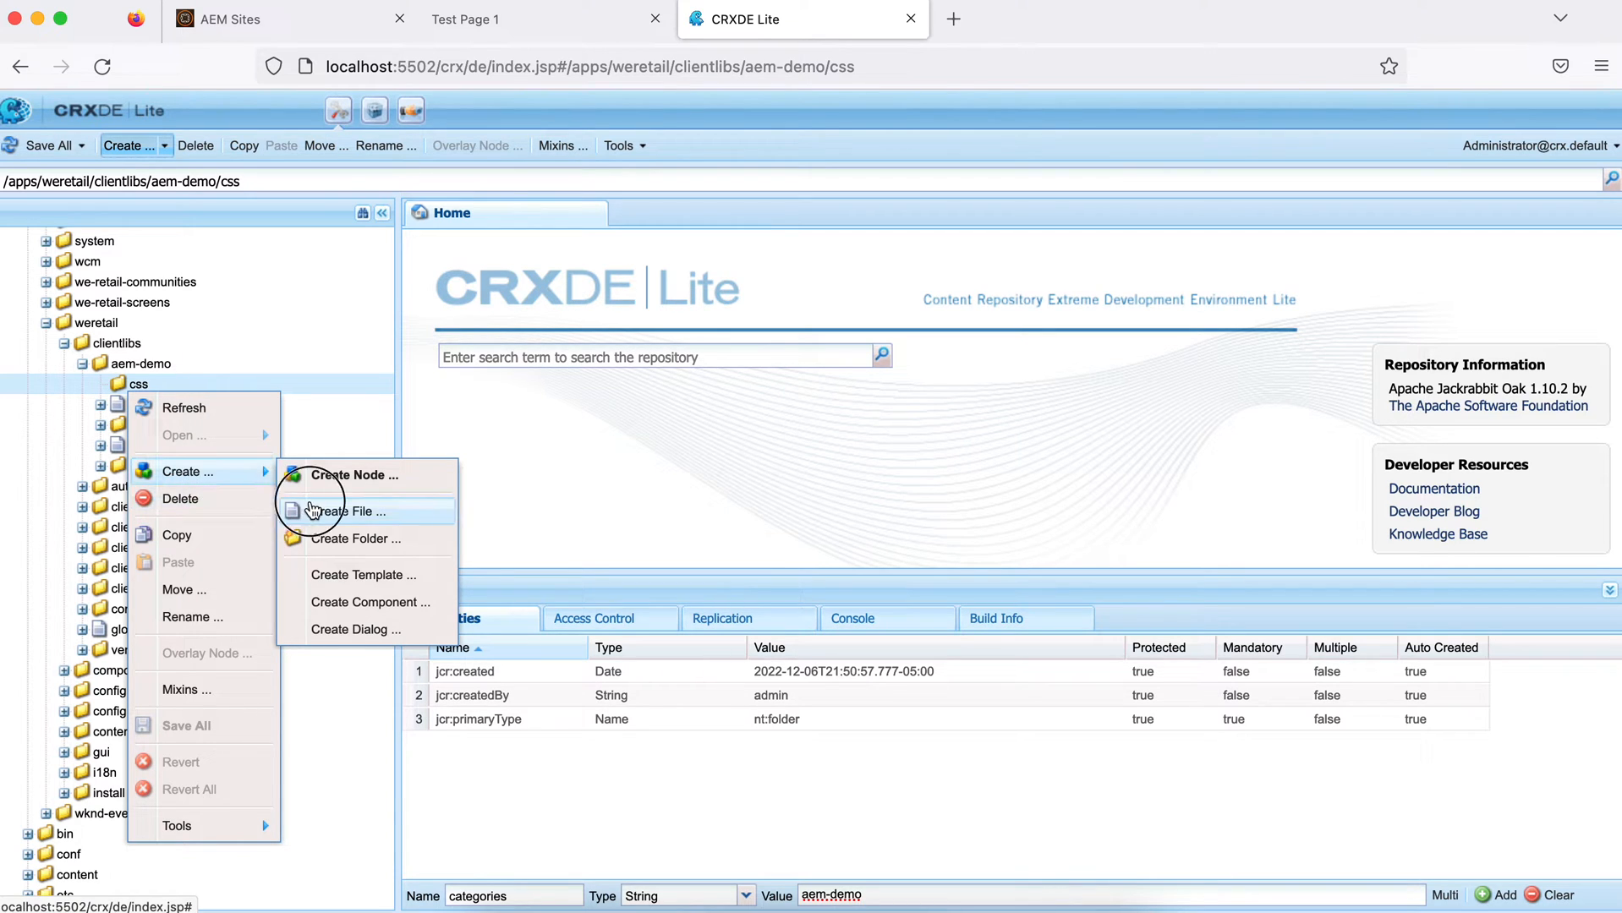
pyautogui.click(338, 511)
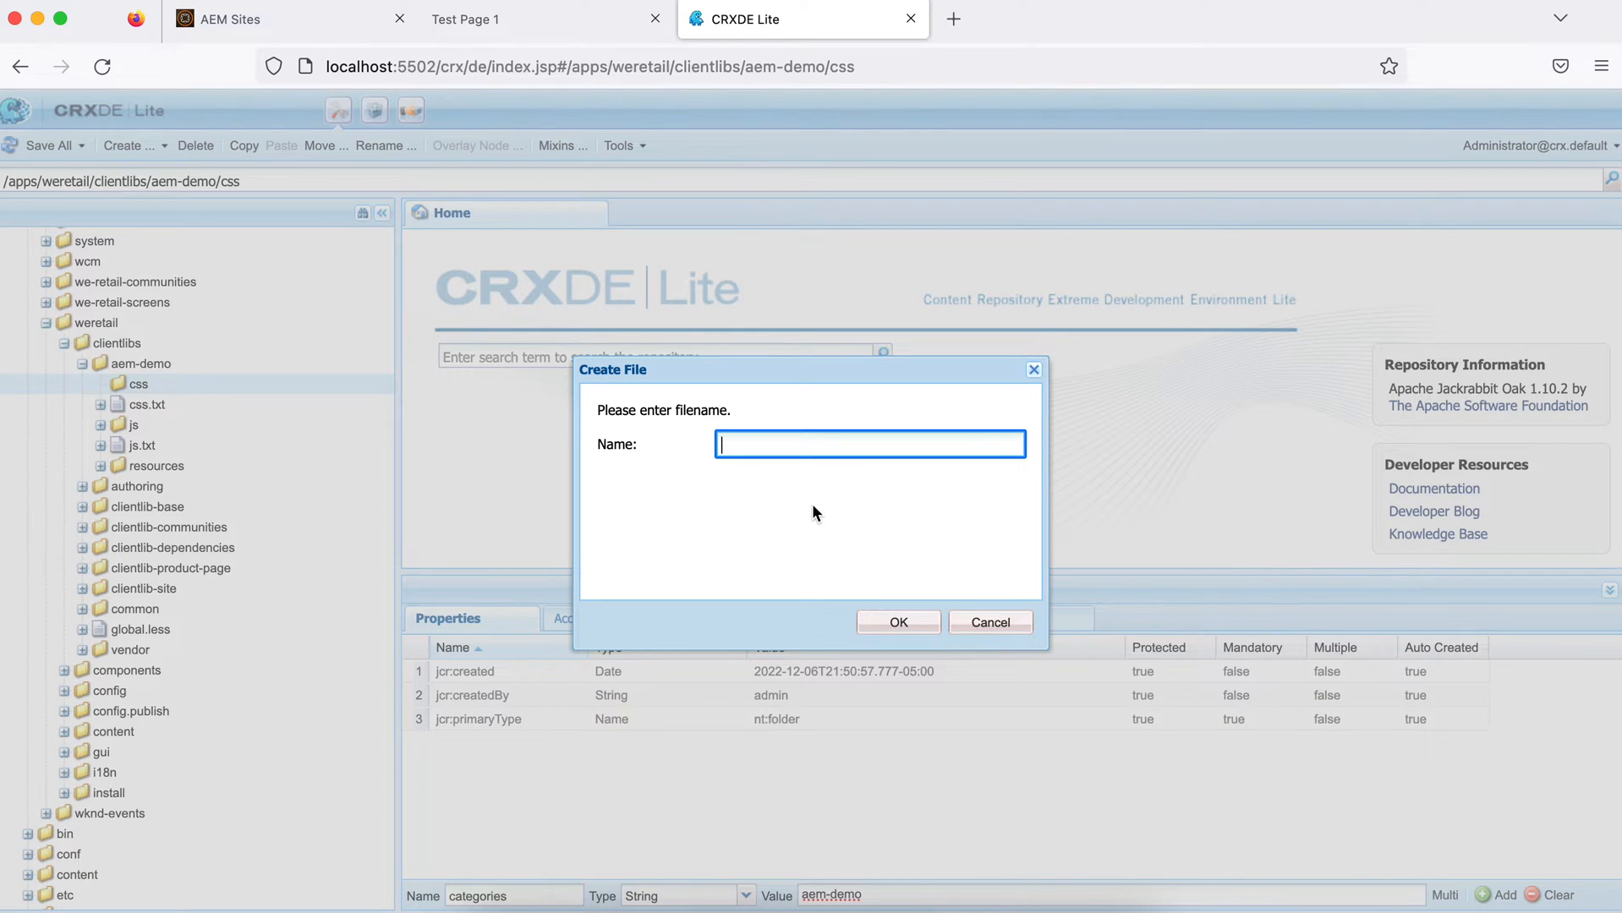
pyautogui.write('colo')
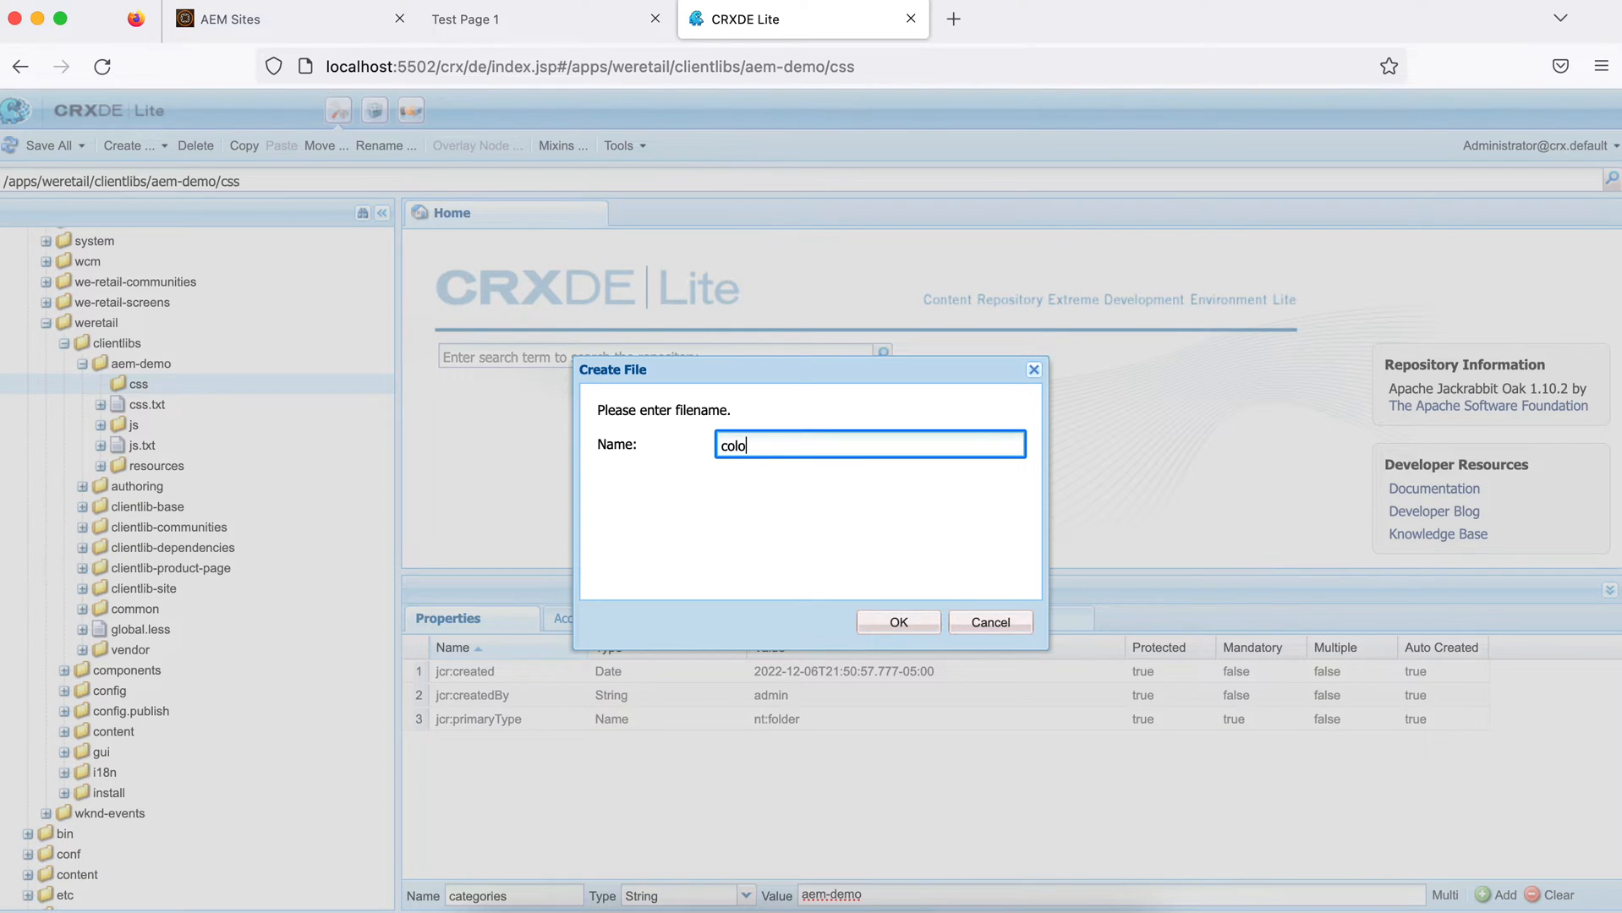
pyautogui.write('r.css')
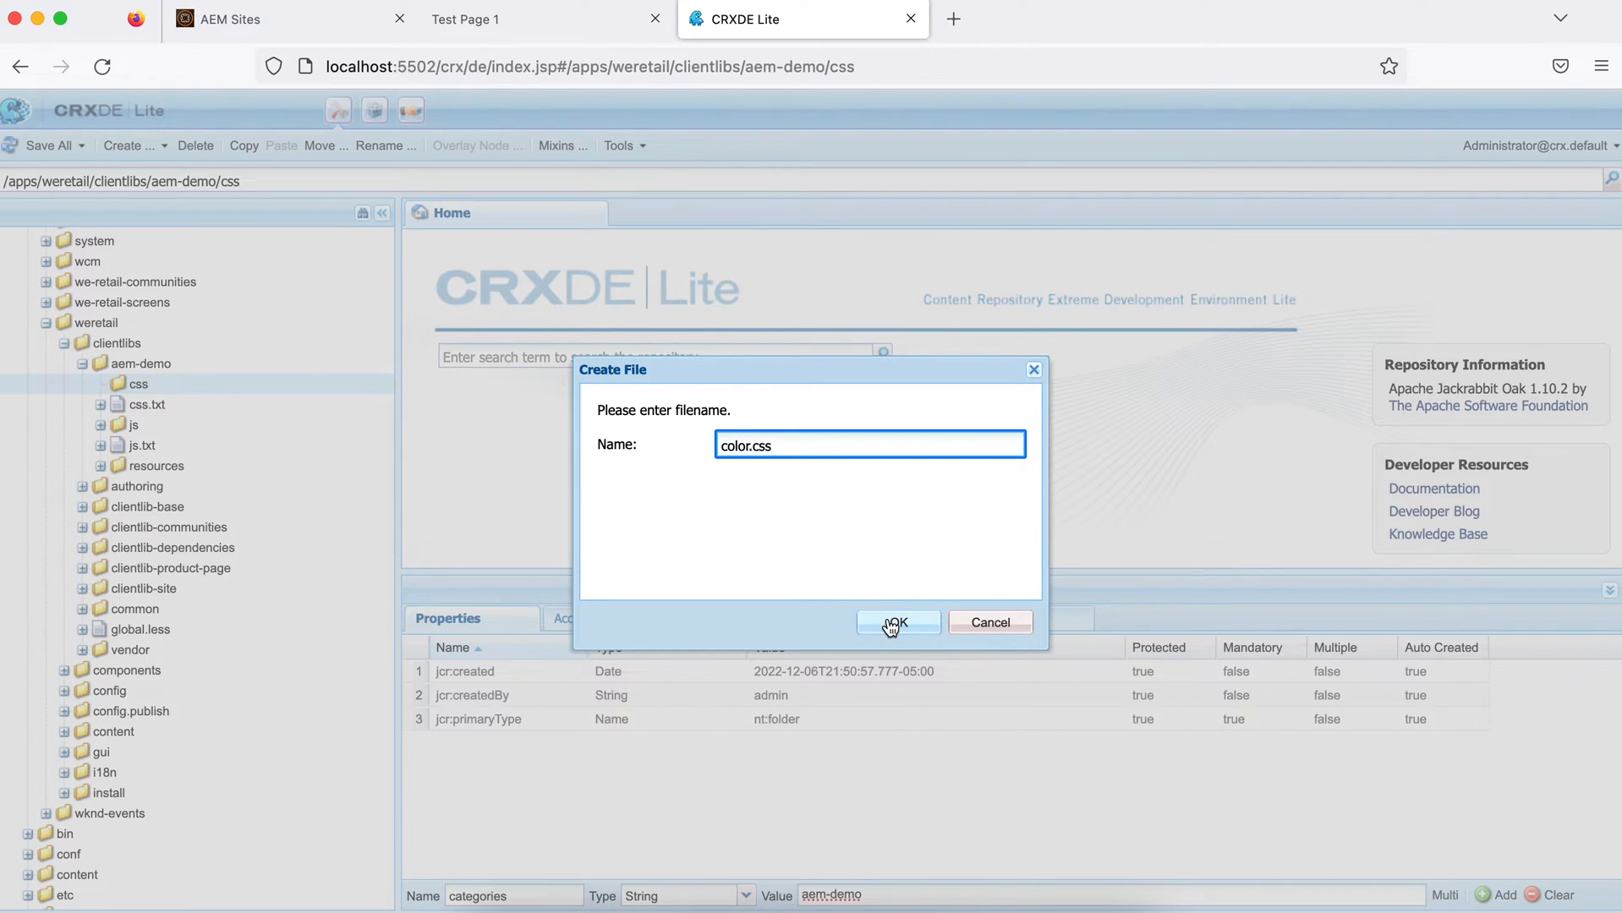
pyautogui.click(898, 622)
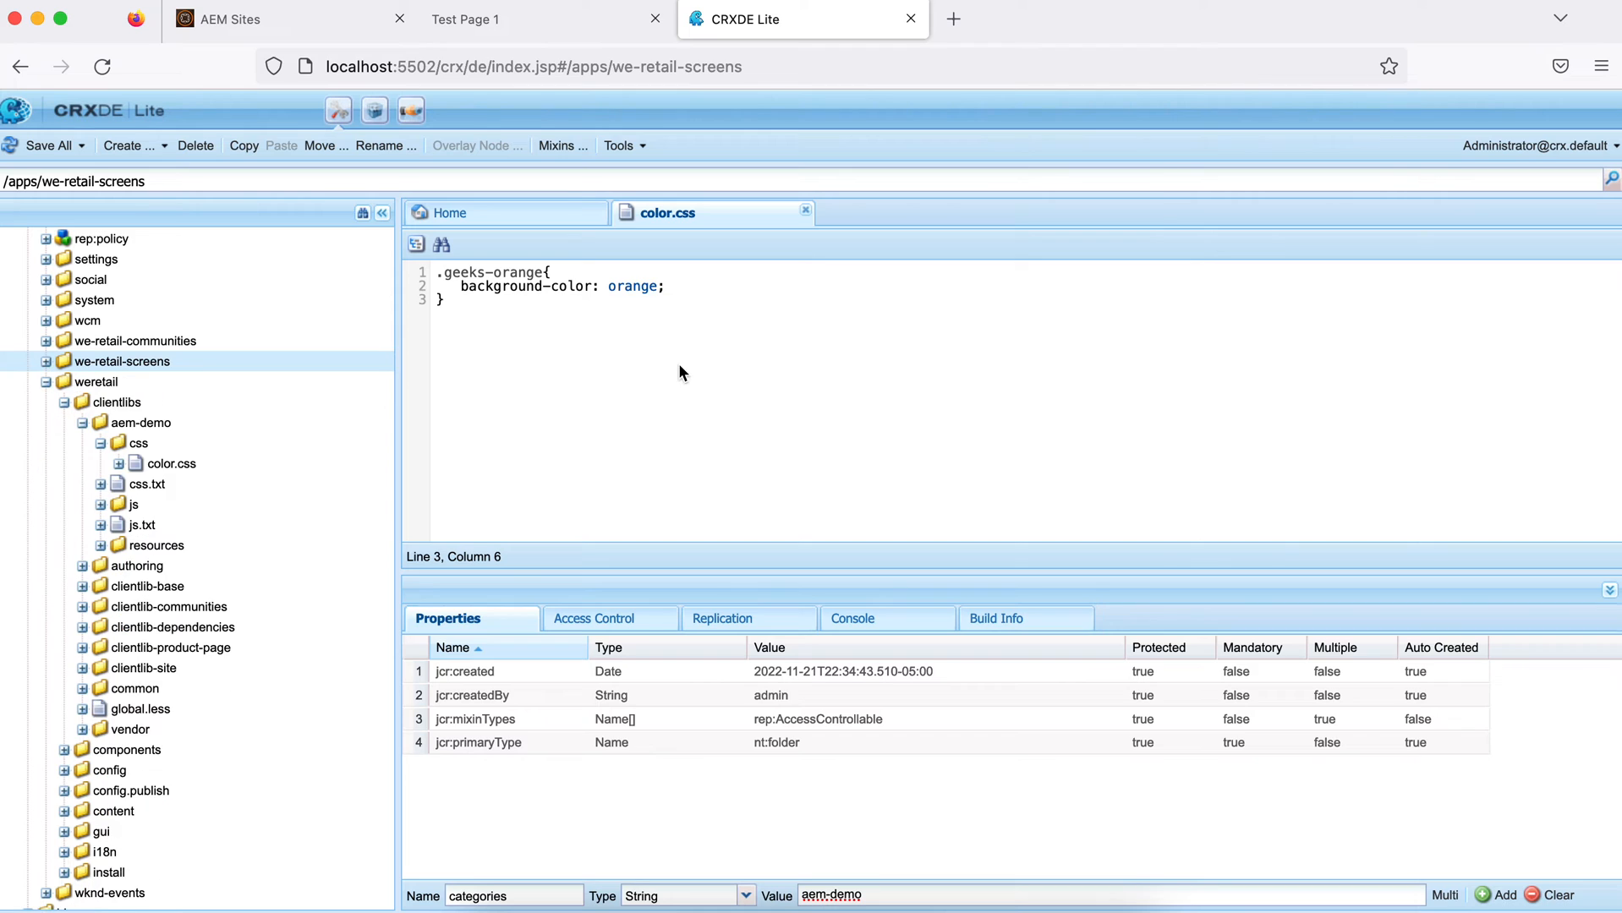
pyautogui.moveTo(567, 354)
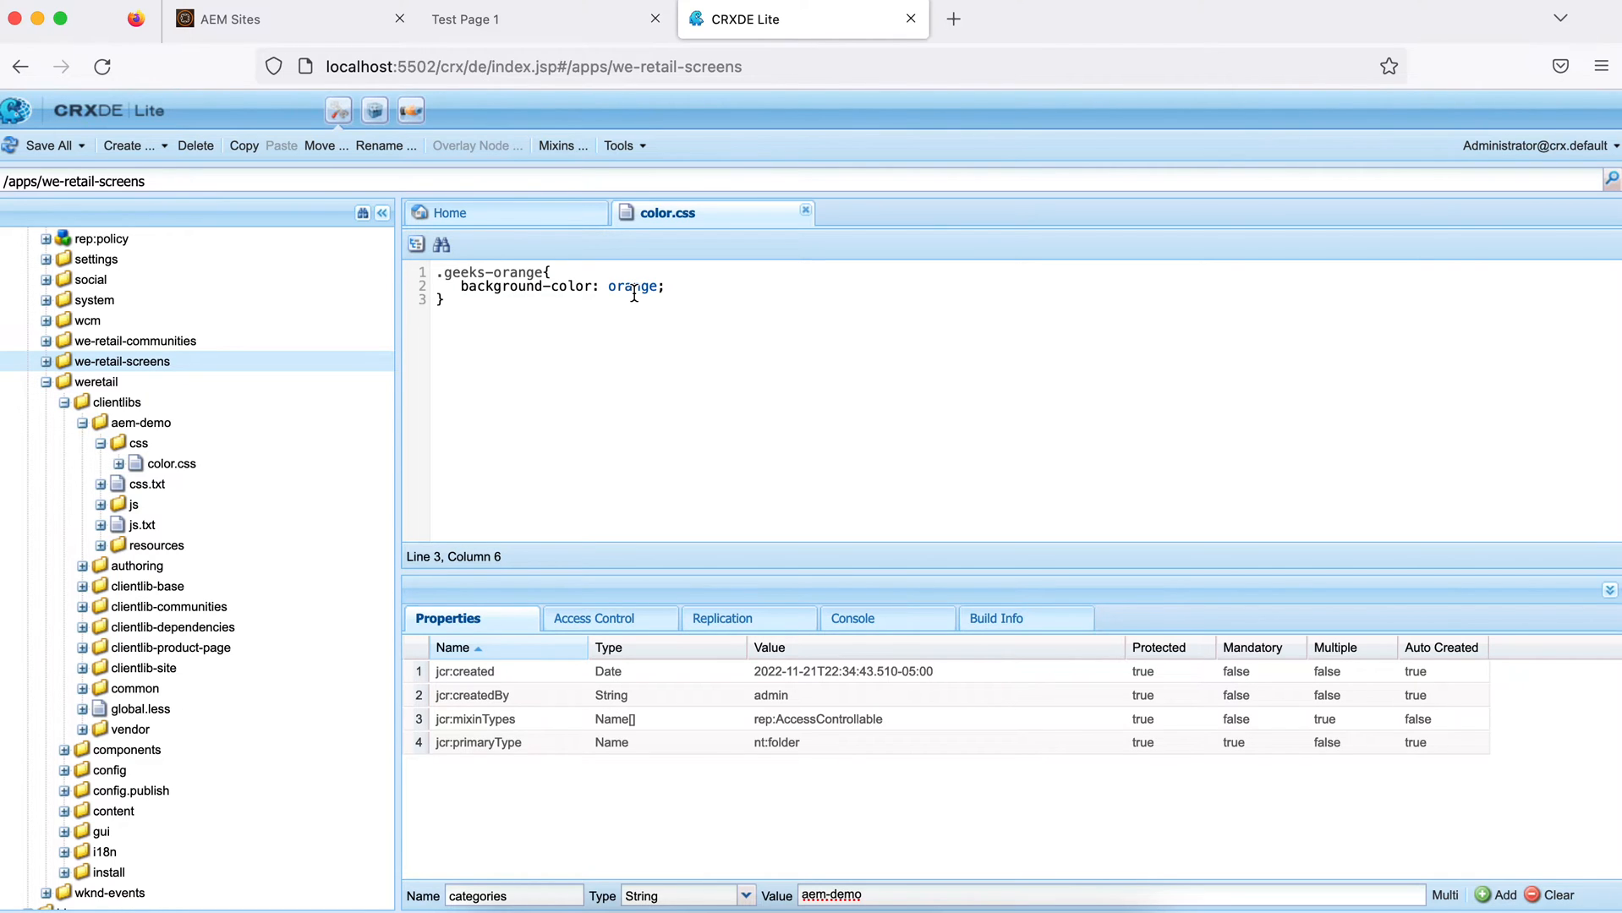
pyautogui.moveTo(639, 330)
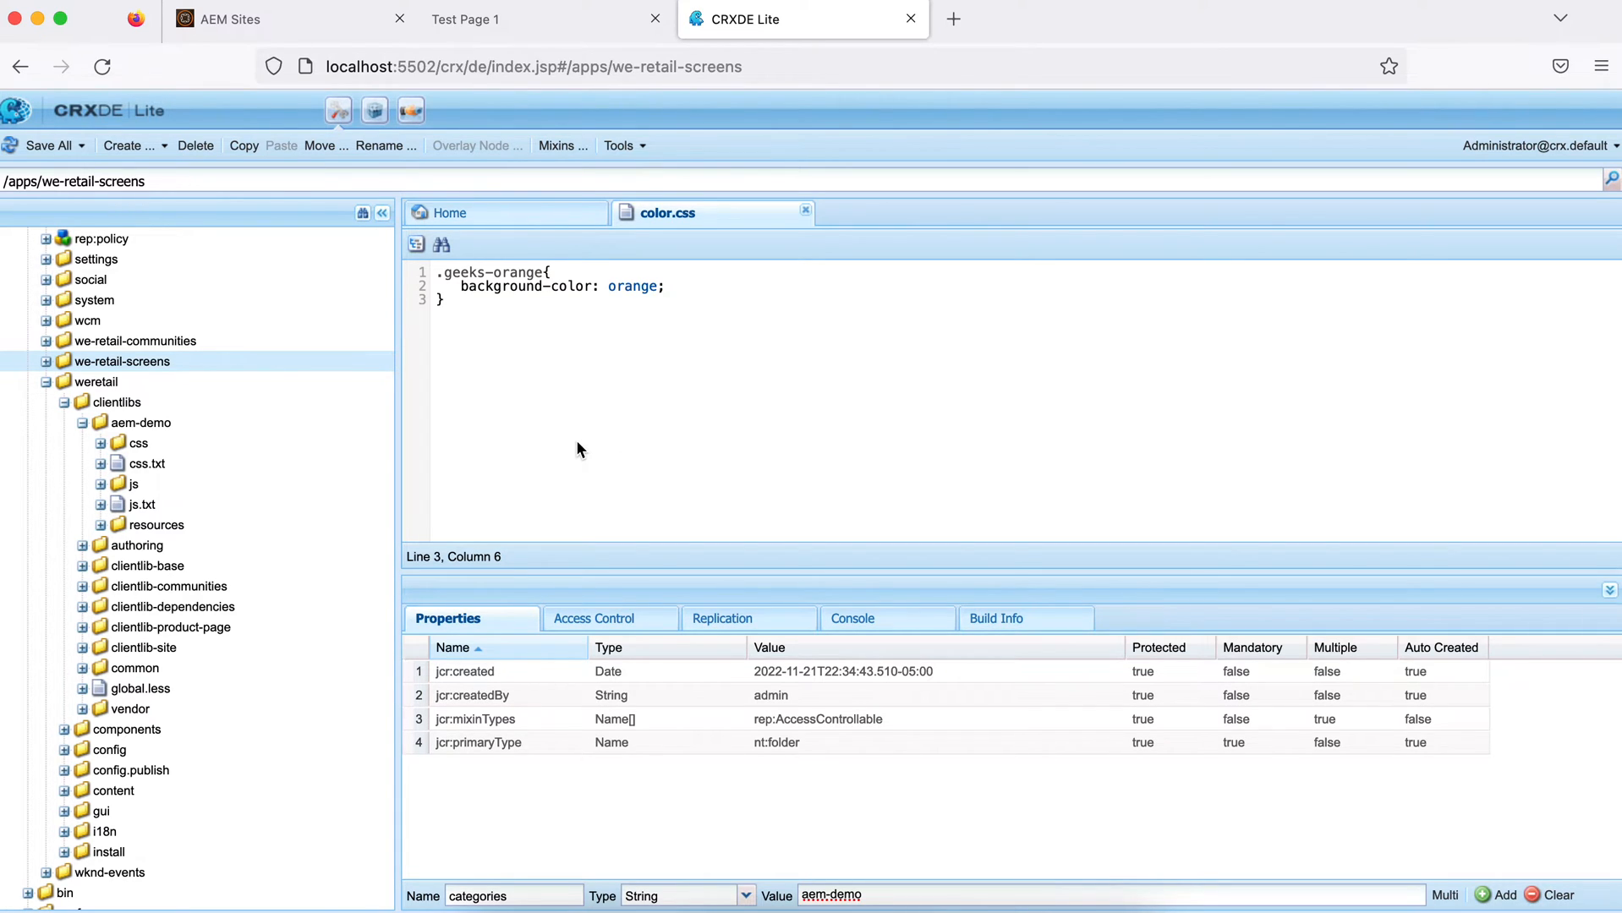
pyautogui.moveTo(145, 465)
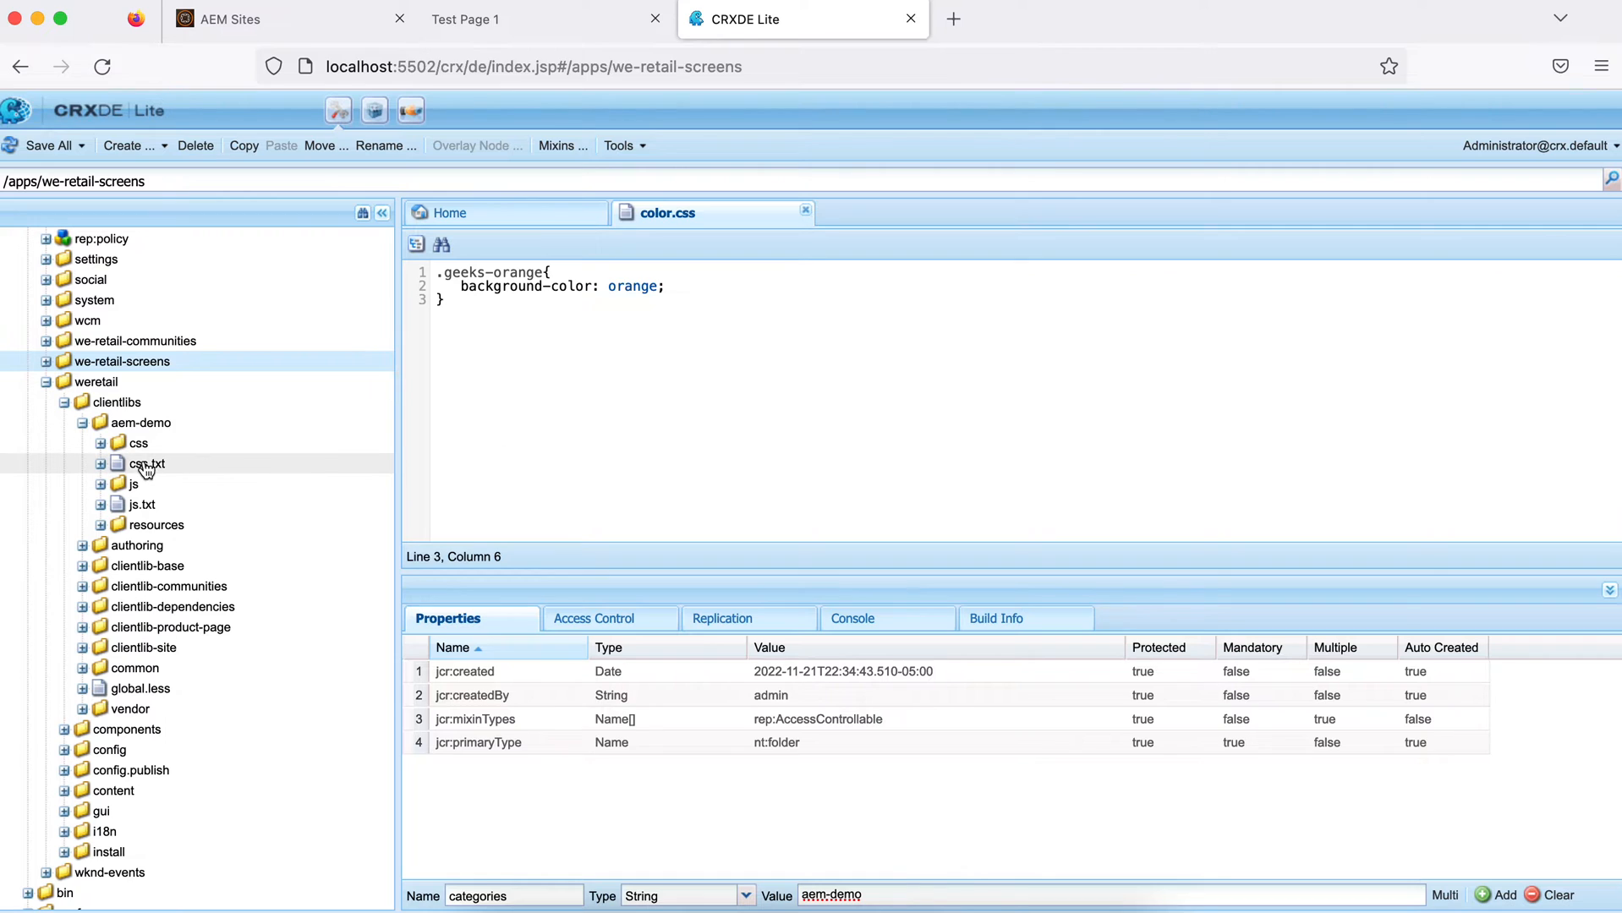
pyautogui.moveTo(145, 466)
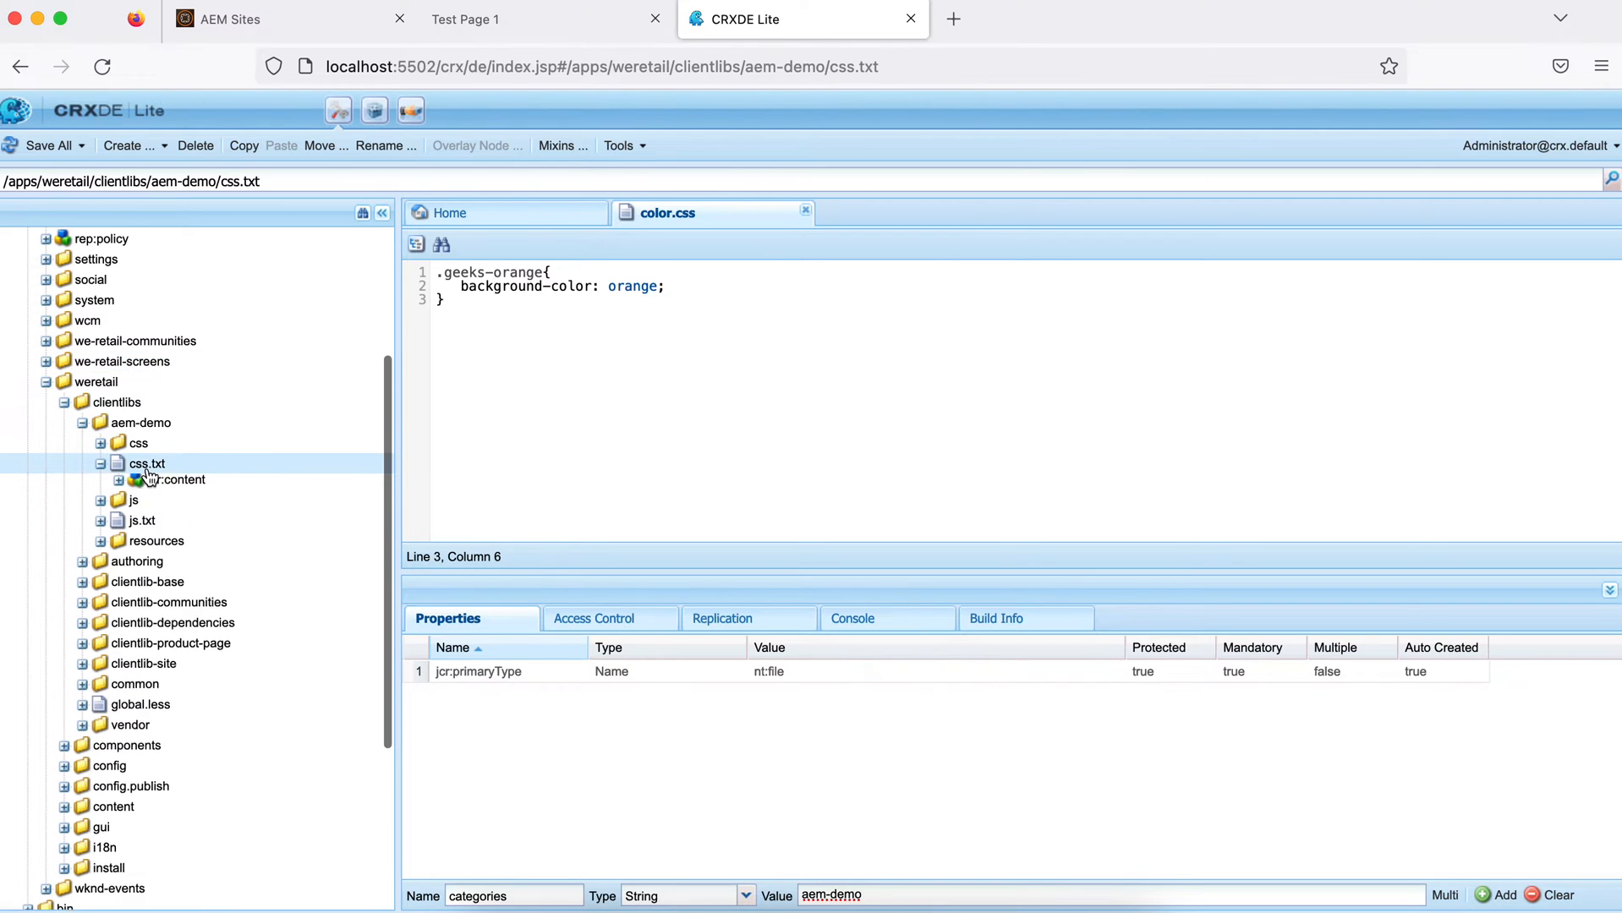
# Write #base=css and color.css on two lines in css.txt and save it
pyautogui.doubleClick(145, 464)
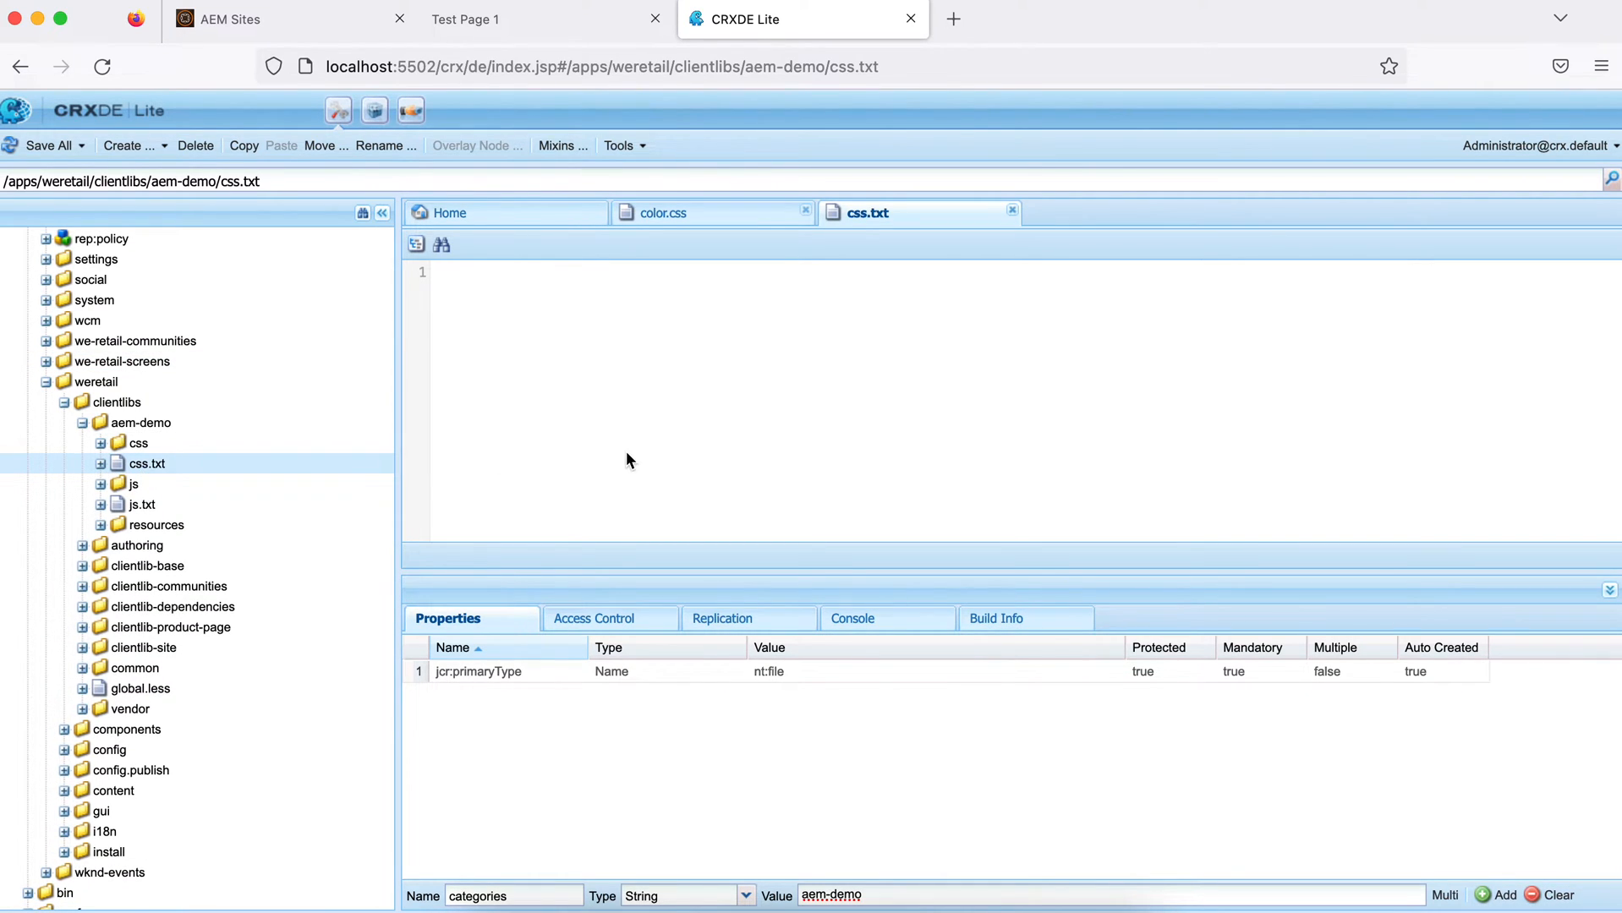
pyautogui.write('#')
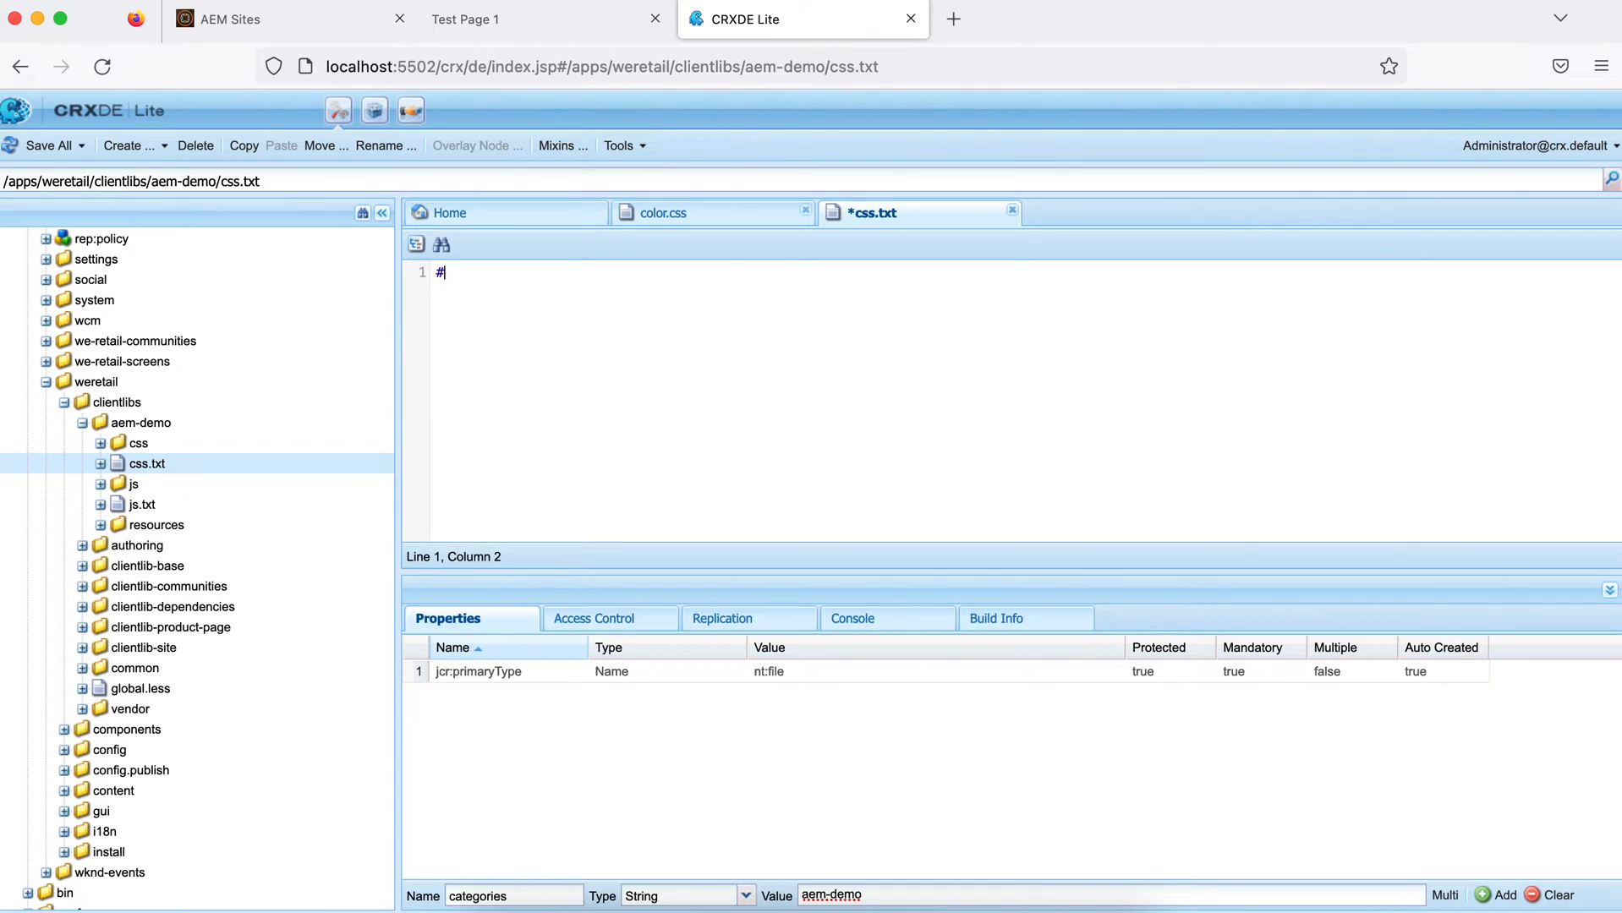
pyautogui.write('ba')
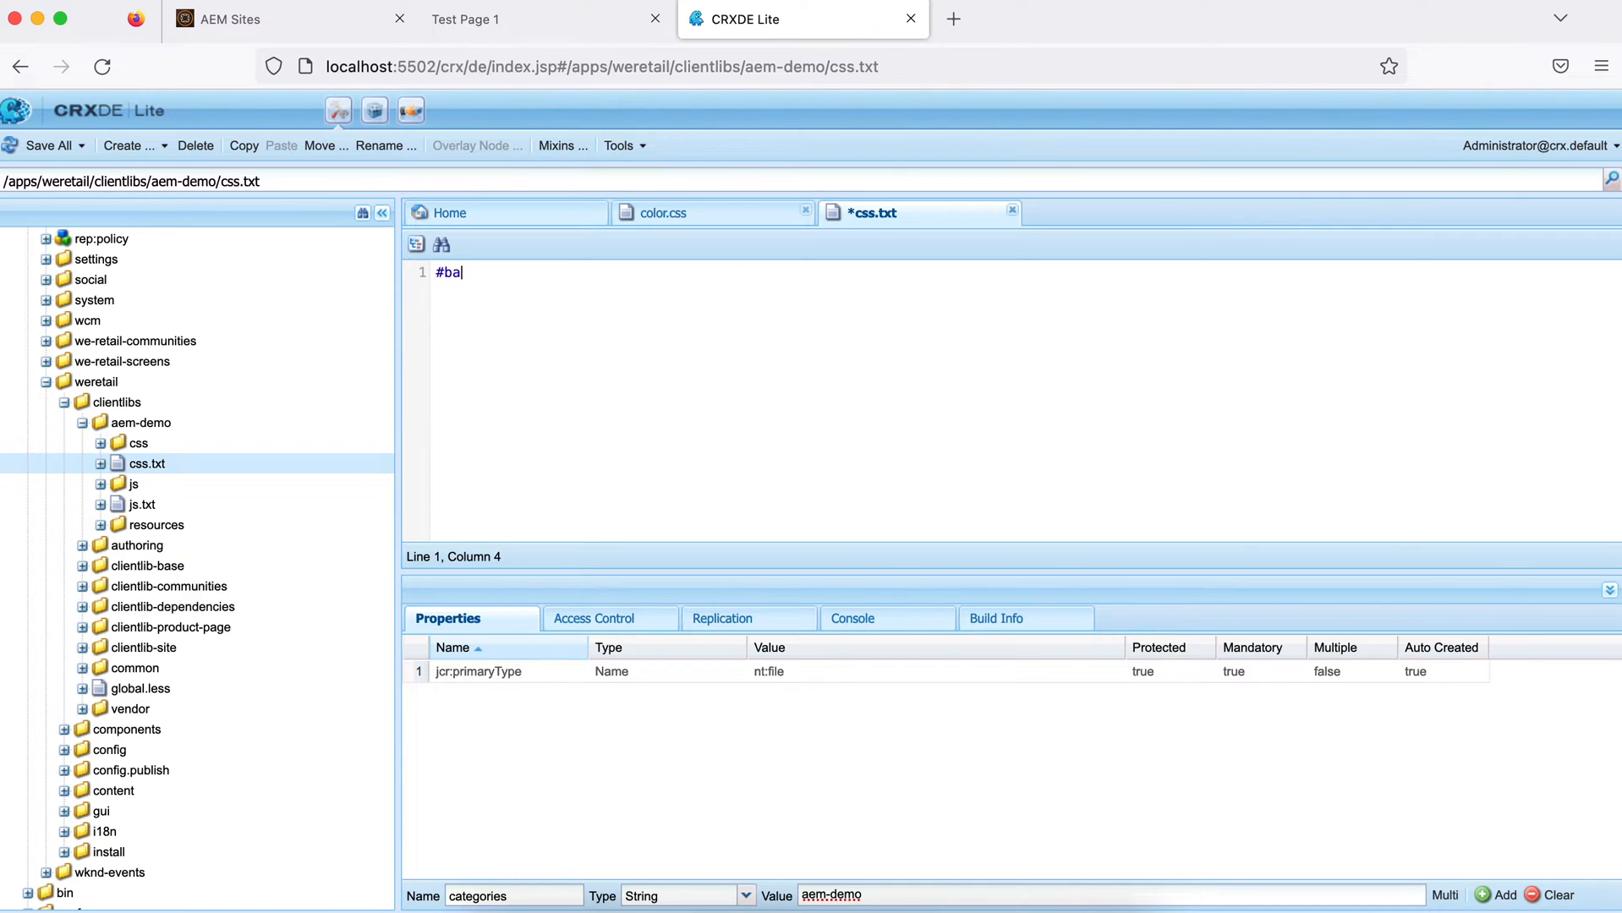
pyautogui.write('se=')
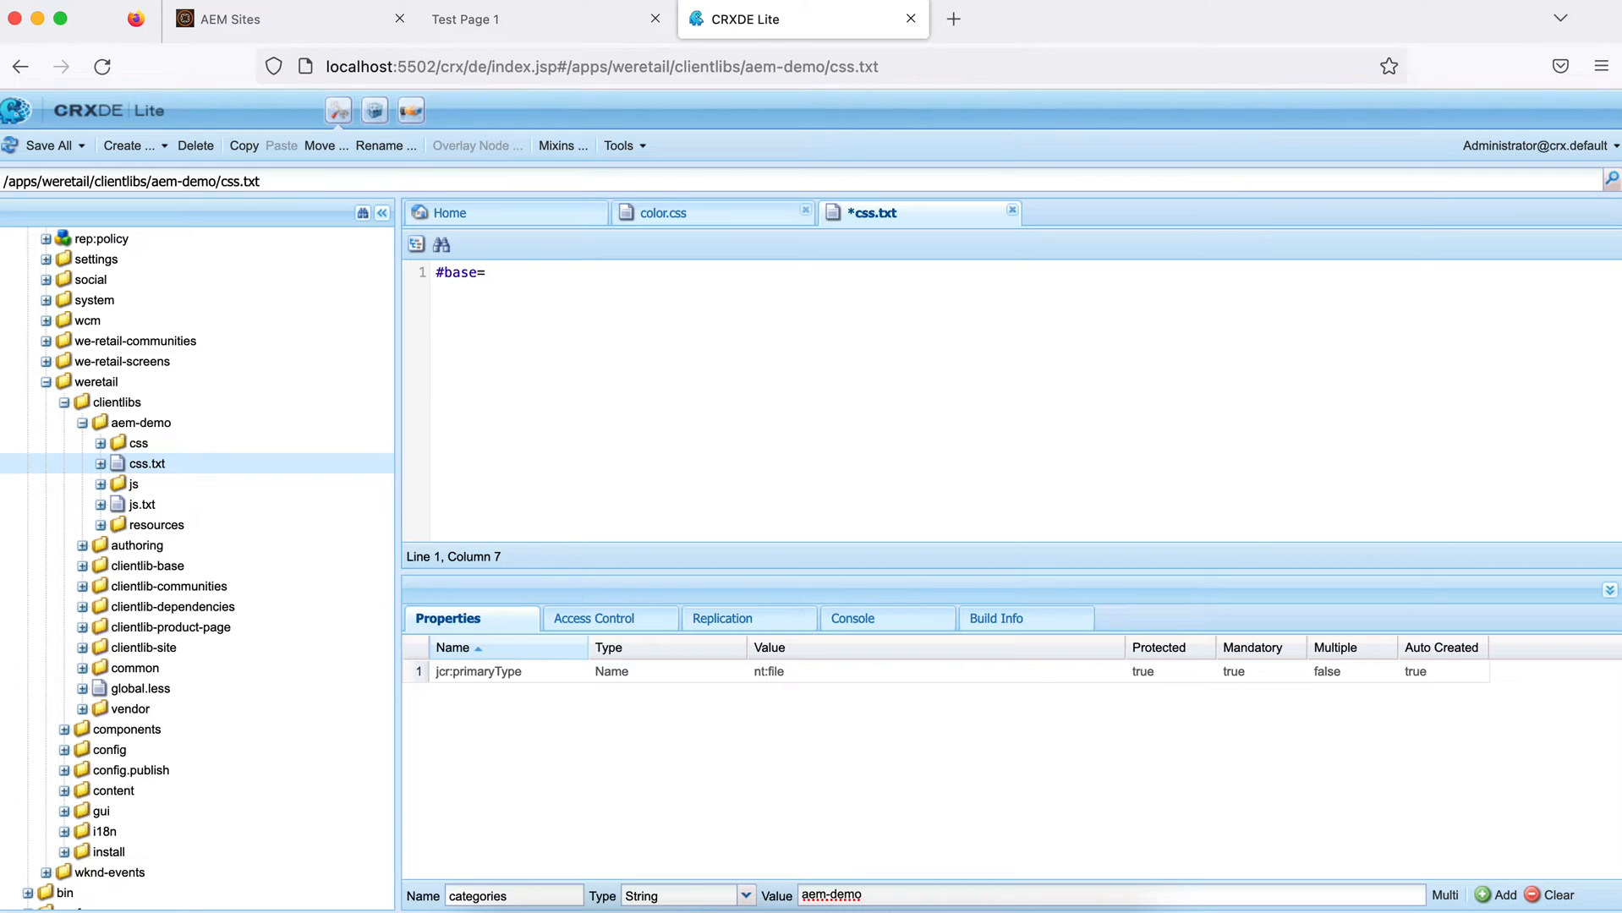
pyautogui.write('css')
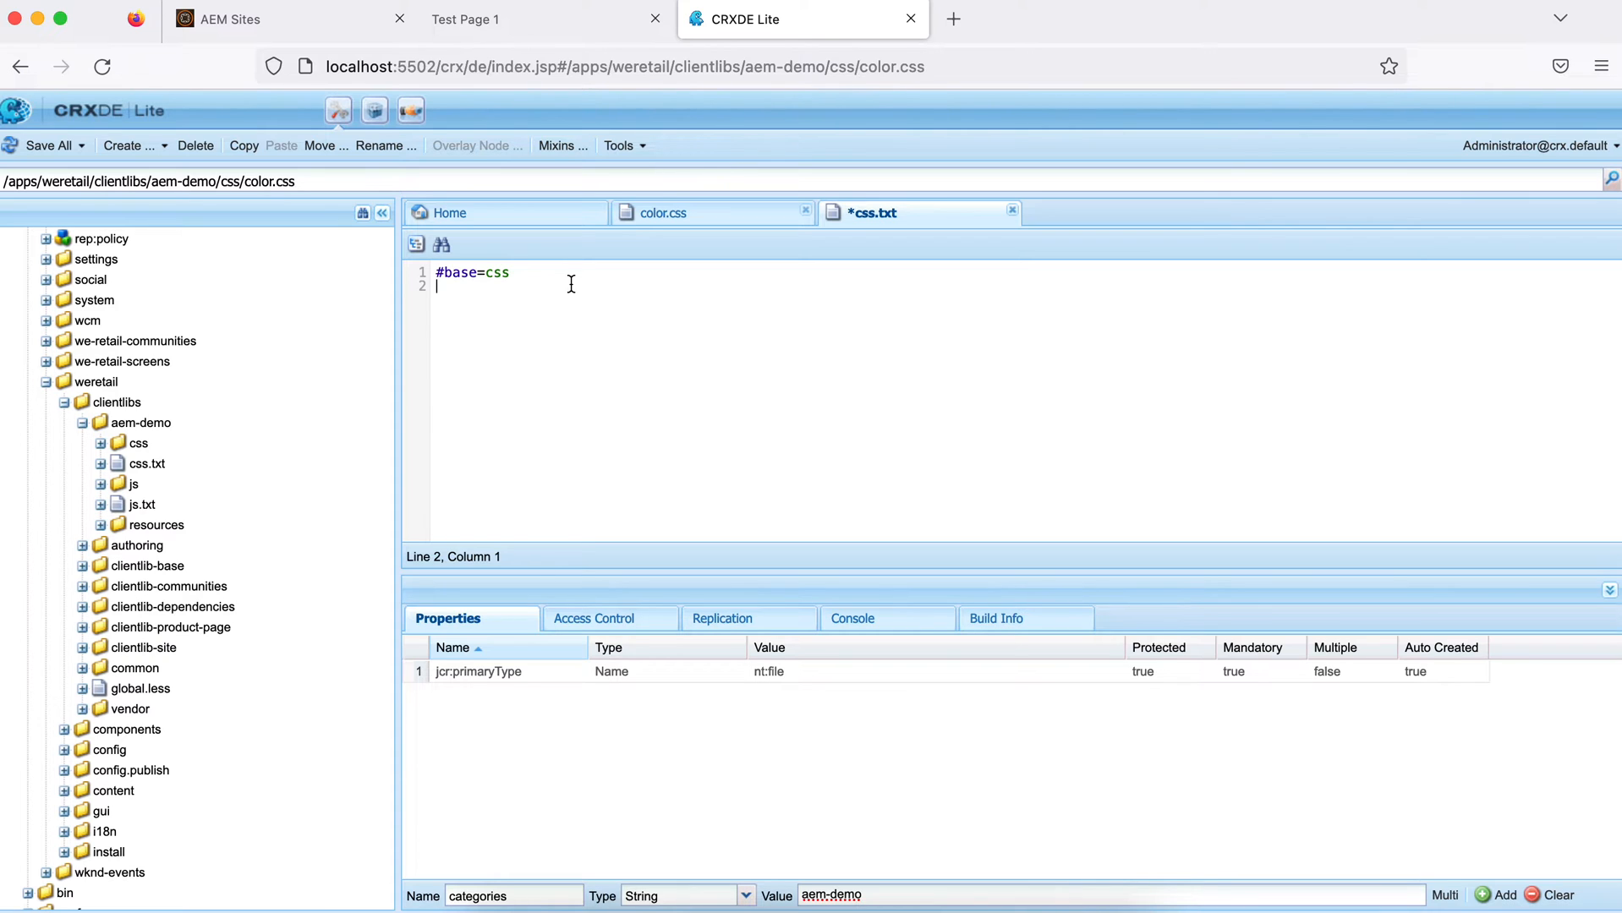
pyautogui.write('color.css')
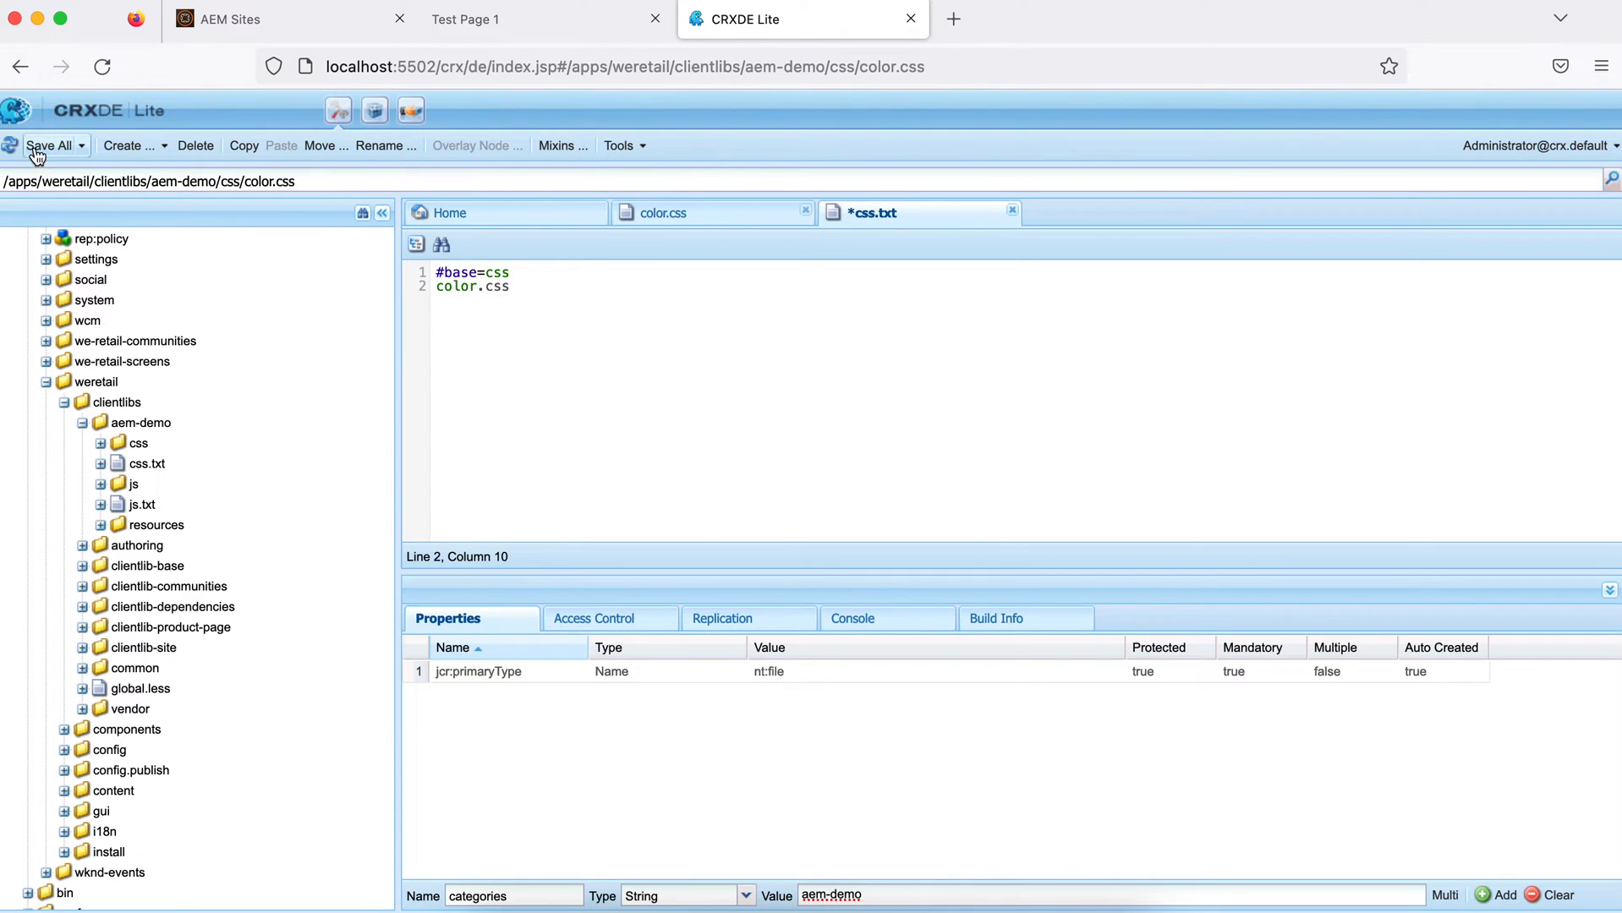
pyautogui.click(46, 145)
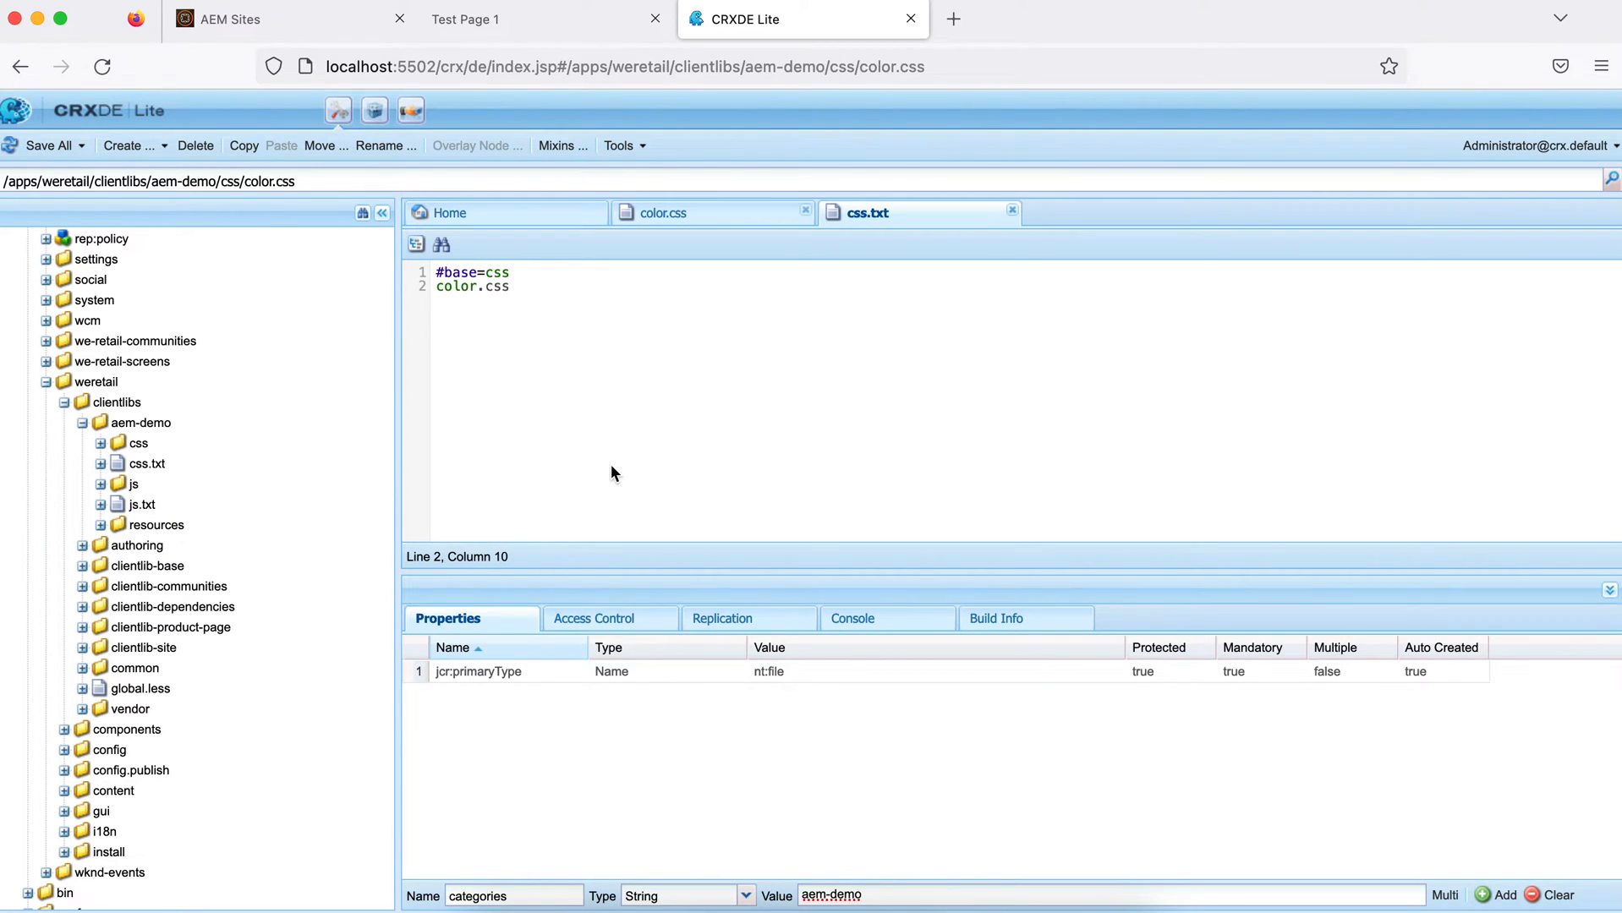
# Expand the css folder and select color.css to check its content
pyautogui.click(132, 484)
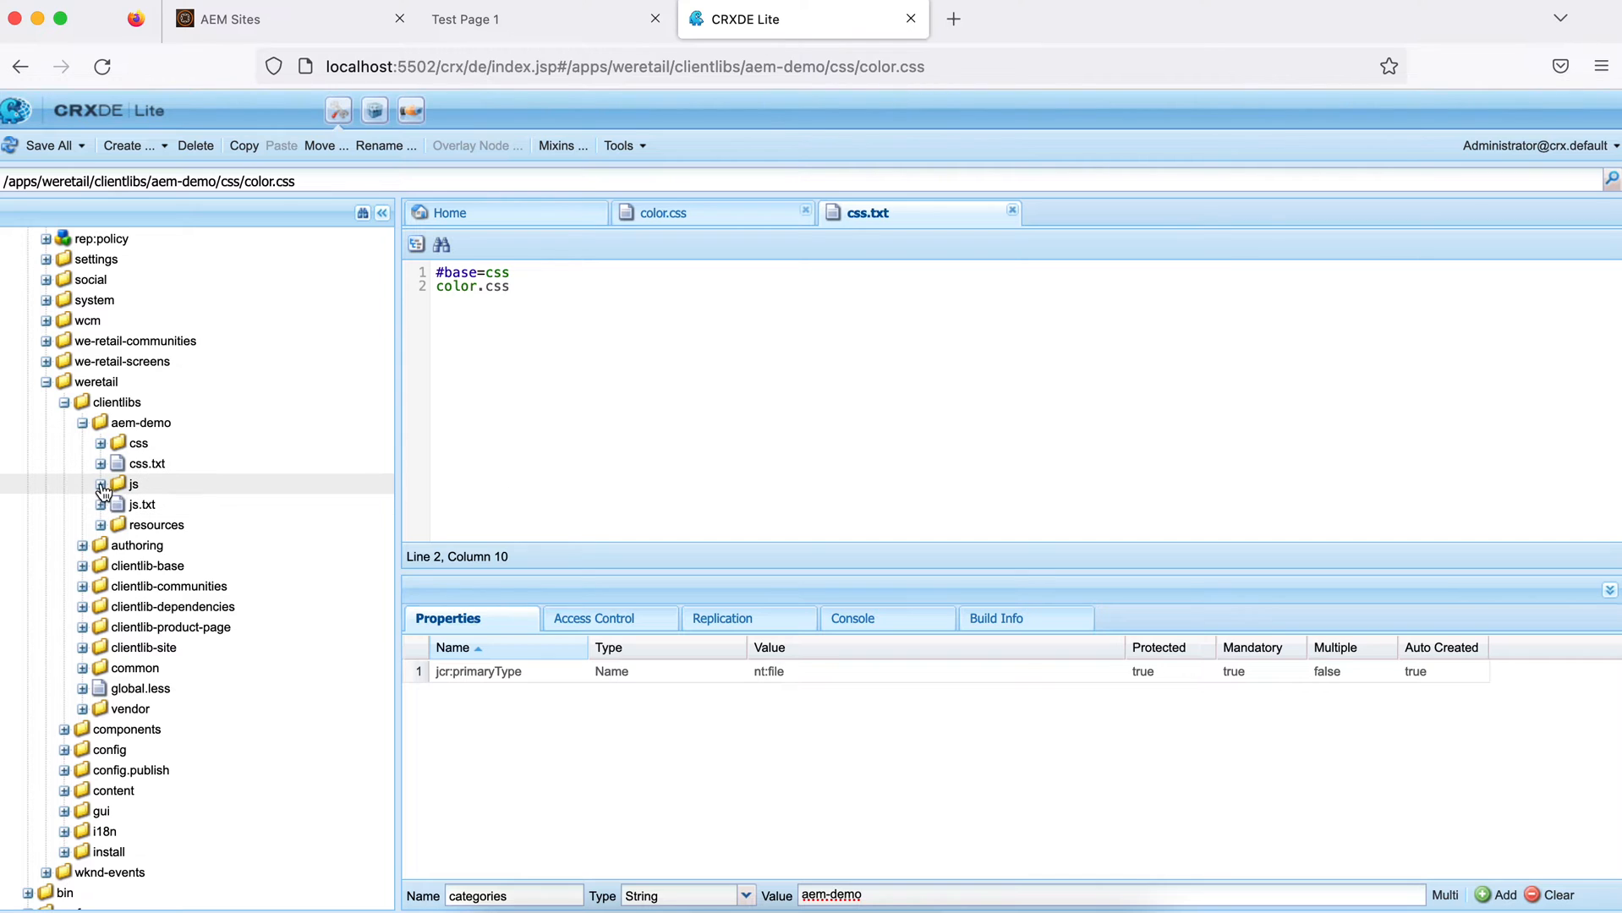
pyautogui.click(100, 444)
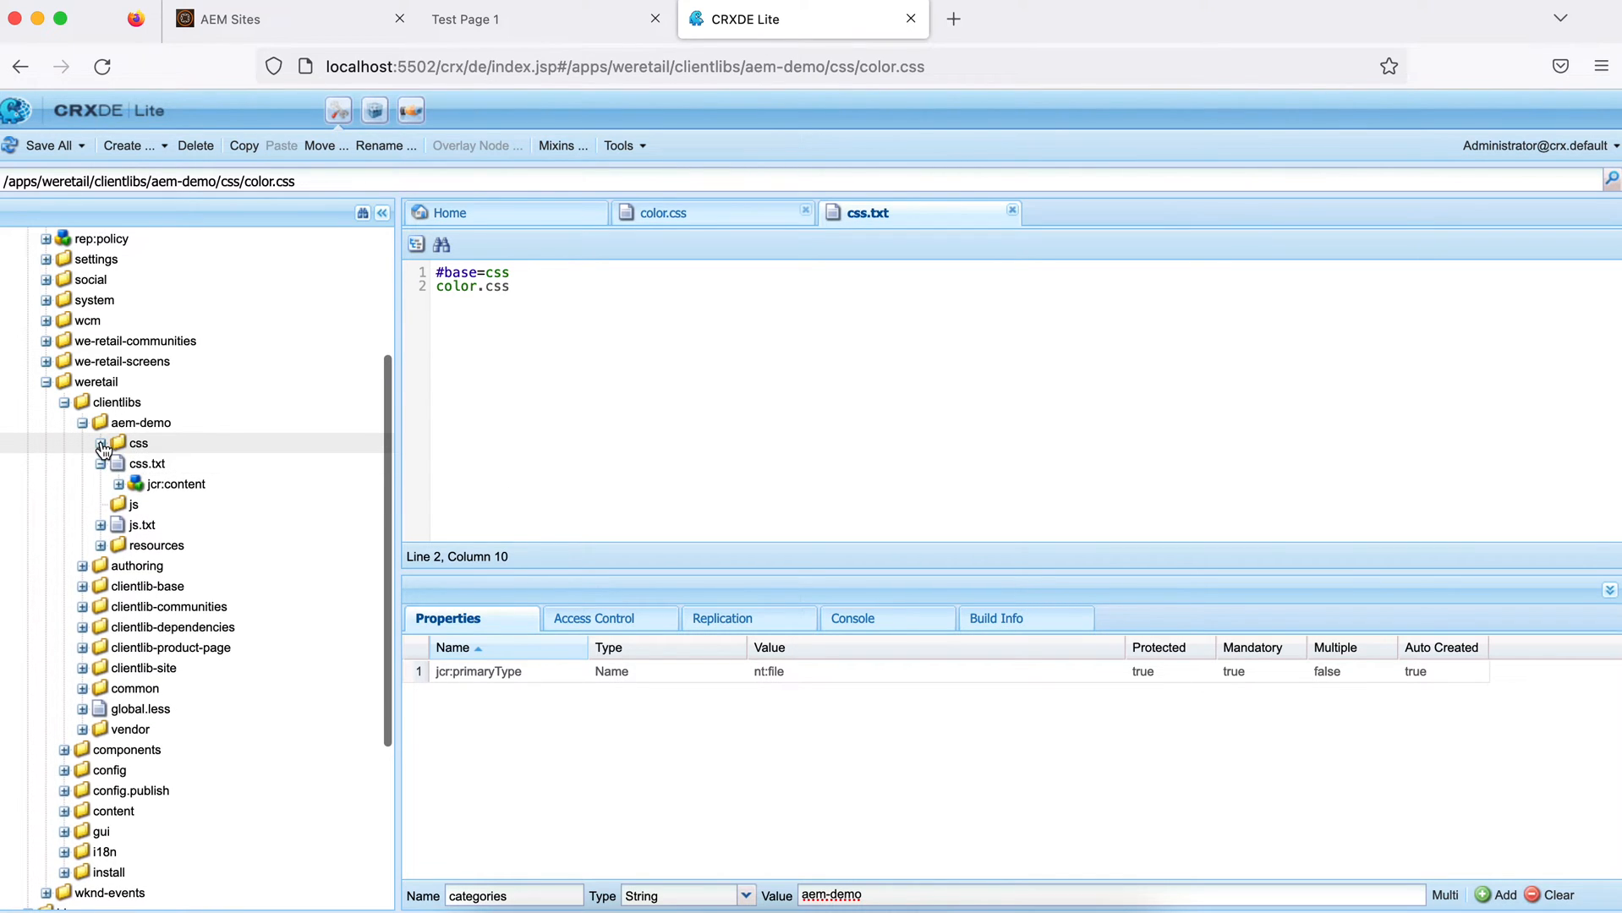
pyautogui.click(98, 443)
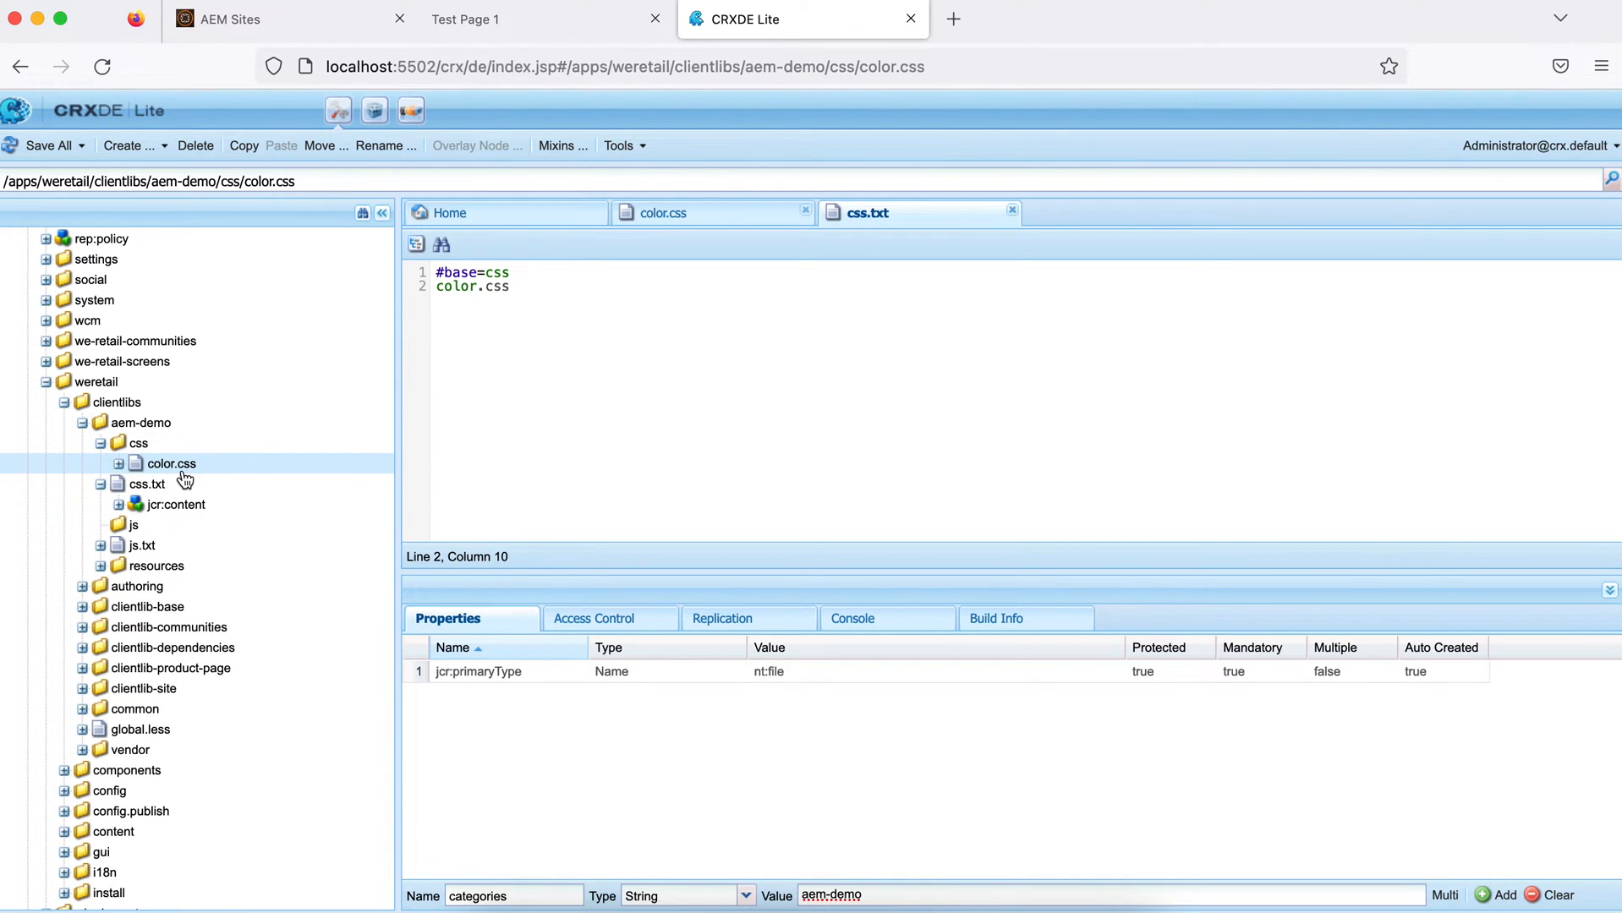
pyautogui.moveTo(538, 291)
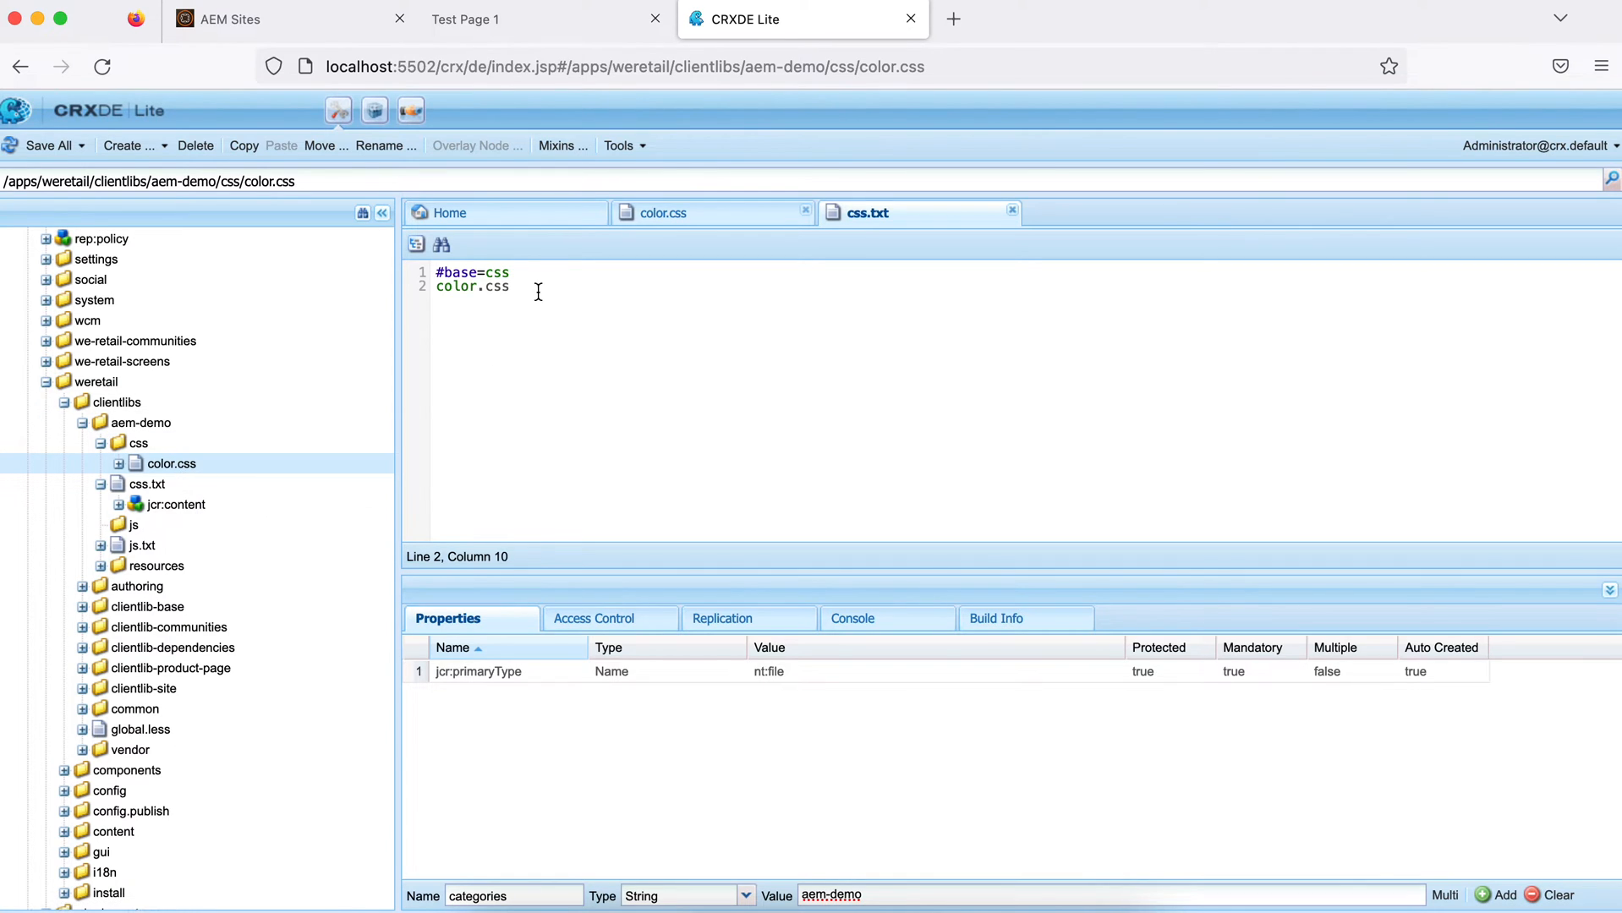
pyautogui.click(512, 286)
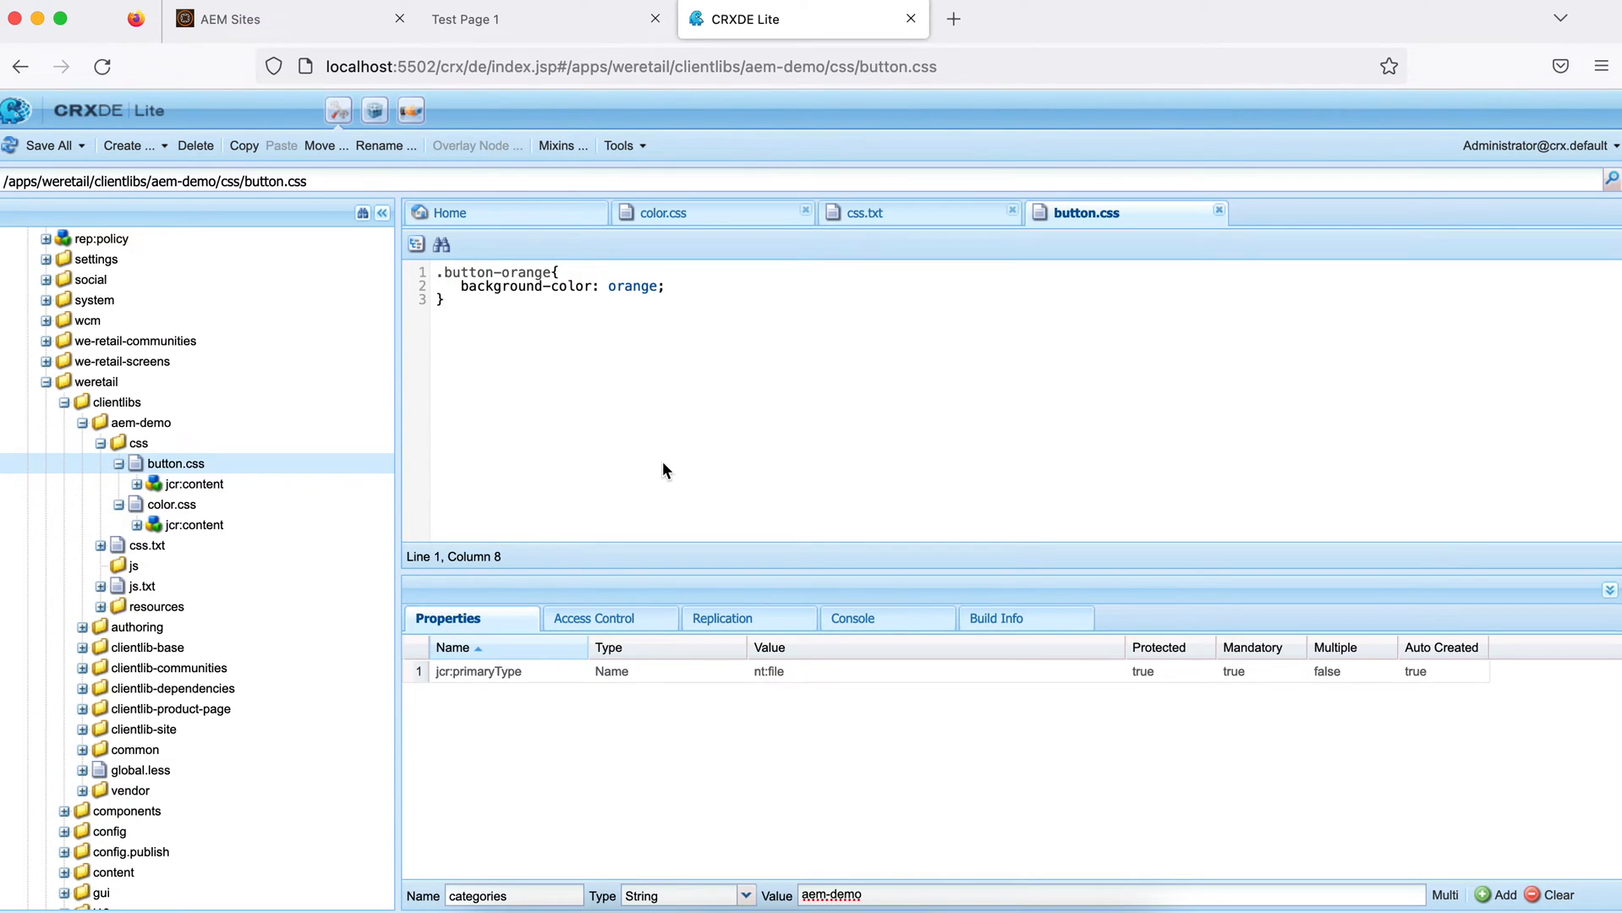
pyautogui.moveTo(1064, 288)
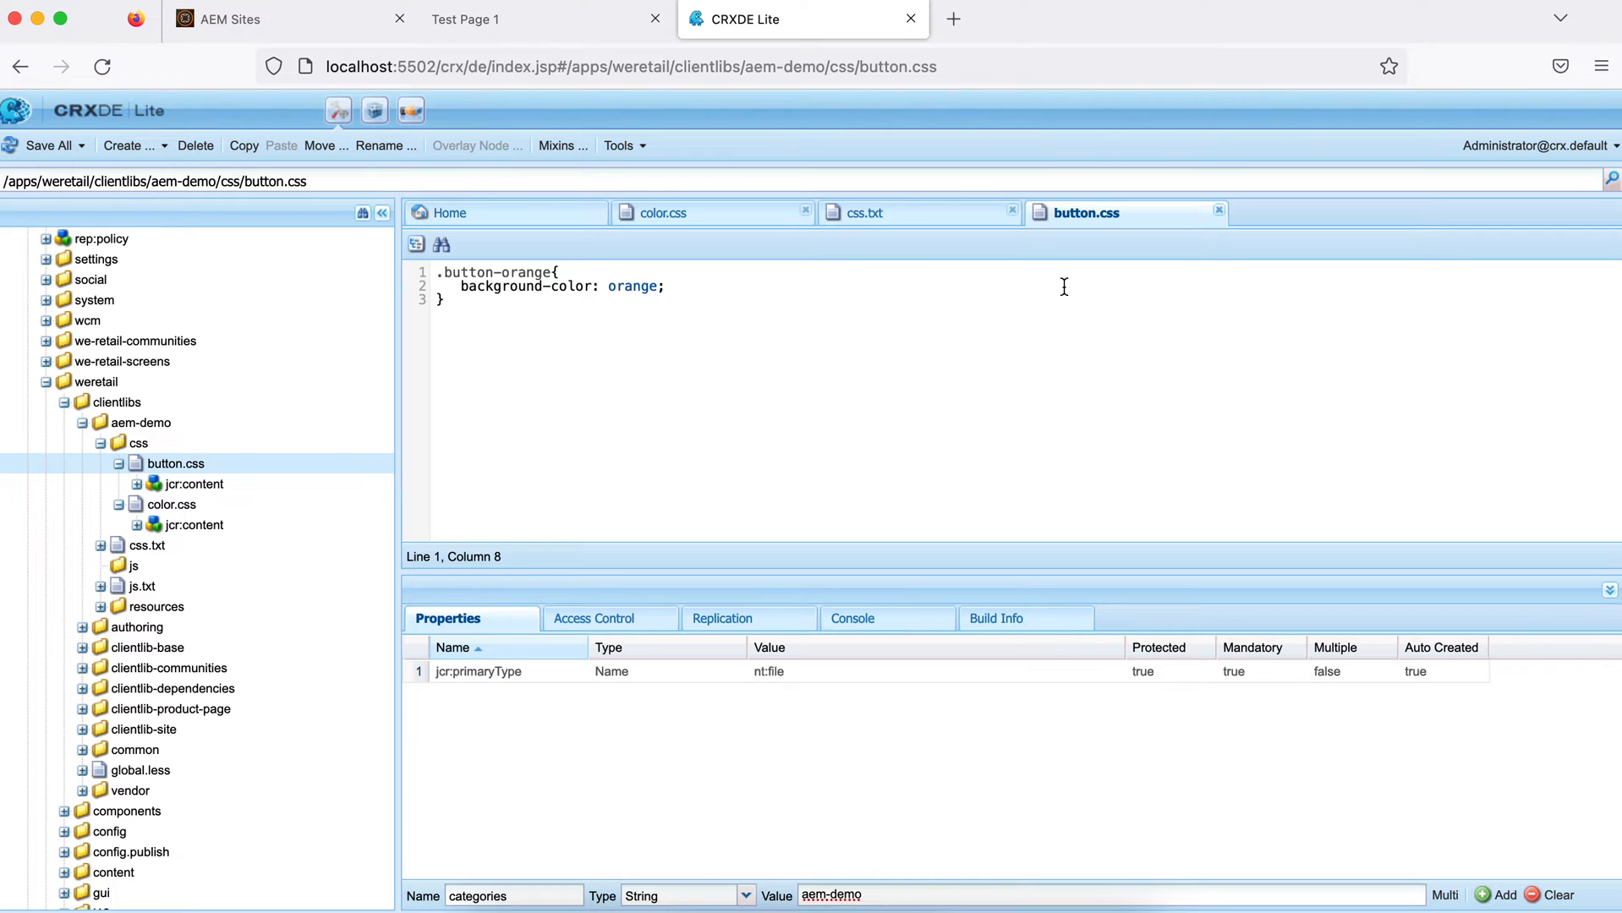
pyautogui.moveTo(504, 301)
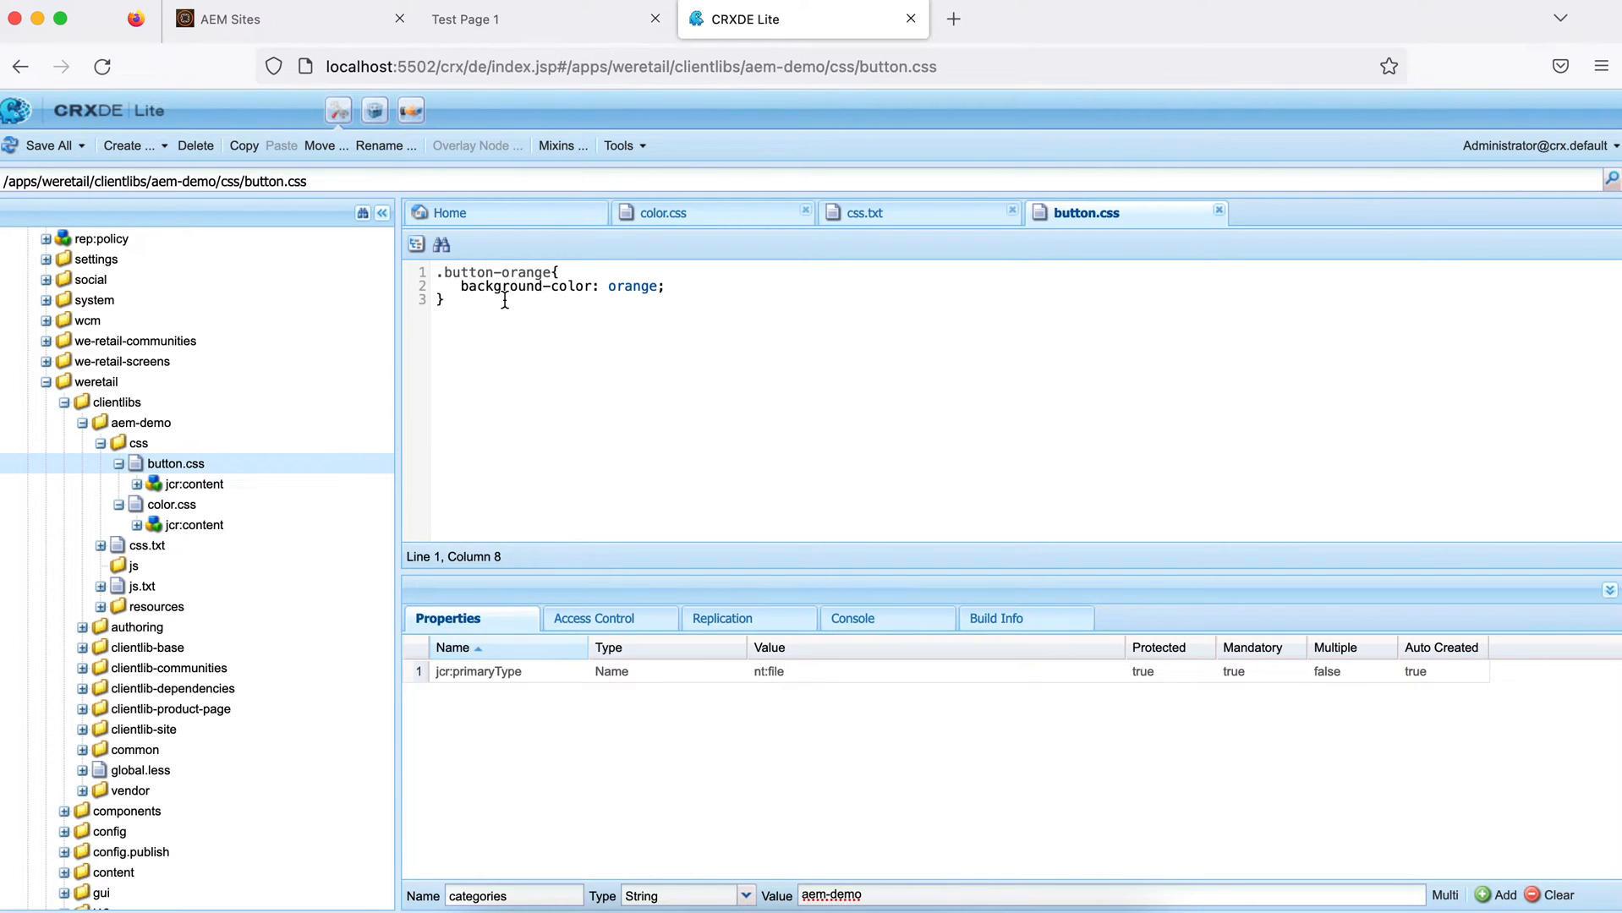
# Add button.css as a third line in css.txt and save it
pyautogui.click(145, 544)
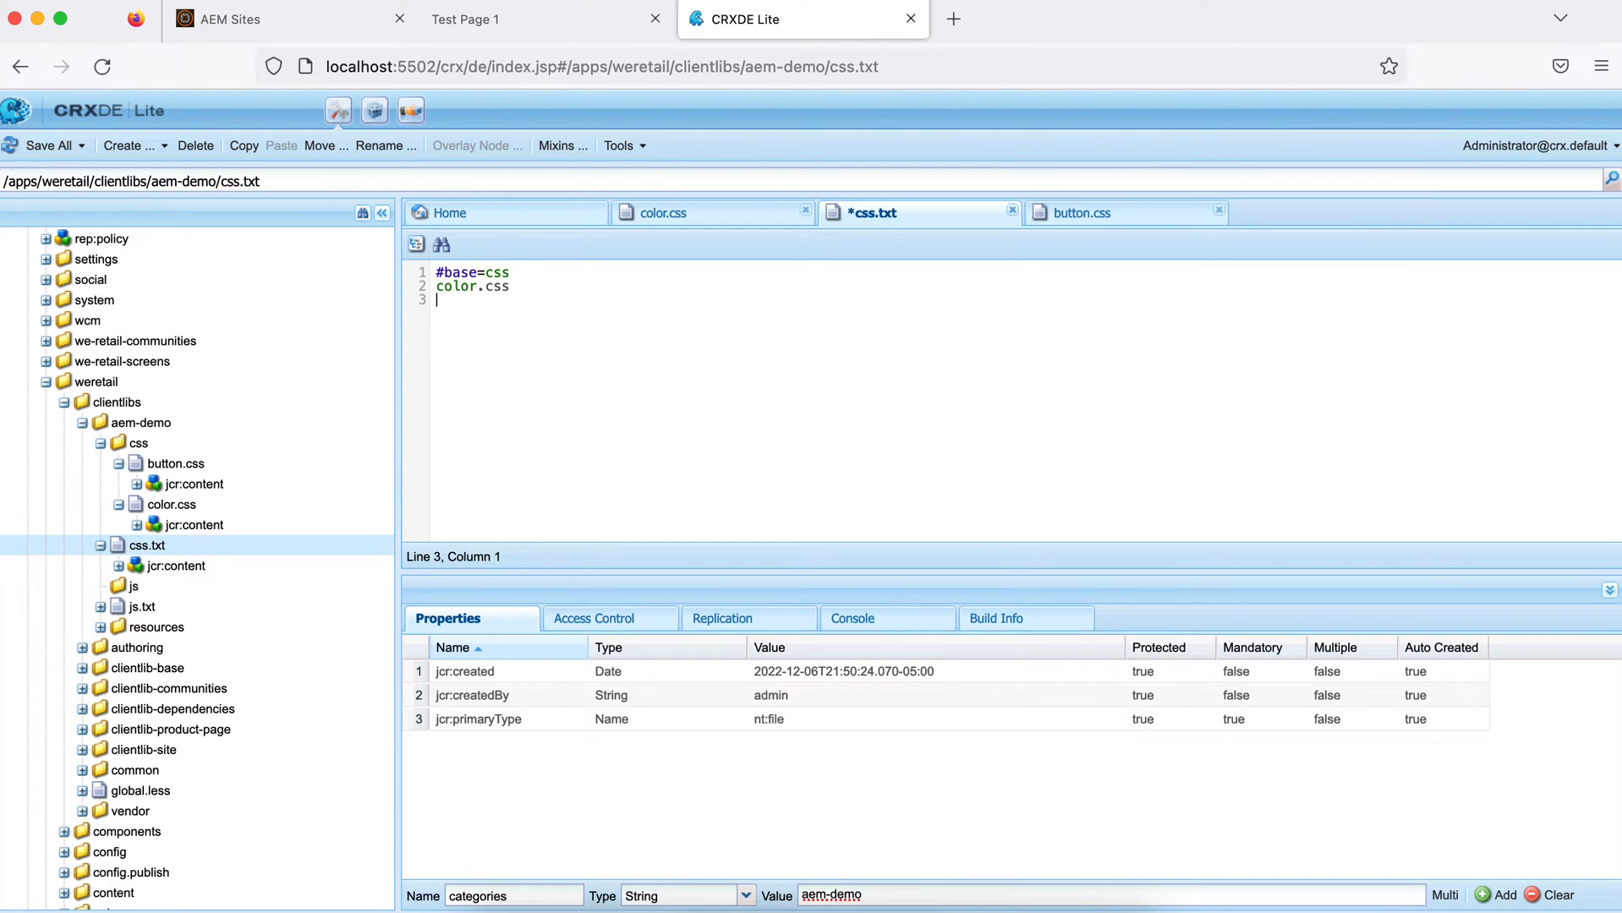
pyautogui.write('button.css')
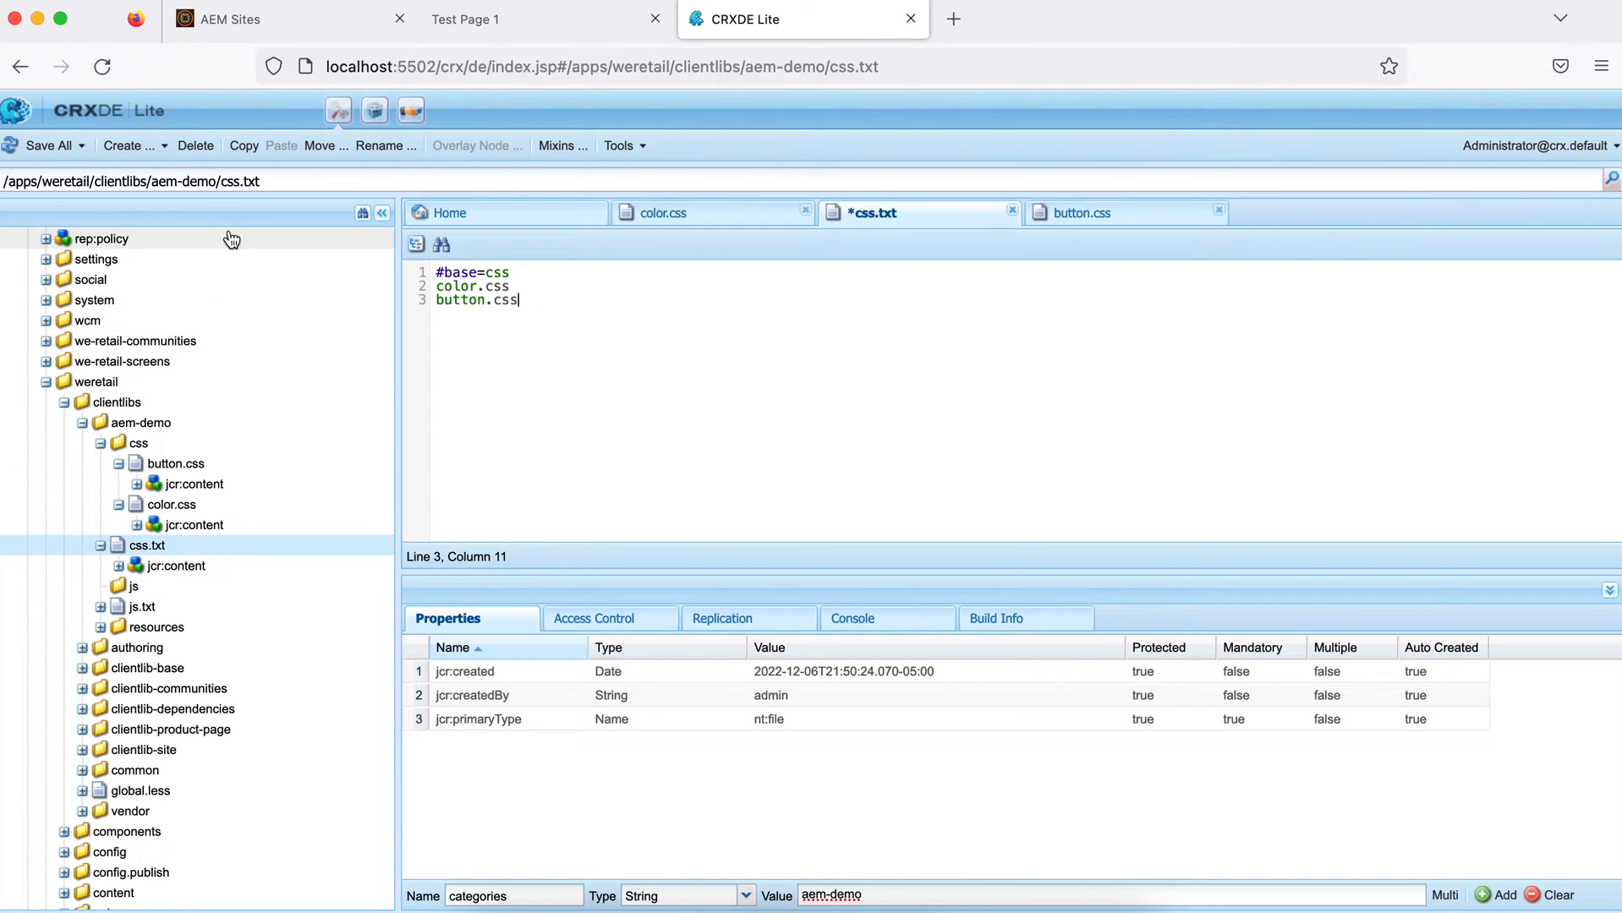
pyautogui.click(44, 146)
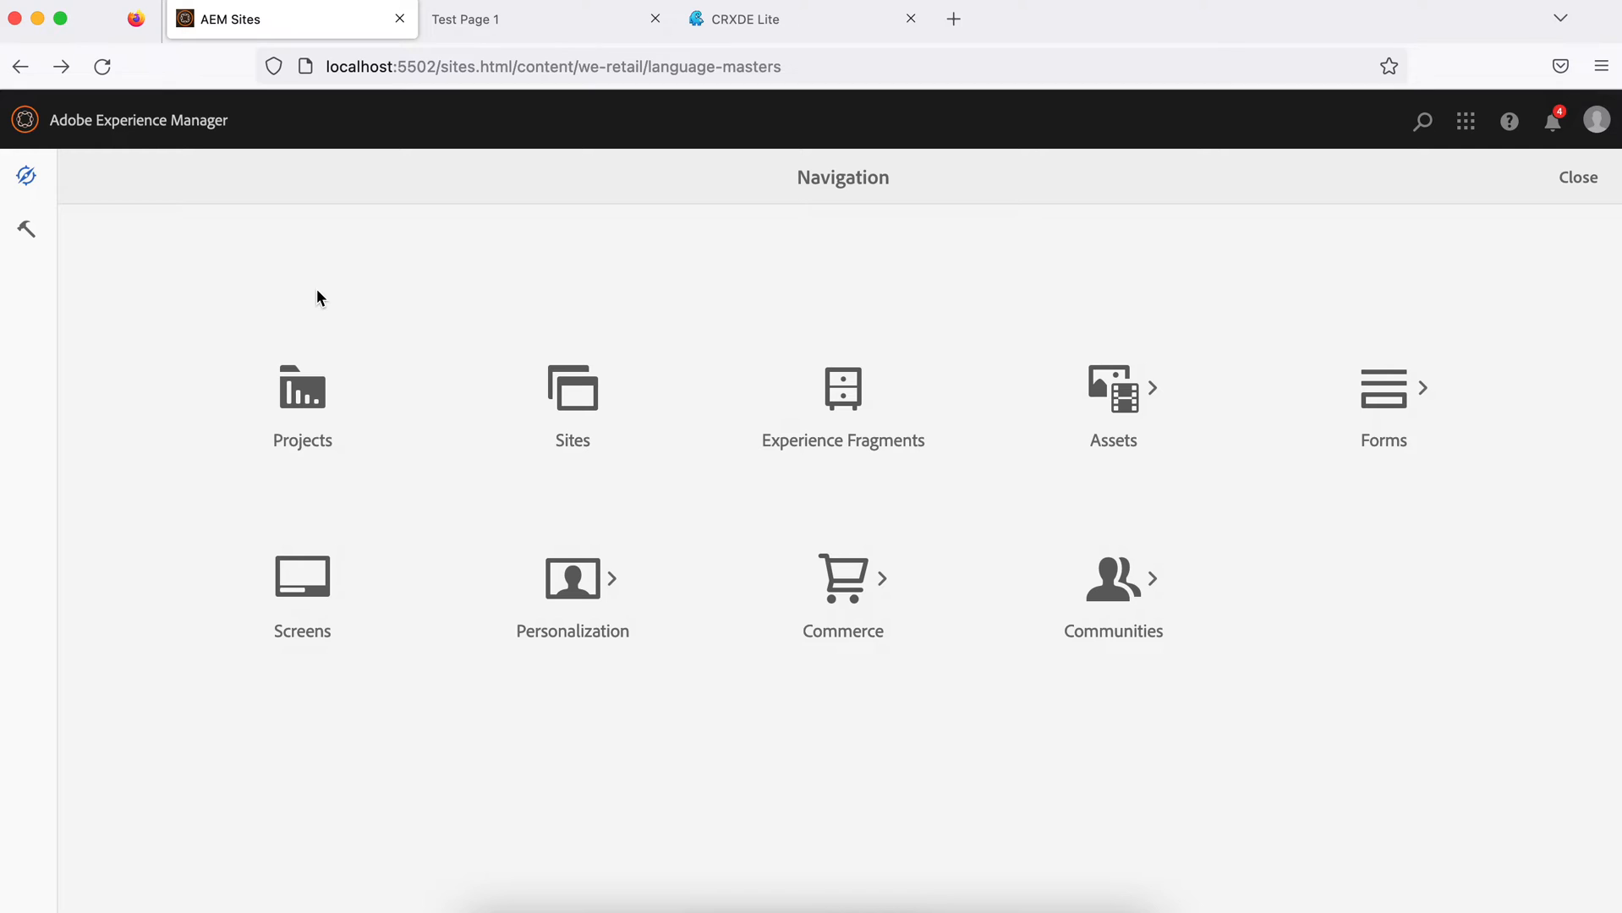
# Open the We.Retail Test Template via Tools > Templates and bring up its Page Policy
pyautogui.click(24, 230)
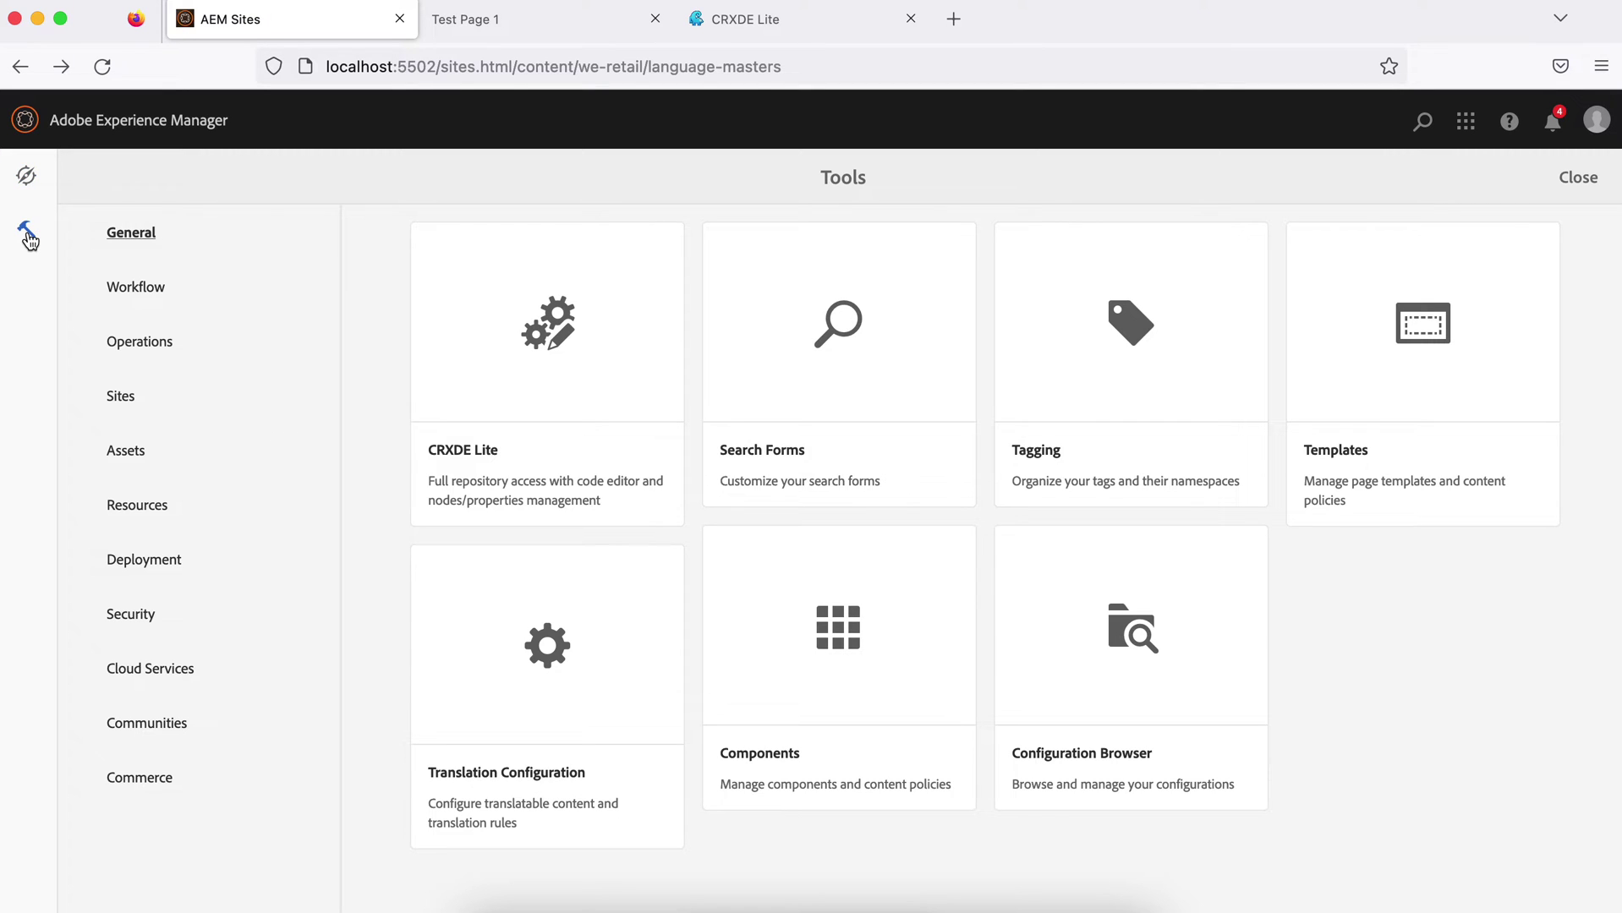
pyautogui.click(1423, 323)
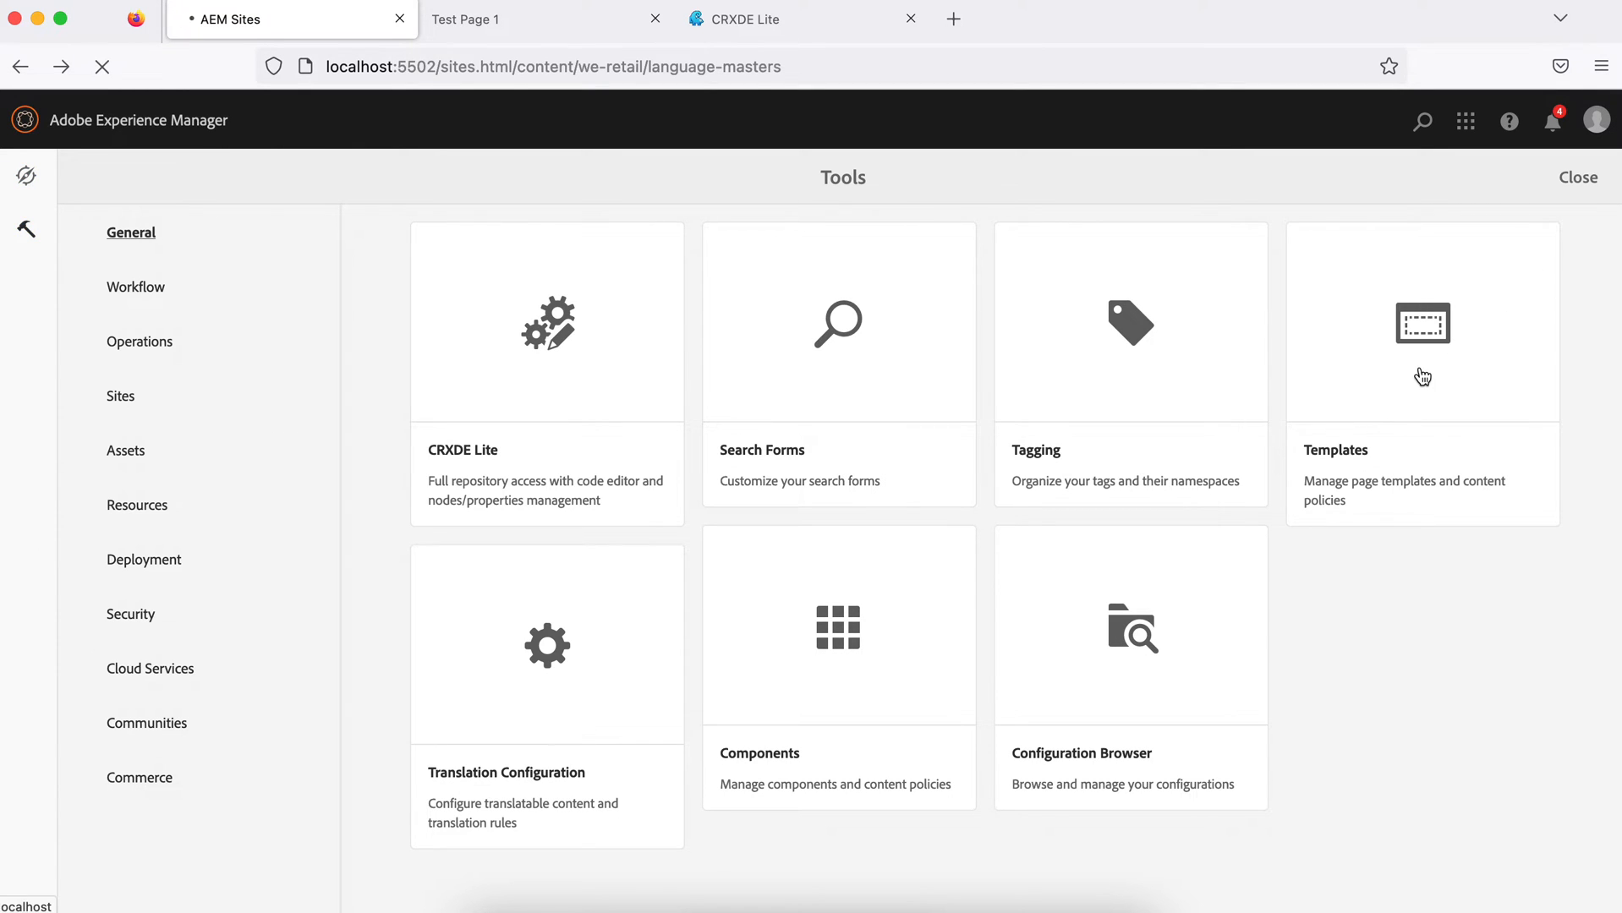
pyautogui.click(1422, 323)
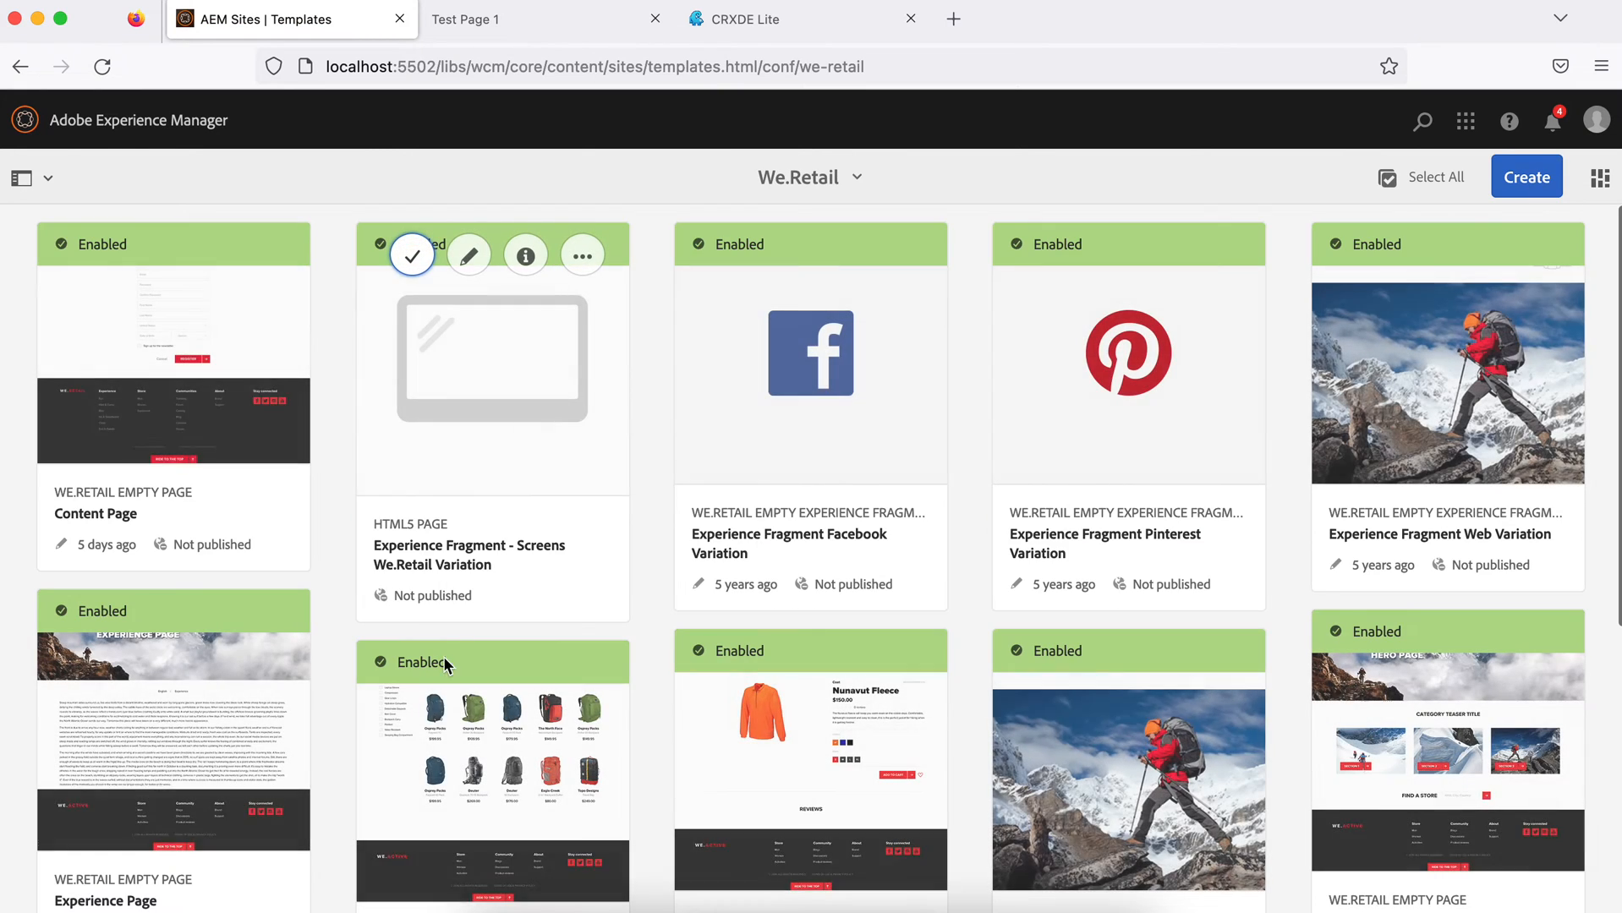
pyautogui.scroll(-3)
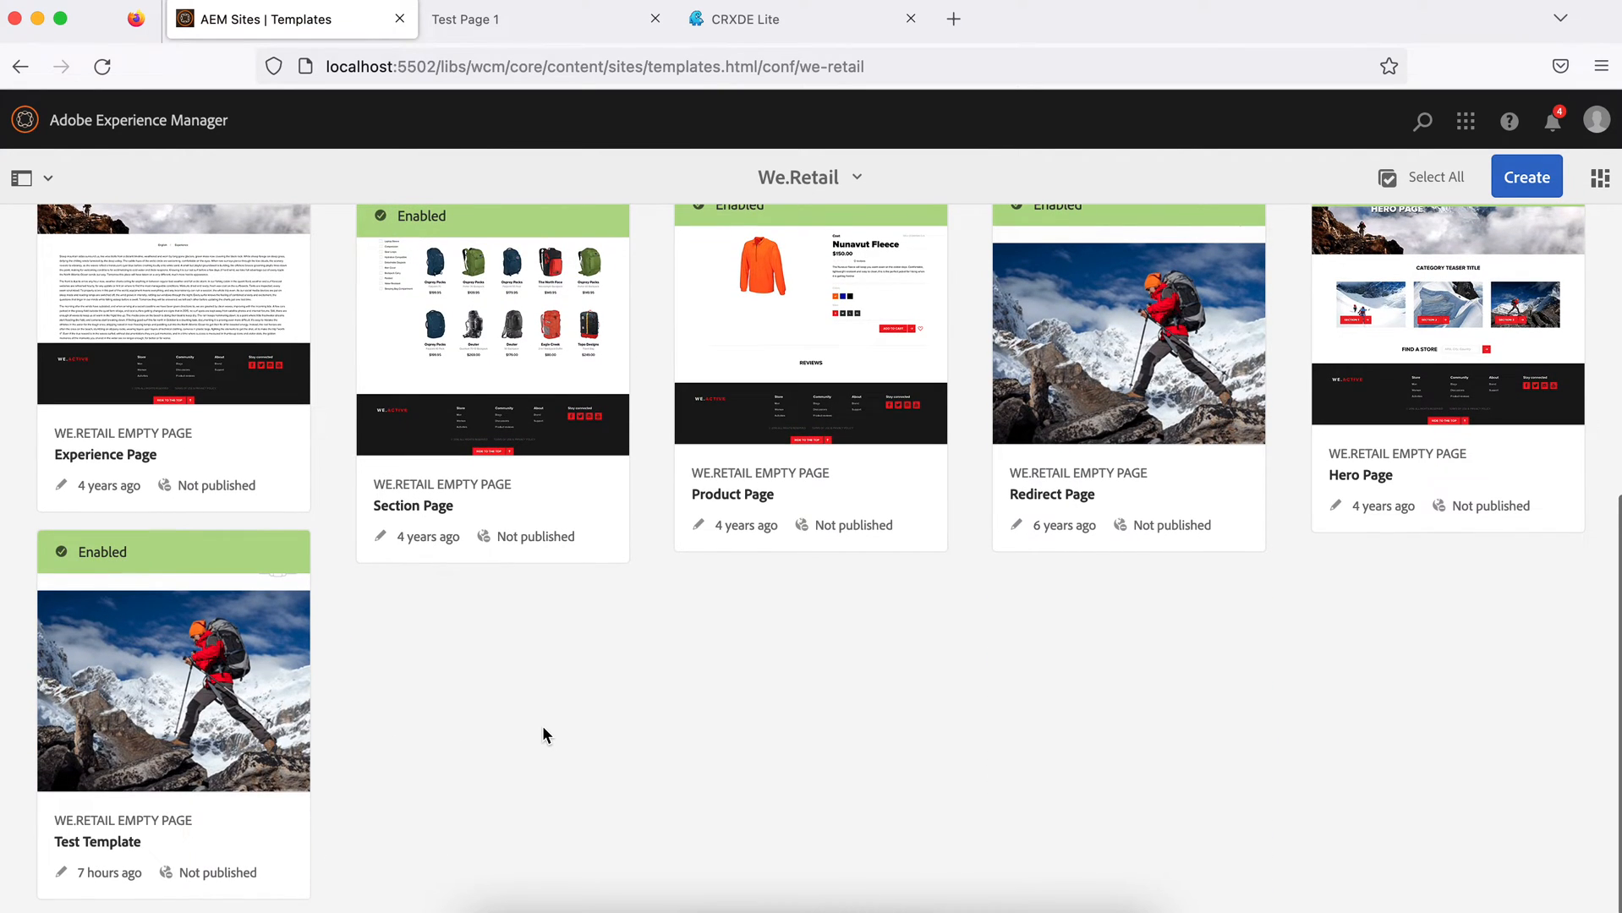
pyautogui.doubleClick(172, 694)
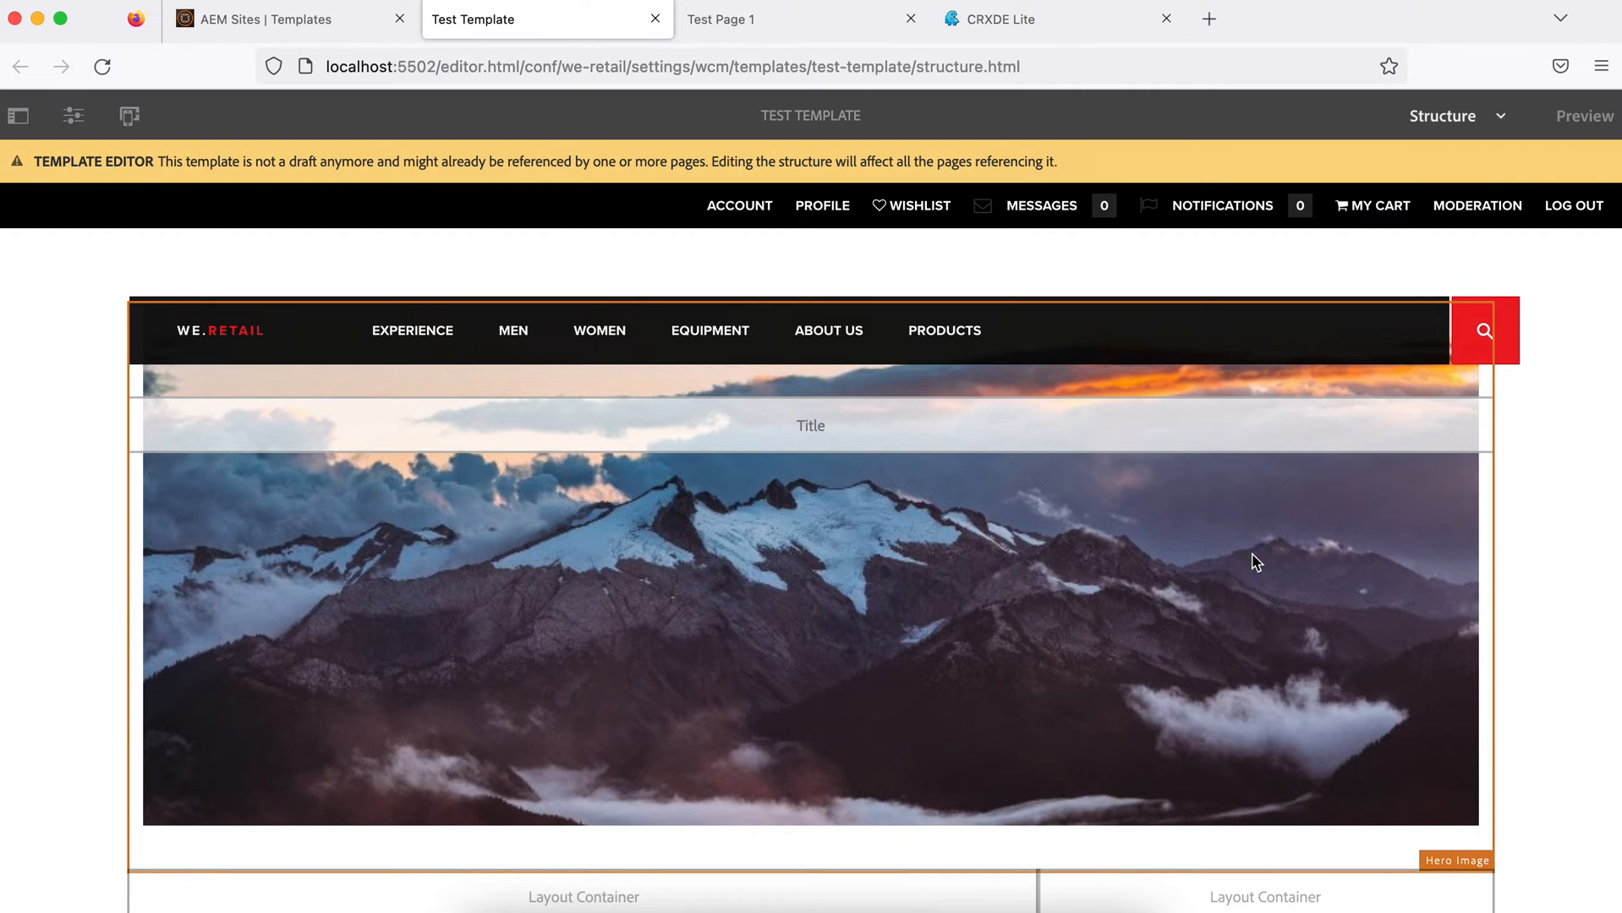
pyautogui.click(71, 115)
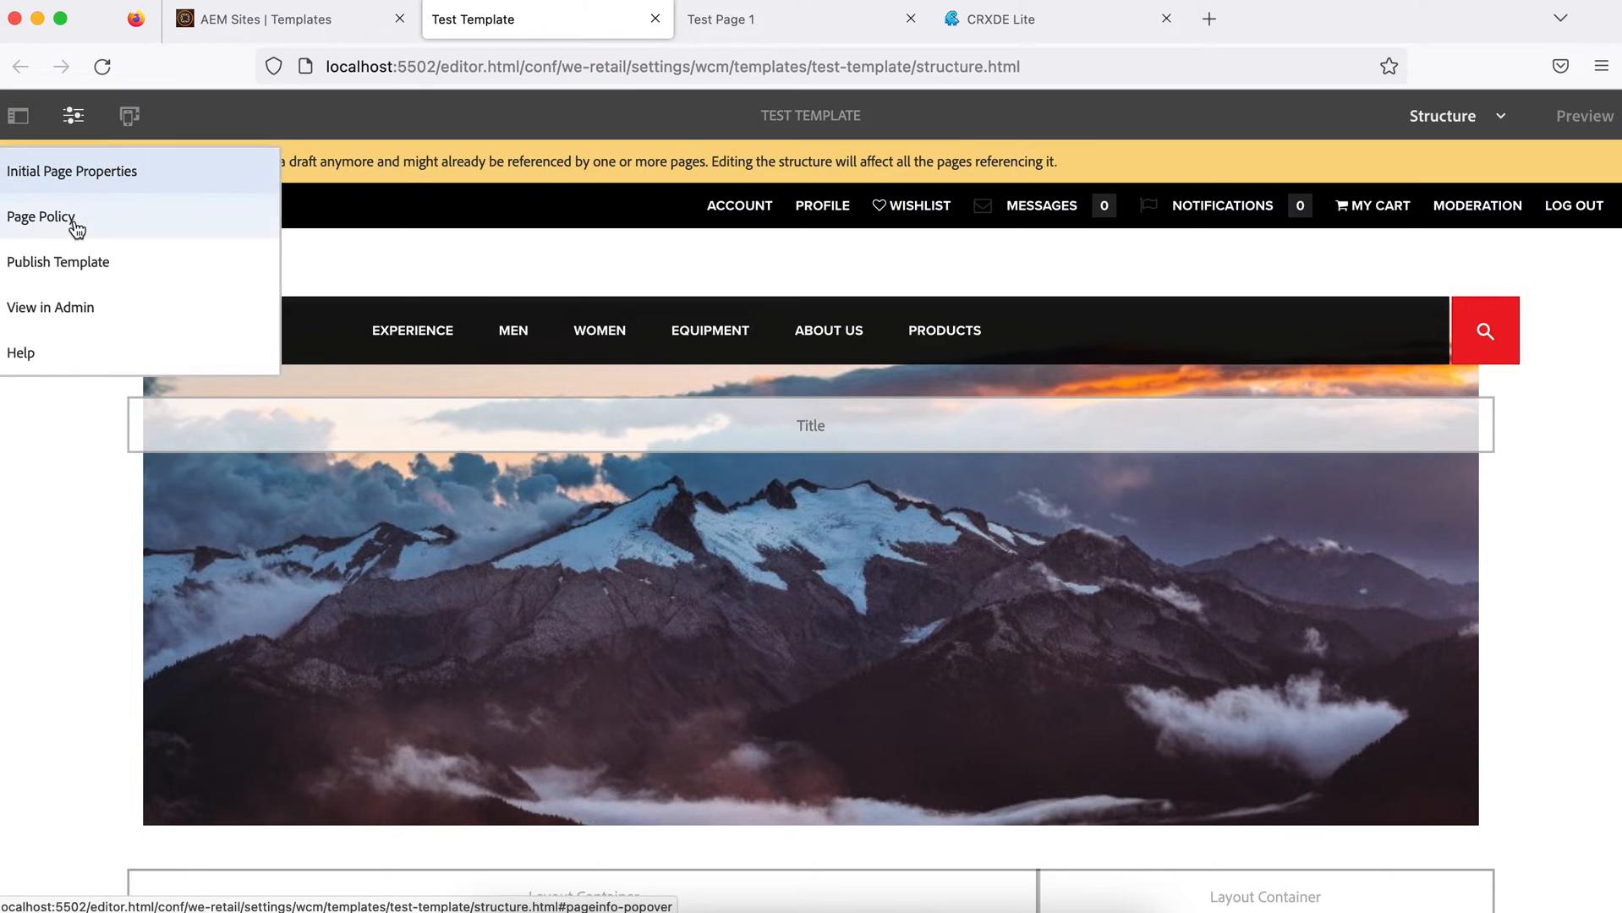
pyautogui.click(33, 217)
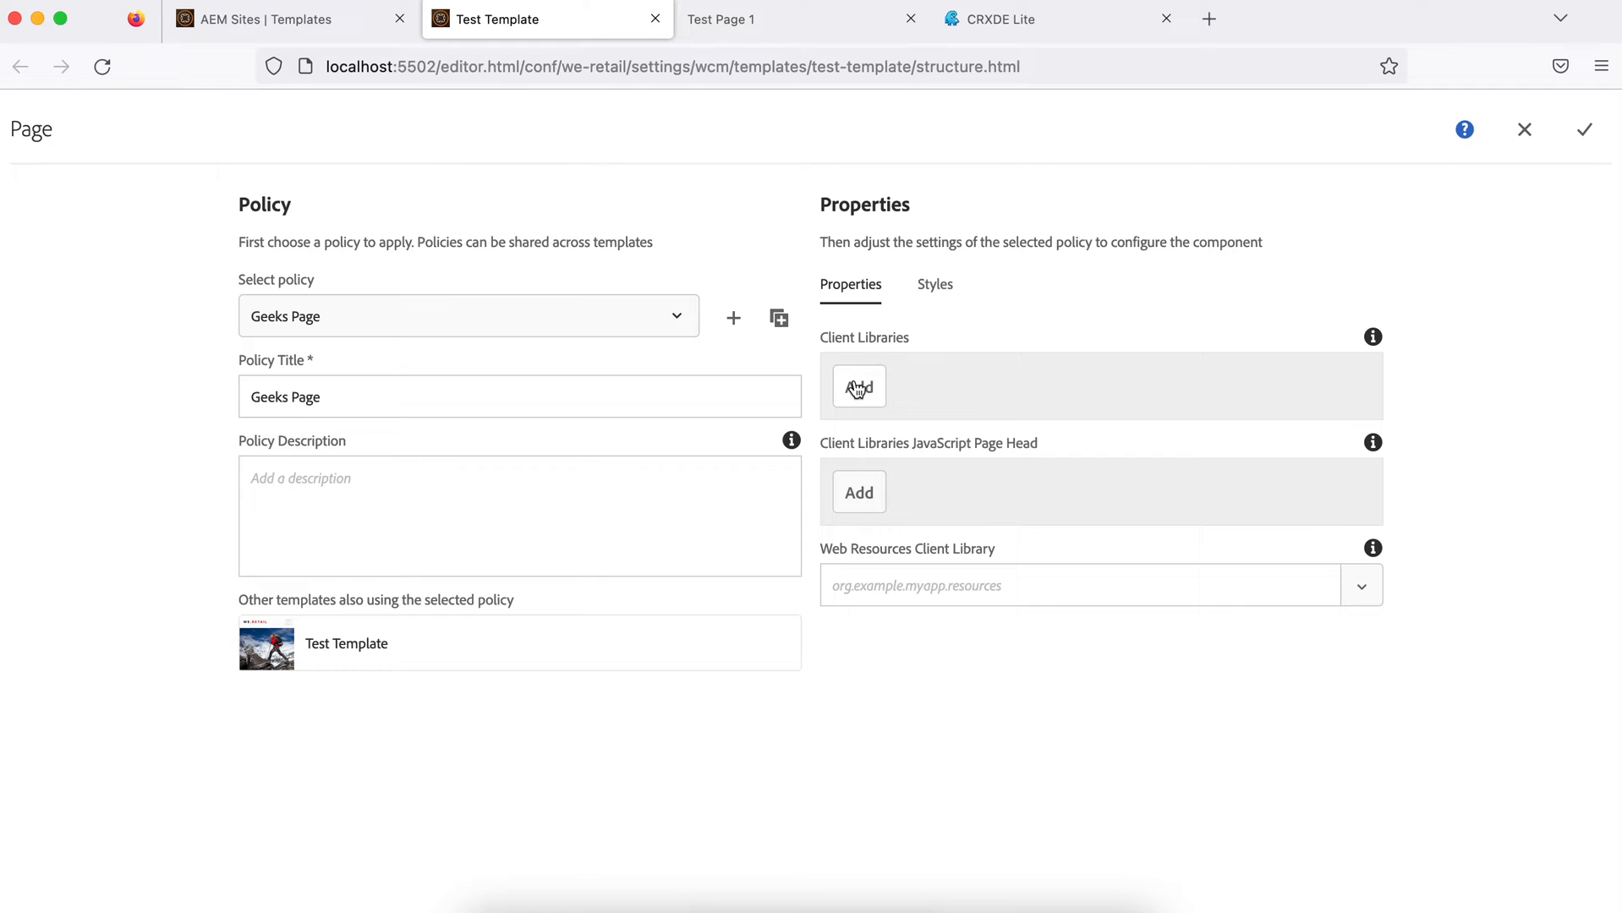
# Add aem-demo under Client Libraries in the page policy
pyautogui.click(858, 385)
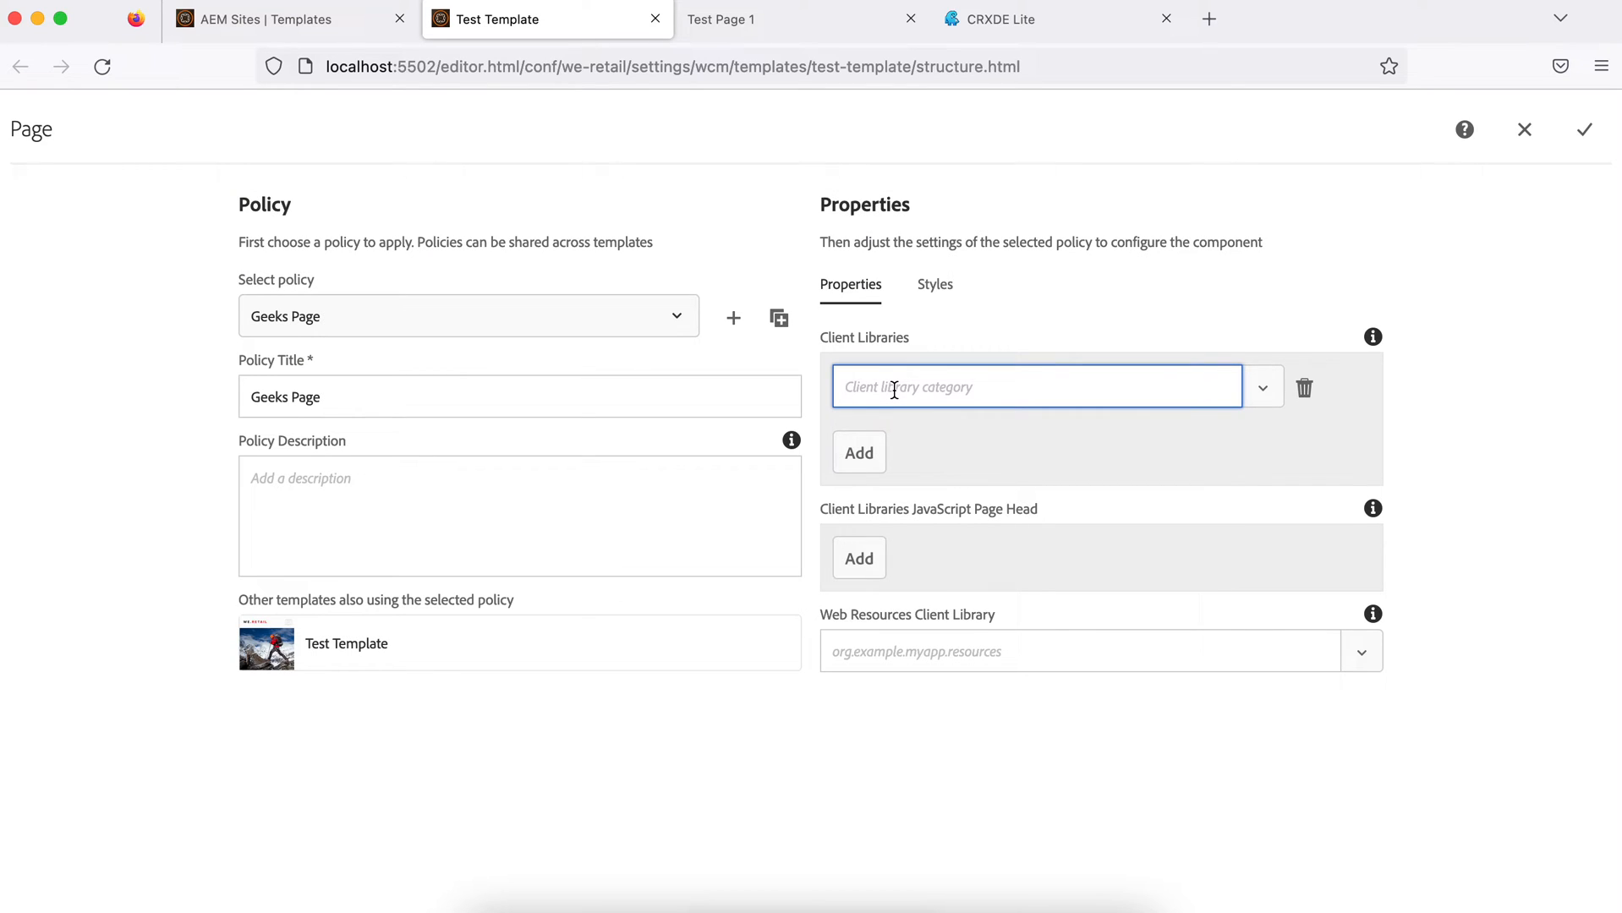
pyautogui.write('aem-')
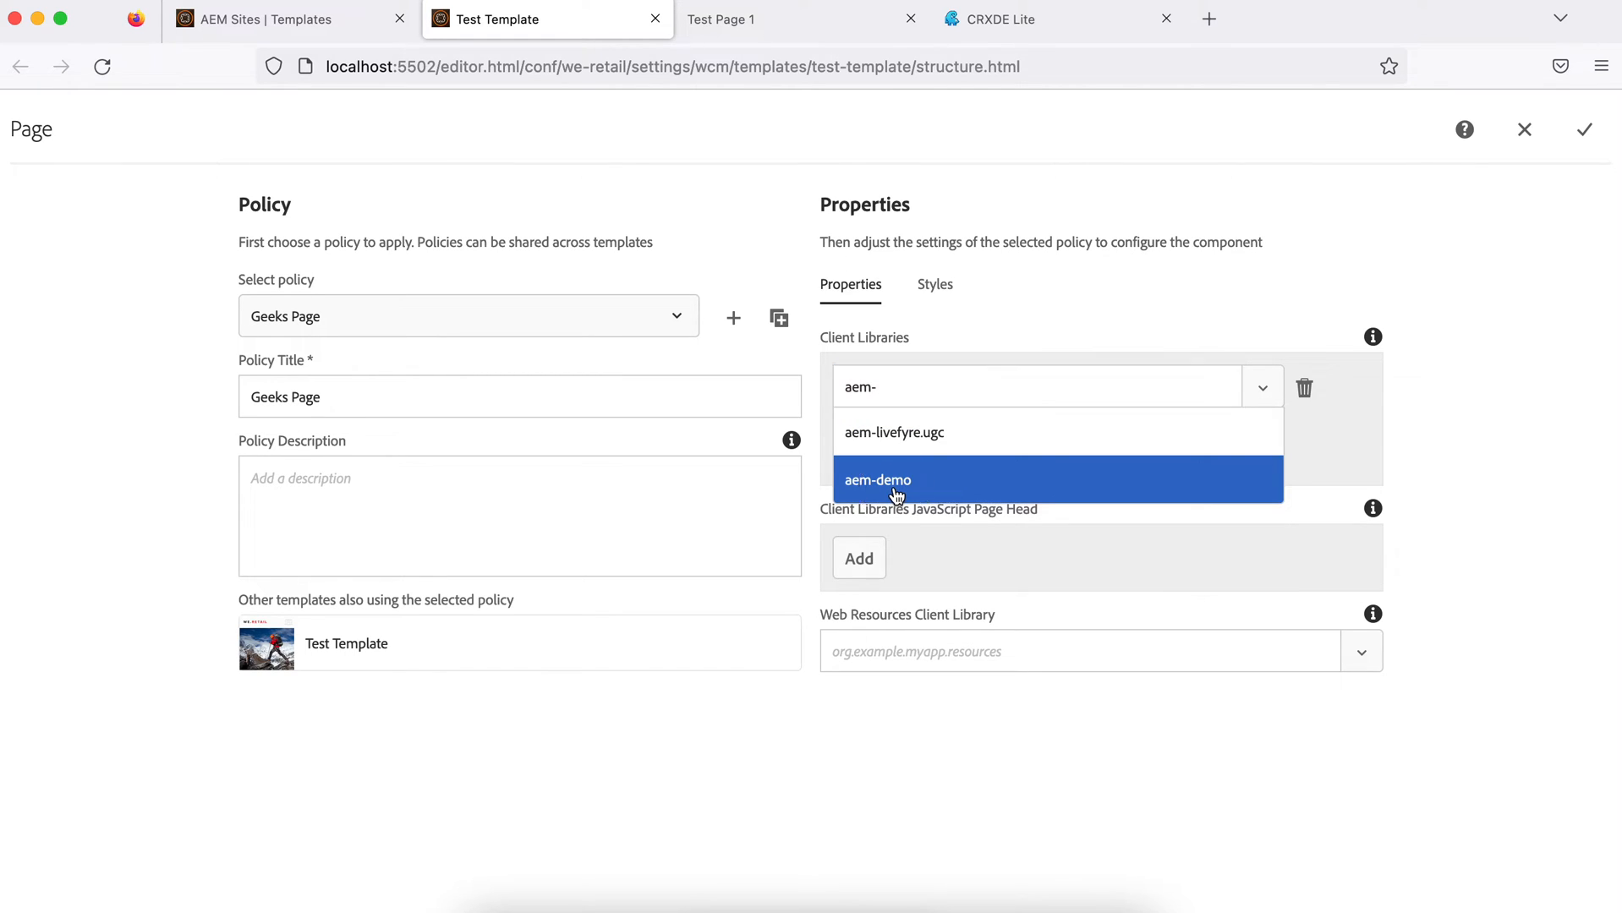
pyautogui.click(877, 480)
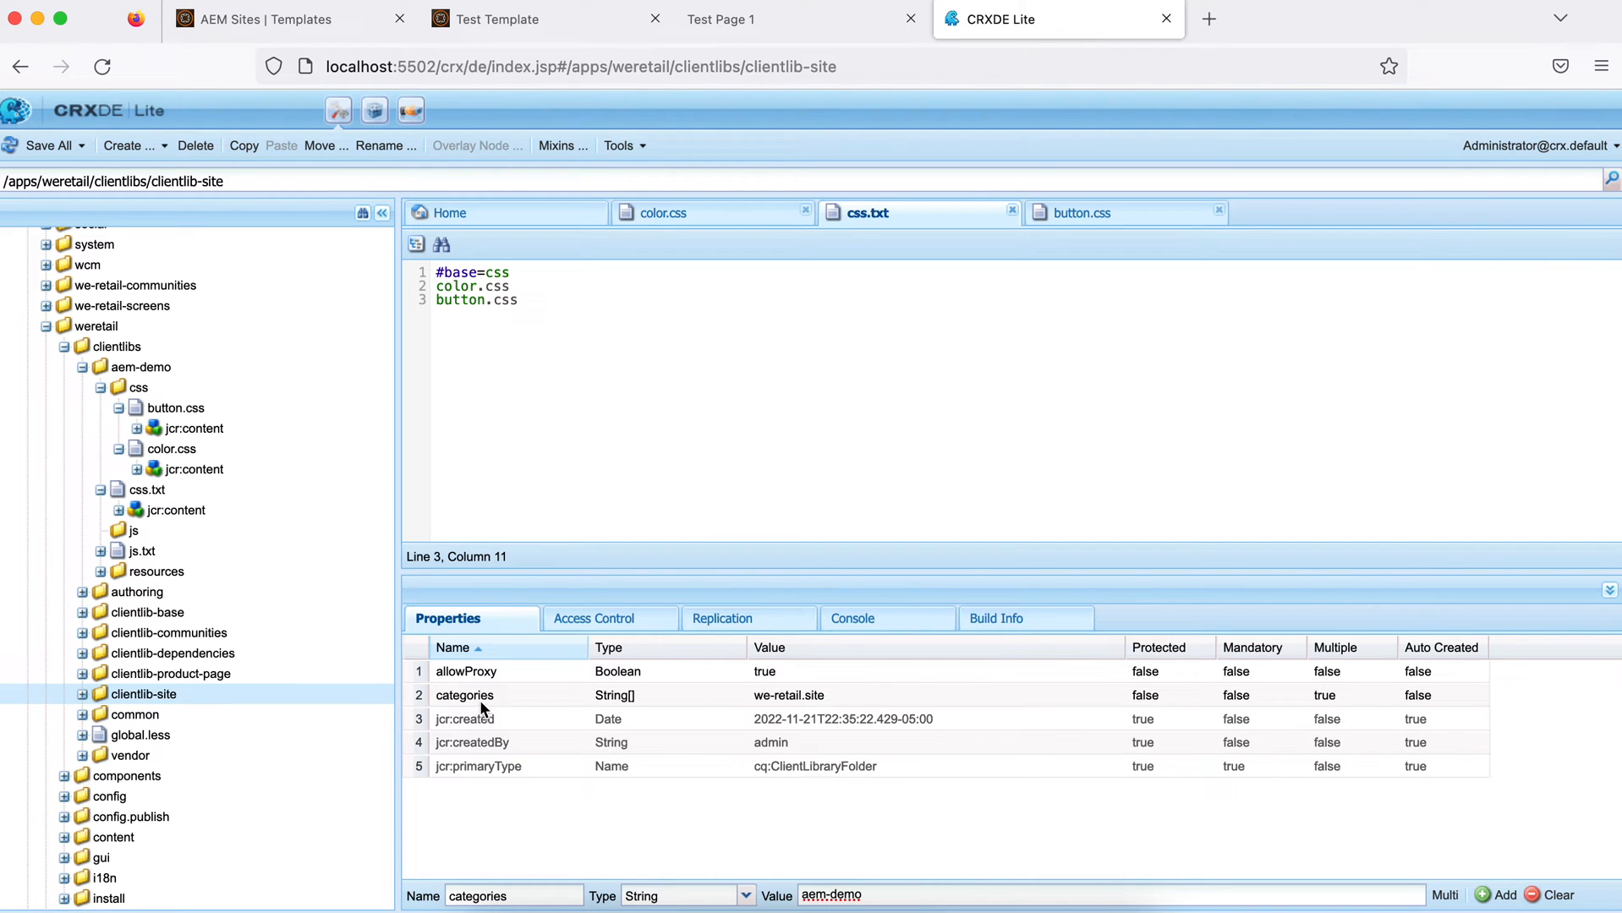
# Confirm the aem-demo node's categories property is aem-demo, then return to the Test Template policy
pyautogui.click(141, 367)
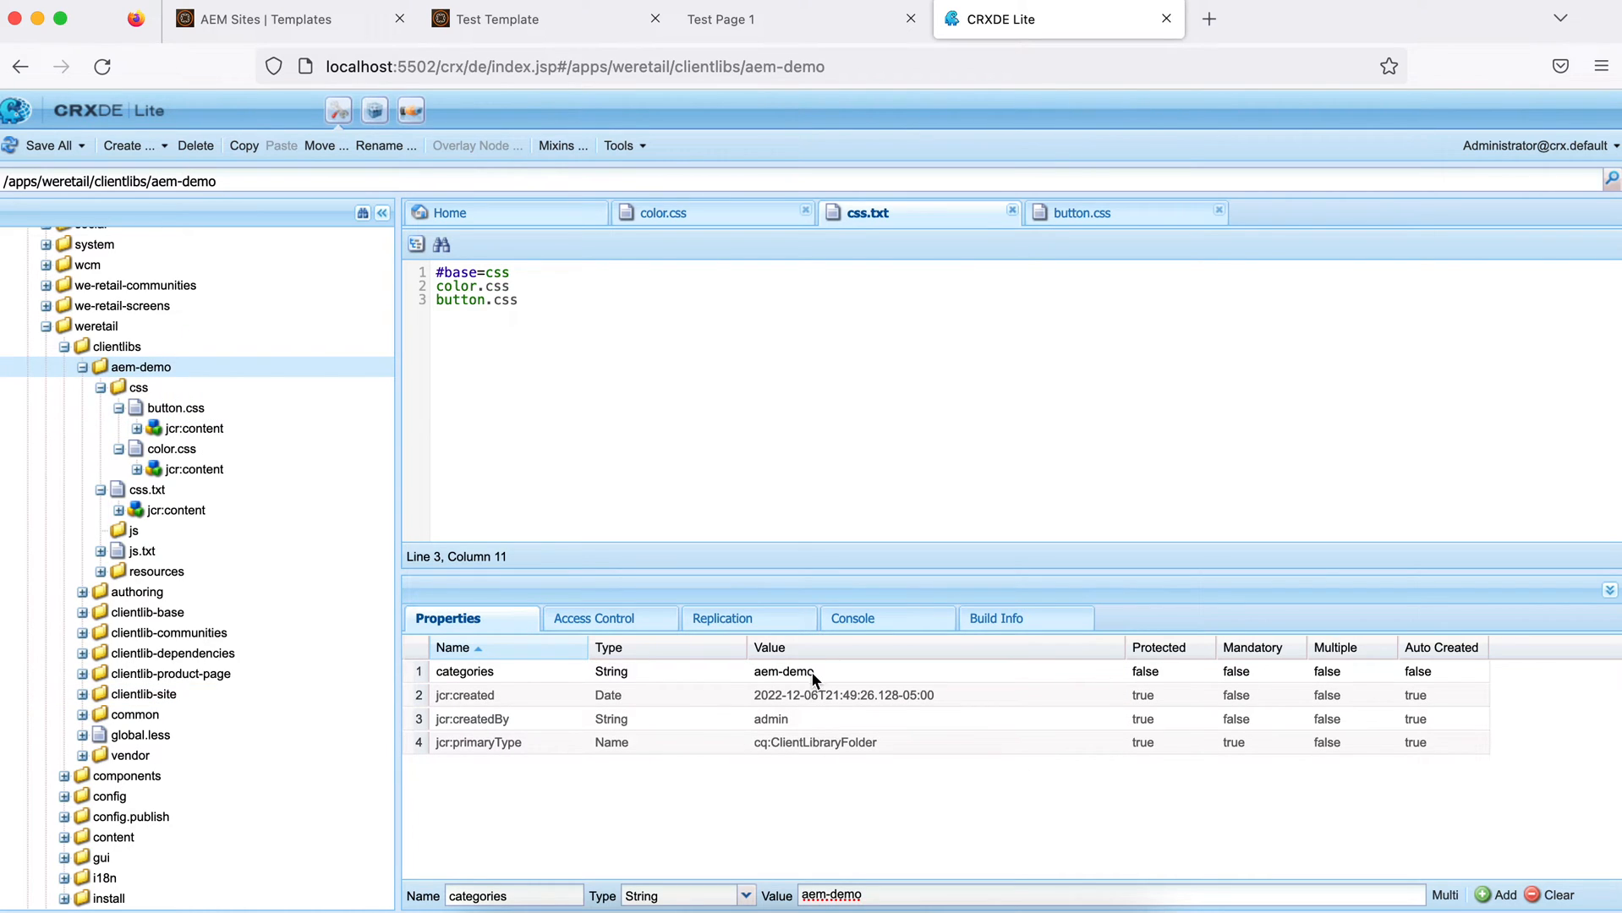
pyautogui.moveTo(829, 677)
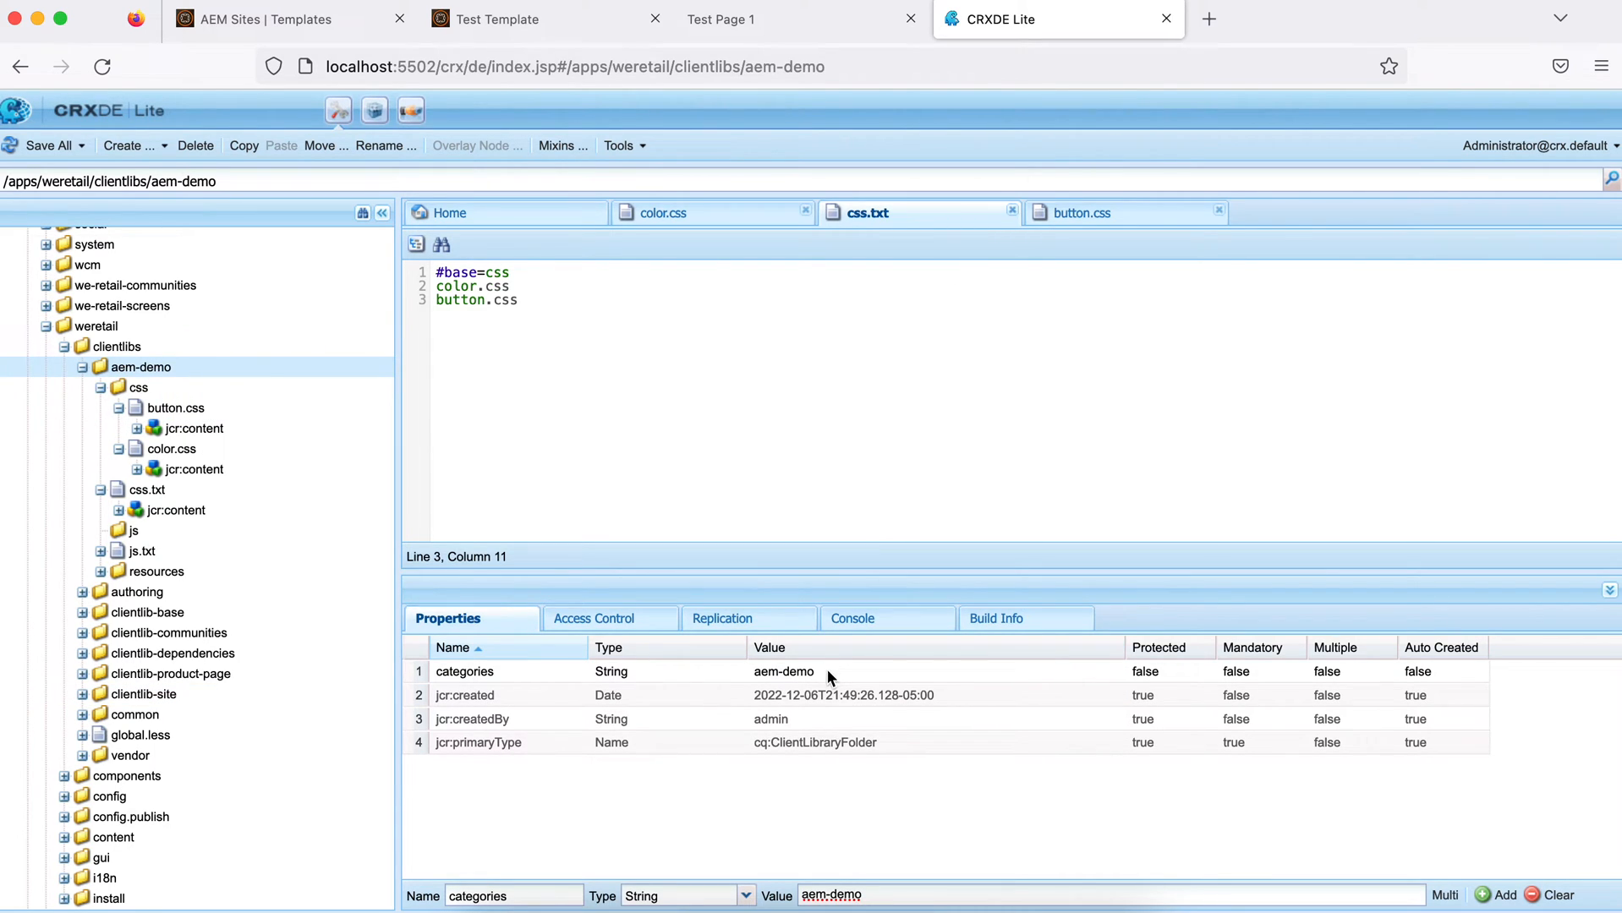
pyautogui.click(495, 19)
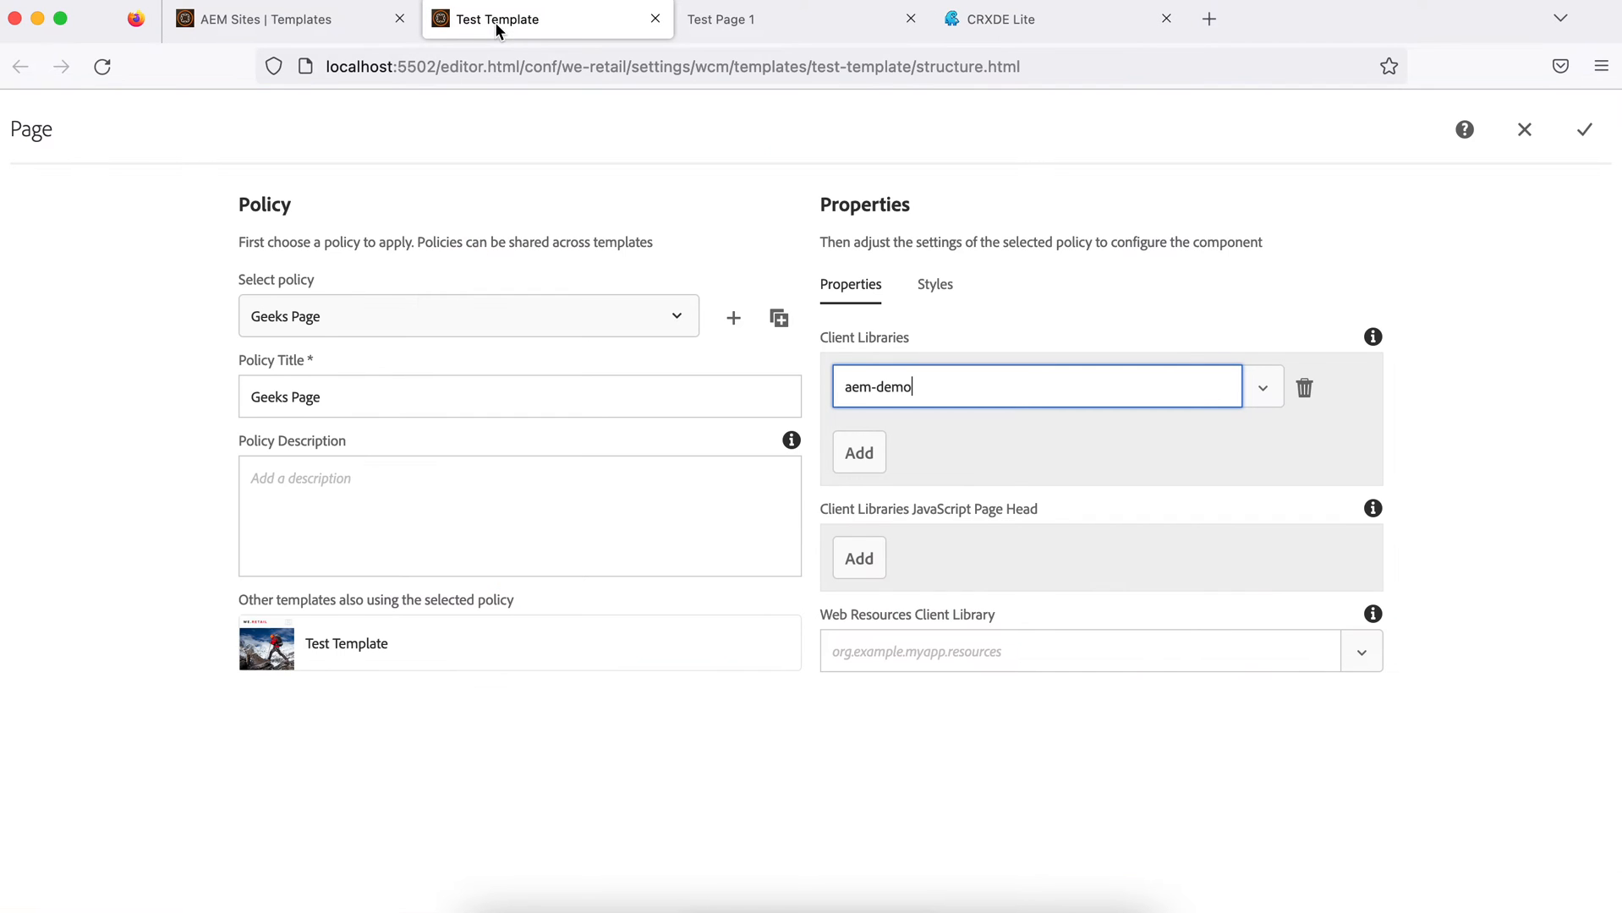
# Save the Geeks Page policy with aem-demo as its client library
pyautogui.click(1583, 129)
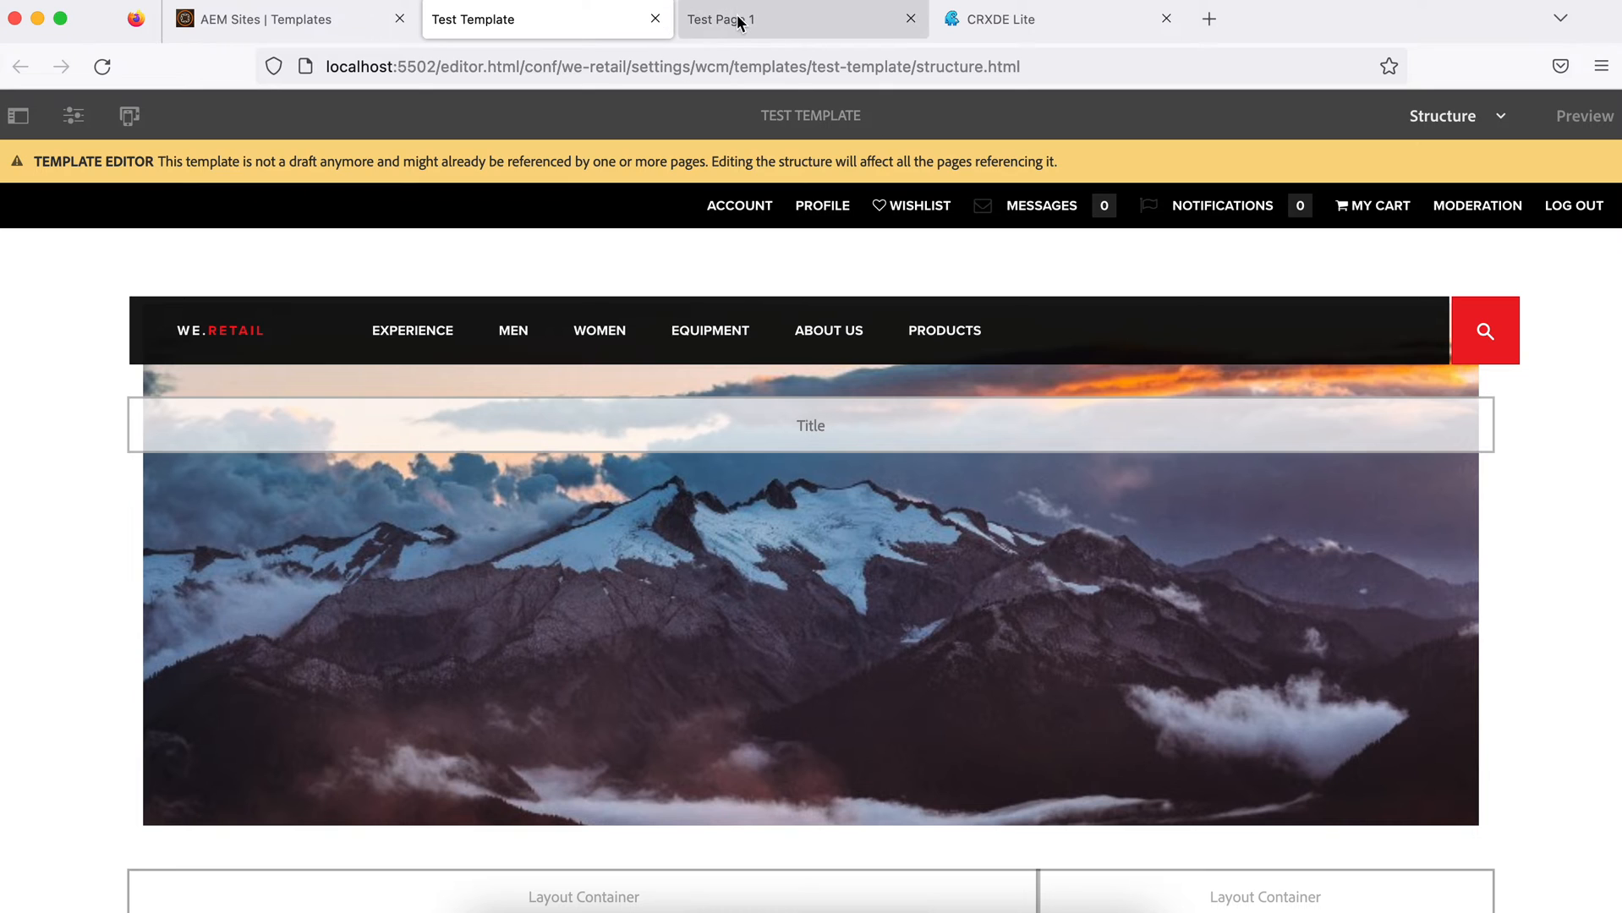
pyautogui.moveTo(741, 22)
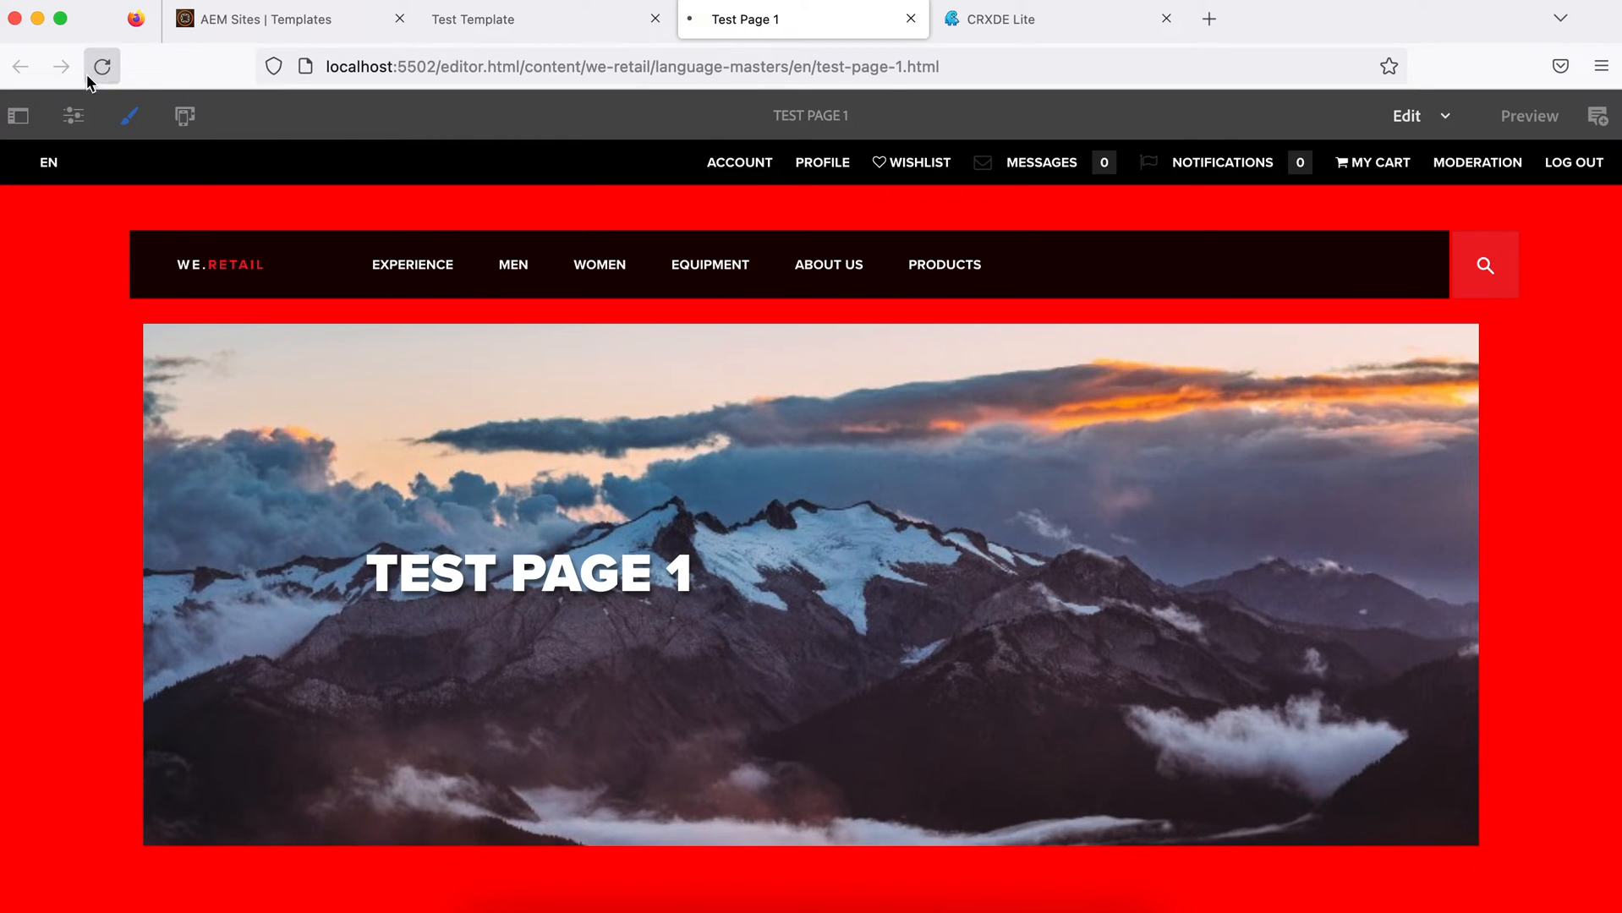
# Reload Test Page 1 as published and bring up the browser's developer tools
pyautogui.click(100, 66)
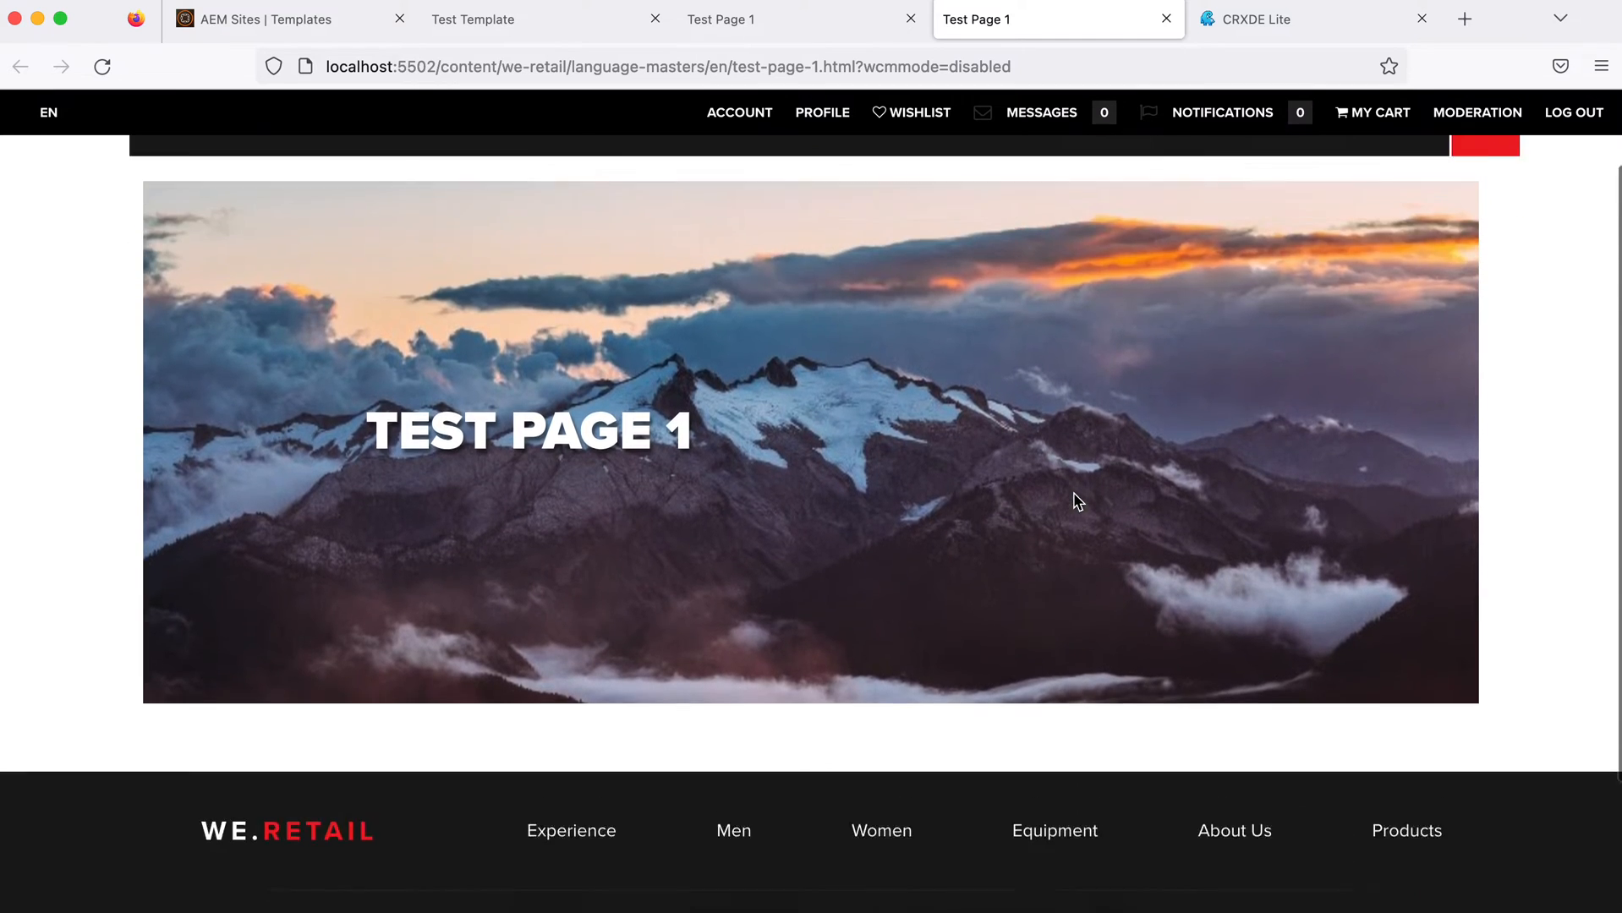
pyautogui.press('F12')
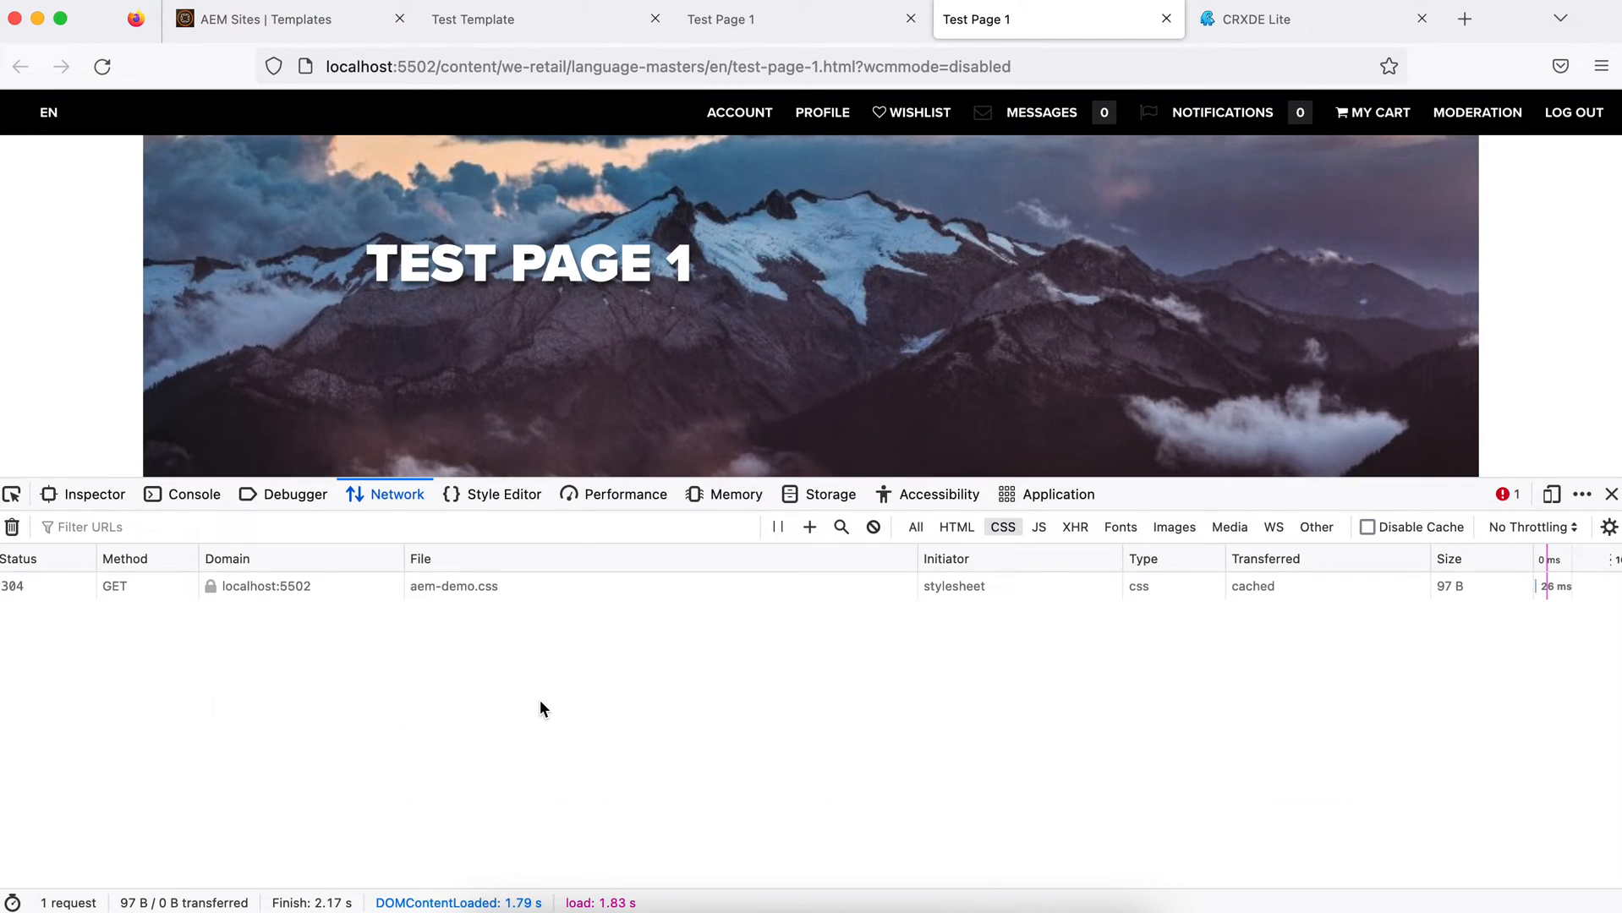
pyautogui.moveTo(1008, 527)
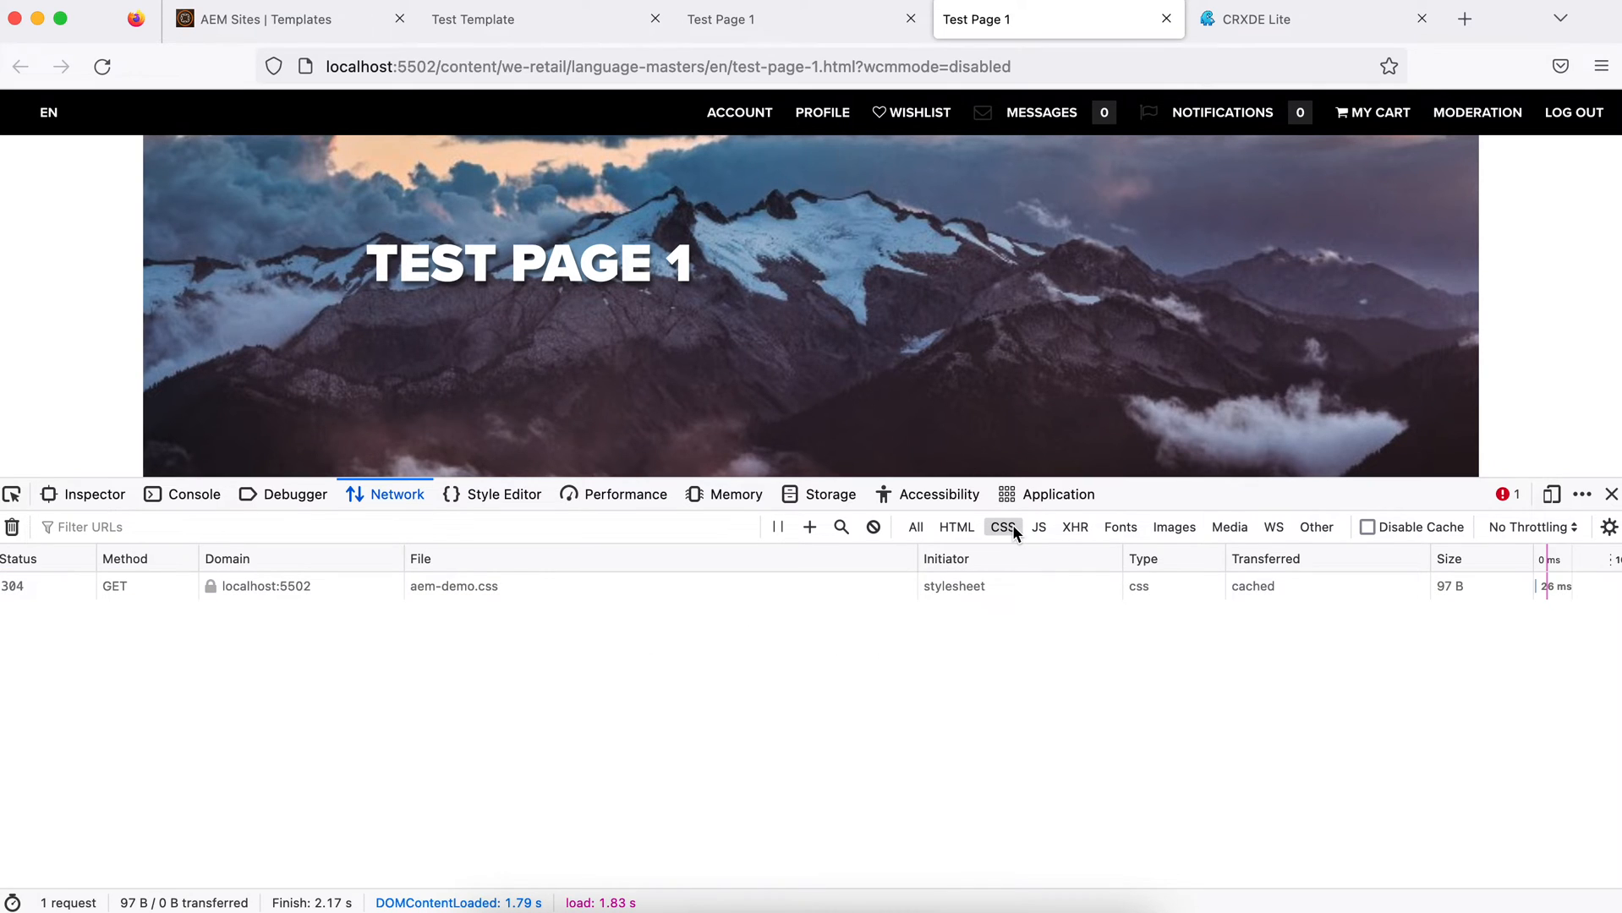
# Filter the Network panel to CSS and bring up actions for the aem-demo.css request
pyautogui.click(453, 587)
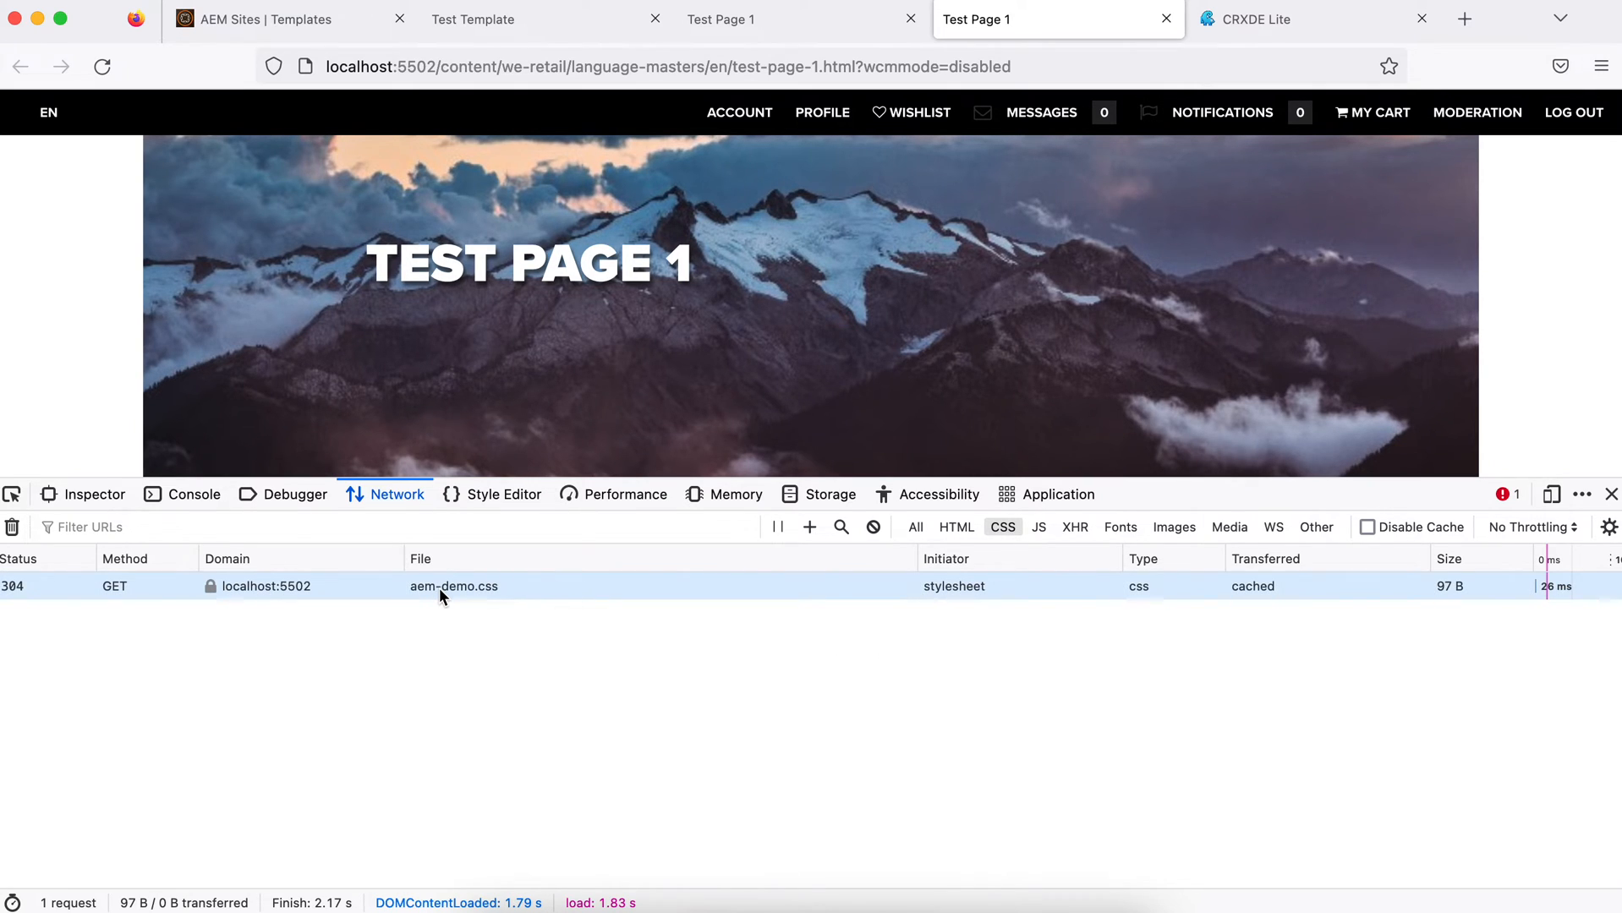
pyautogui.moveTo(463, 593)
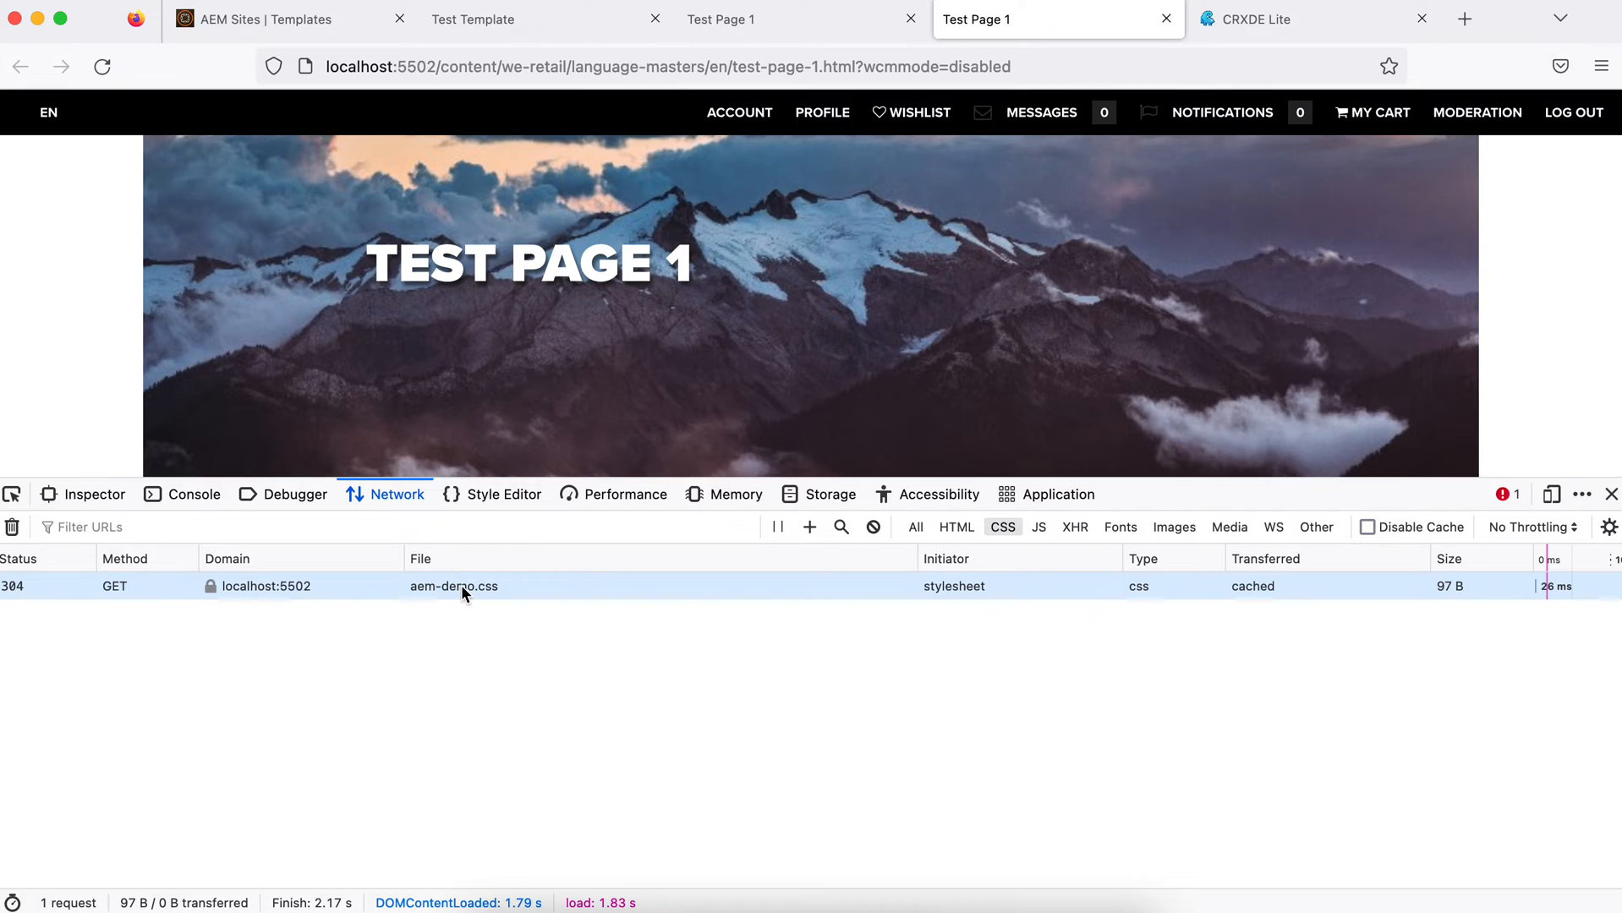
pyautogui.rightClick(453, 585)
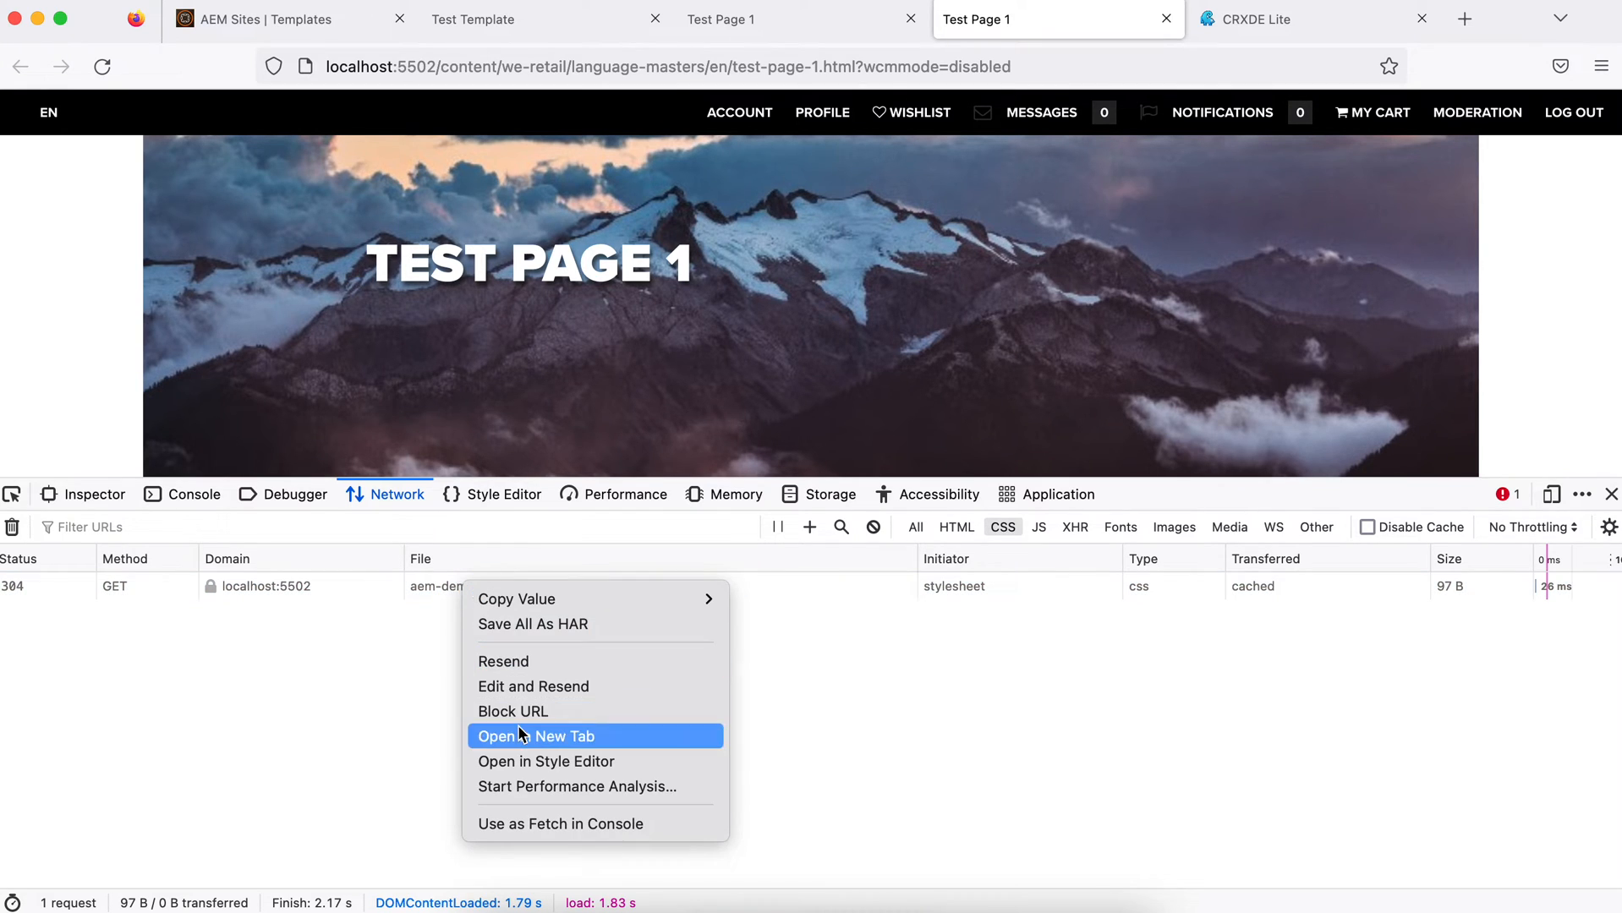
# View the combined aem-demo.css with .geeks-orange and .button-orange rules in its own tab
pyautogui.click(536, 735)
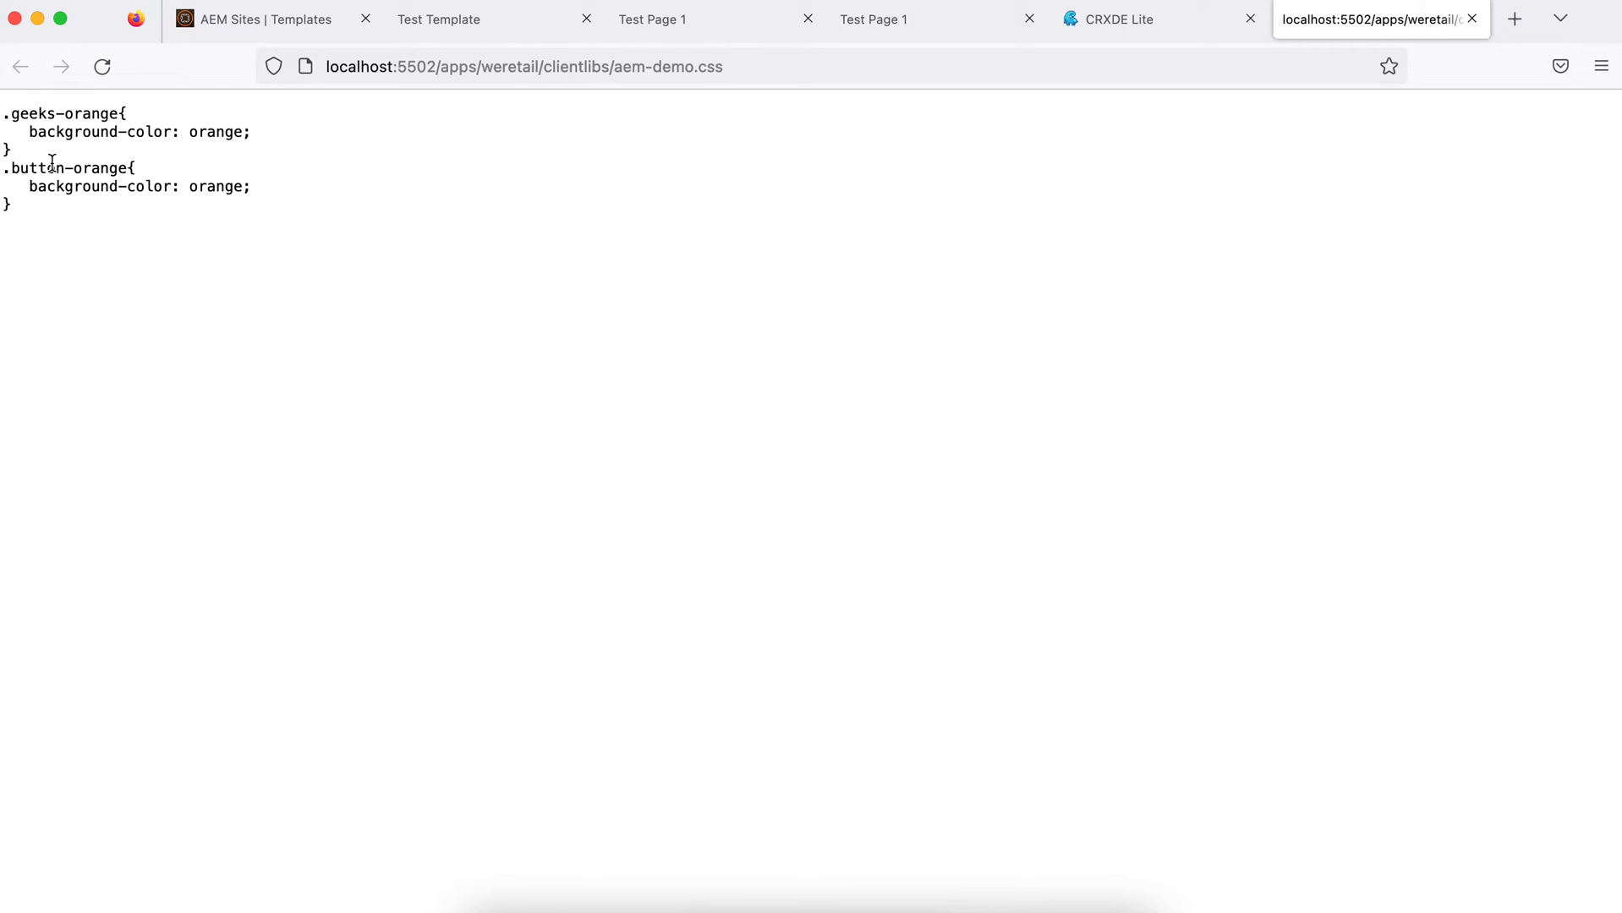
pyautogui.click(558, 66)
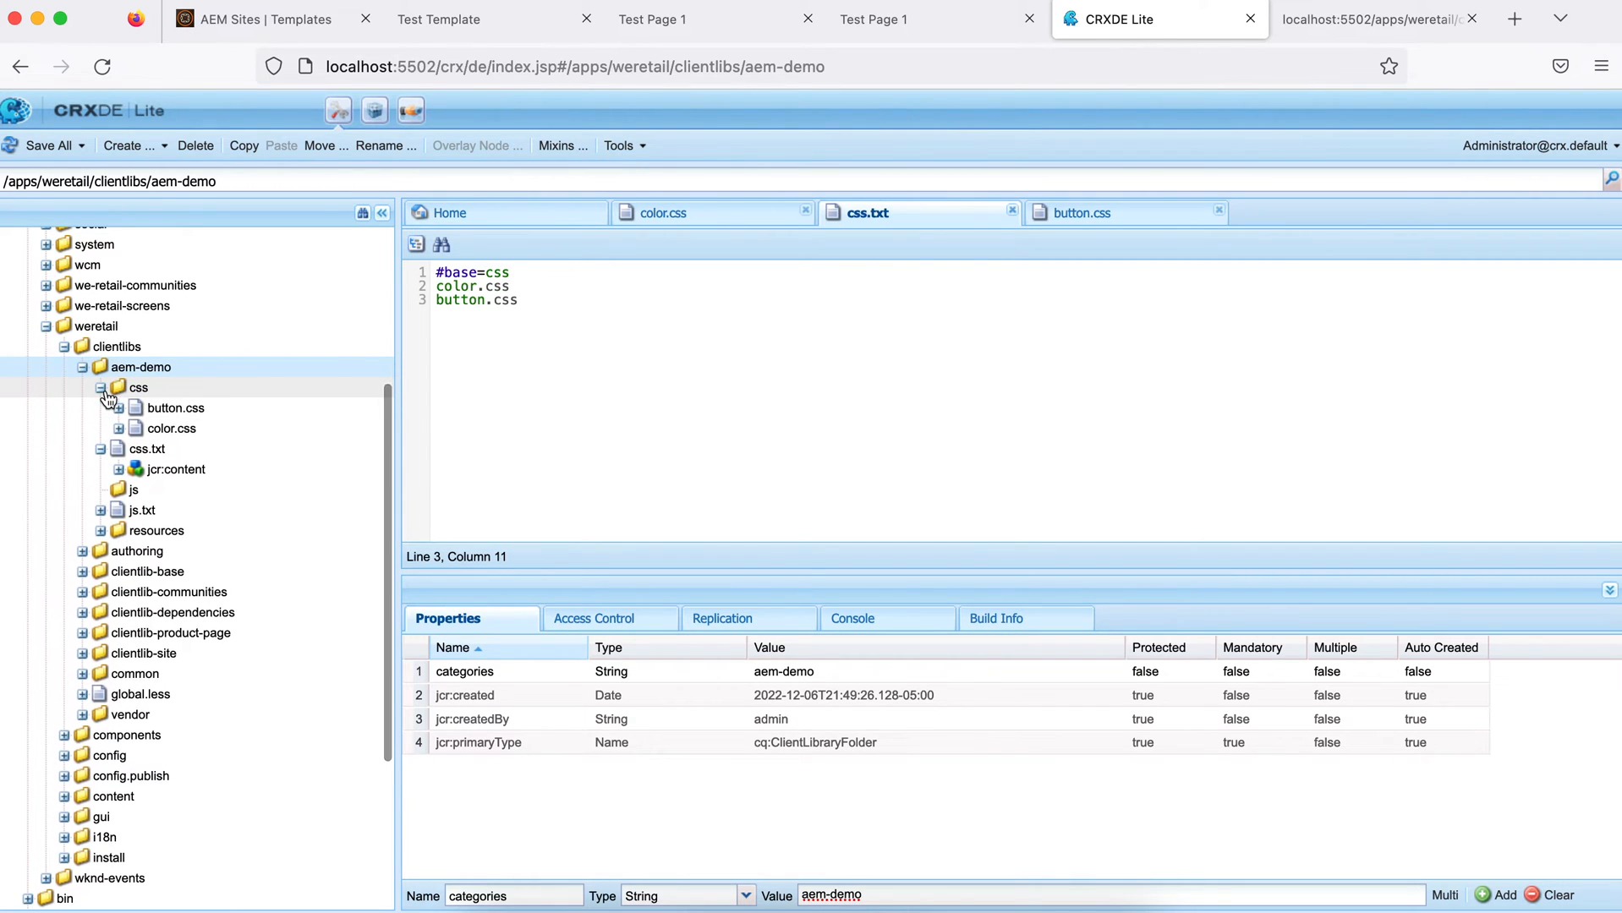
pyautogui.moveTo(174, 408)
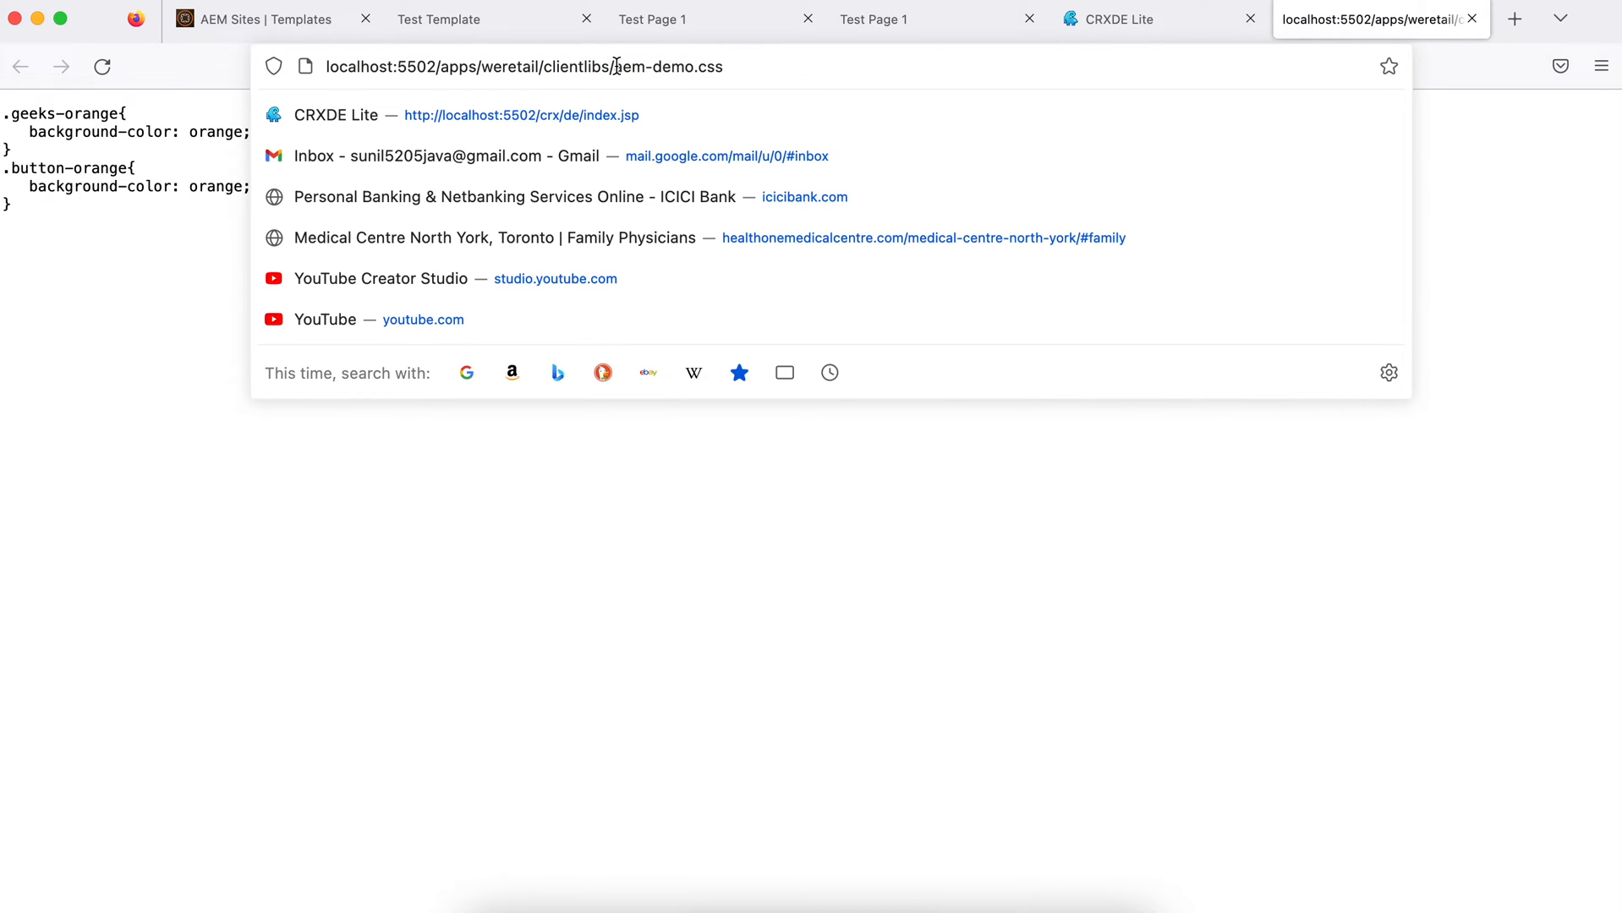
pyautogui.doubleClick(668, 66)
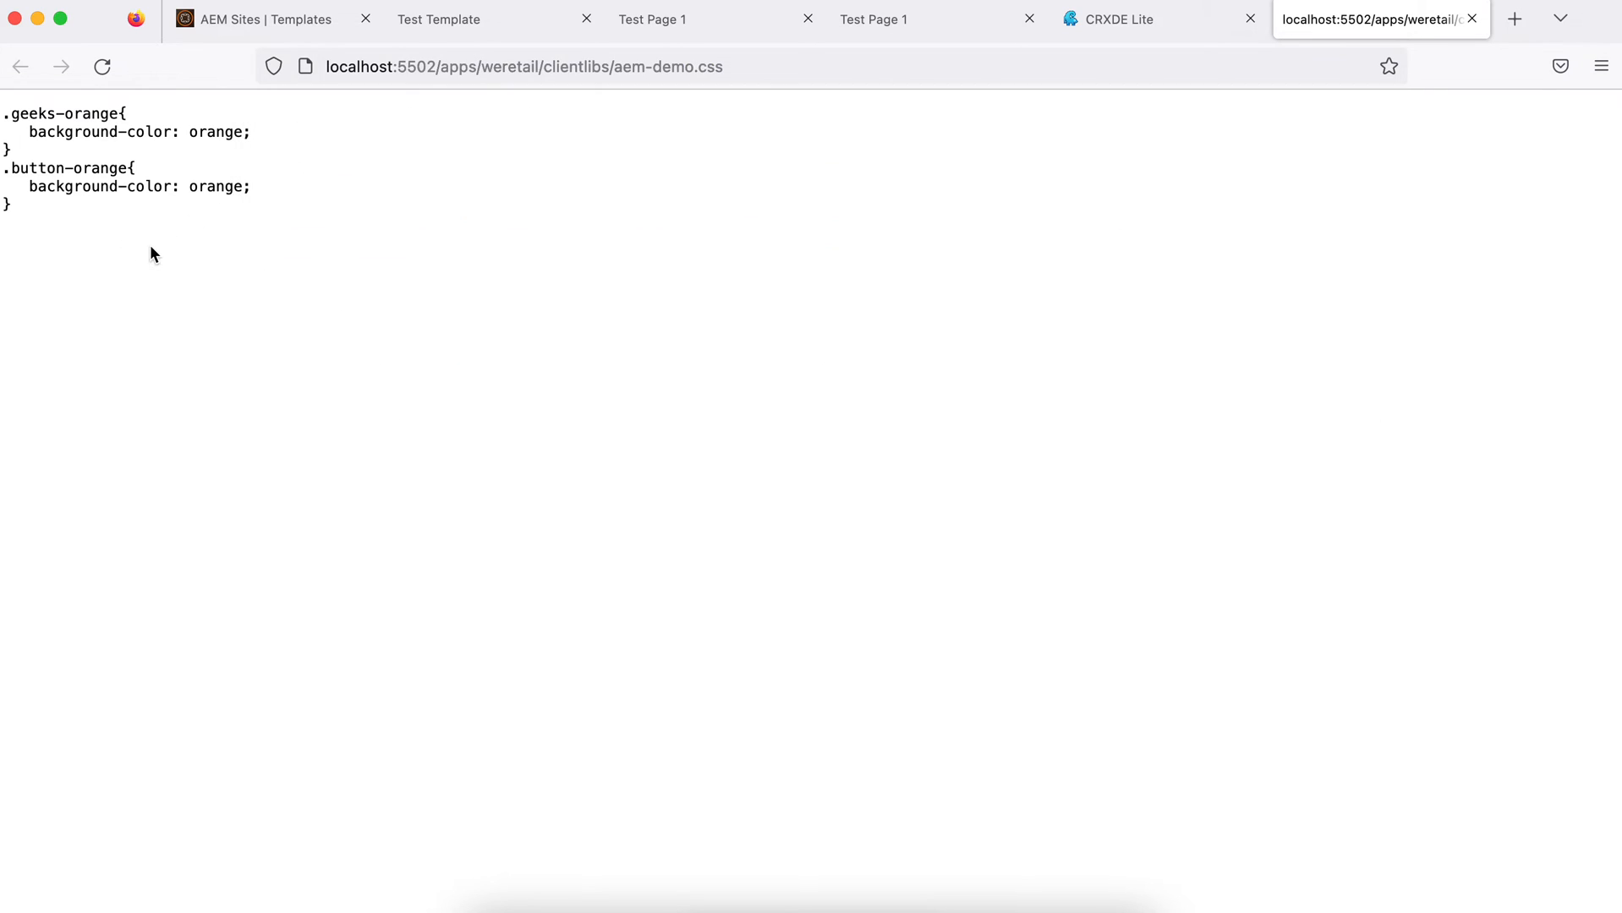
pyautogui.moveTo(274, 337)
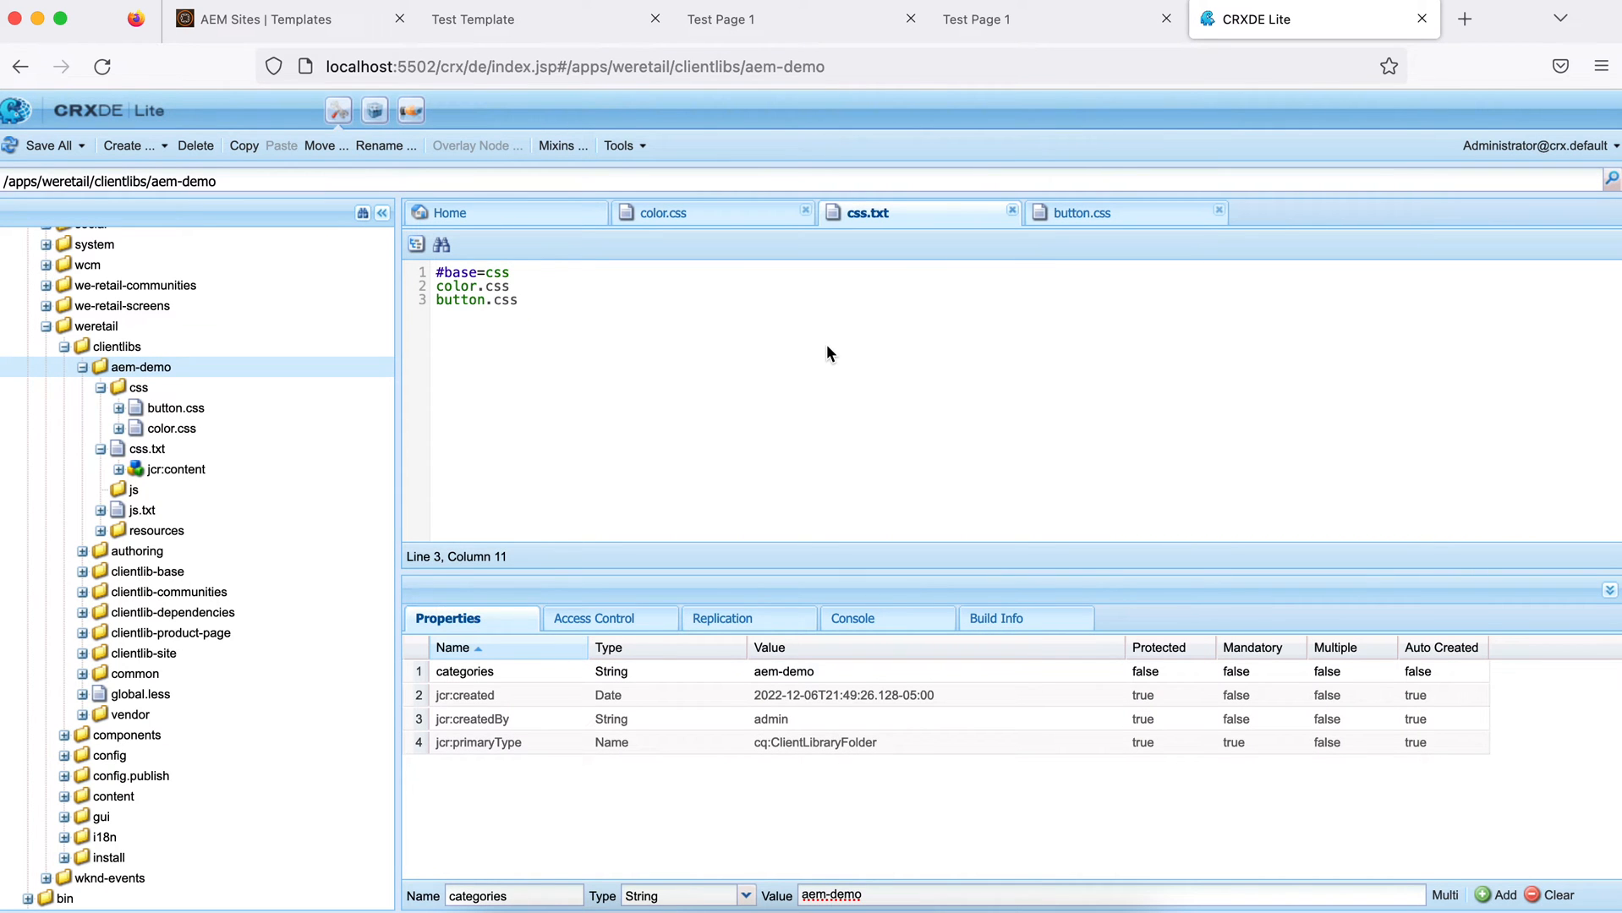
# Begin css.txt with a #base=css line followed by color.css and button.css
pyautogui.click(511, 272)
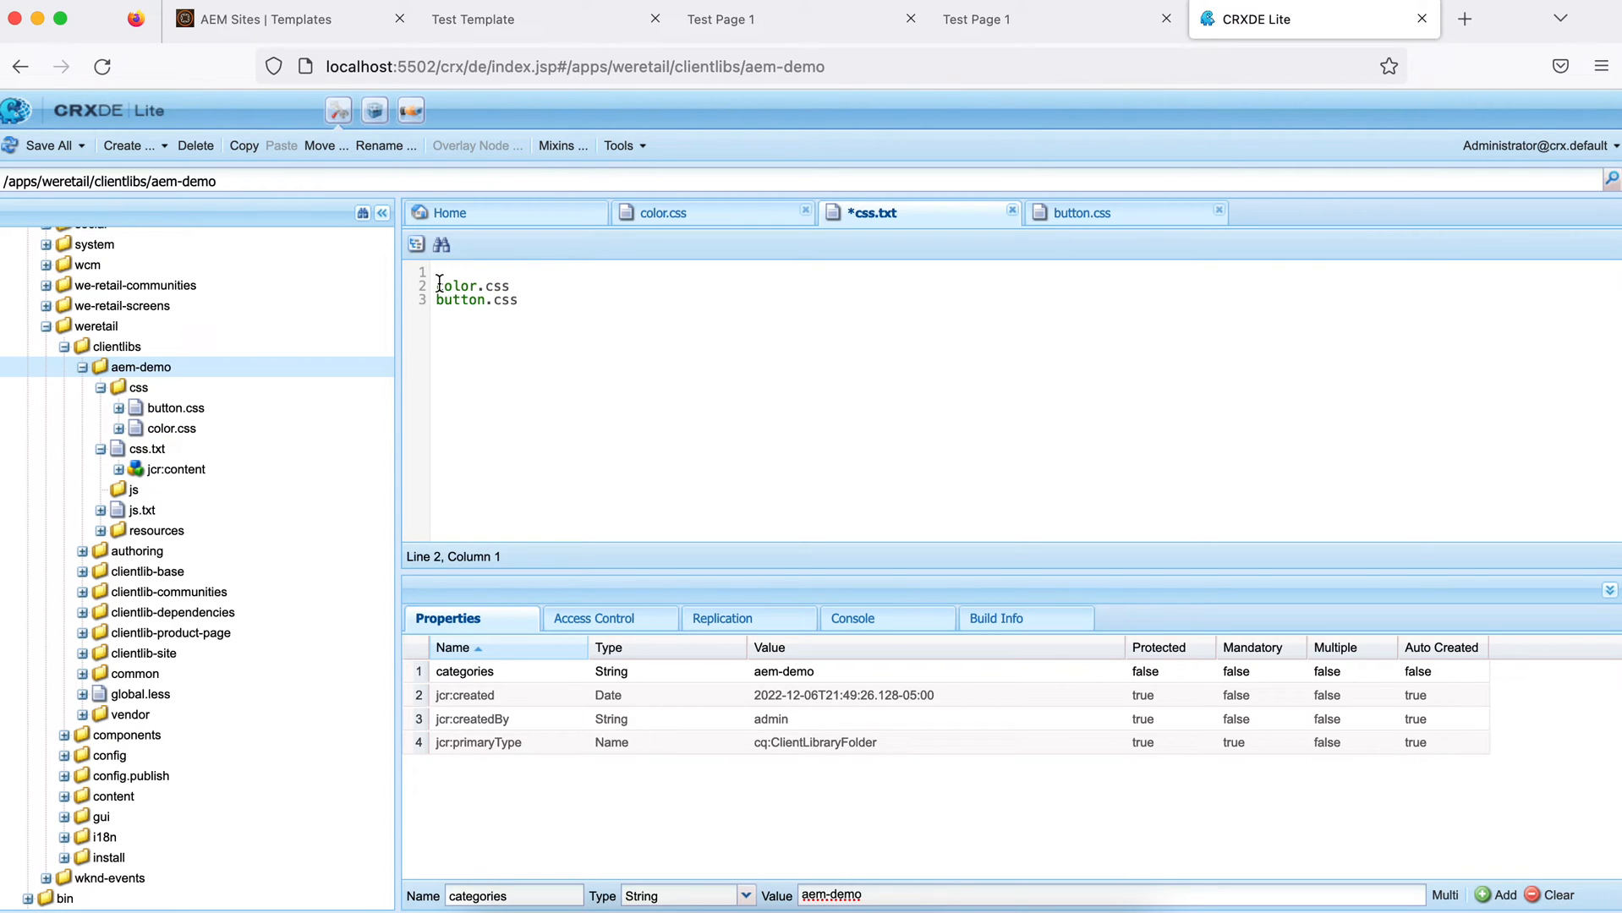
pyautogui.write('css/')
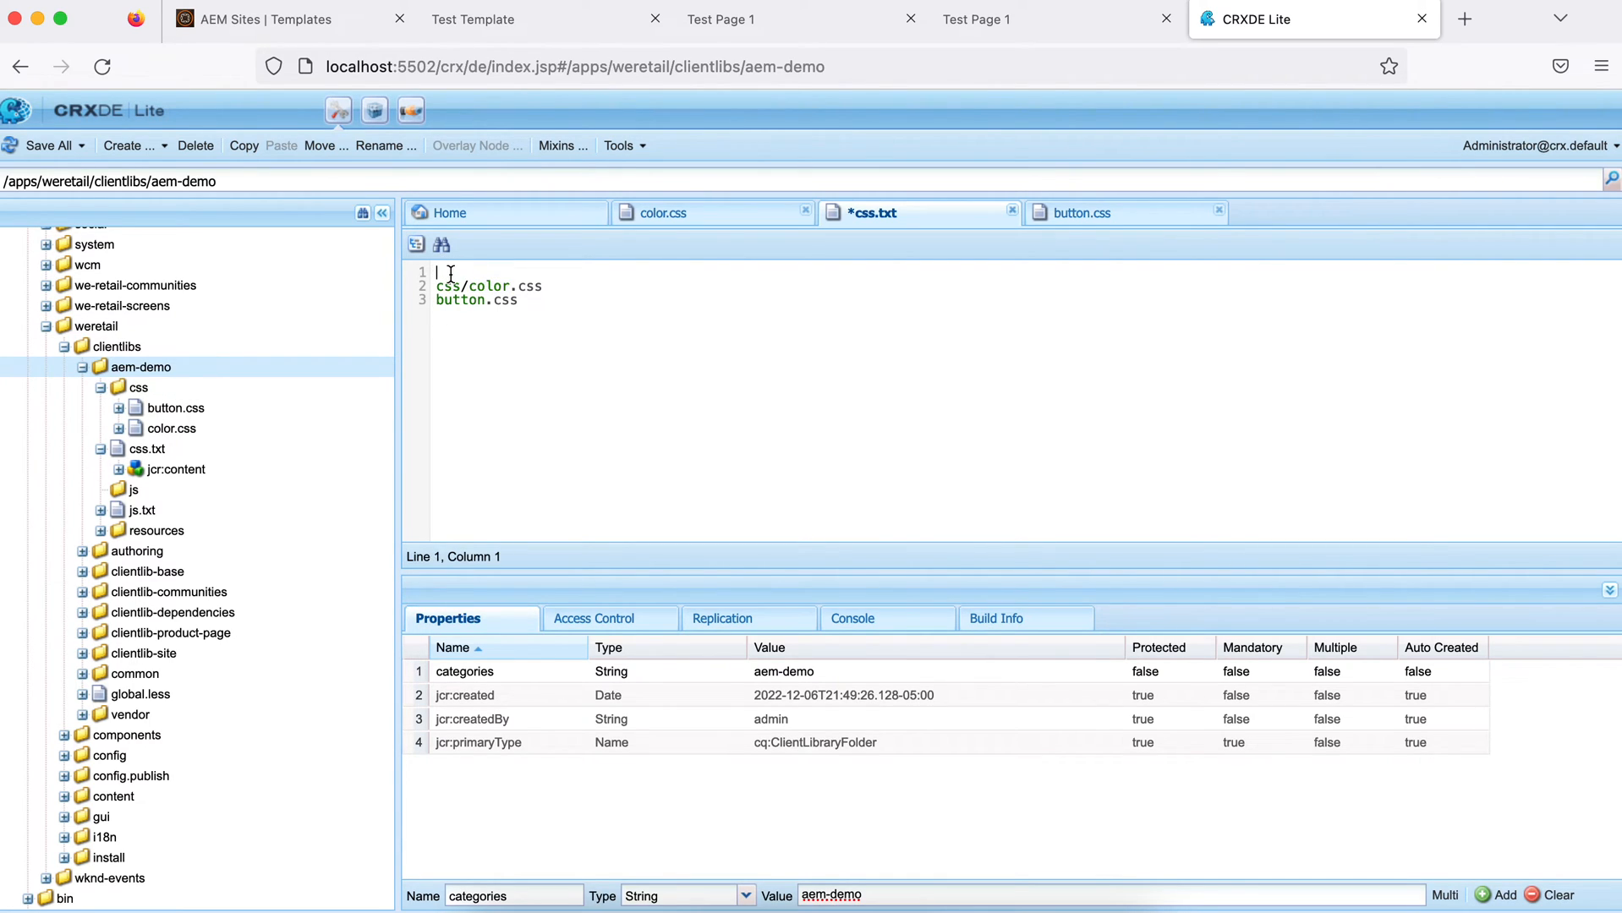
pyautogui.write('#base=css')
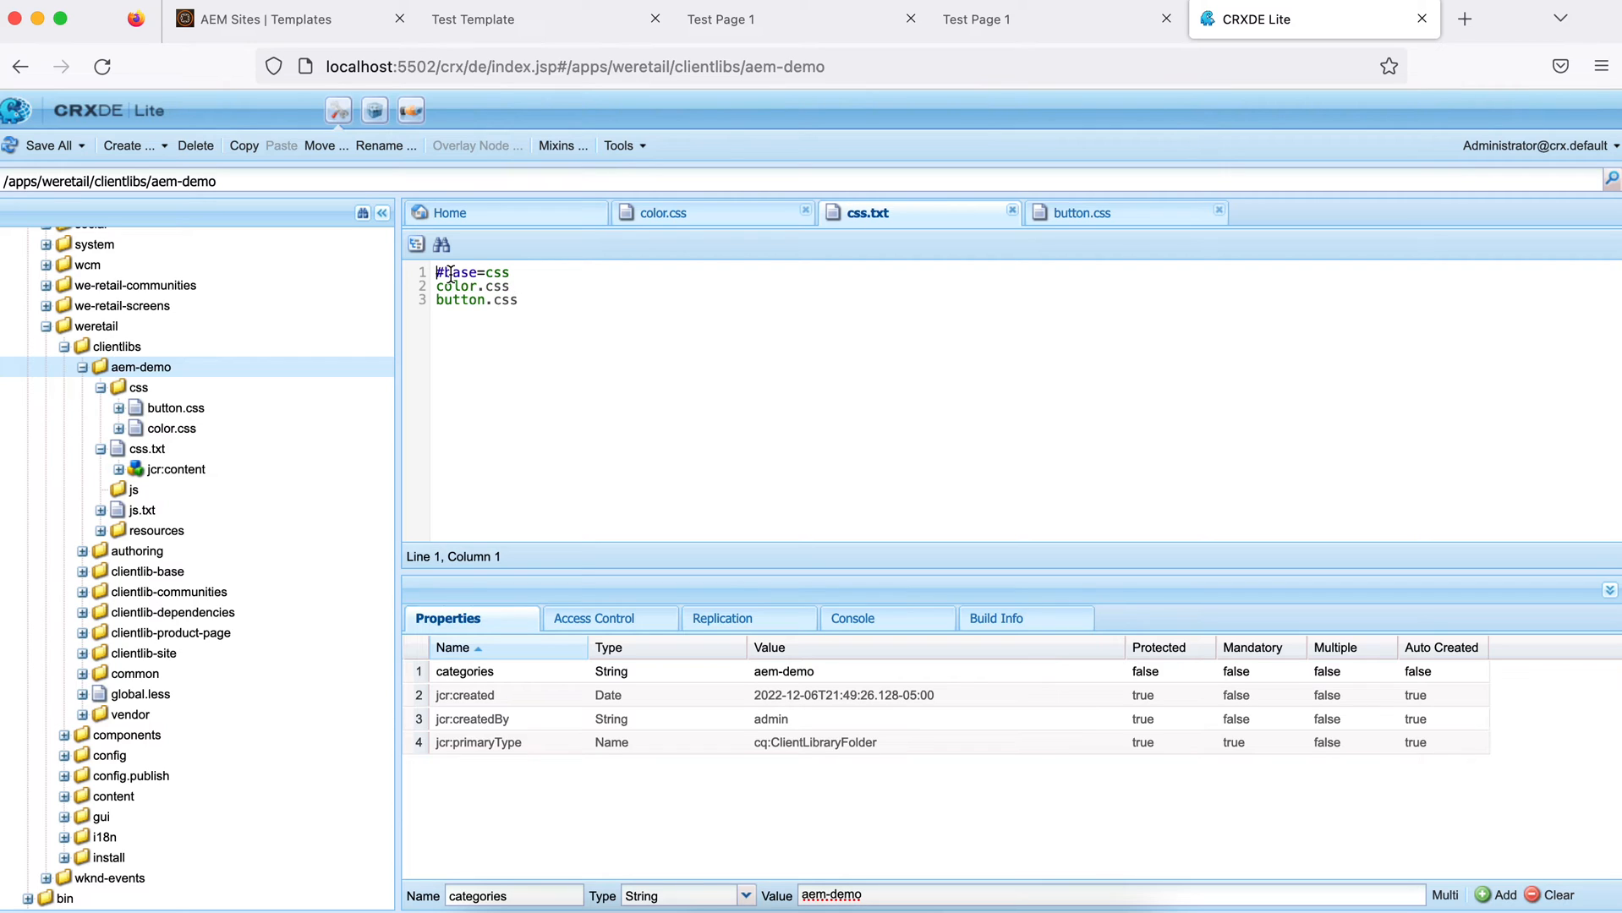
pyautogui.doubleClick(456, 272)
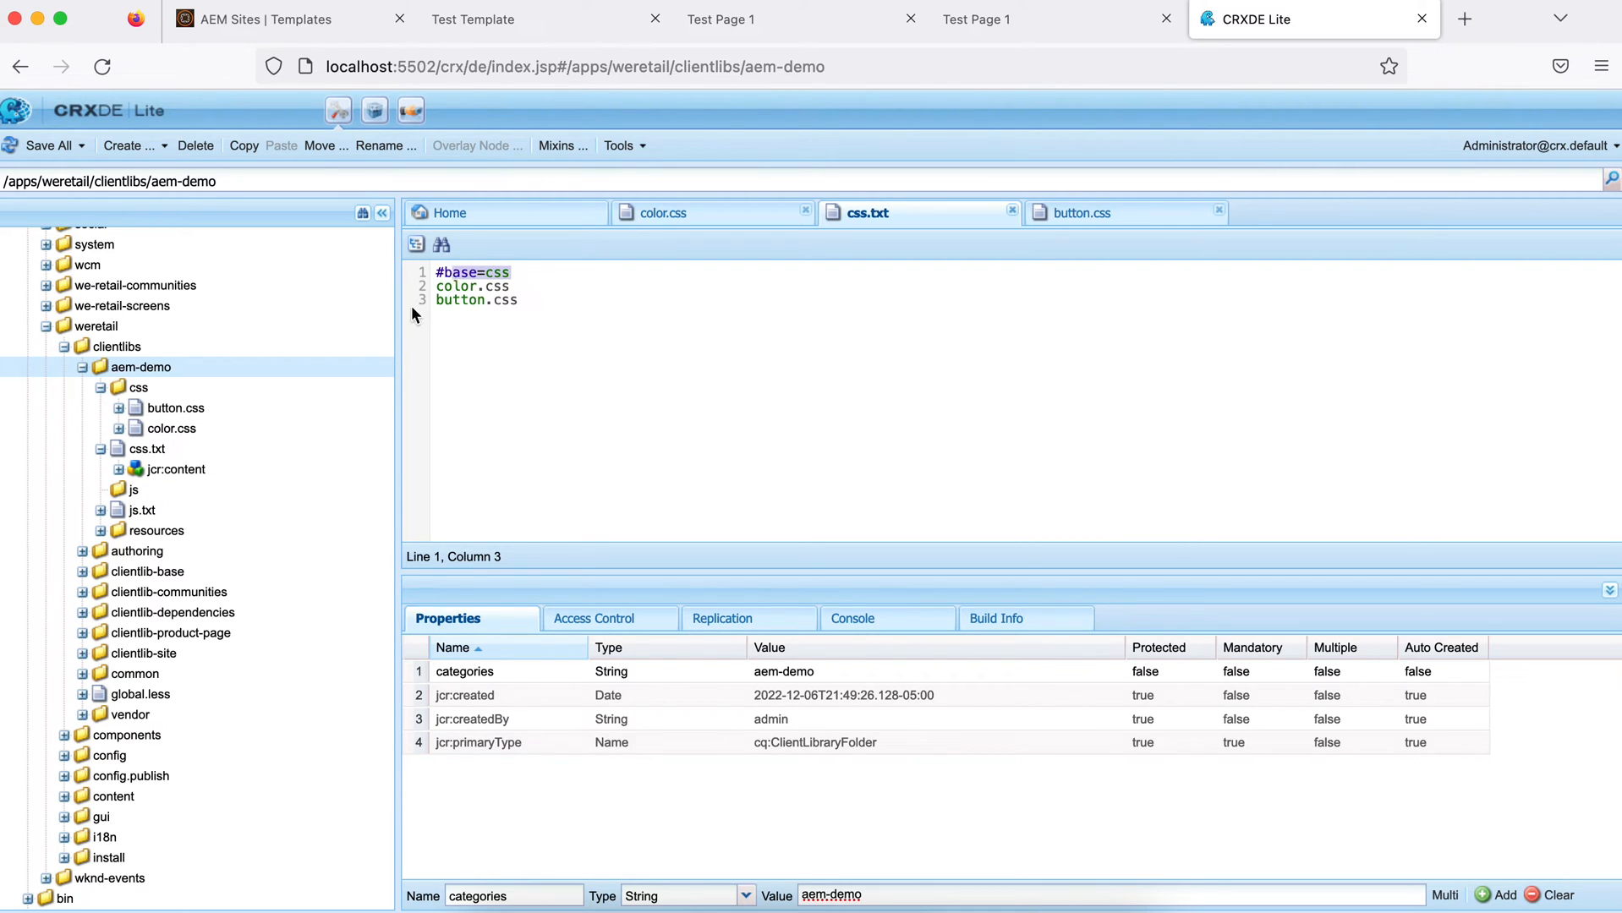
pyautogui.moveTo(531, 325)
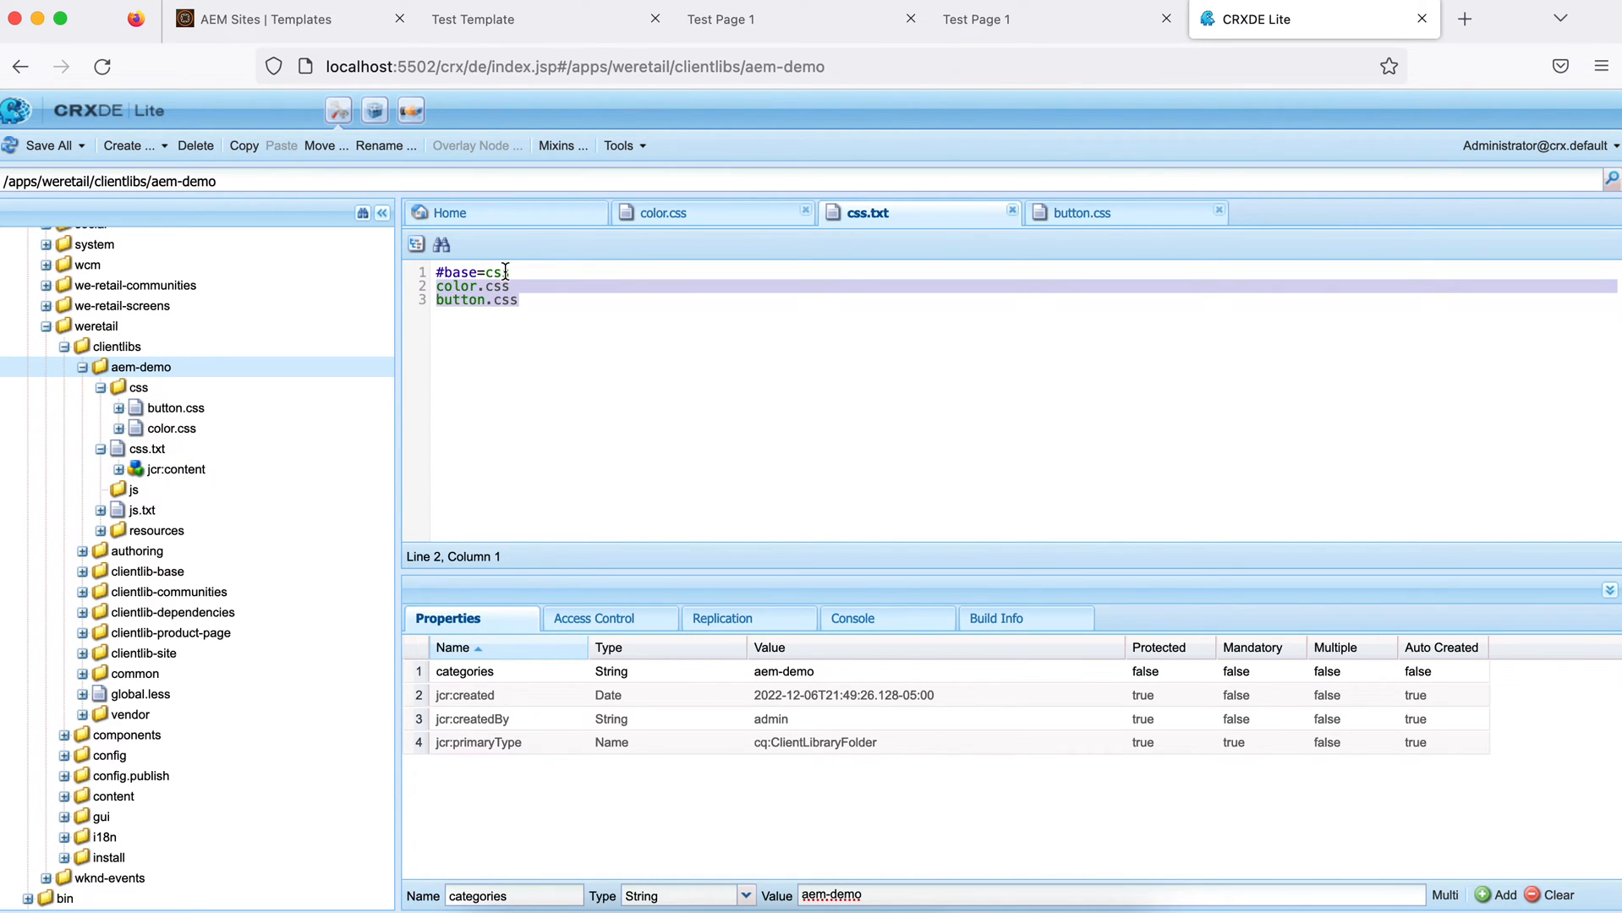
pyautogui.click(504, 272)
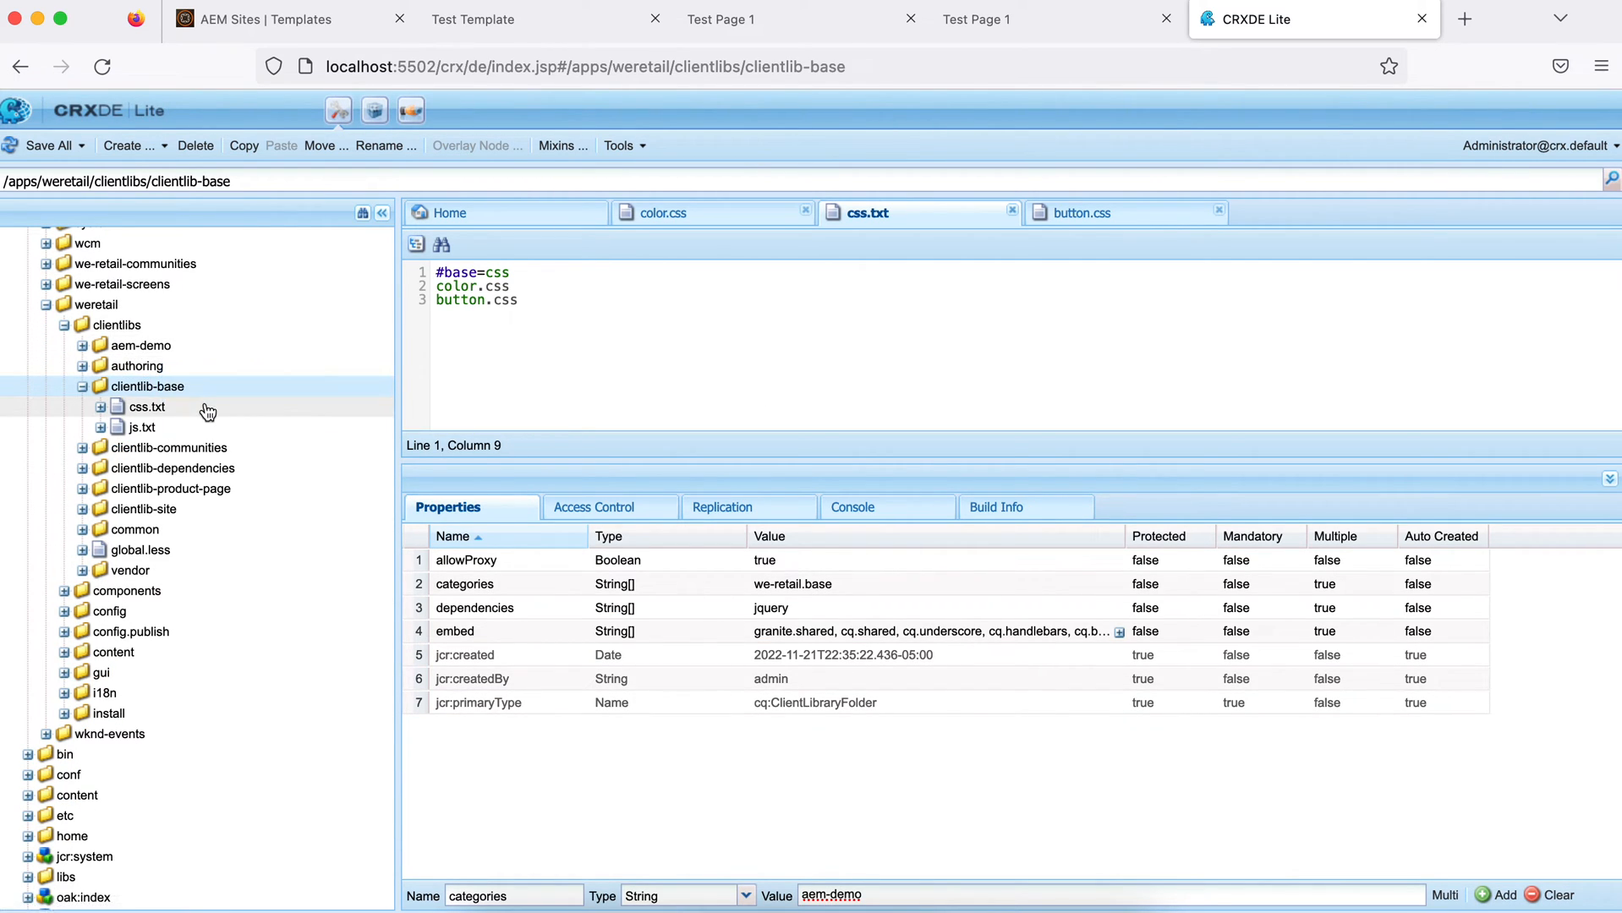
pyautogui.moveTo(152, 391)
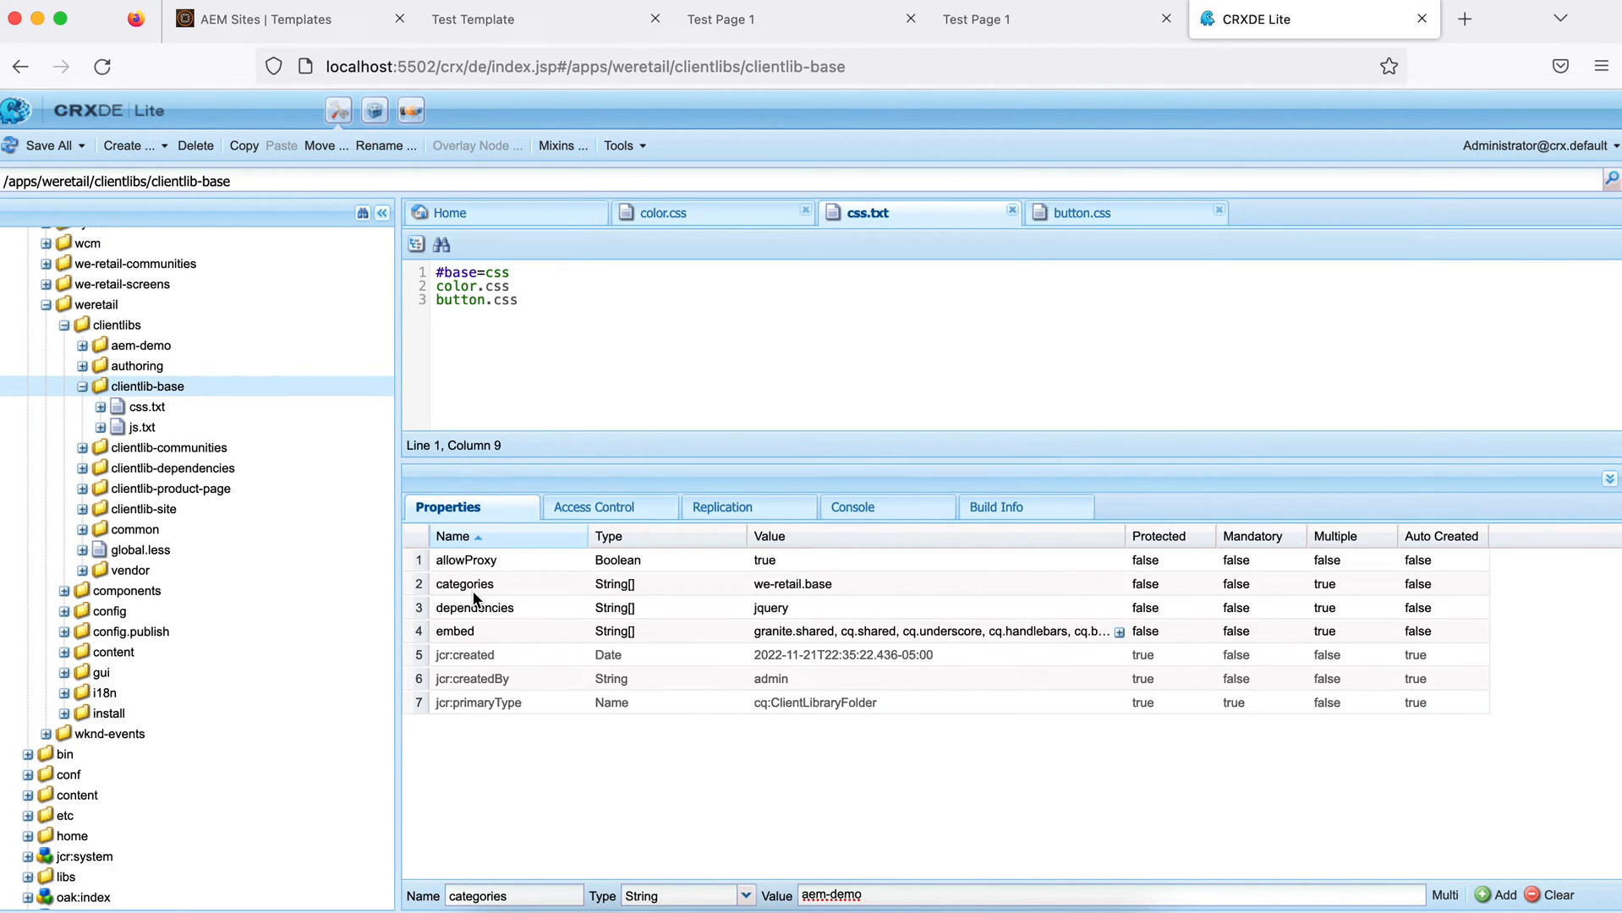
pyautogui.moveTo(487, 622)
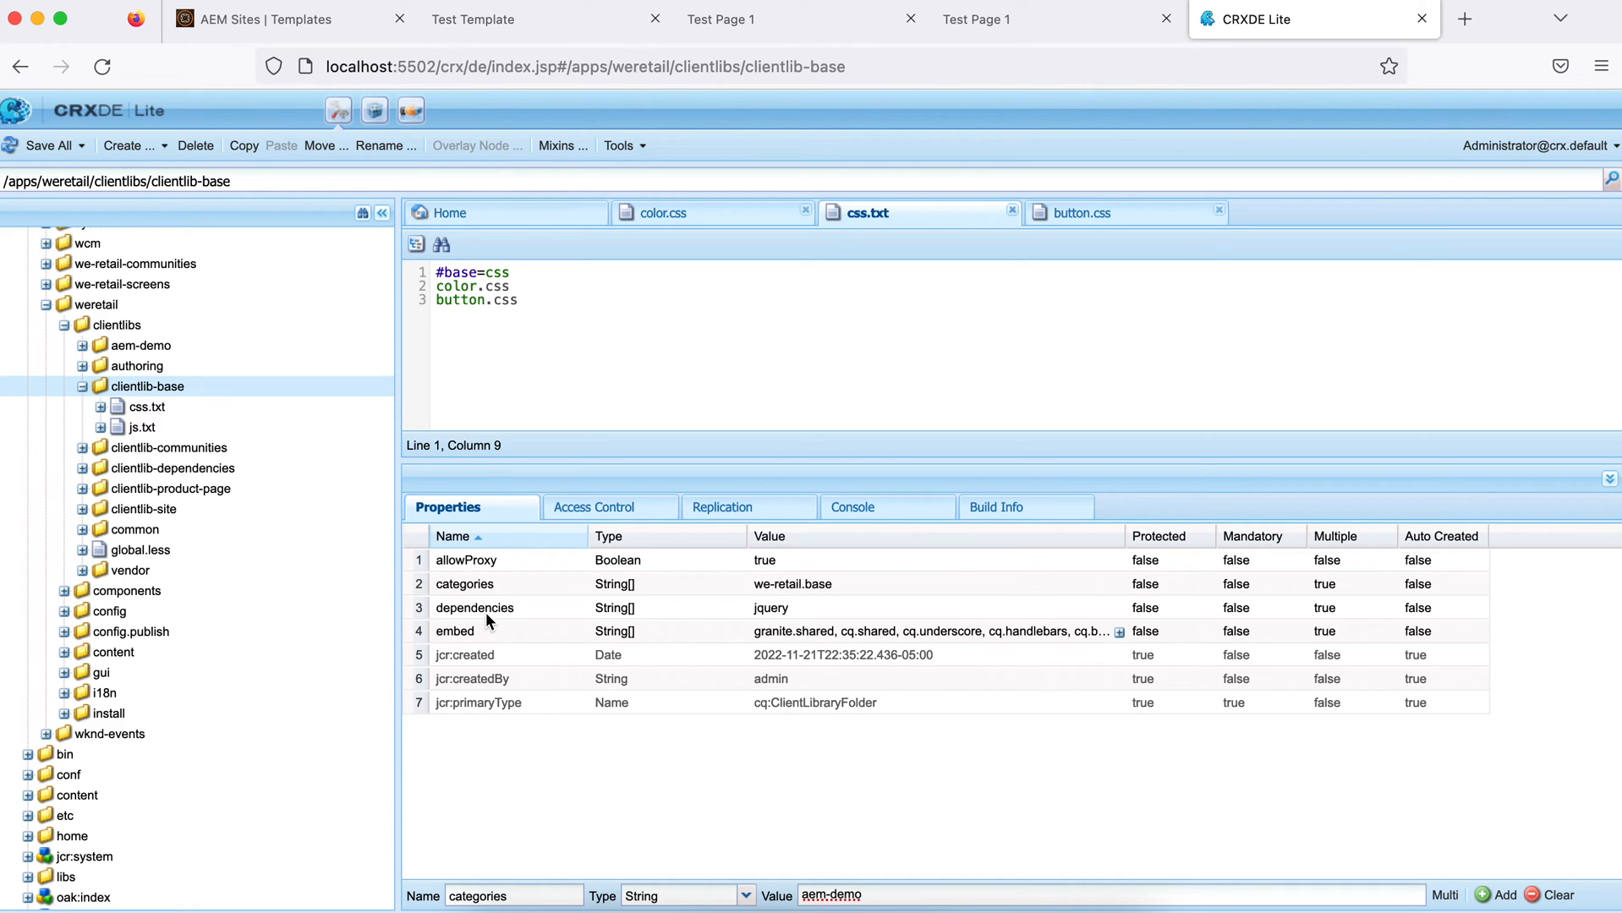
pyautogui.moveTo(505, 608)
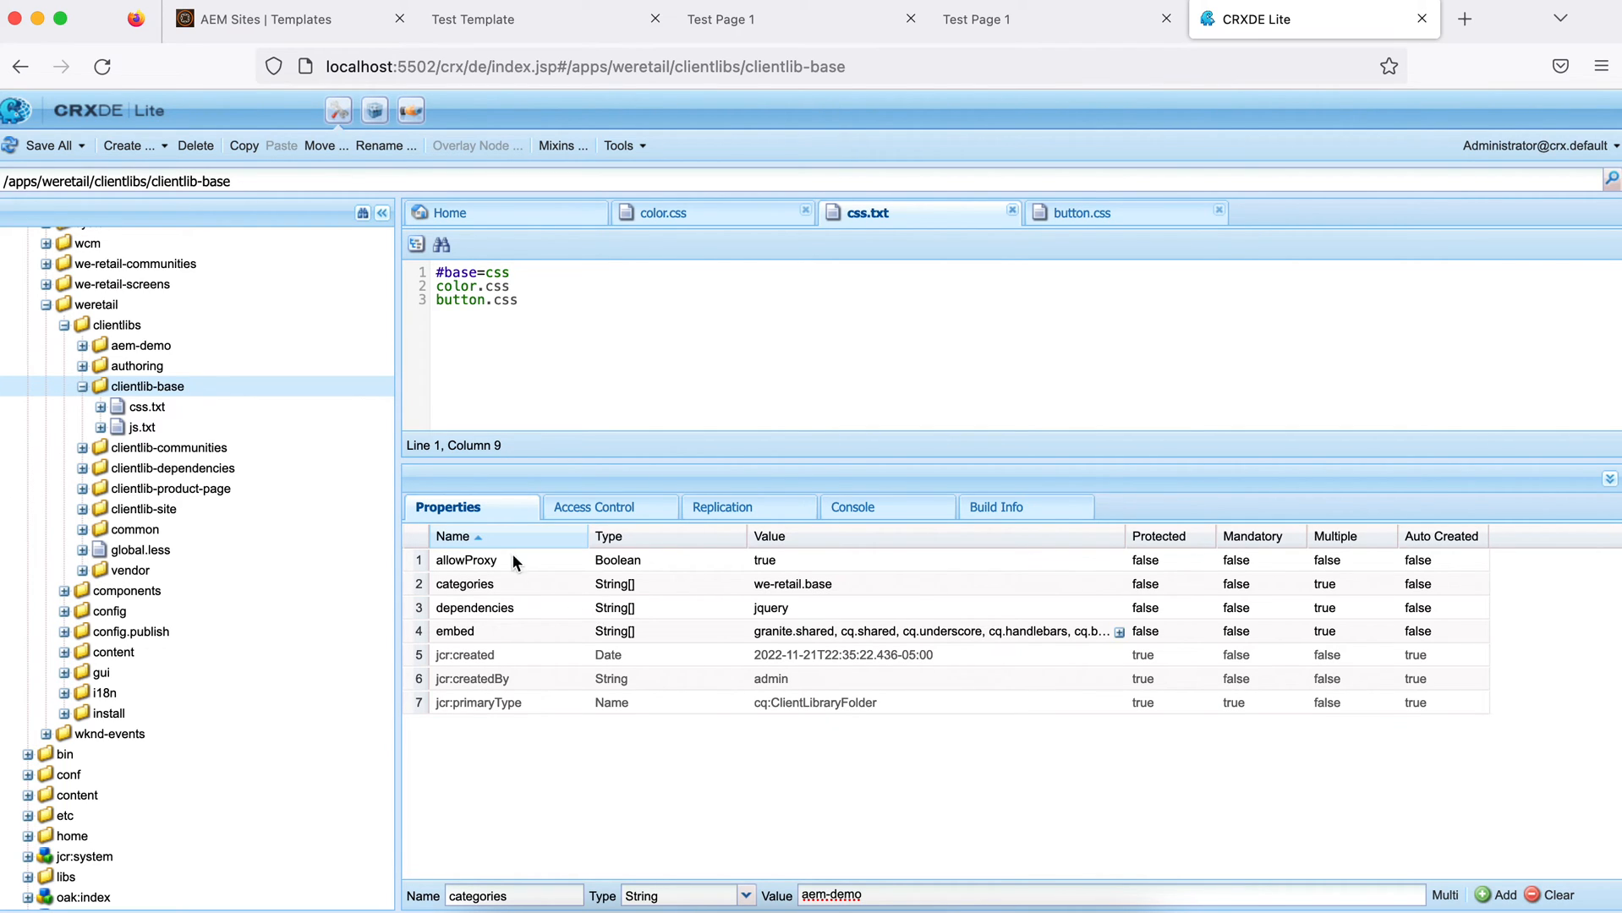
pyautogui.moveTo(505, 619)
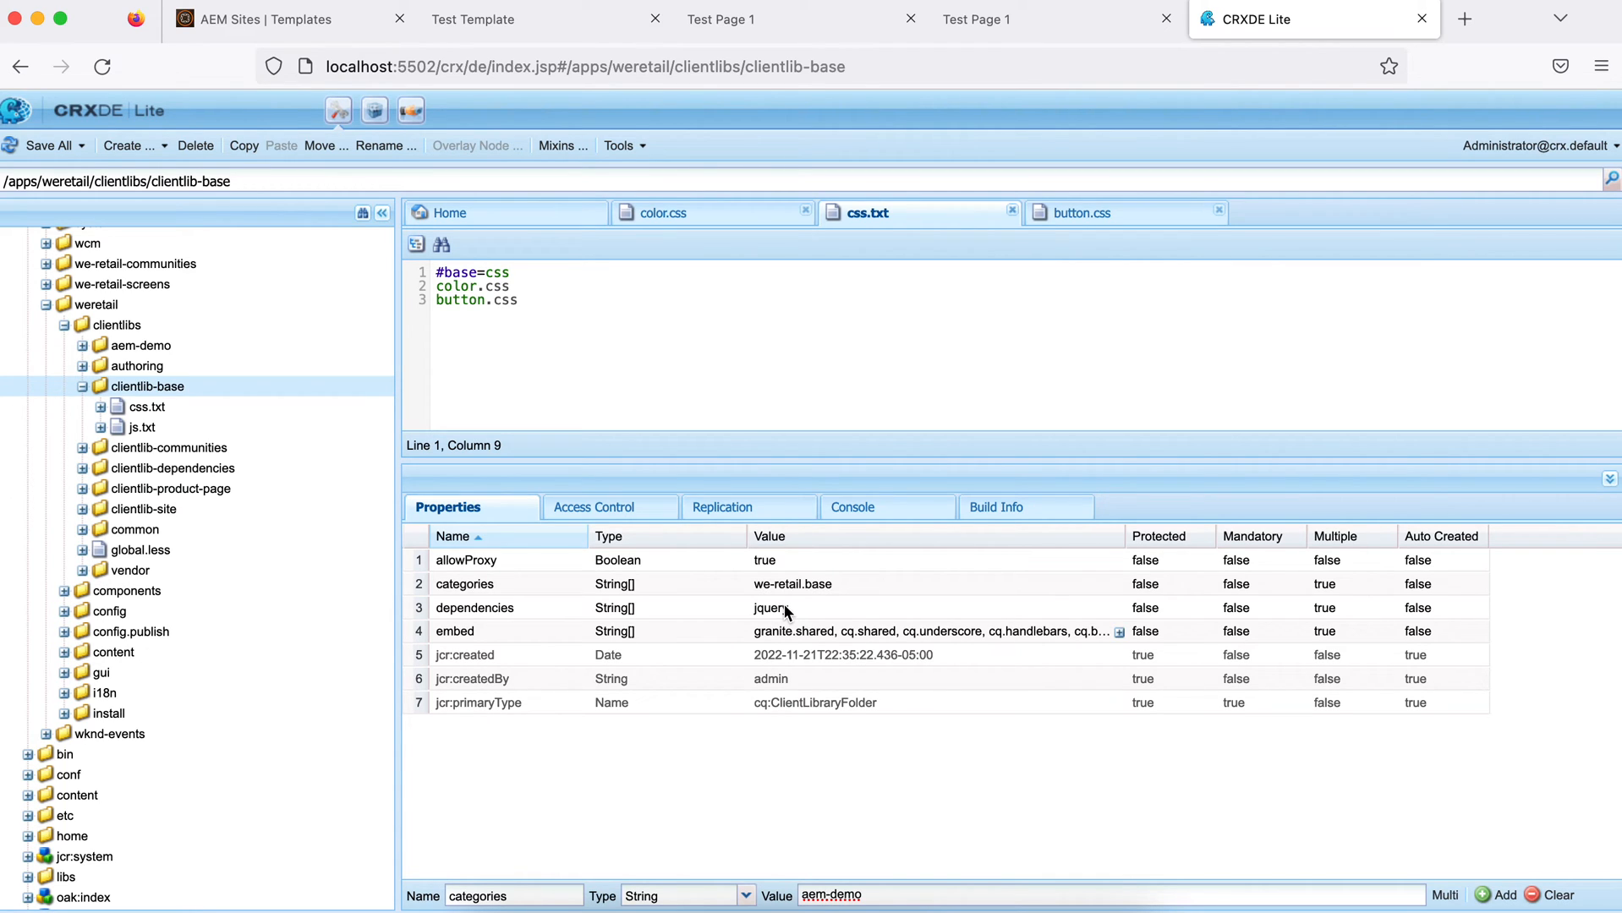
pyautogui.moveTo(772, 619)
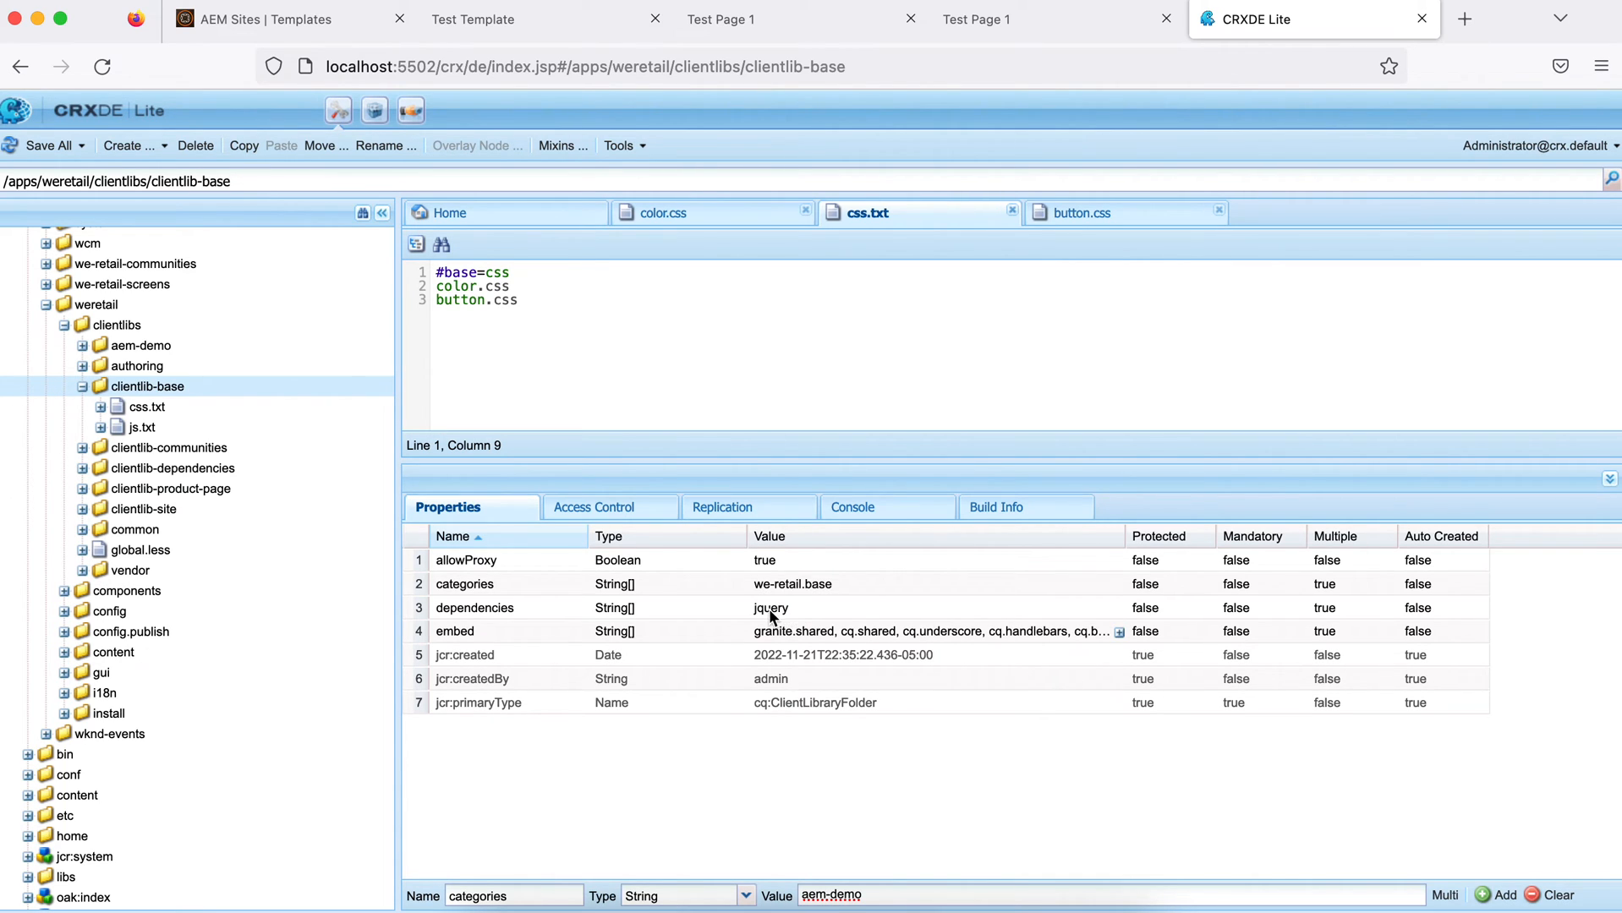
pyautogui.moveTo(839, 614)
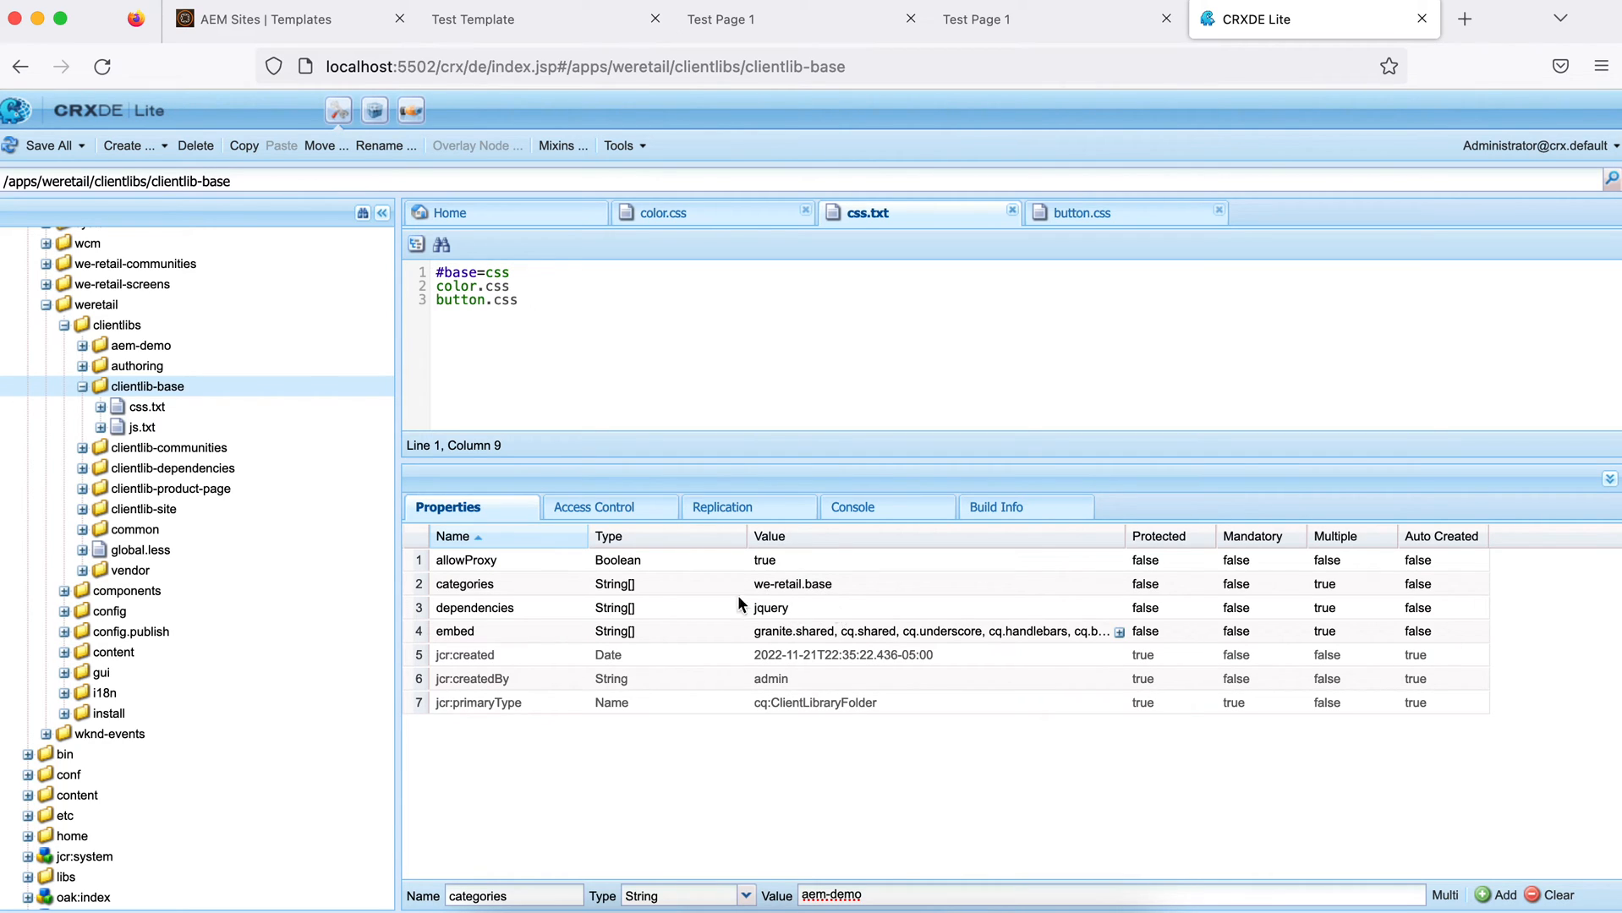
pyautogui.moveTo(138, 386)
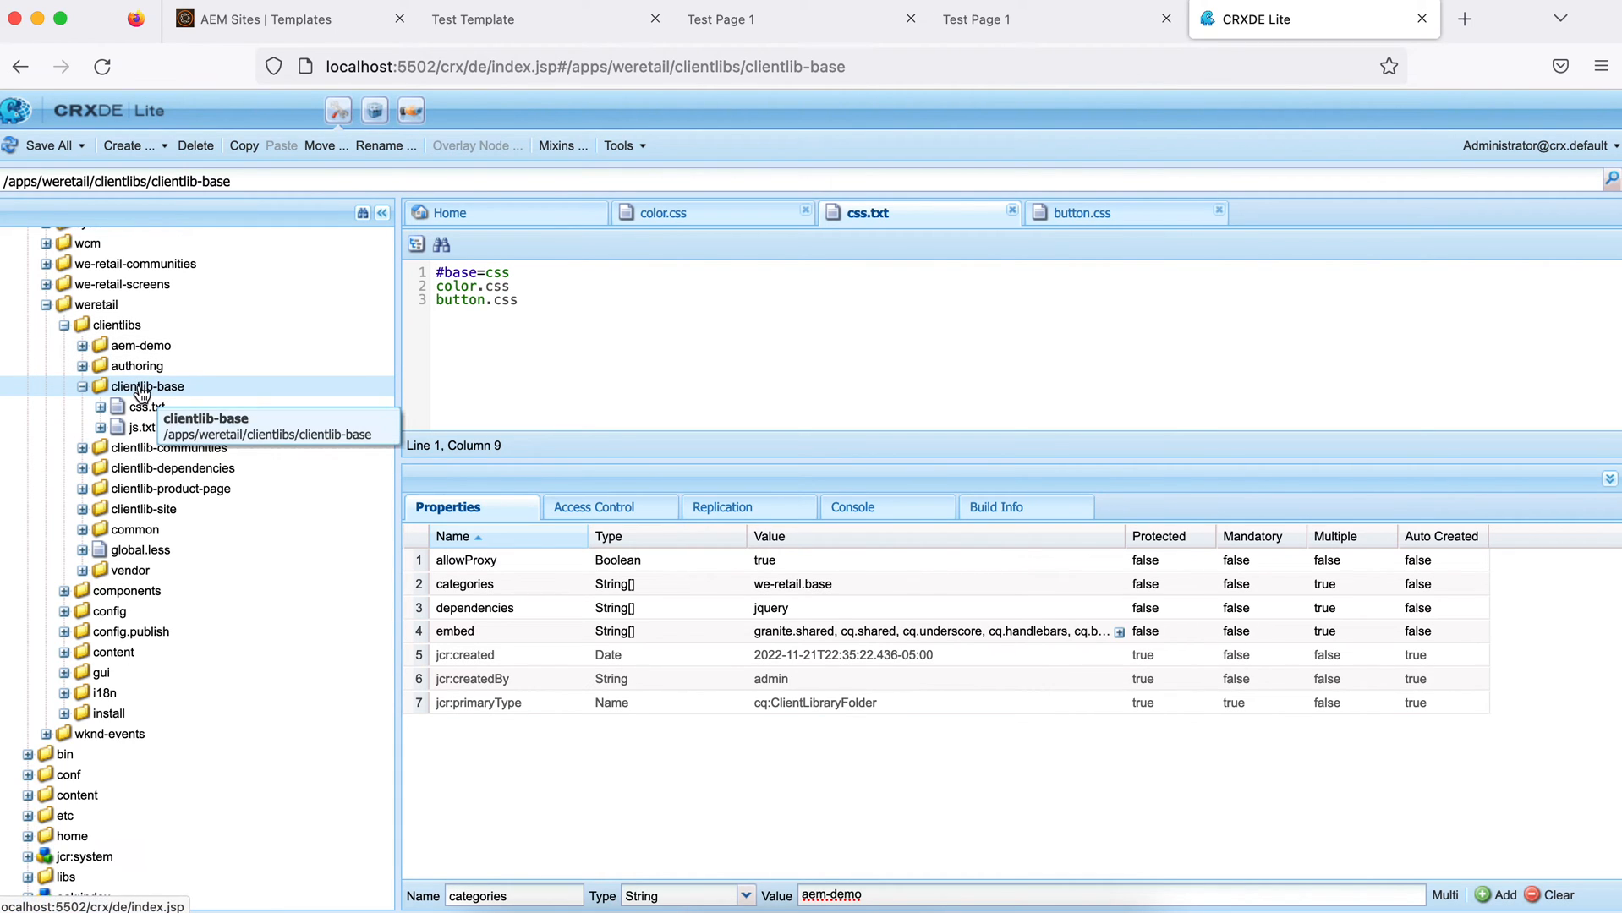
pyautogui.moveTo(477, 599)
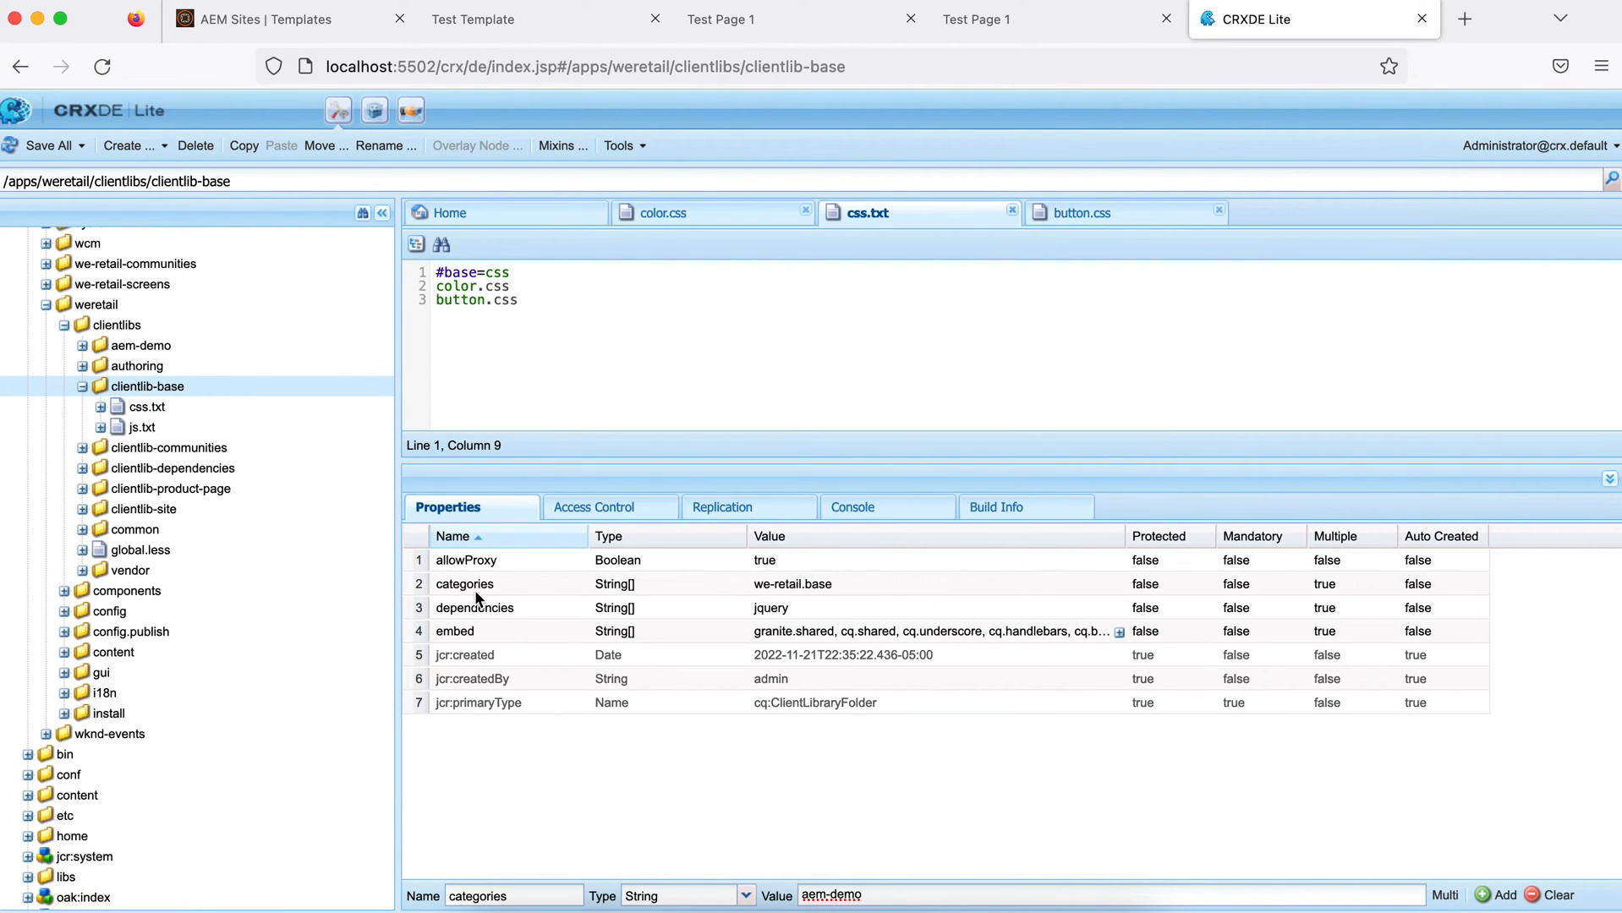
pyautogui.moveTo(793, 609)
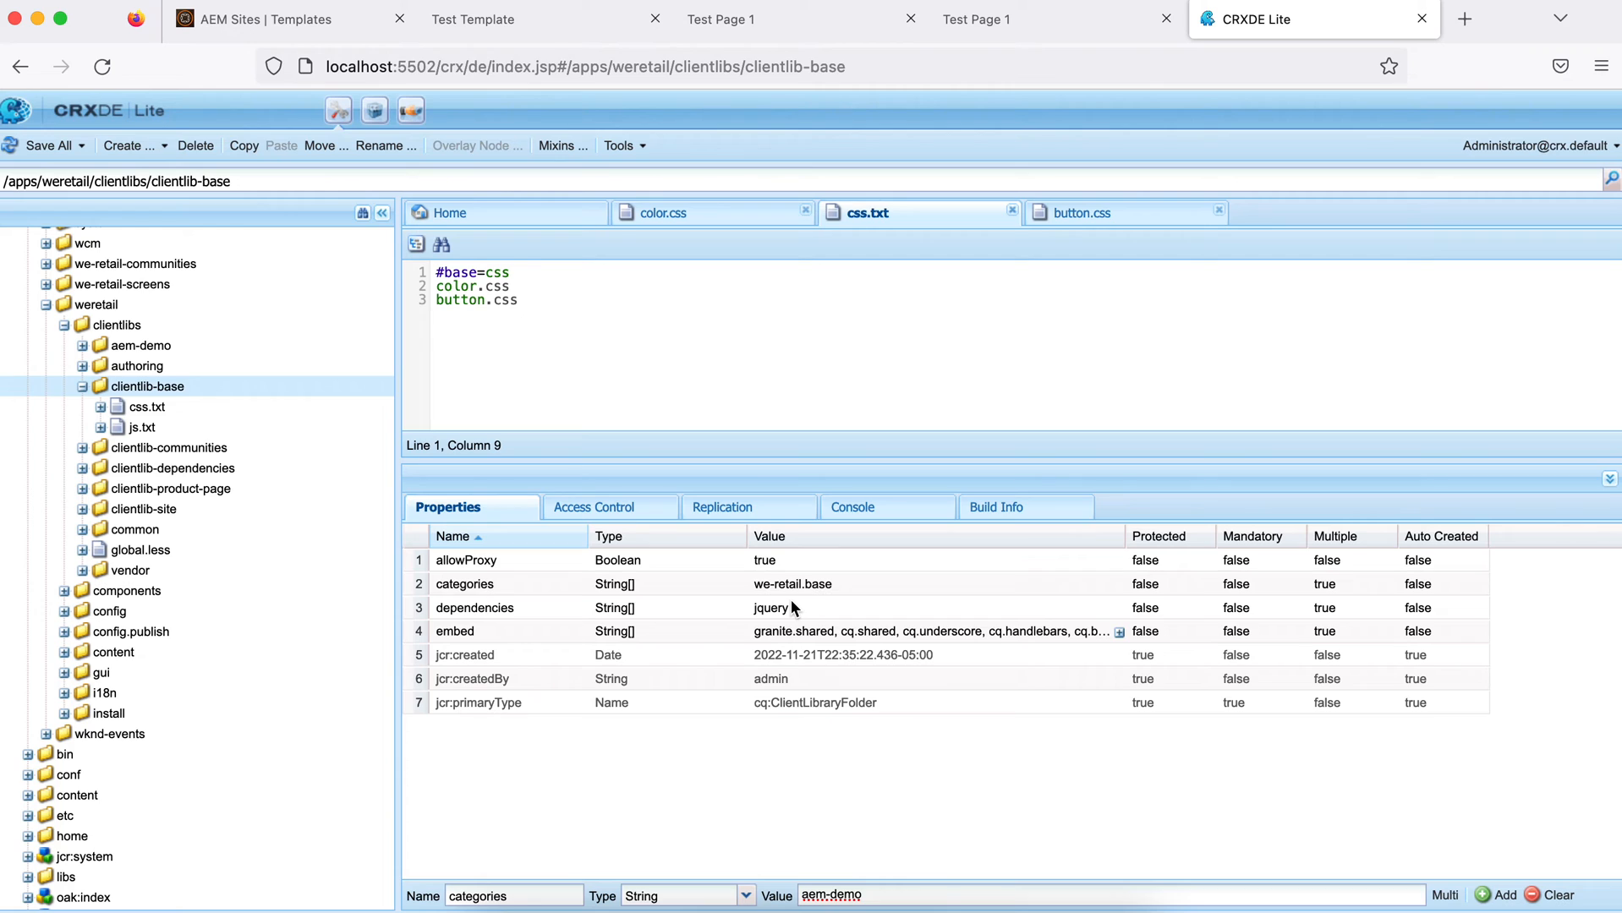
pyautogui.moveTo(507, 622)
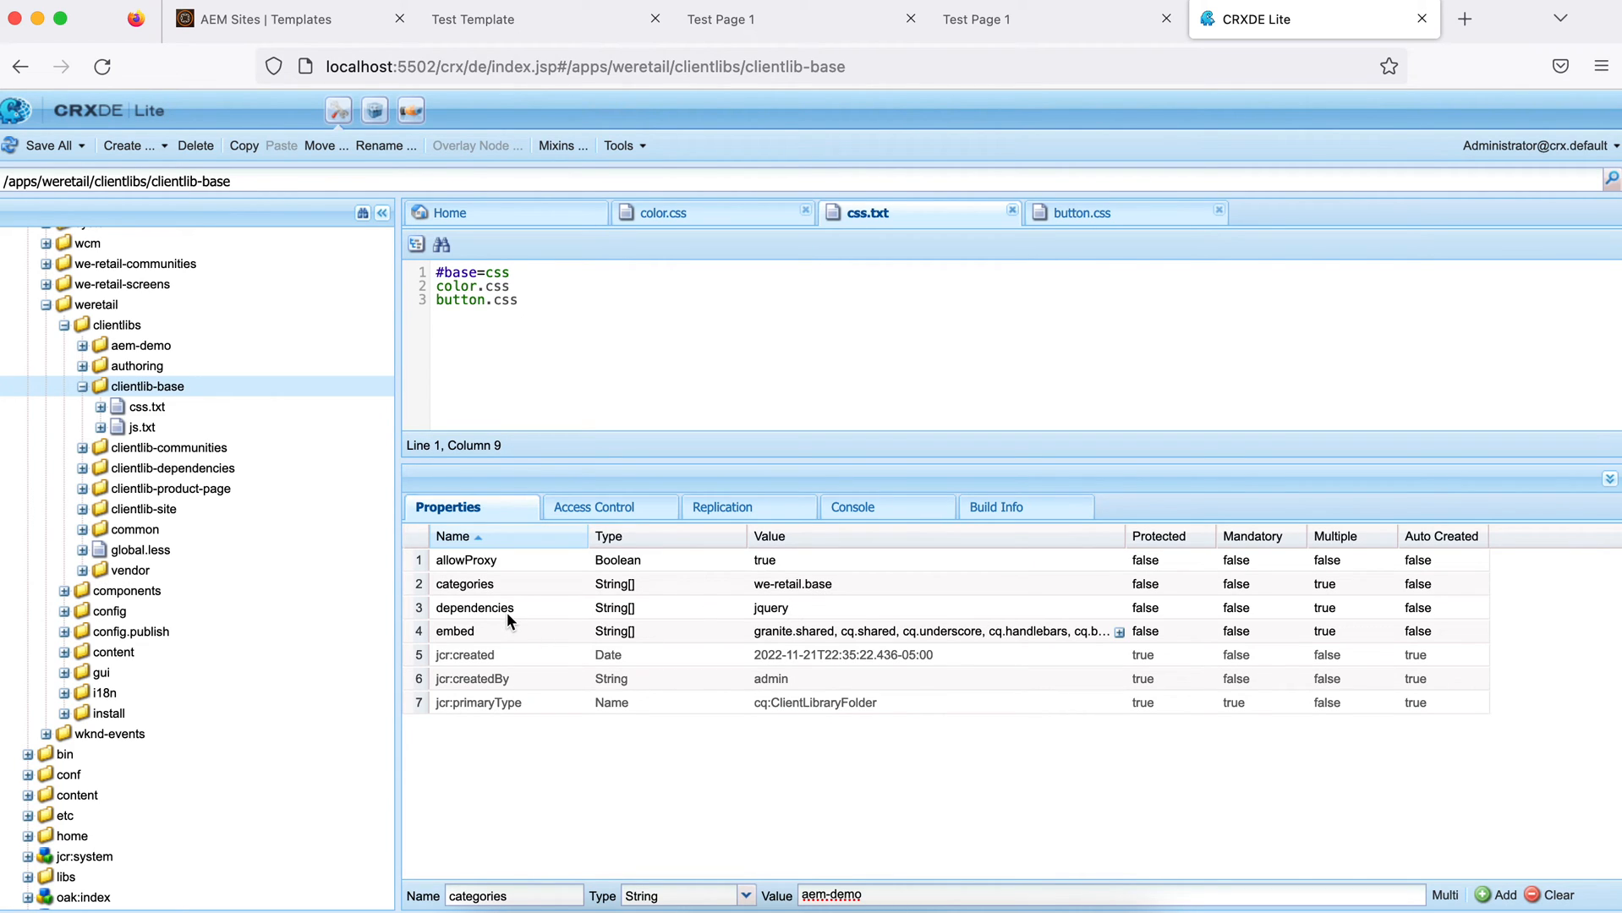
pyautogui.moveTo(793, 615)
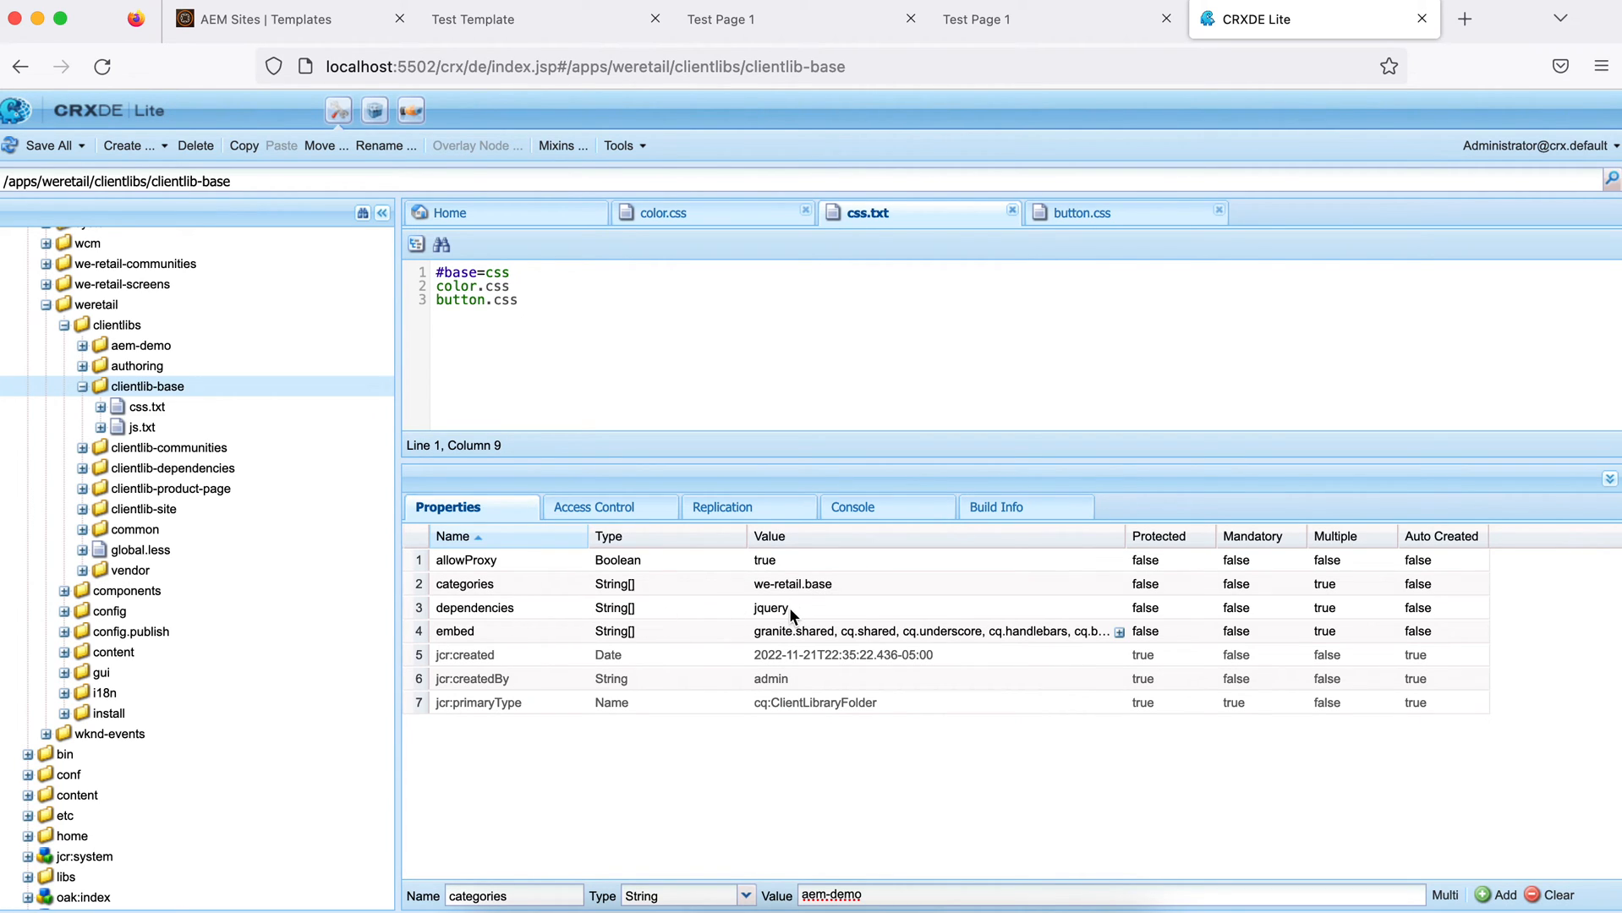
pyautogui.moveTo(150, 379)
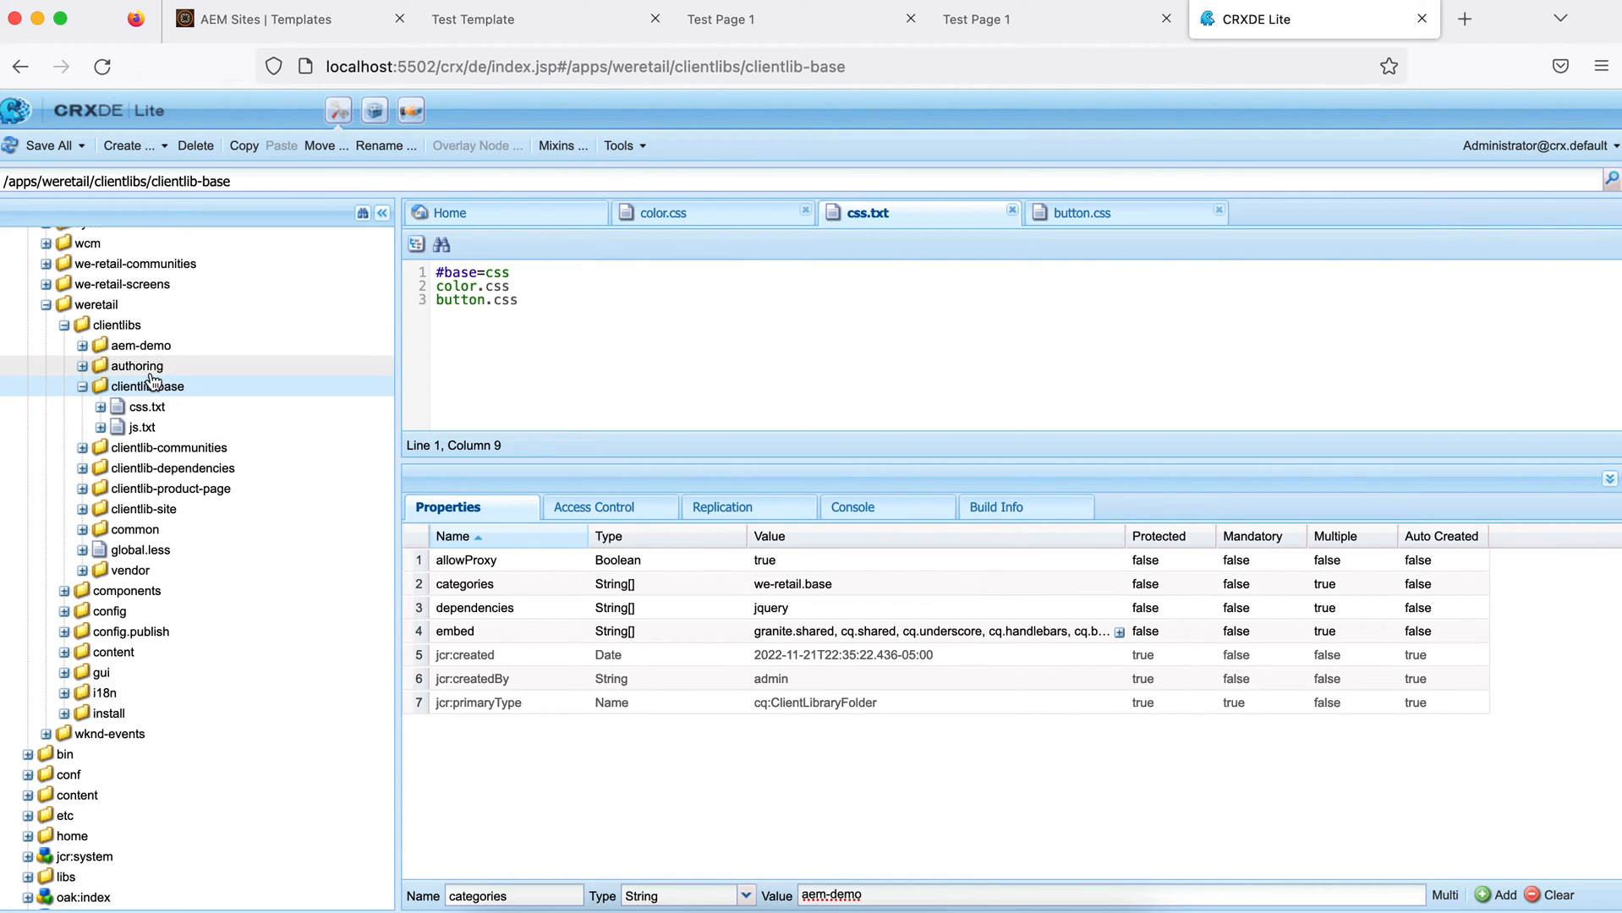
# Show the We.Retail clientlib-base library's properties, including categories, dependencies and embed
pyautogui.click(147, 386)
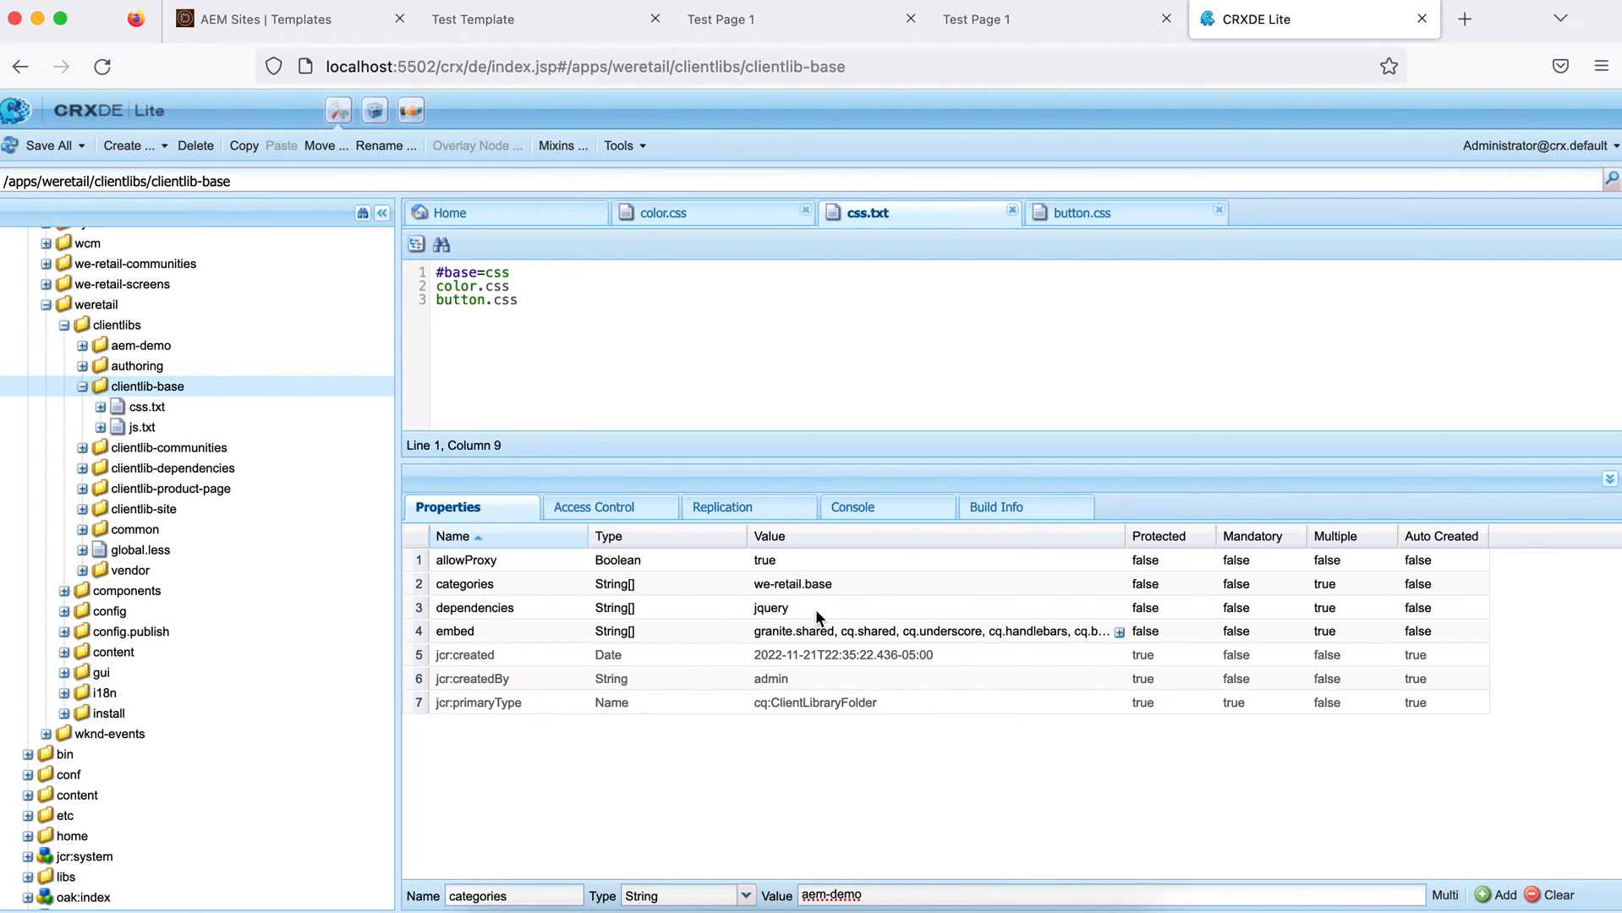
pyautogui.moveTo(135, 366)
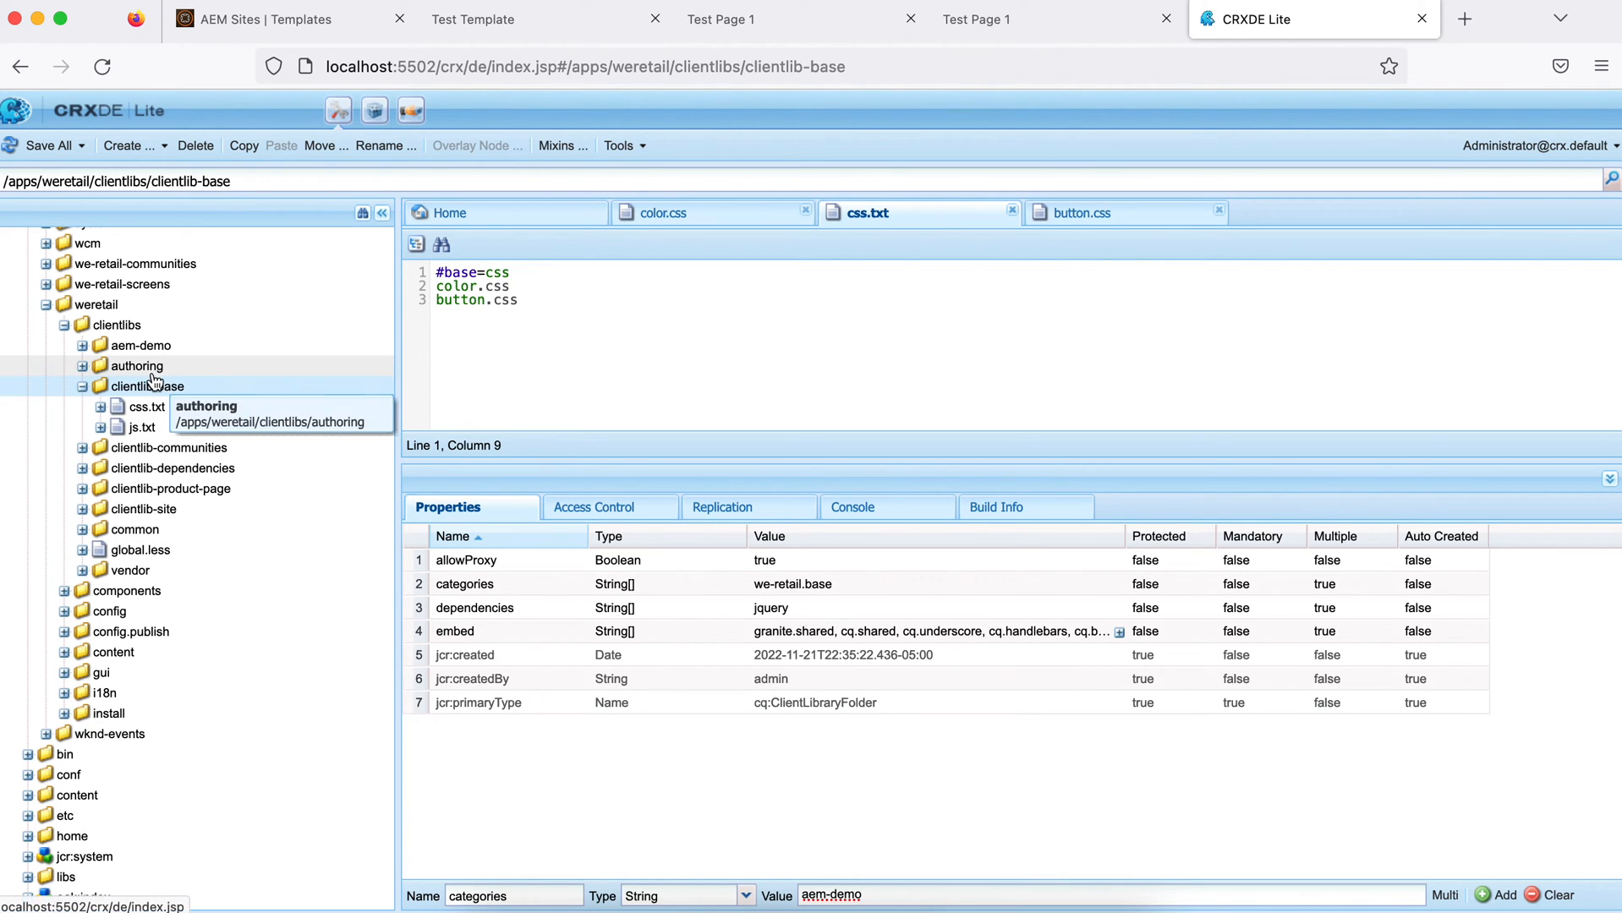
pyautogui.moveTo(487, 641)
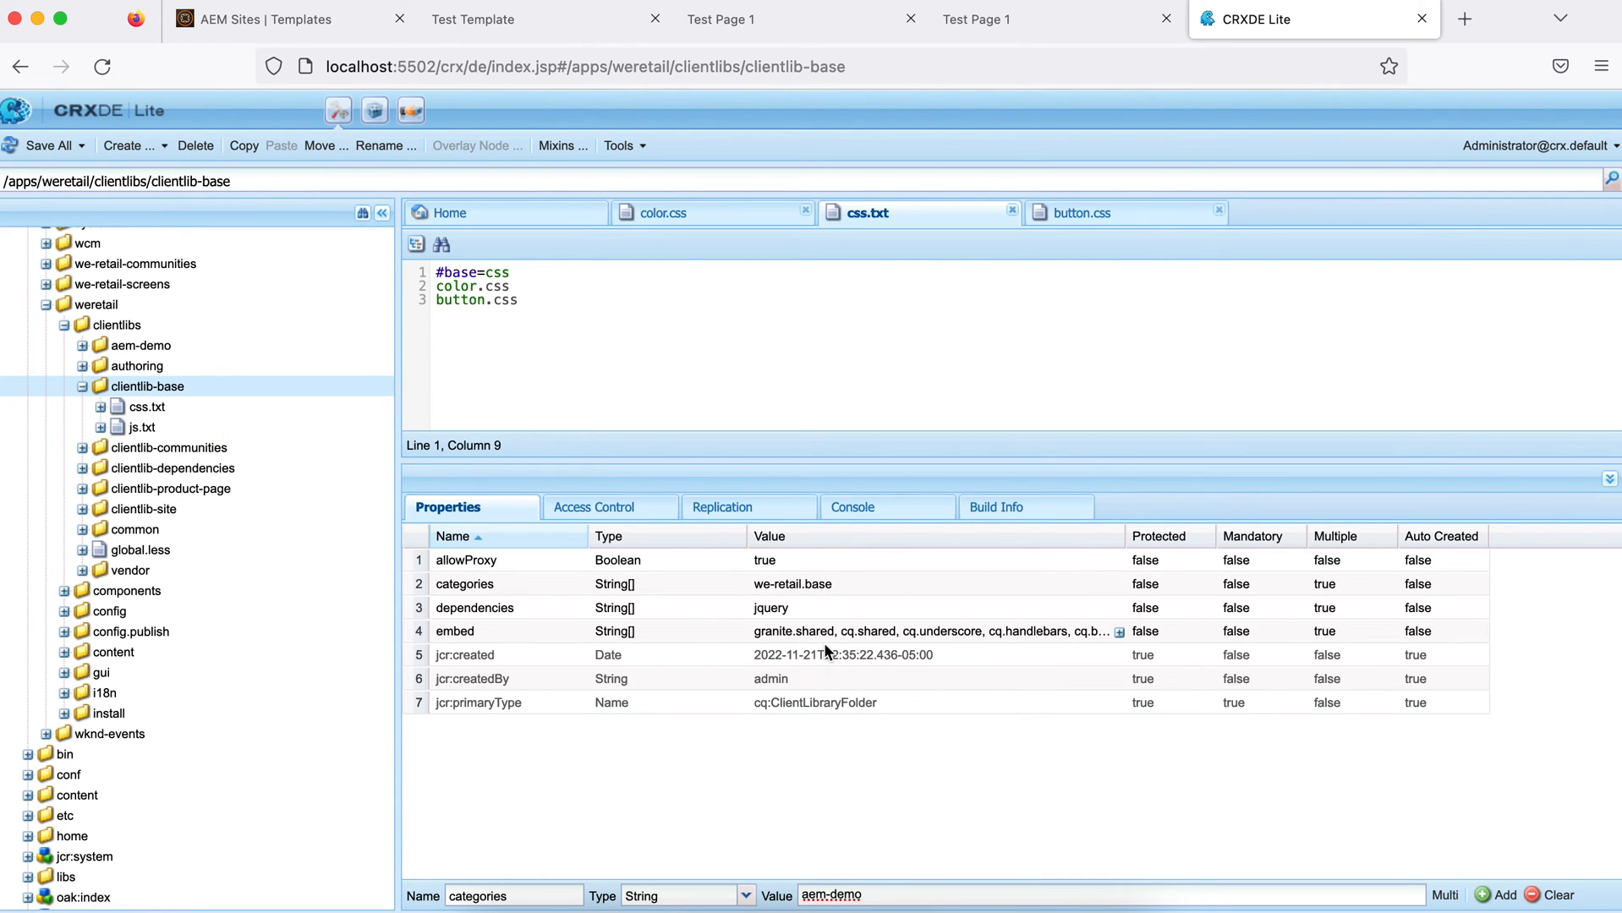
pyautogui.moveTo(392, 430)
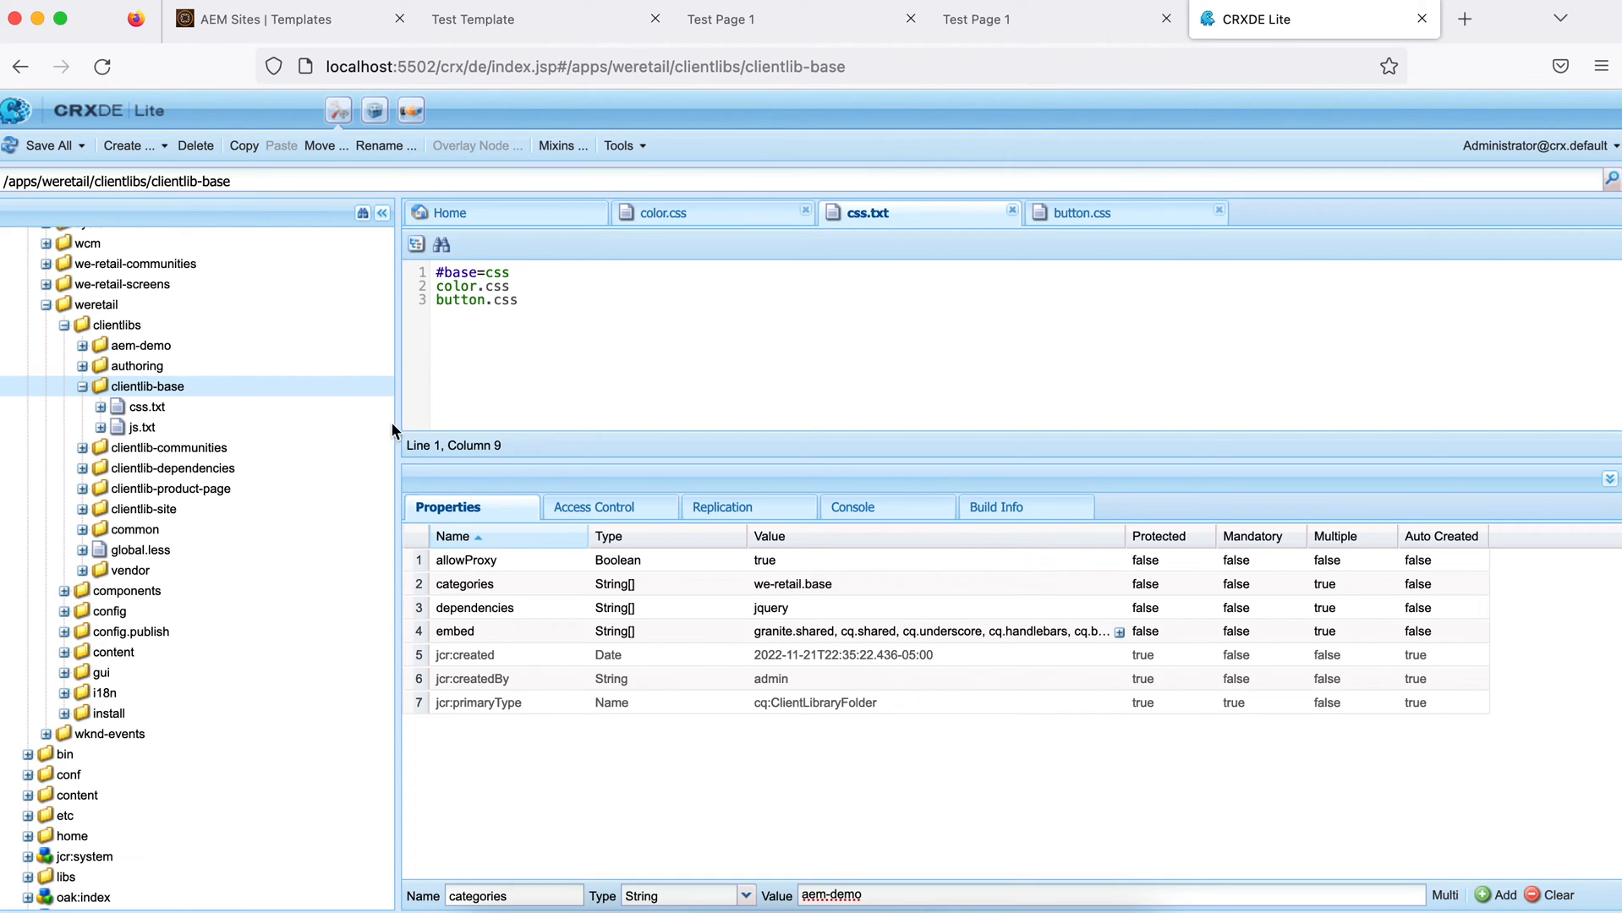
pyautogui.moveTo(146, 406)
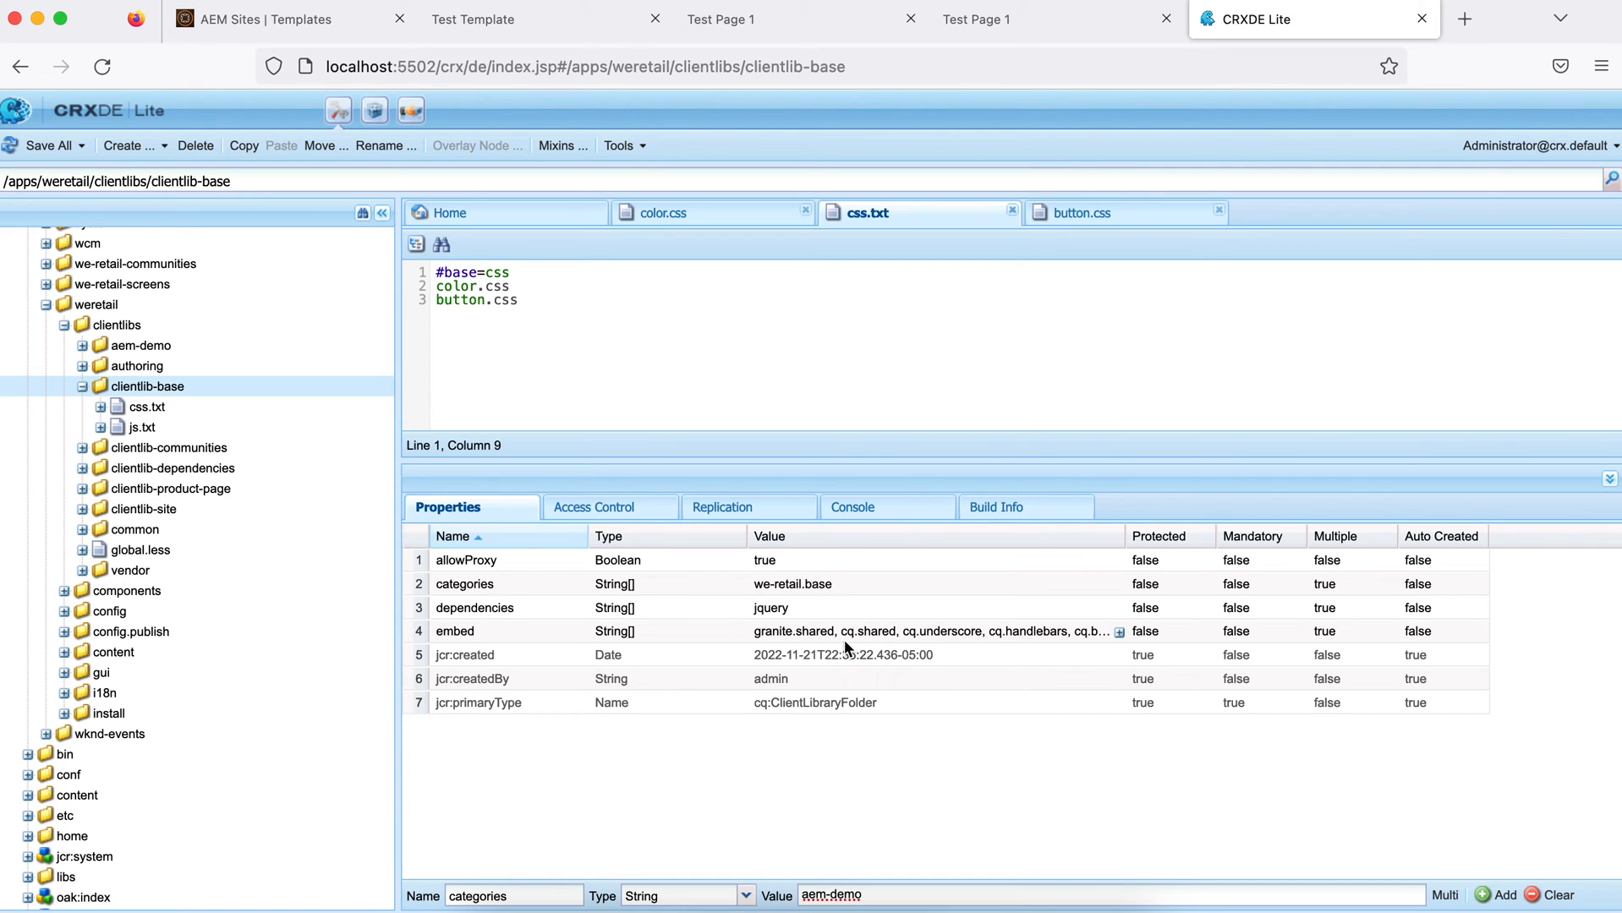
pyautogui.moveTo(147, 385)
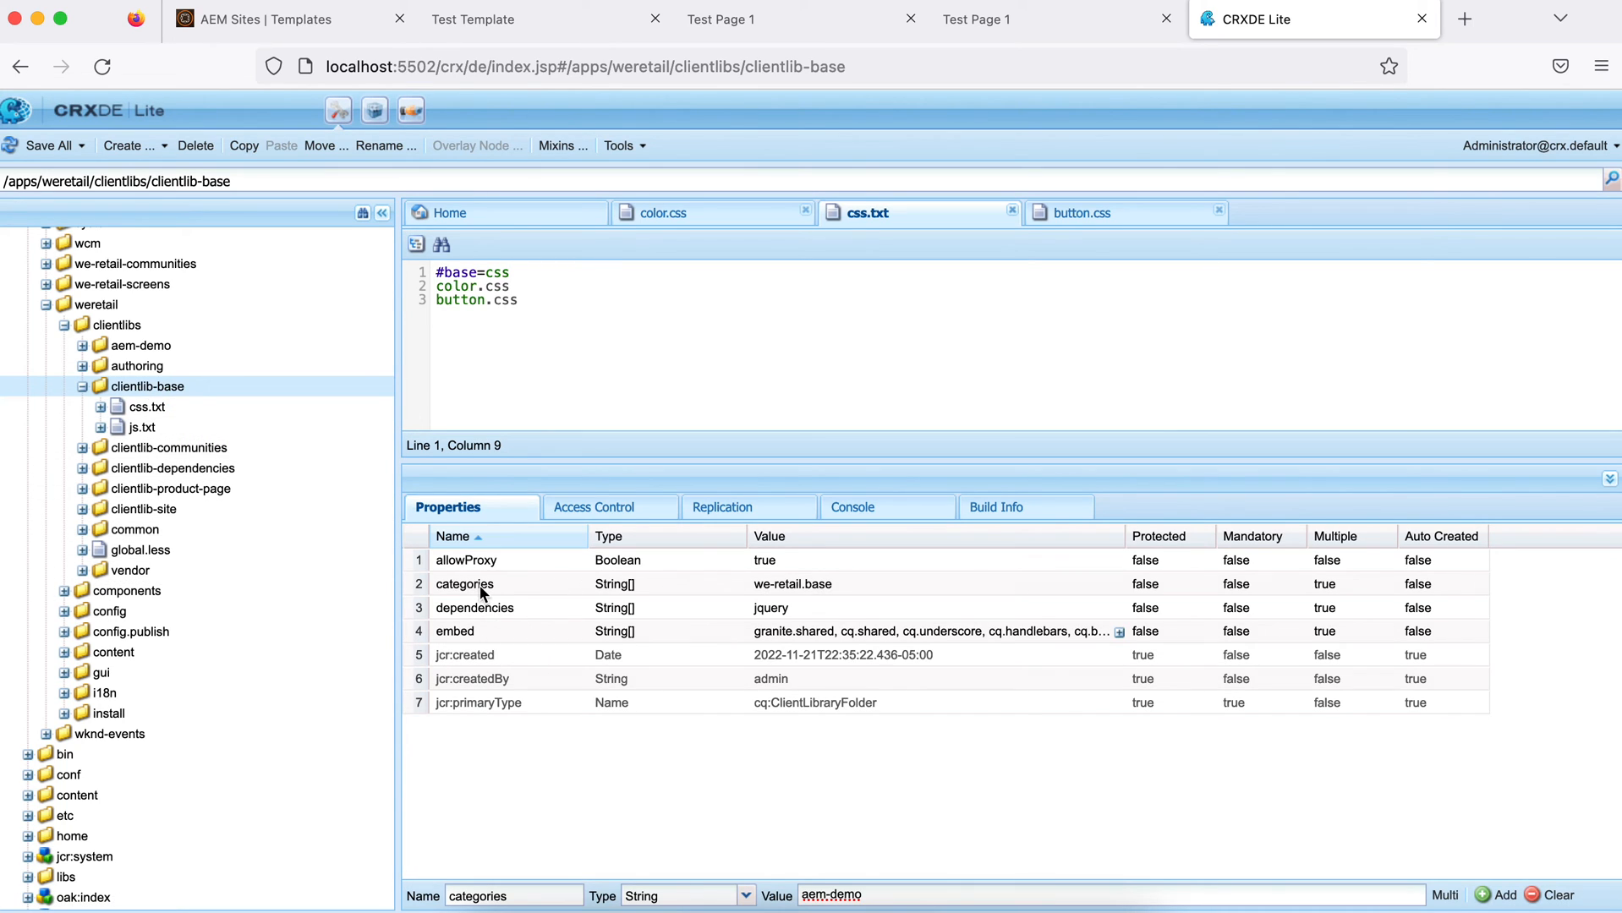
pyautogui.moveTo(491, 571)
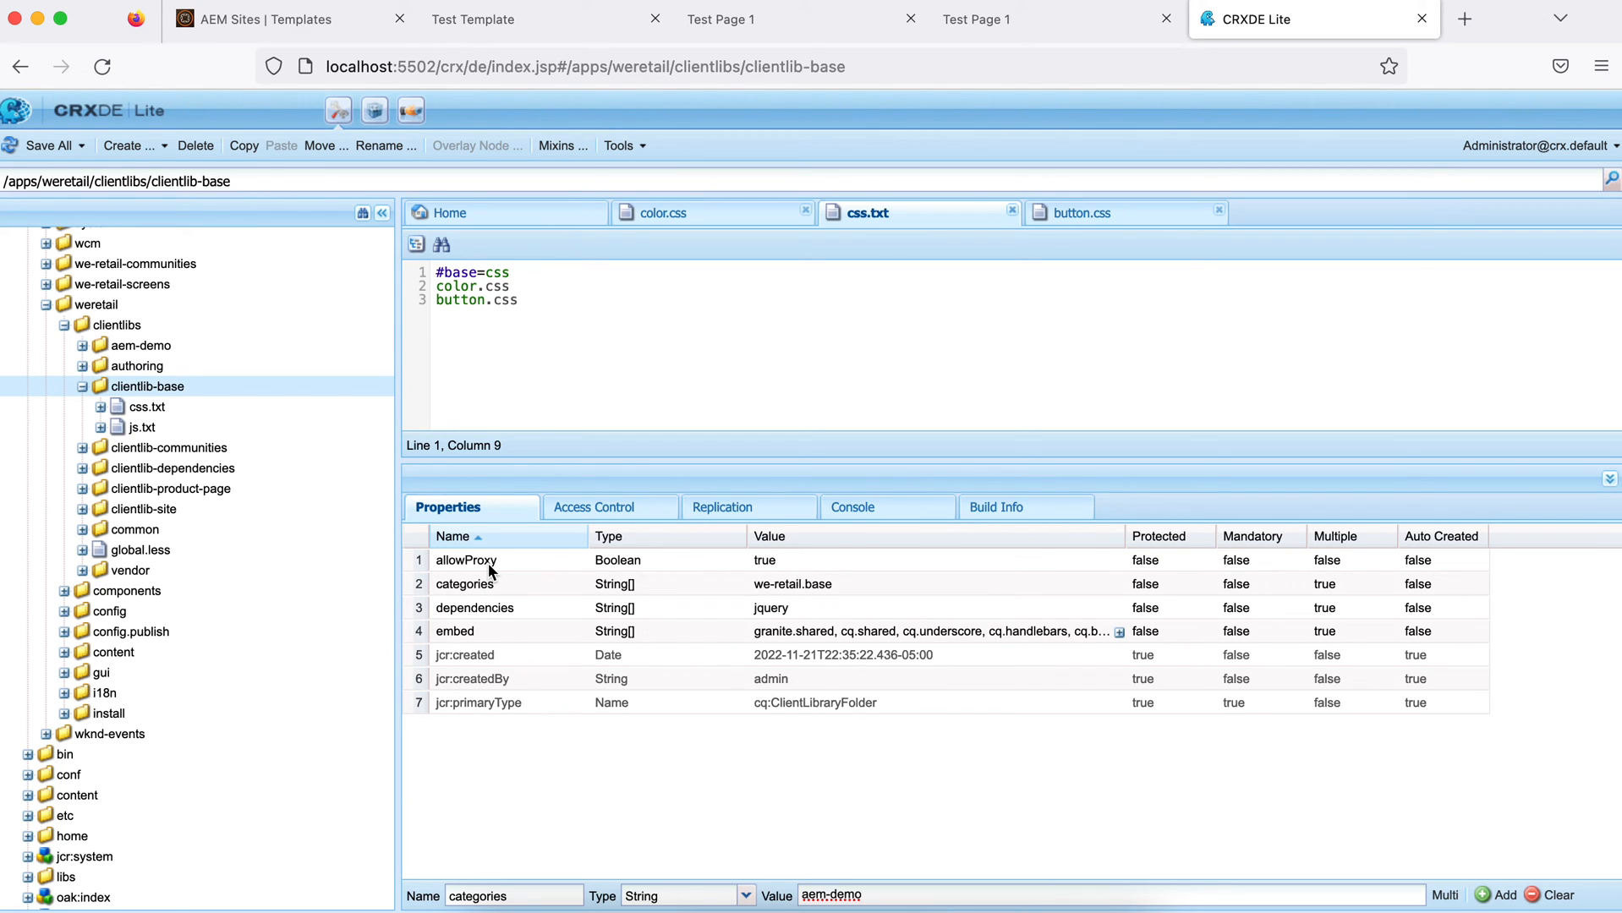
pyautogui.moveTo(548, 575)
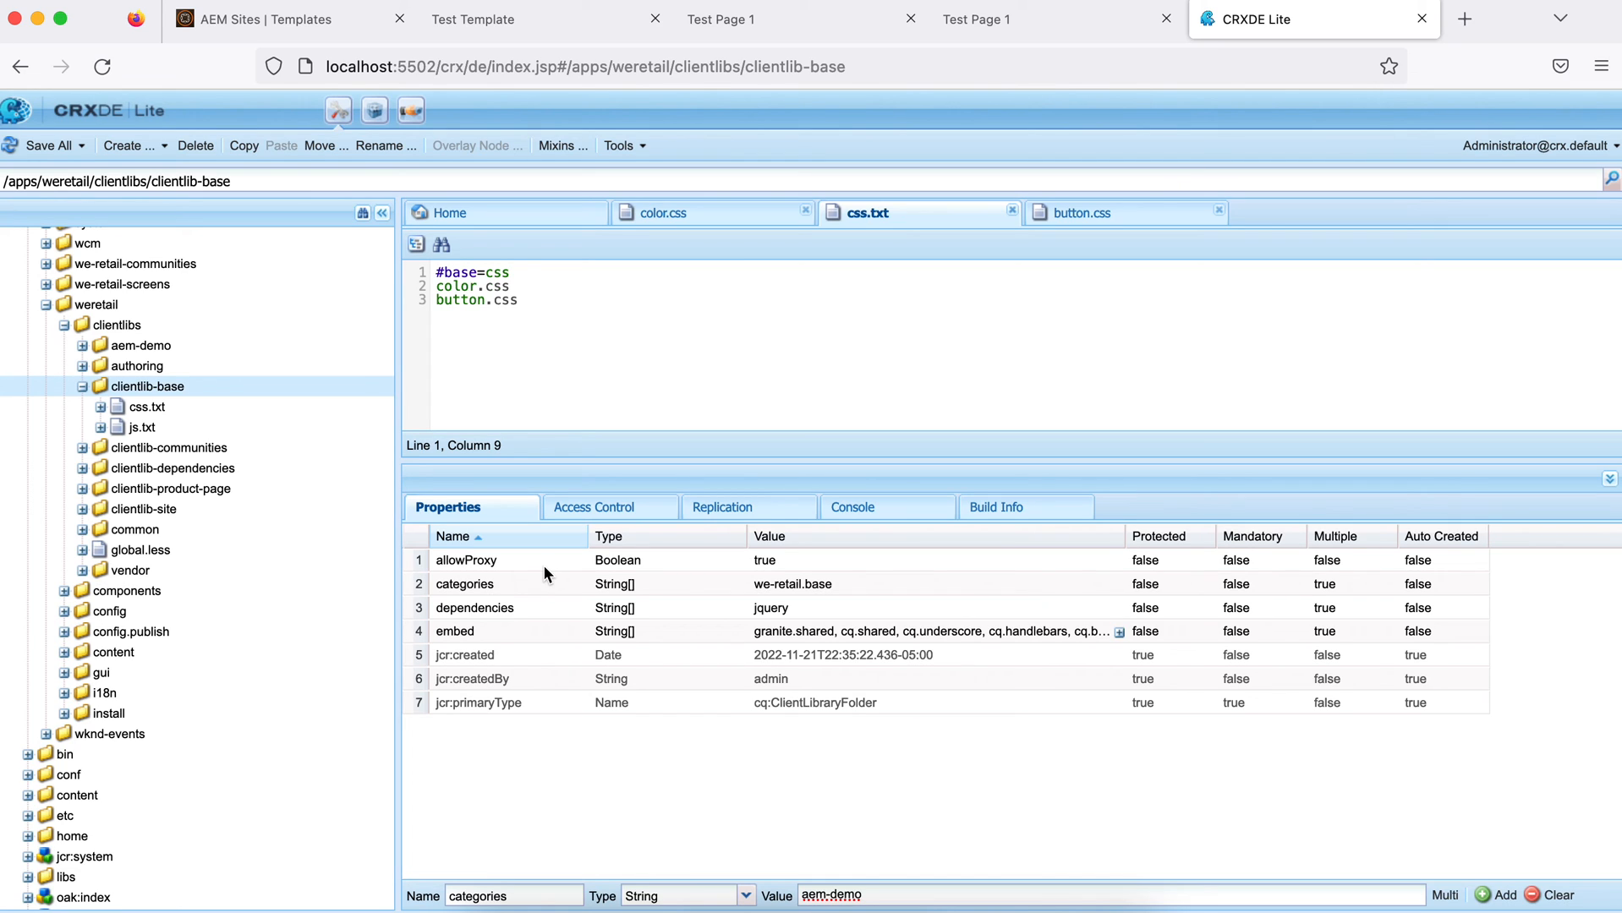
pyautogui.moveTo(526, 564)
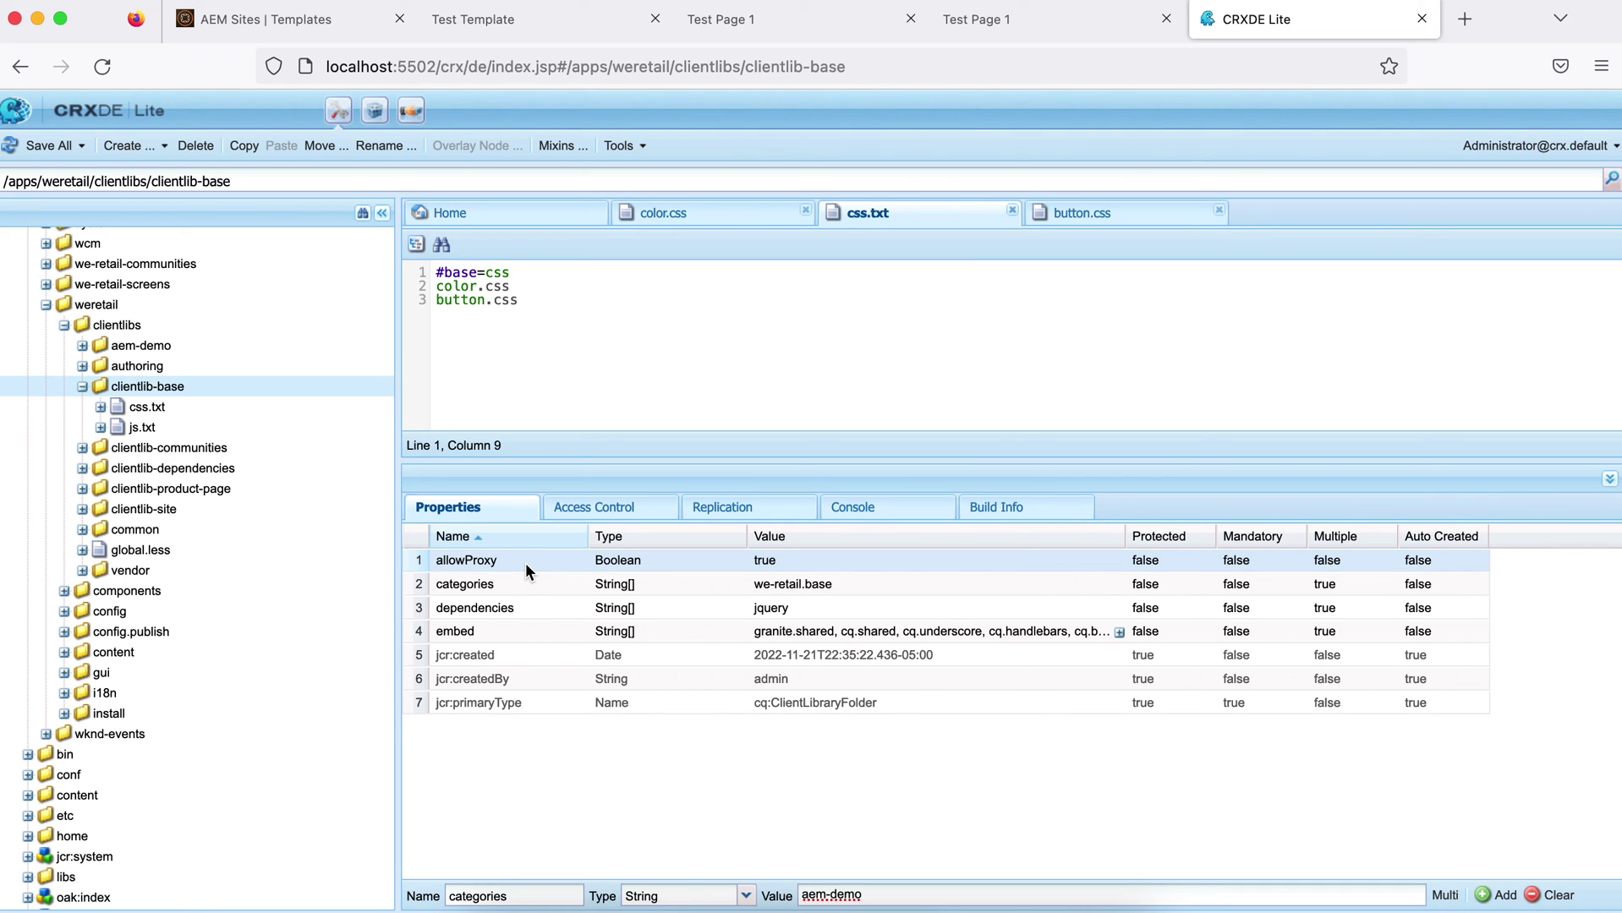
pyautogui.moveTo(585, 562)
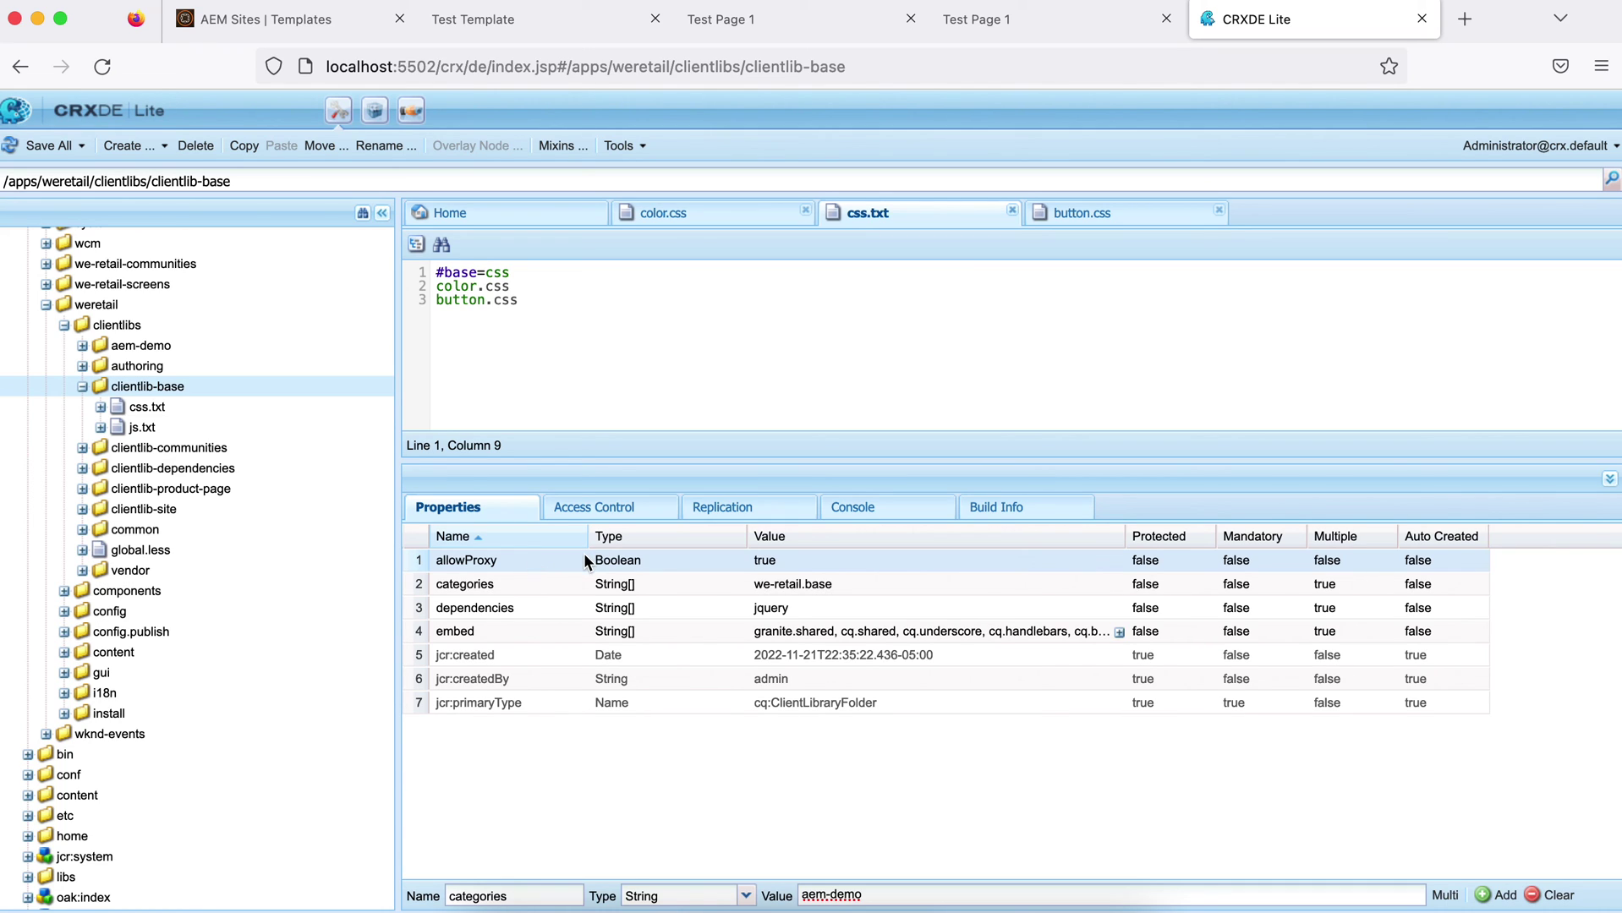
pyautogui.moveTo(502, 583)
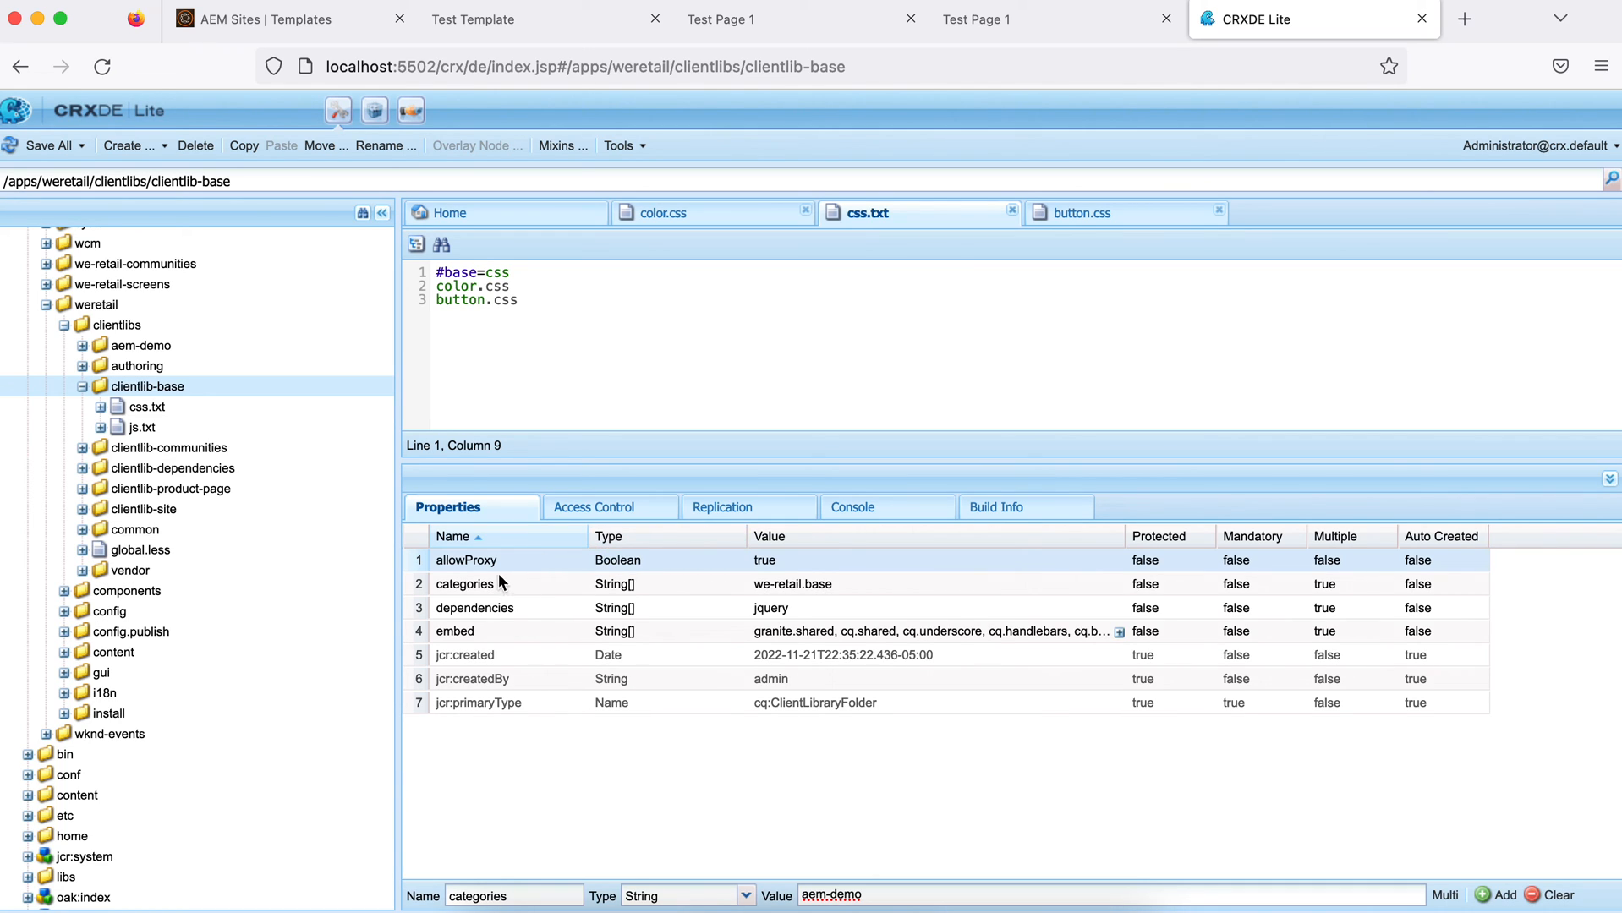
pyautogui.moveTo(668, 575)
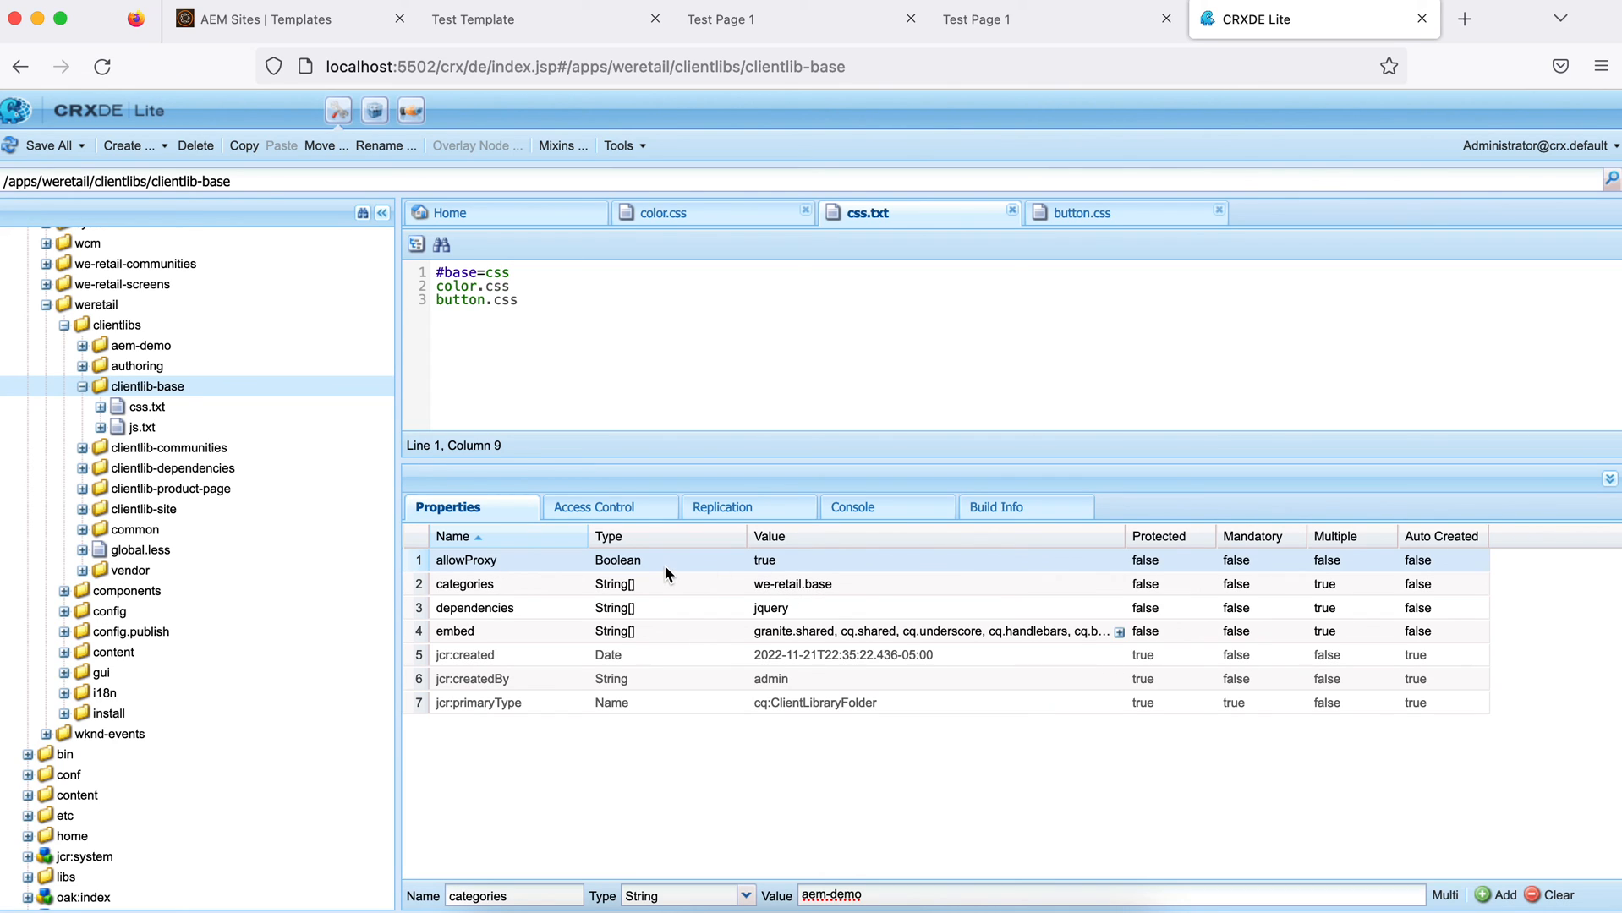